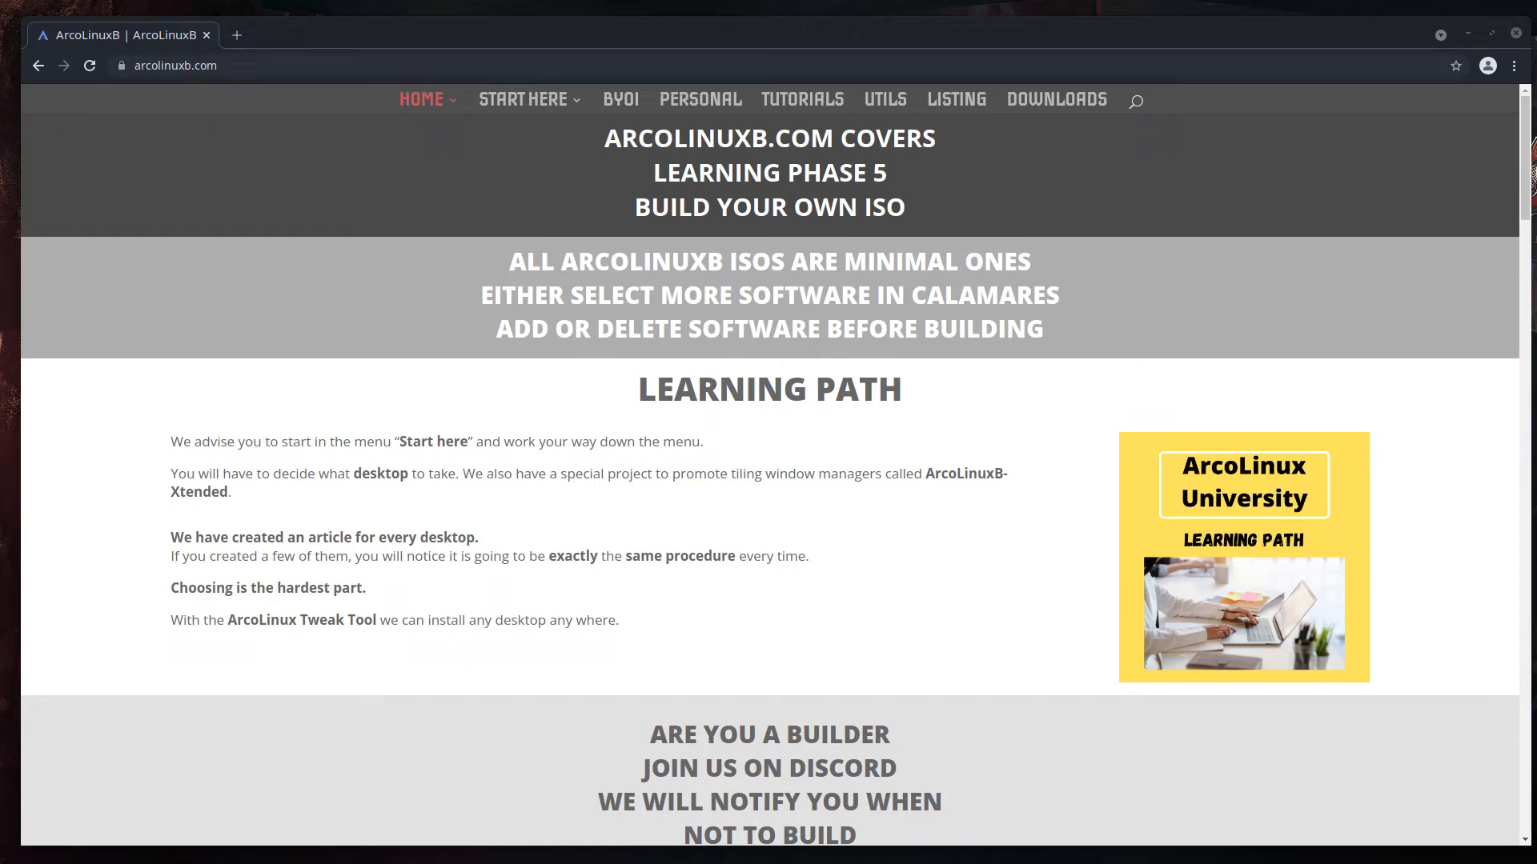
mouse_move(411, 144)
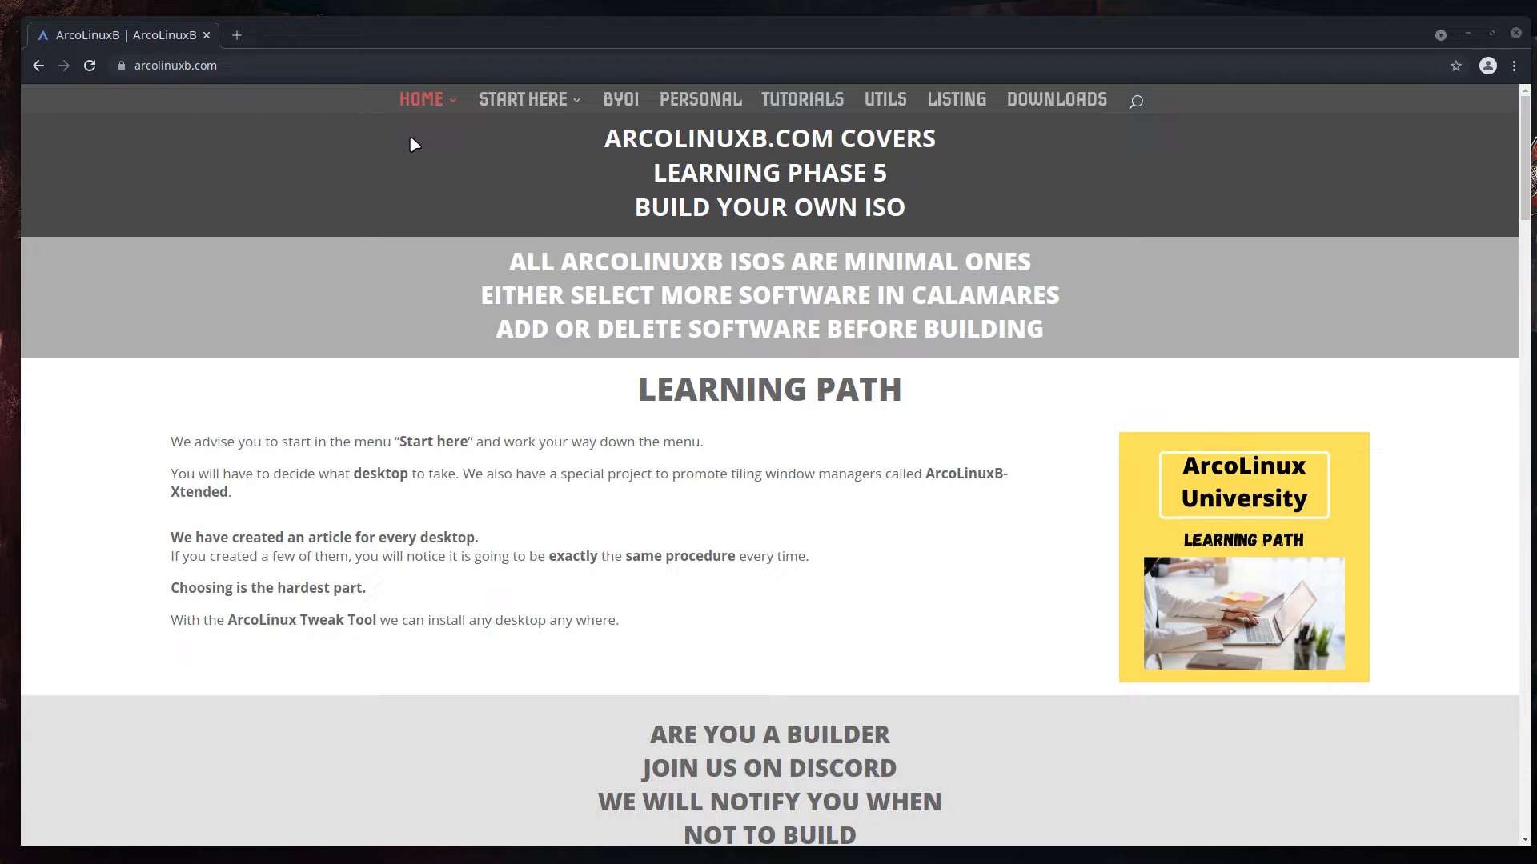
Step: Open the site's Build Your Own Iso page and scroll down to the desktop article cards
left_click(420, 100)
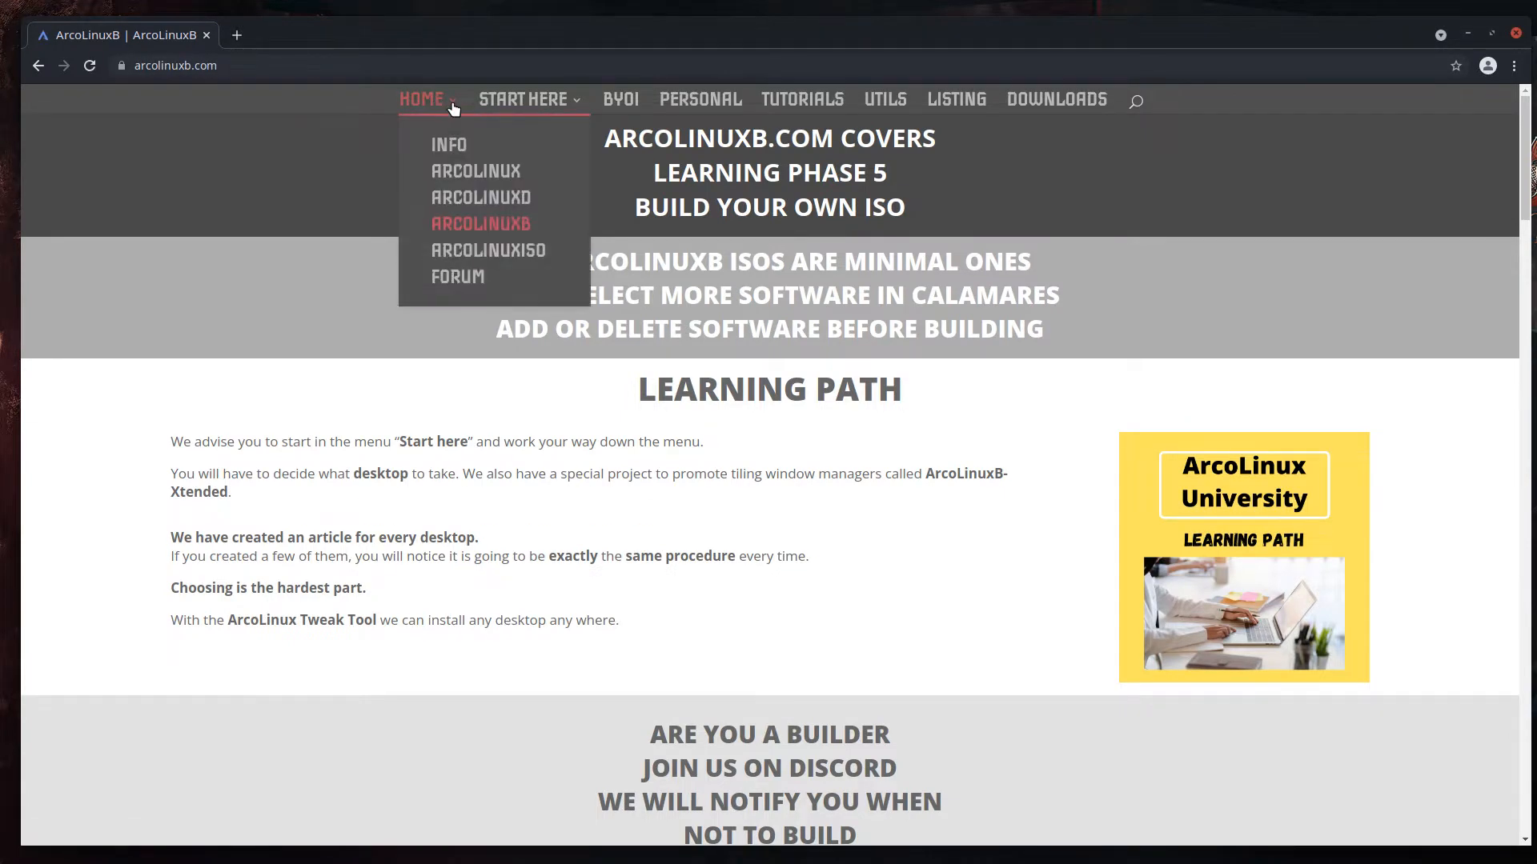
mouse_move(480, 223)
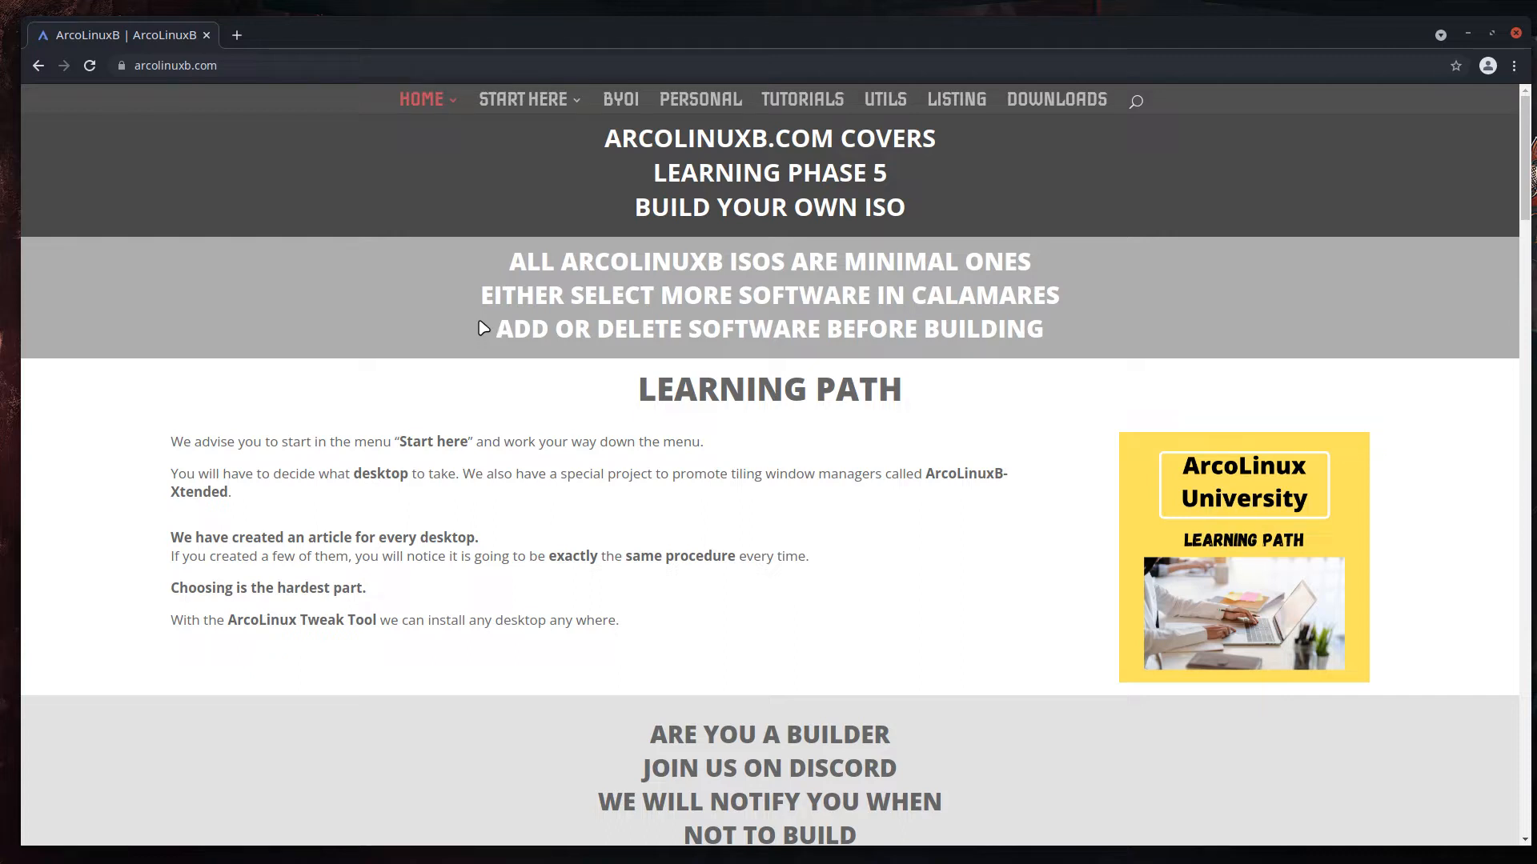
mouse_move(1214, 533)
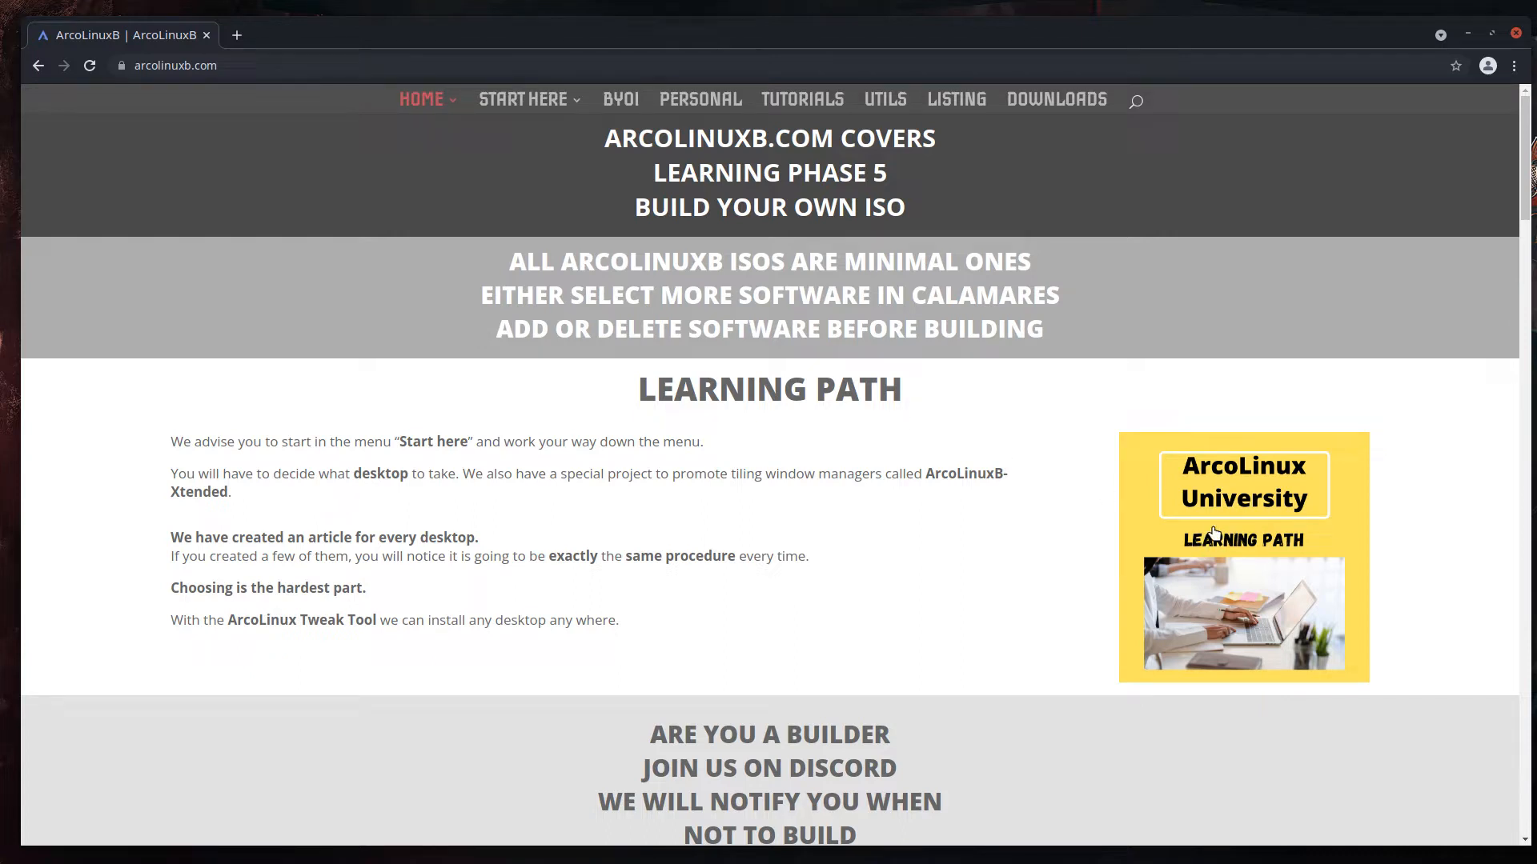
mouse_move(646, 461)
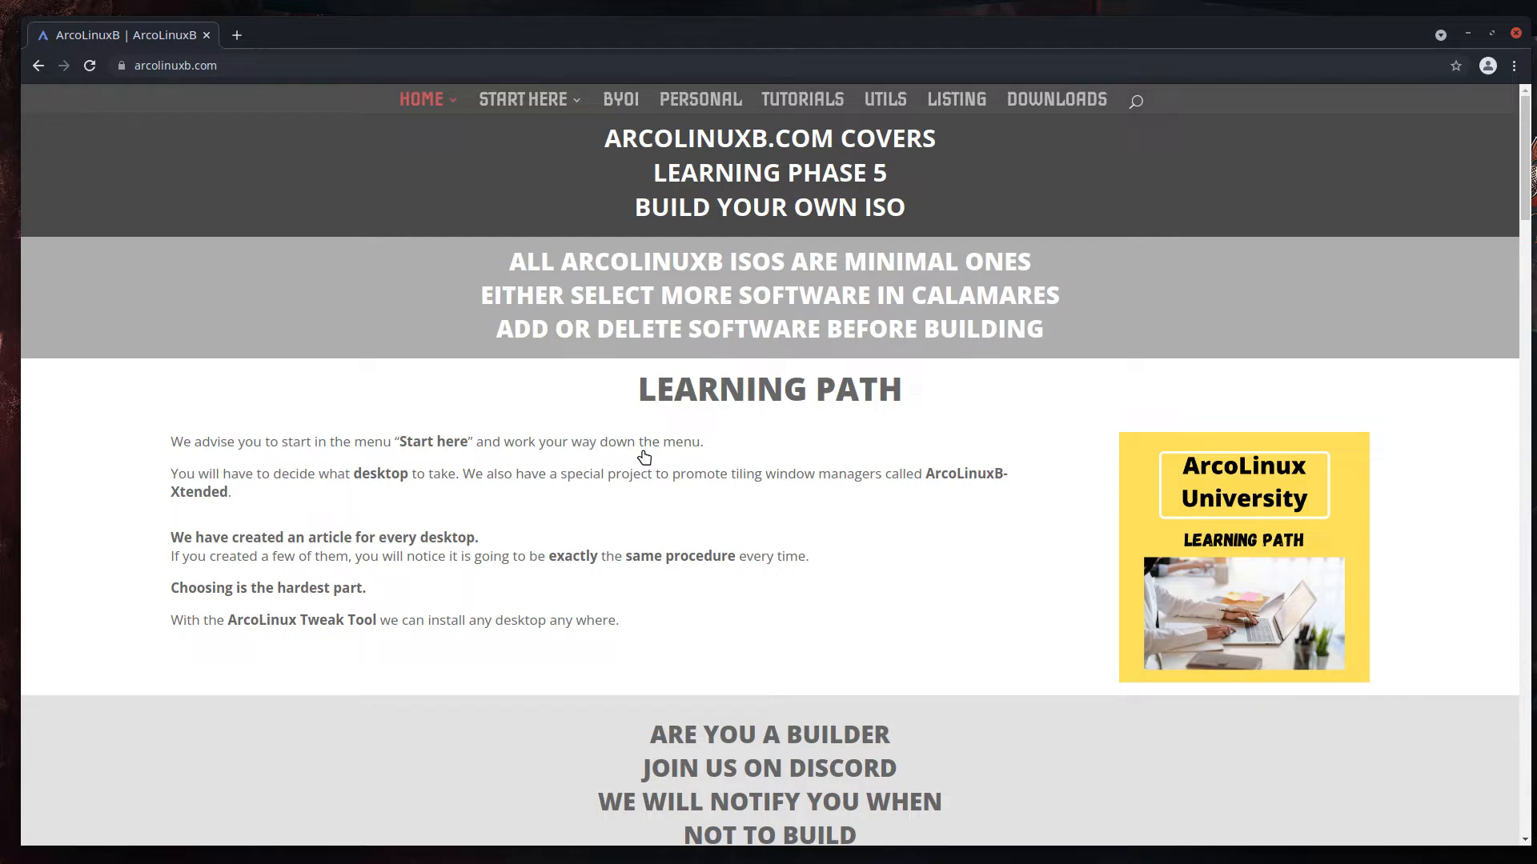
mouse_move(620, 99)
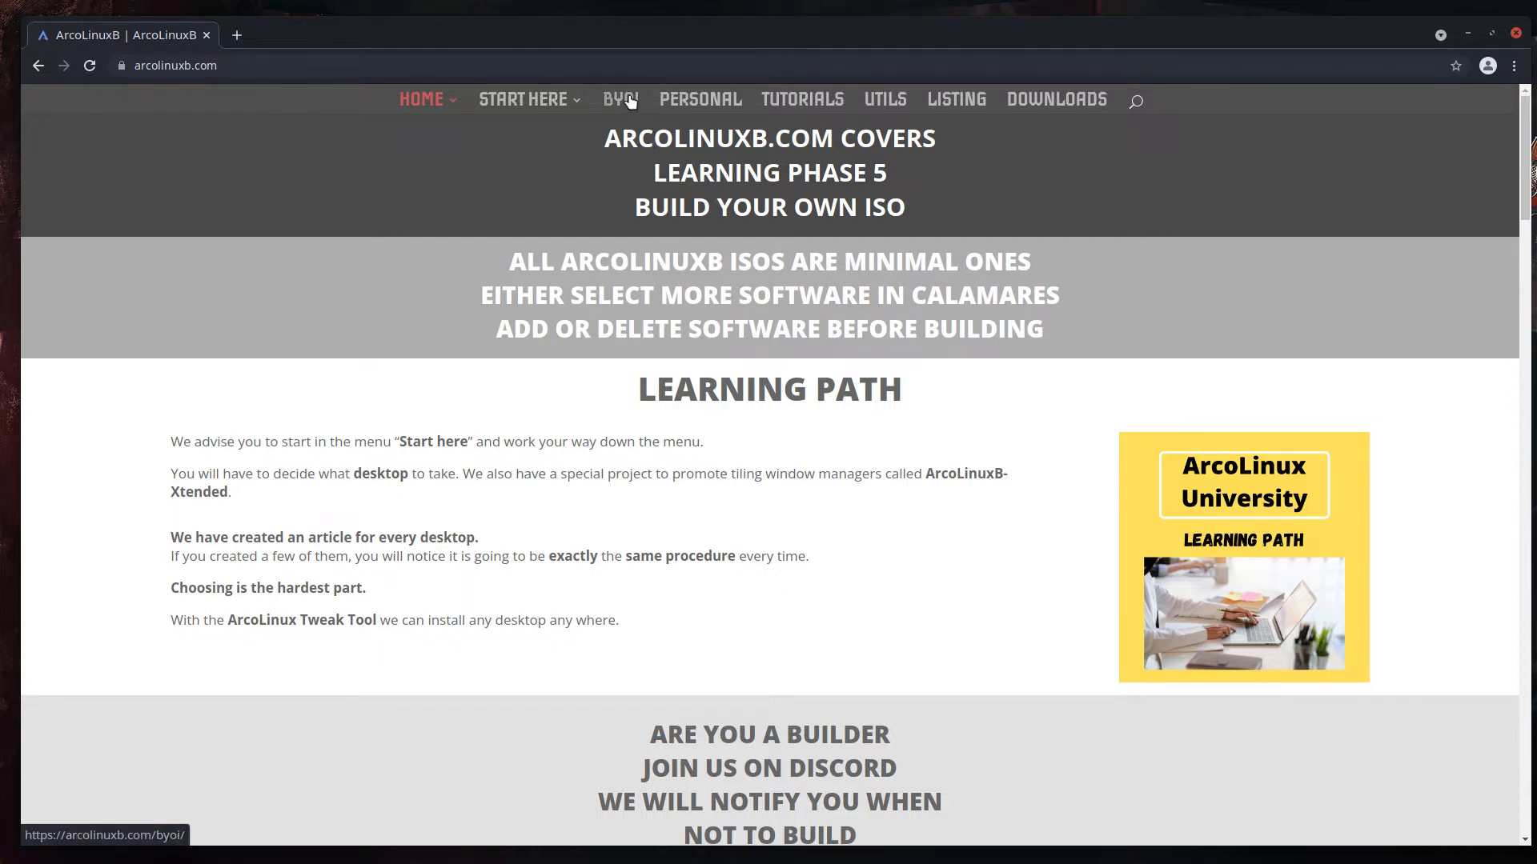
left_click(619, 99)
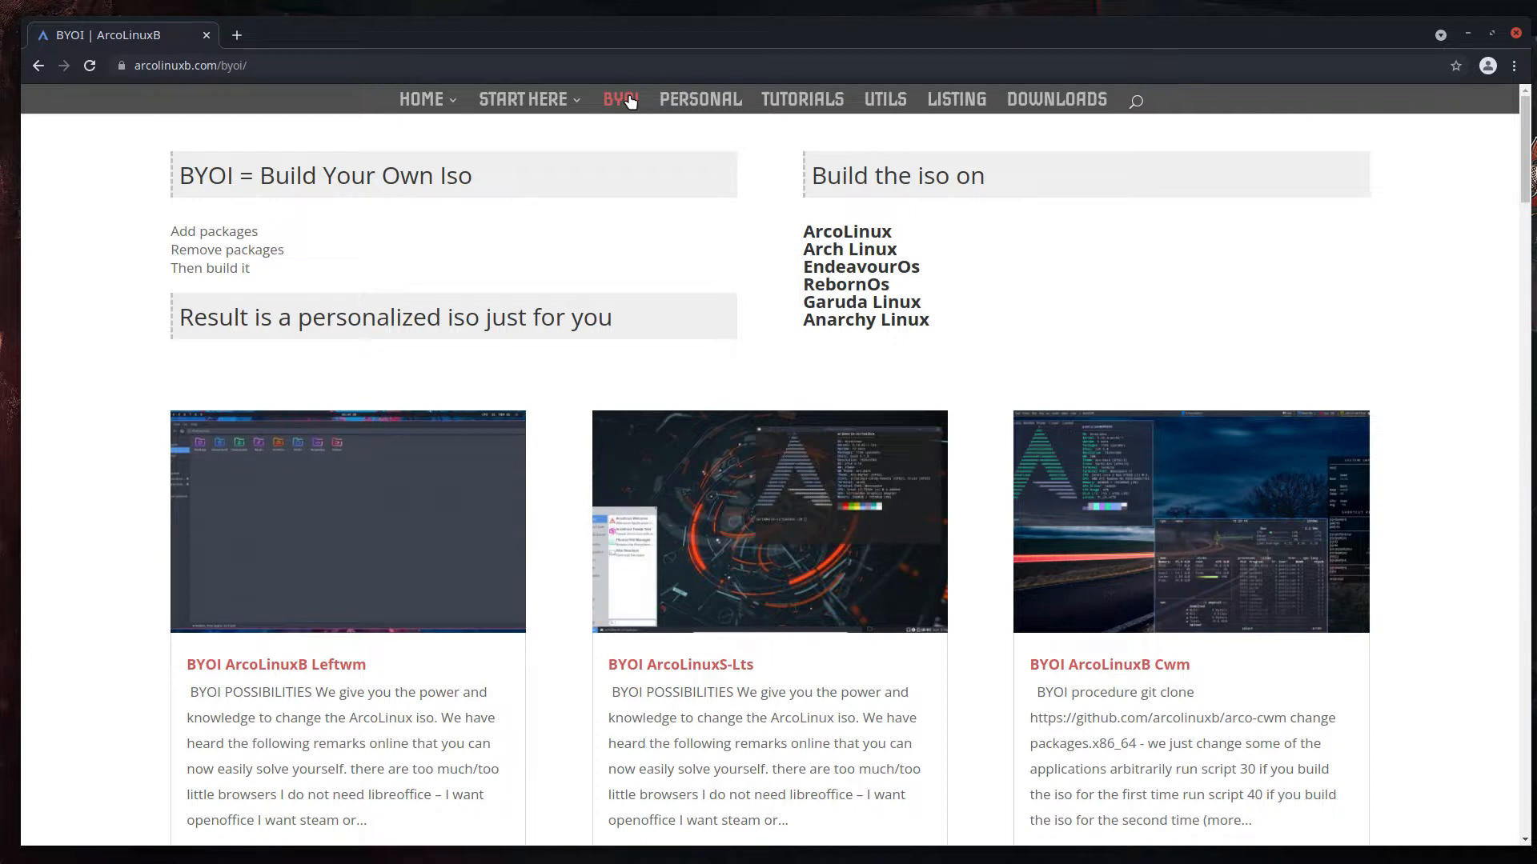
mouse_move(336, 674)
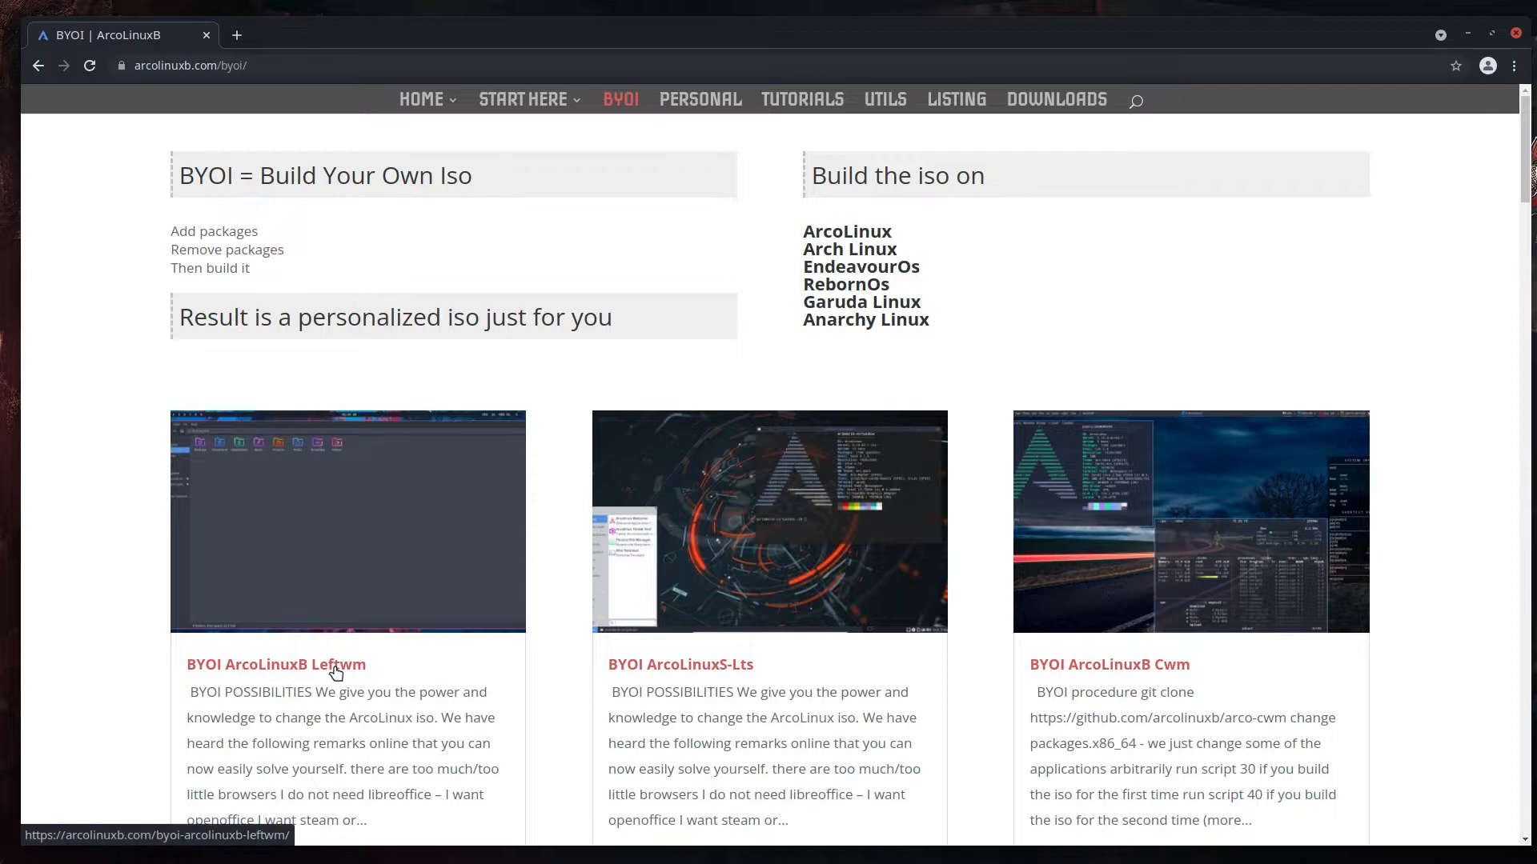
scroll("down", 3)
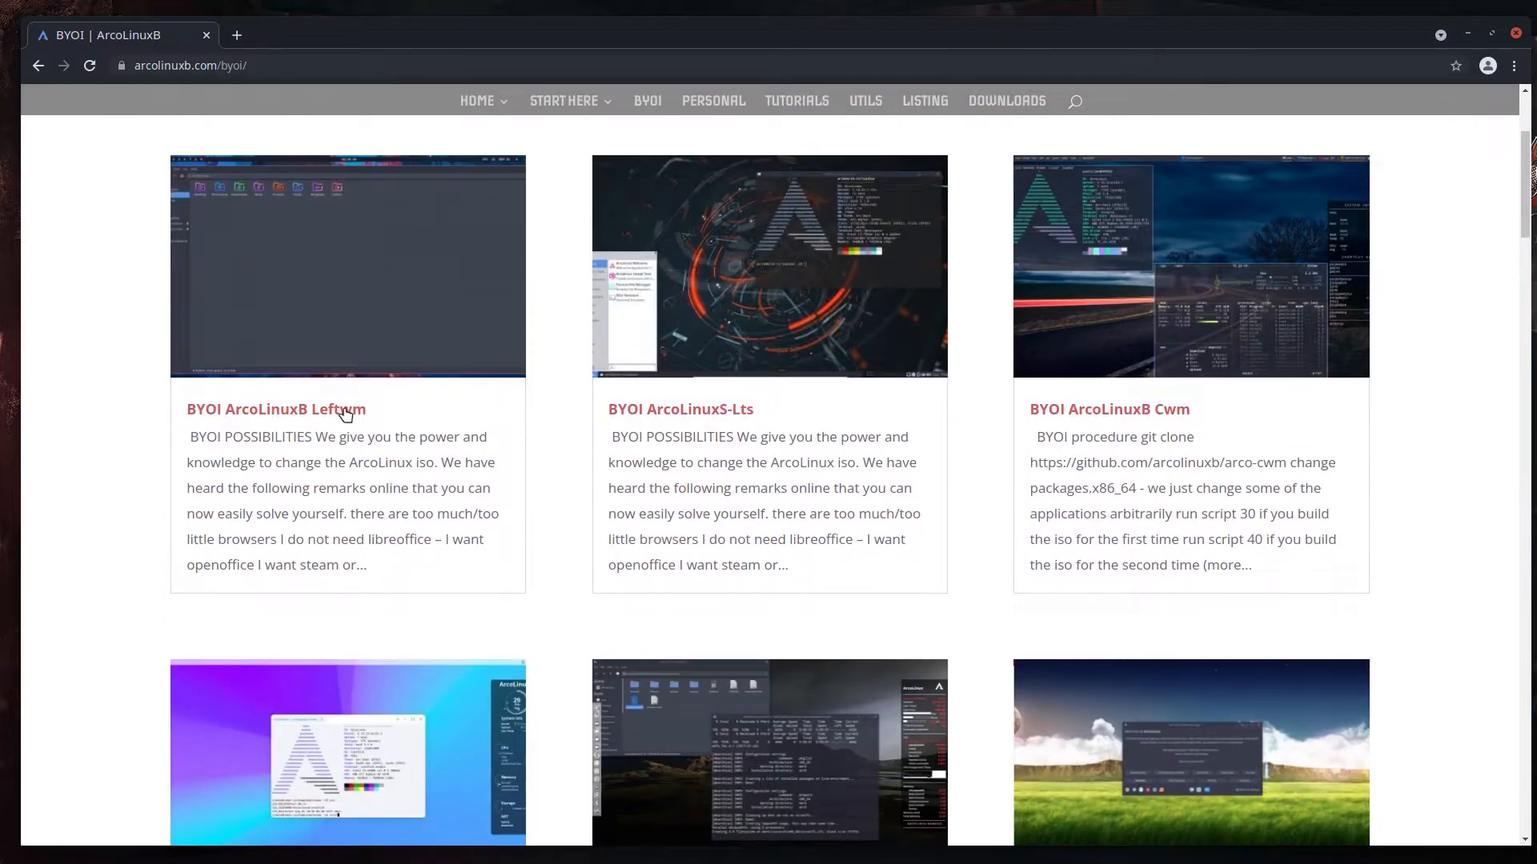
mouse_move(332, 340)
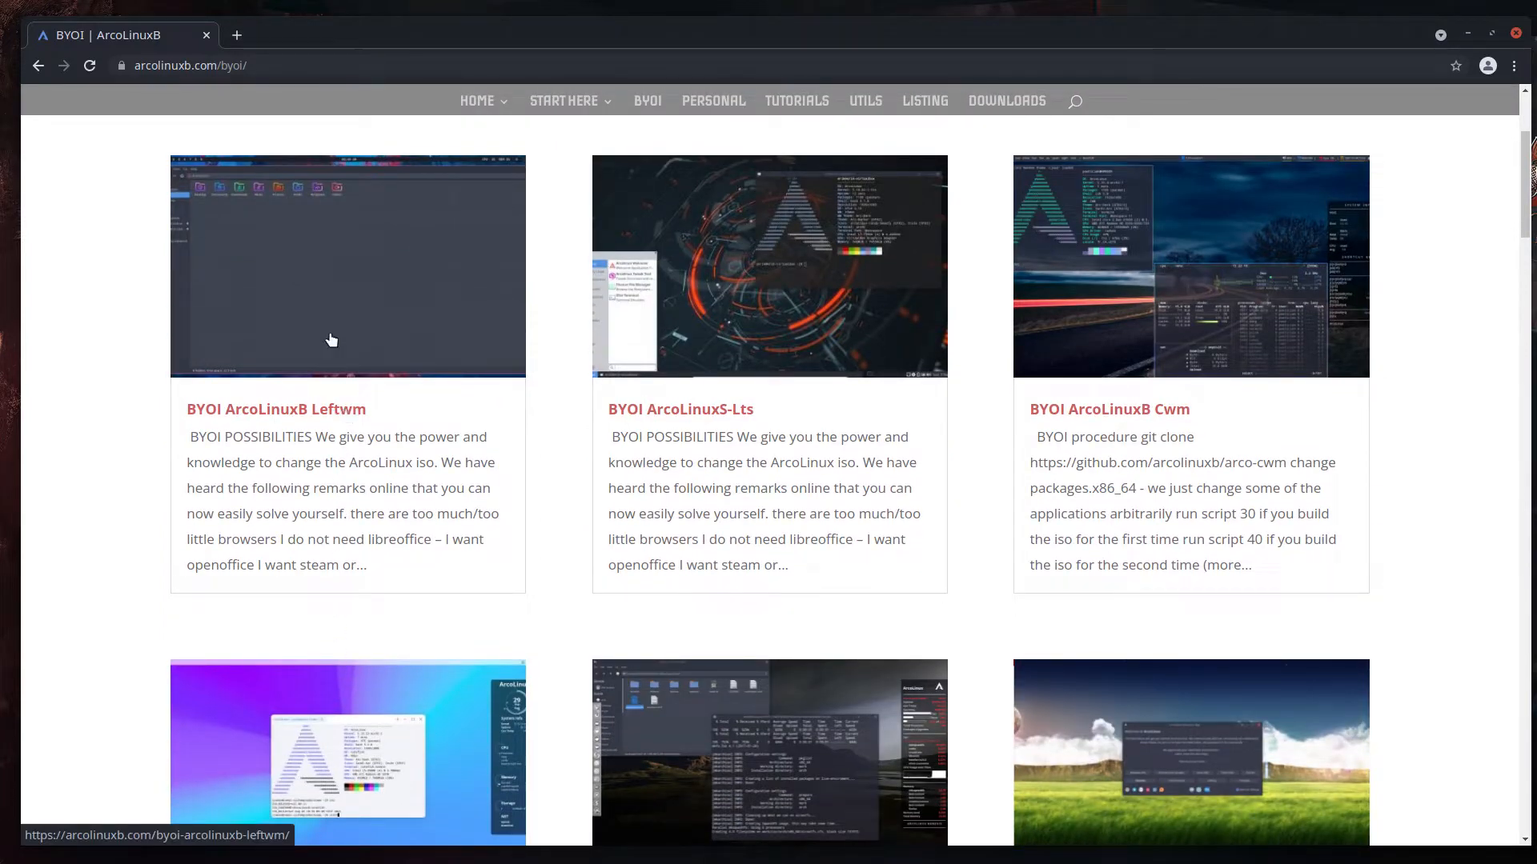
Step: Open the BYOI ArcoLinuxB Leftwm article and scroll to its four-step build procedure
left_click(275, 408)
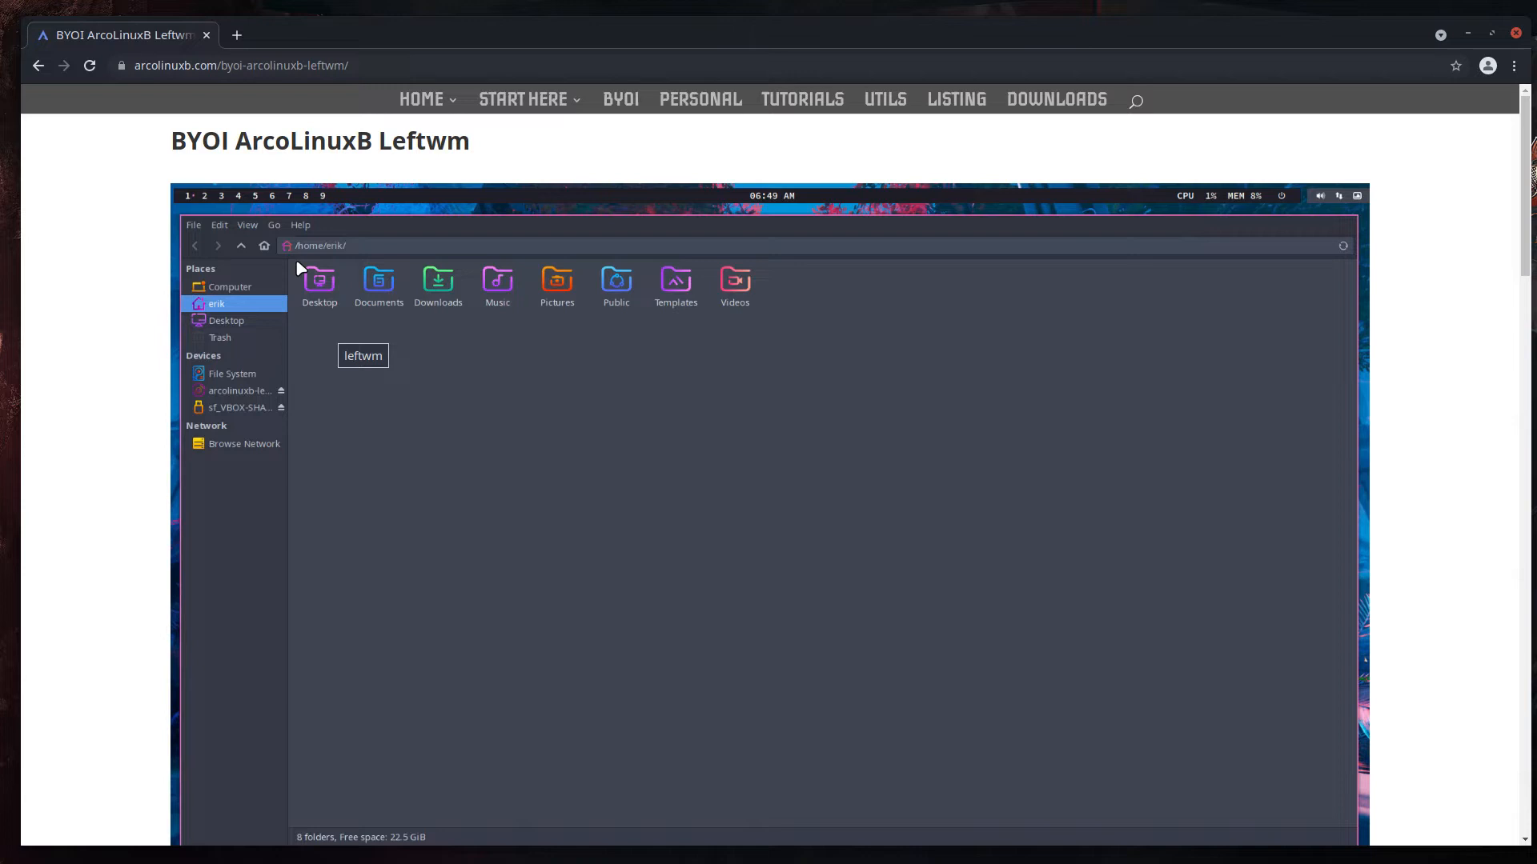
mouse_move(681, 579)
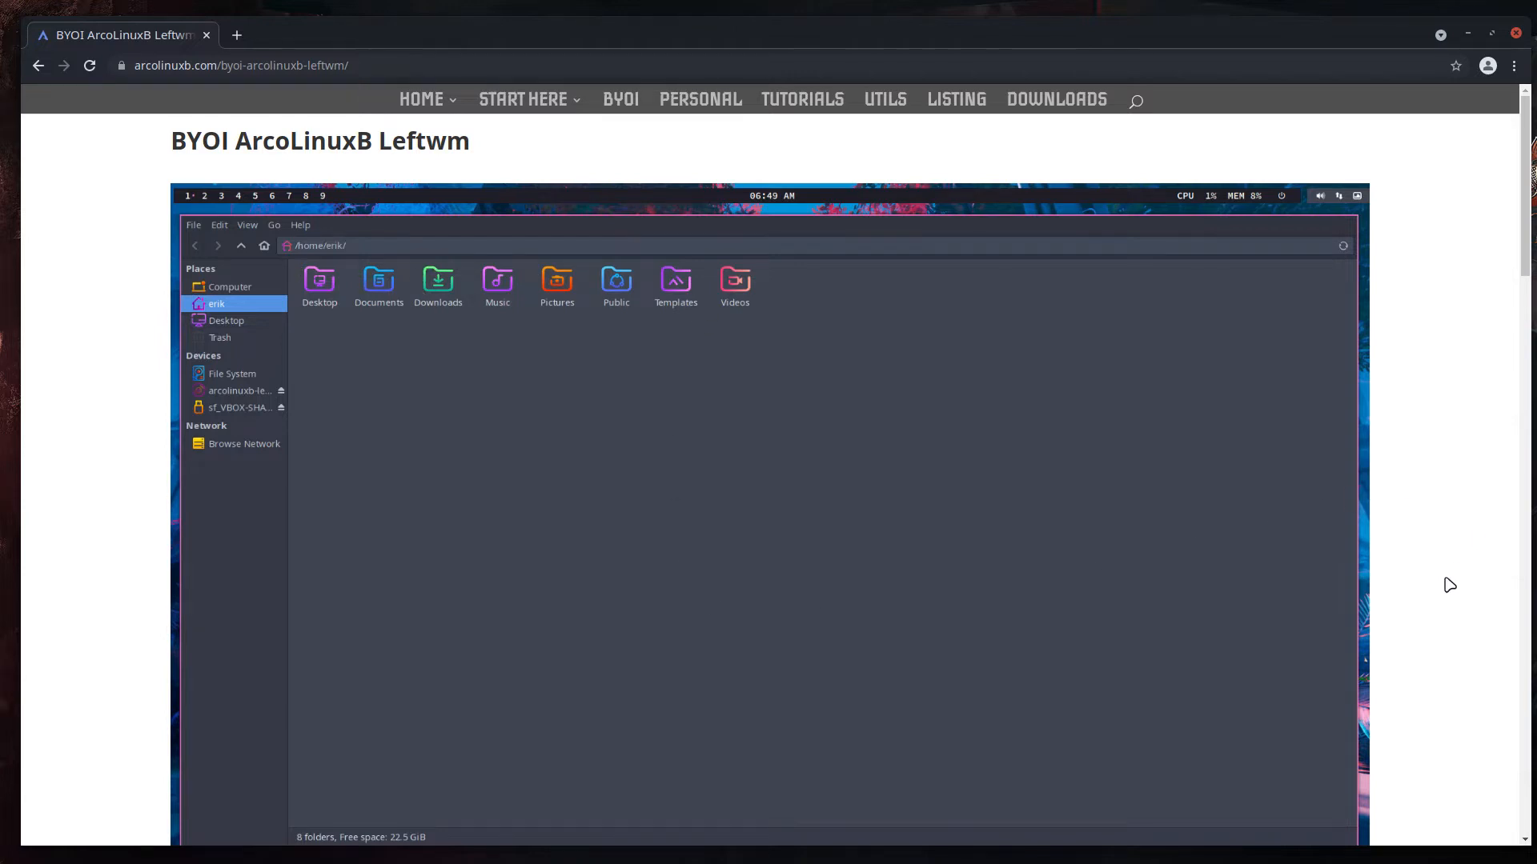
scroll("down", 3)
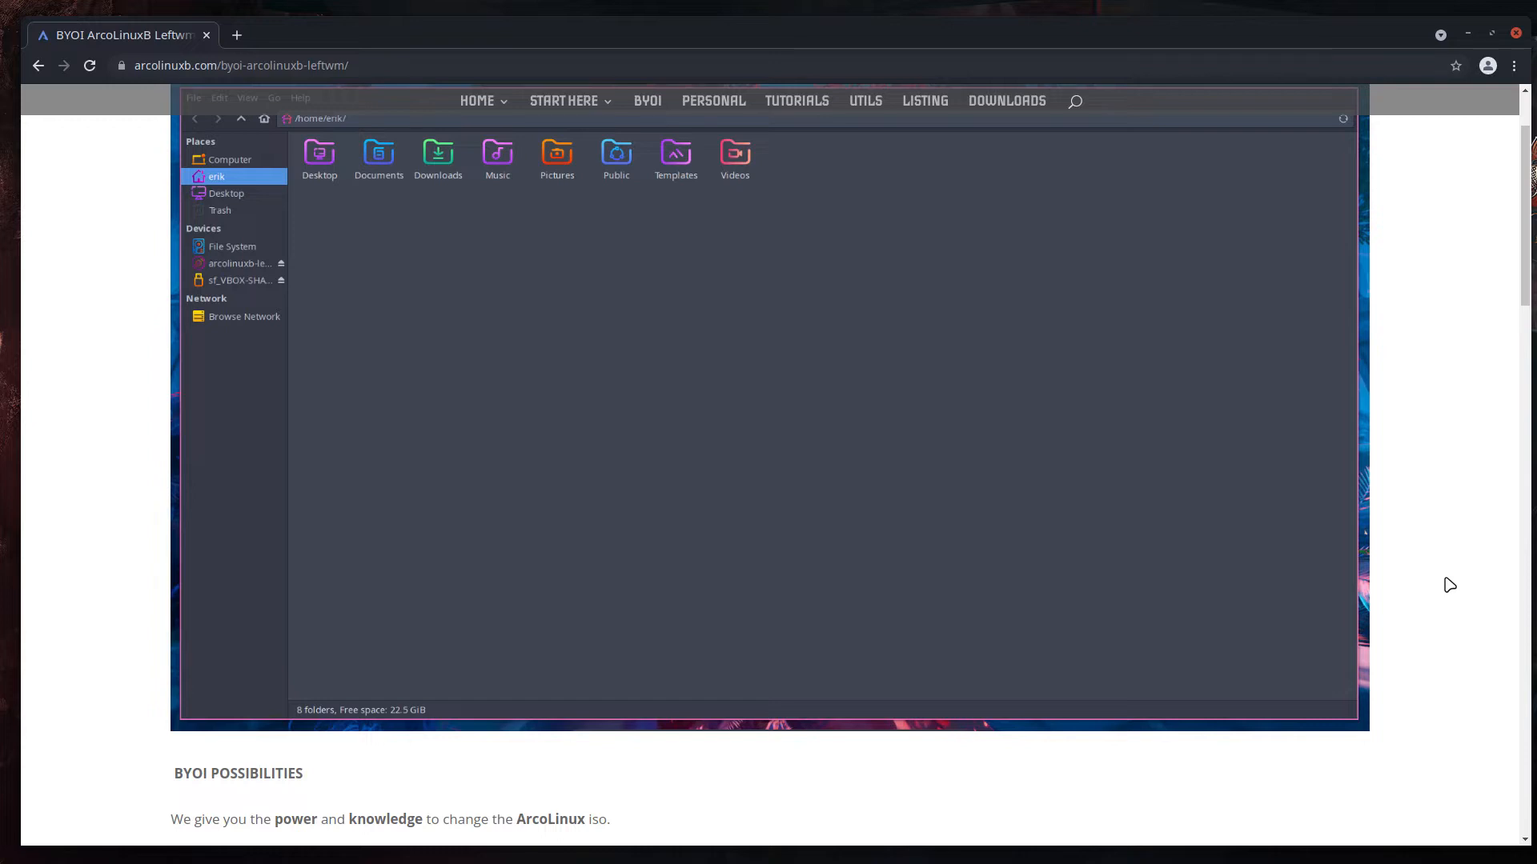
scroll("down", 3)
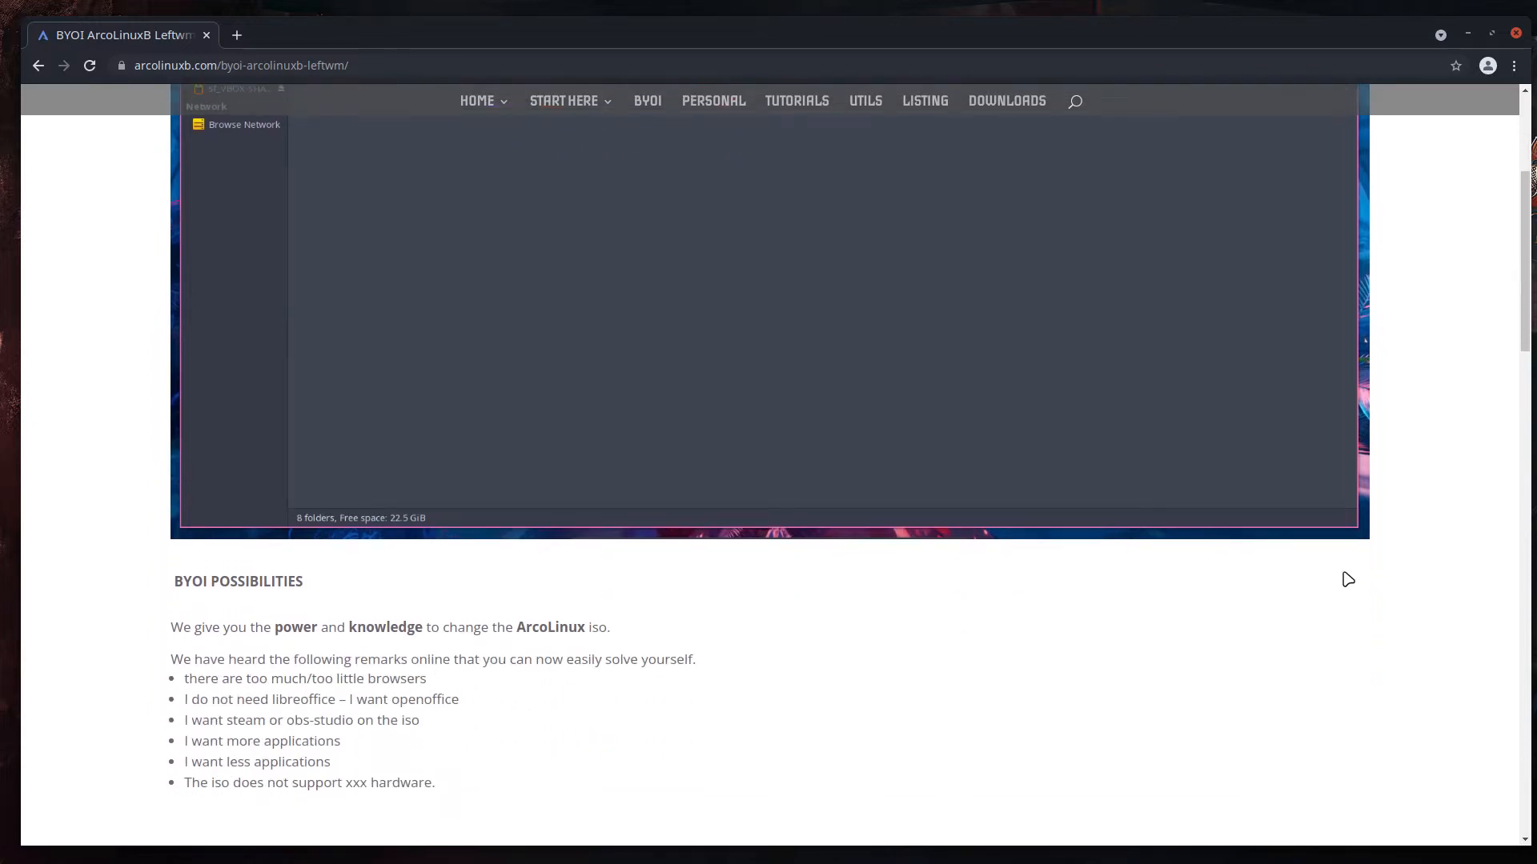
mouse_move(241, 586)
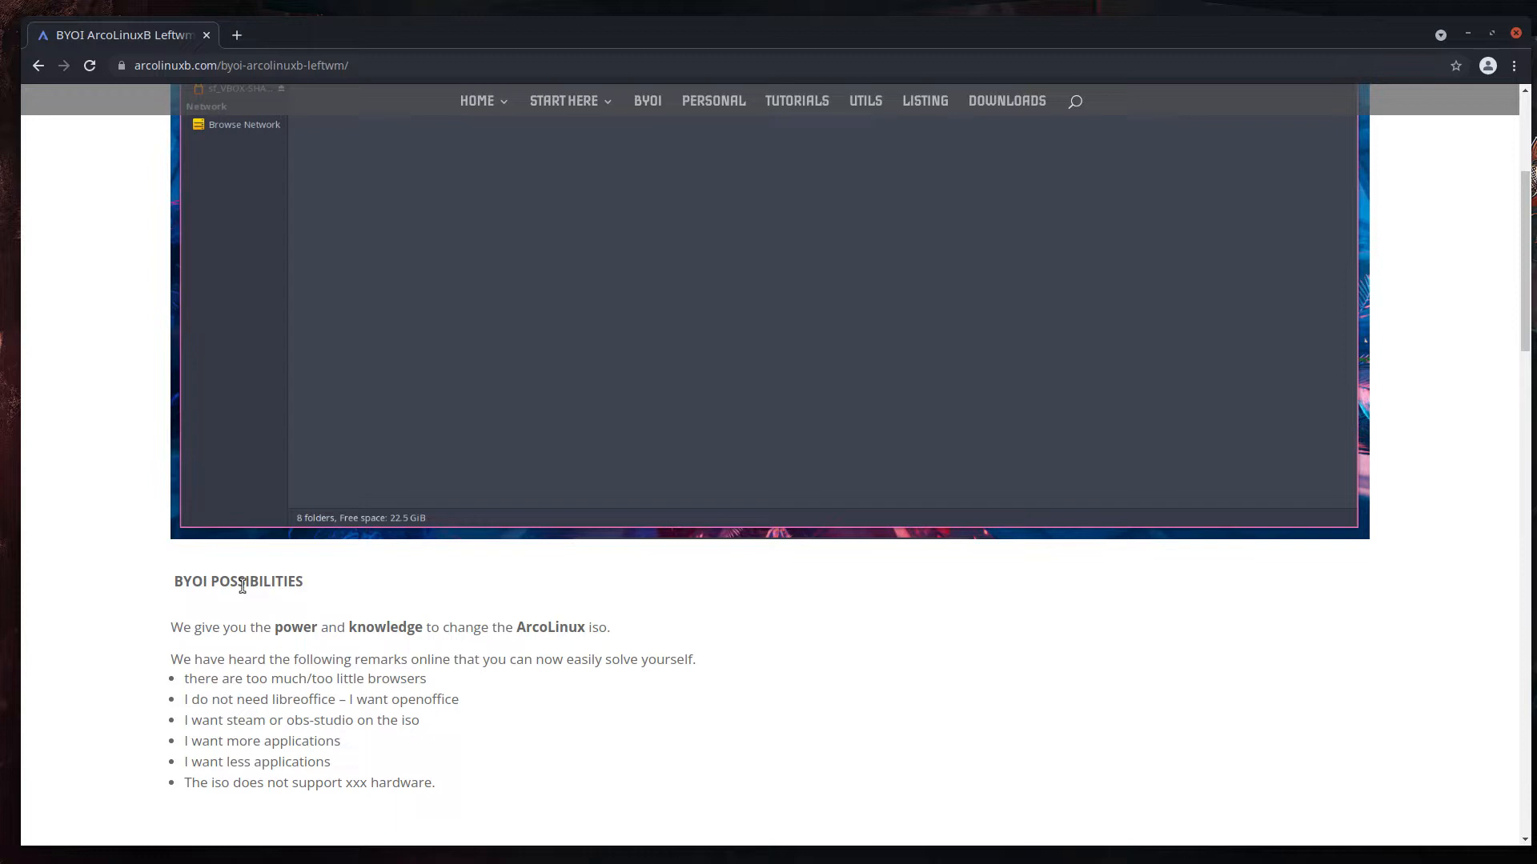
scroll("down", 3)
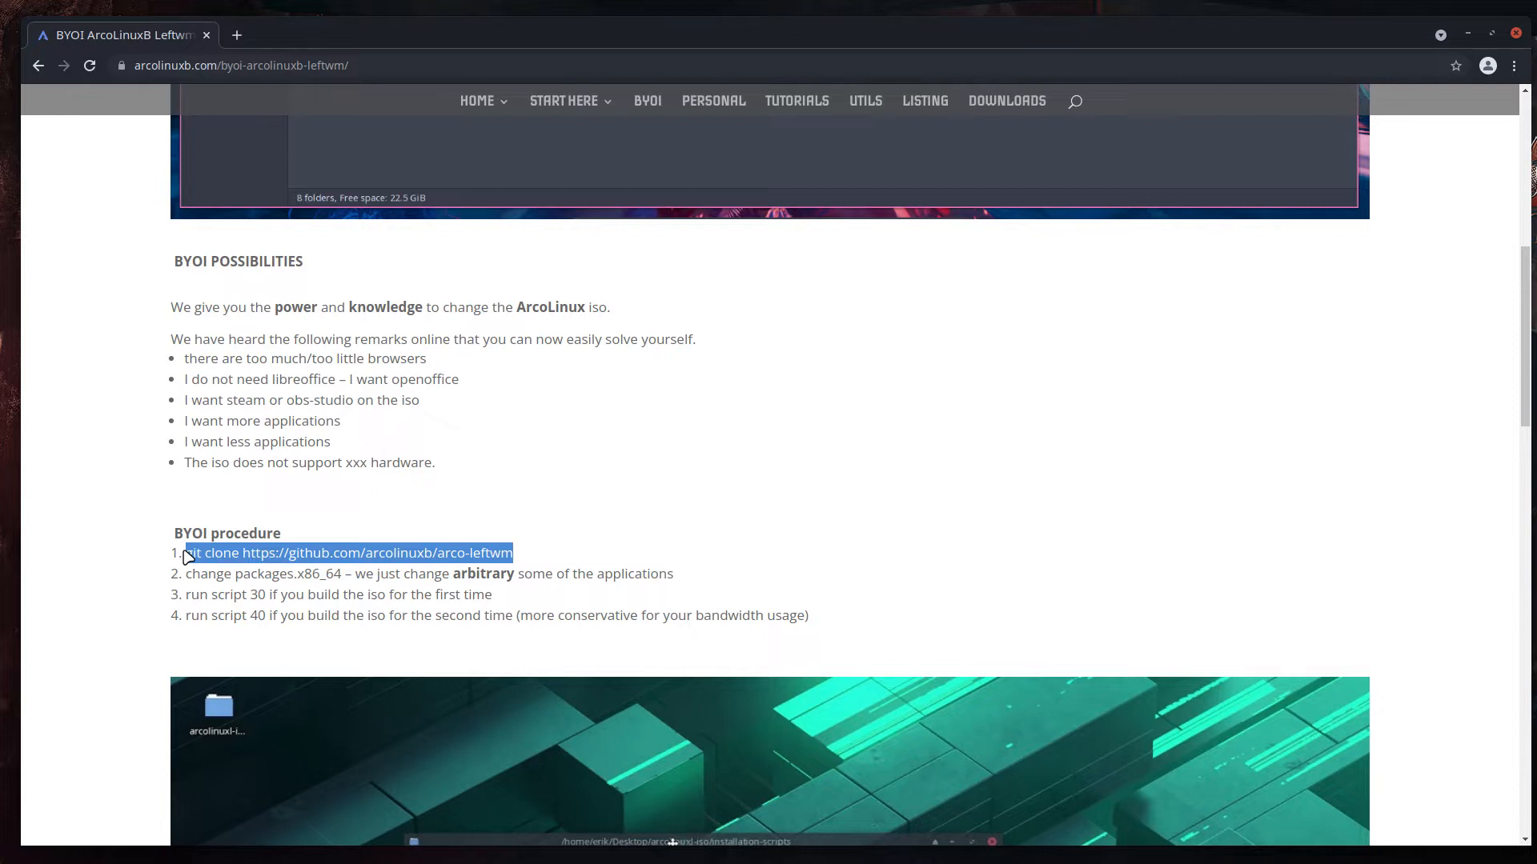
left_click(326, 564)
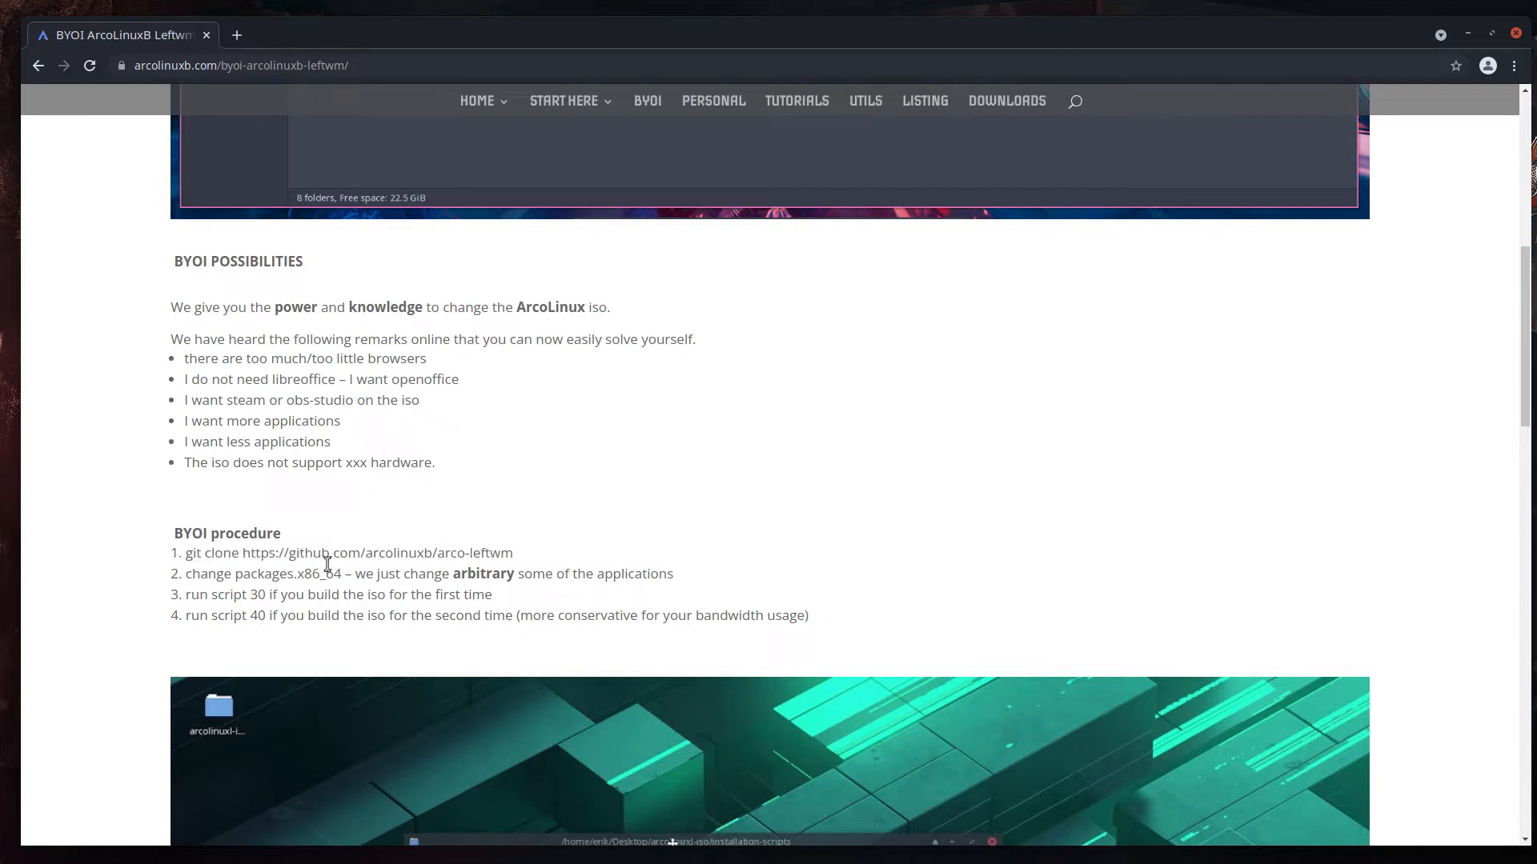
mouse_move(424, 549)
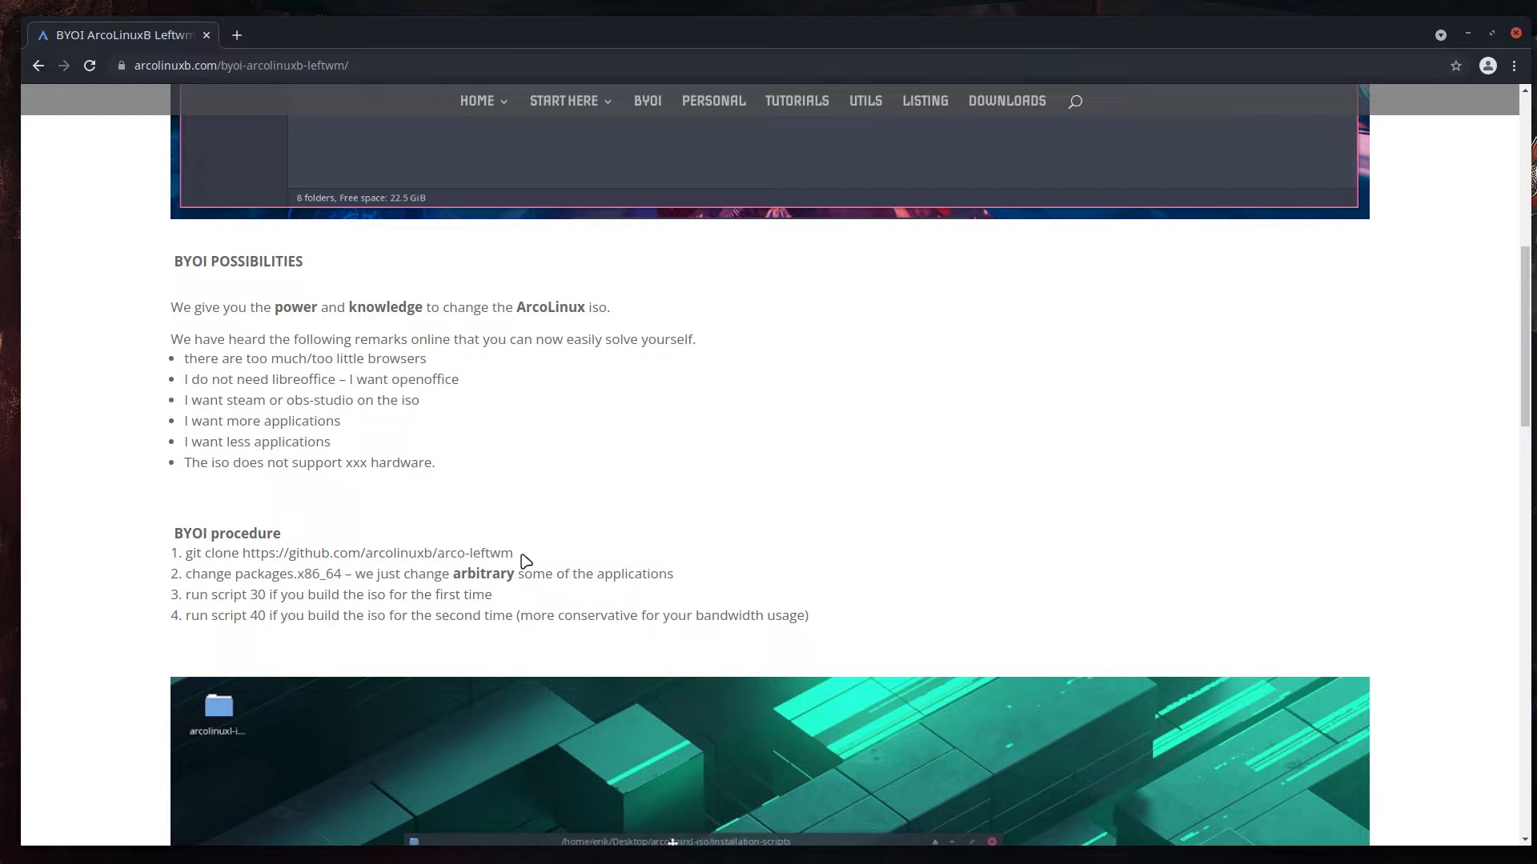
mouse_move(480, 554)
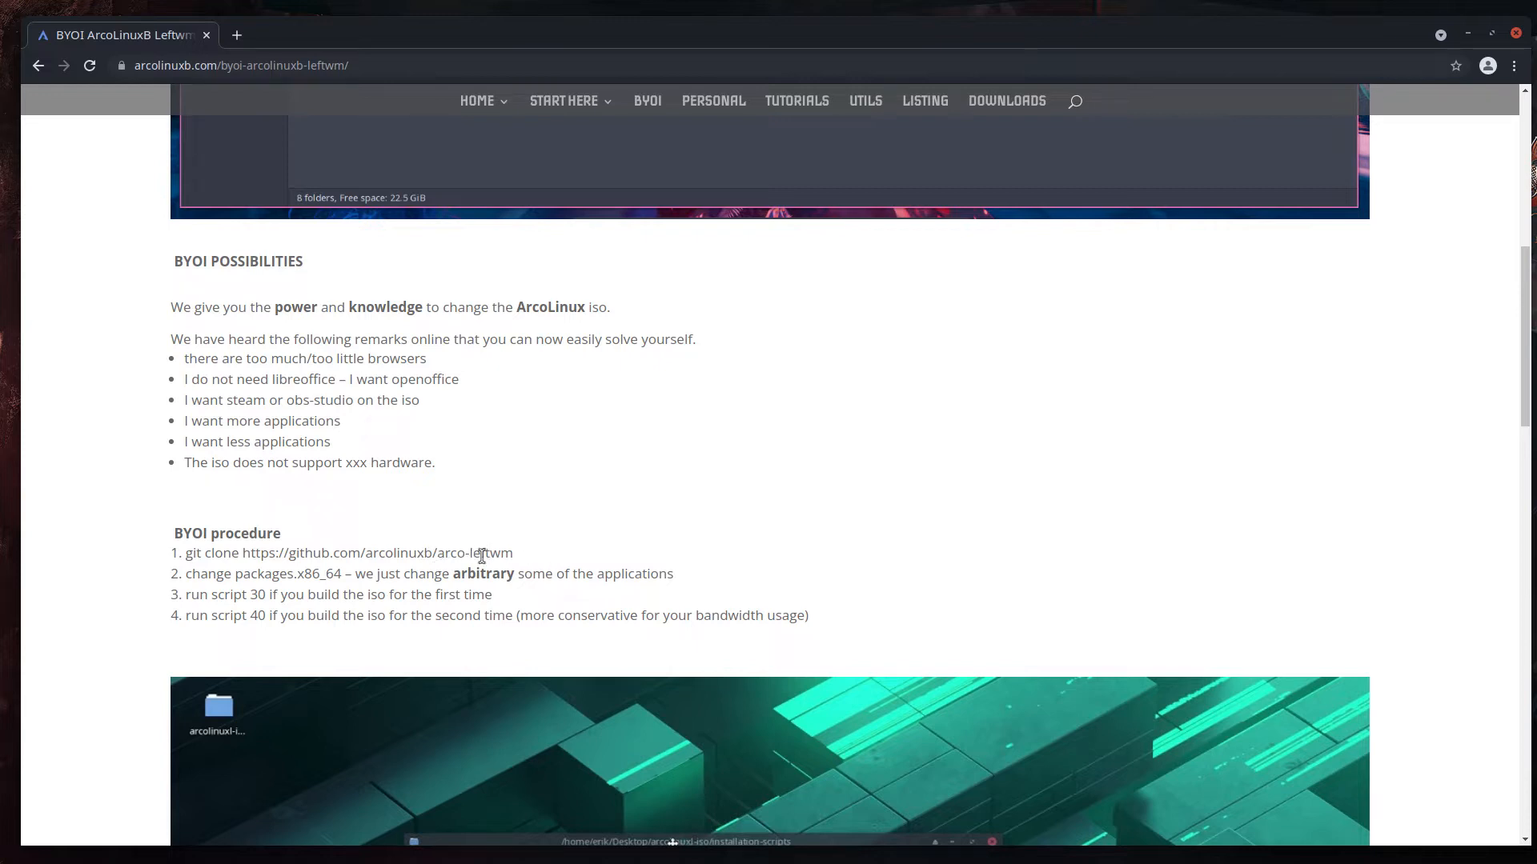
mouse_move(449, 550)
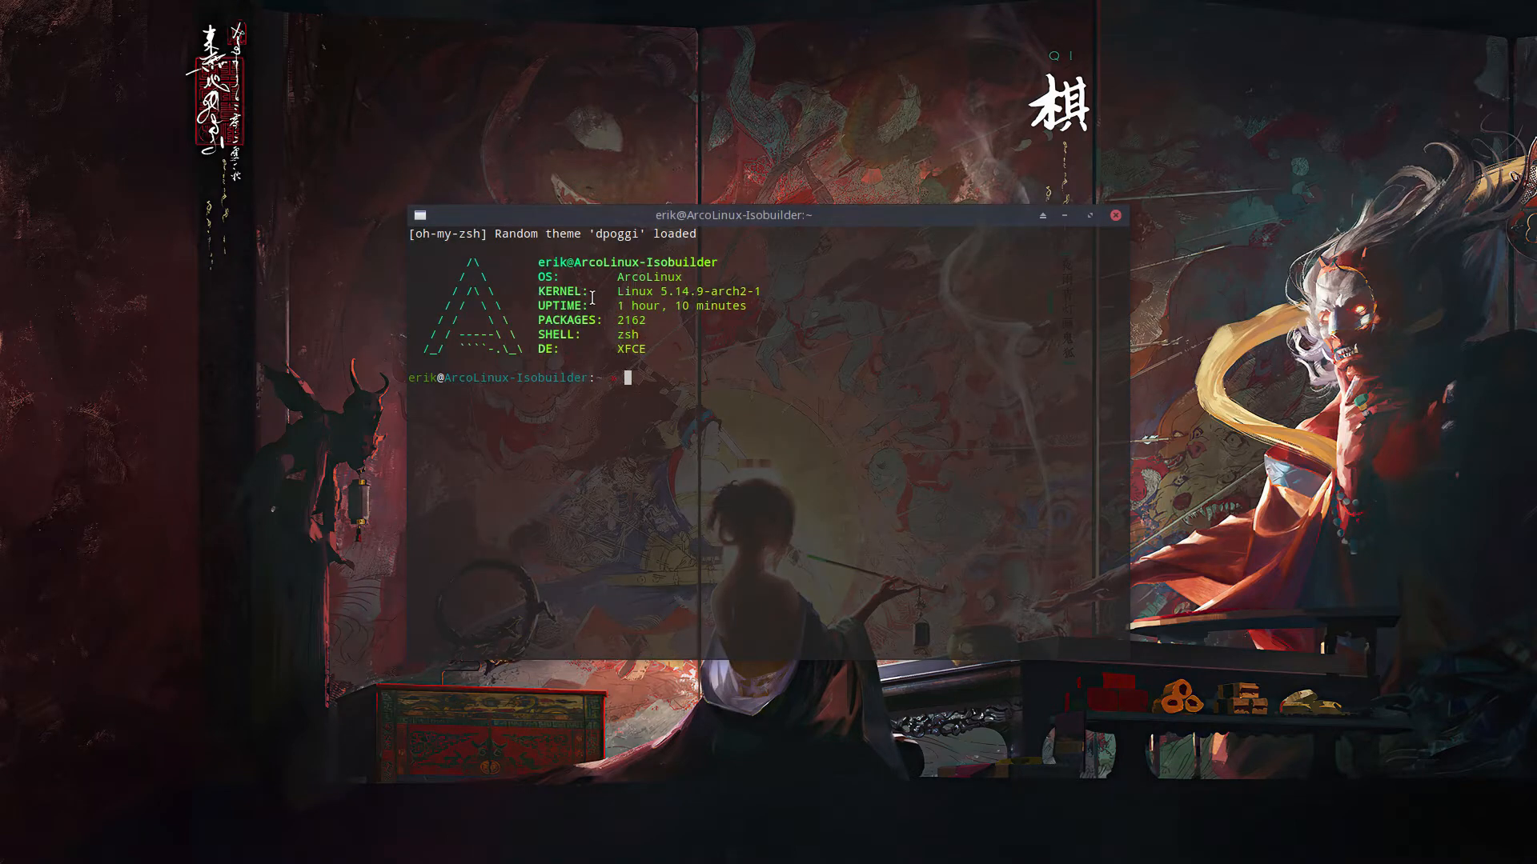
Step: Git clone arco-leftwm onto the desktop and open the repository's archiso folder
type("git")
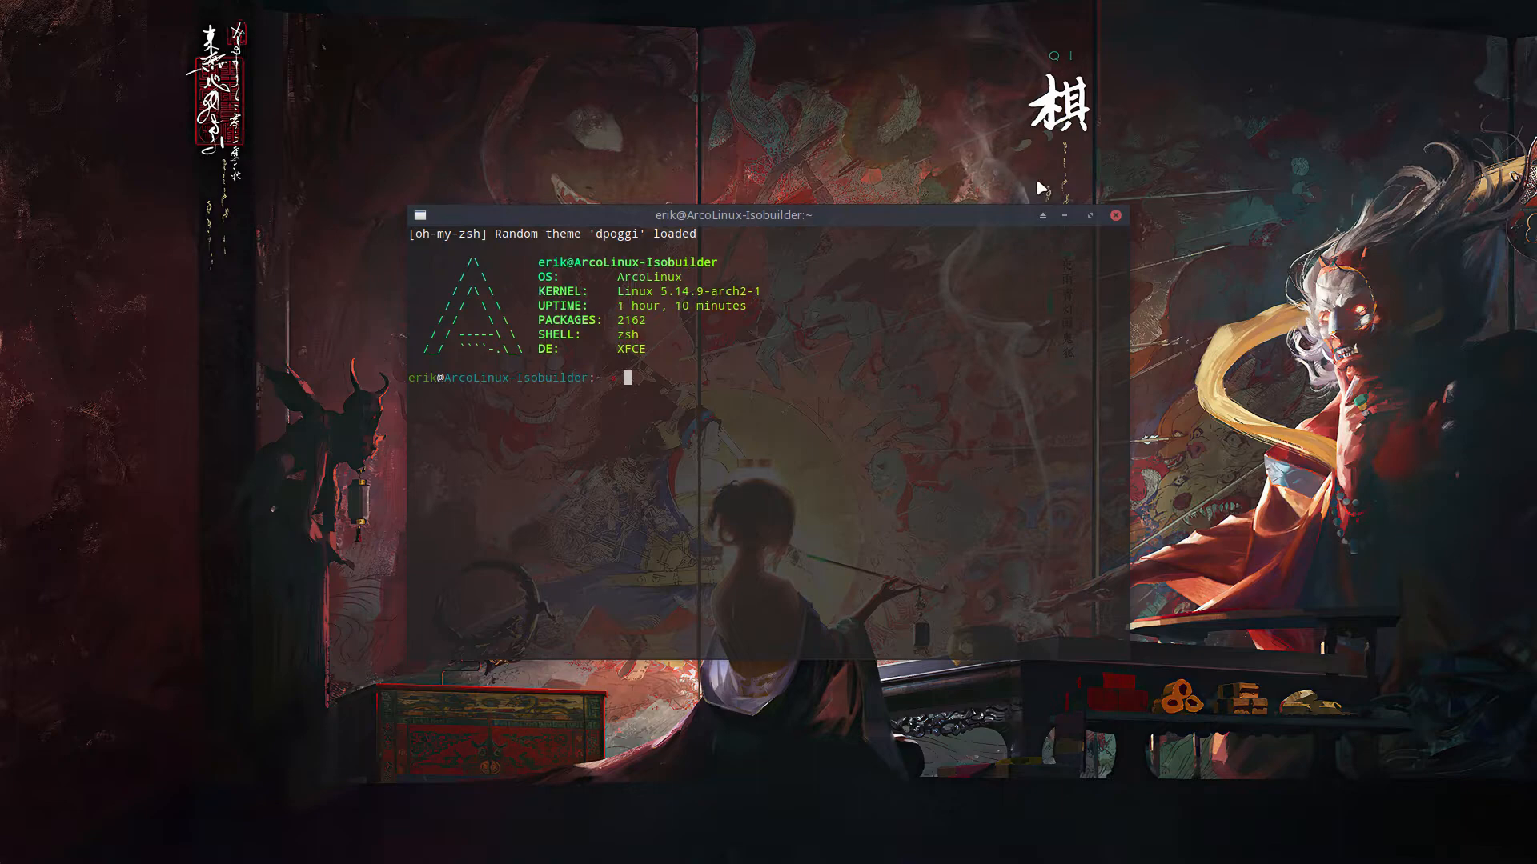
right_click(558, 422)
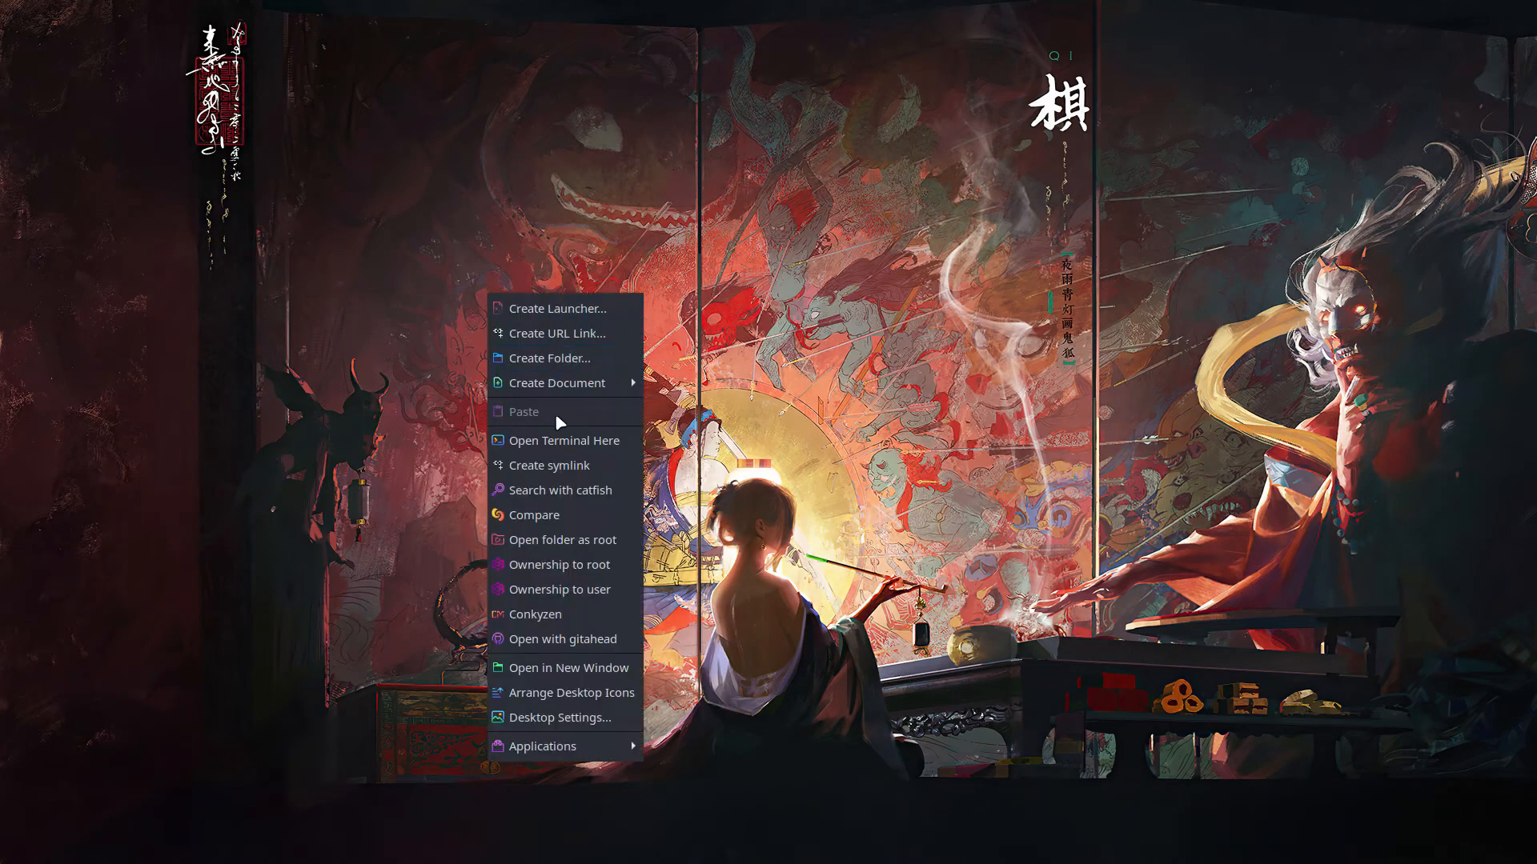
left_click(564, 440)
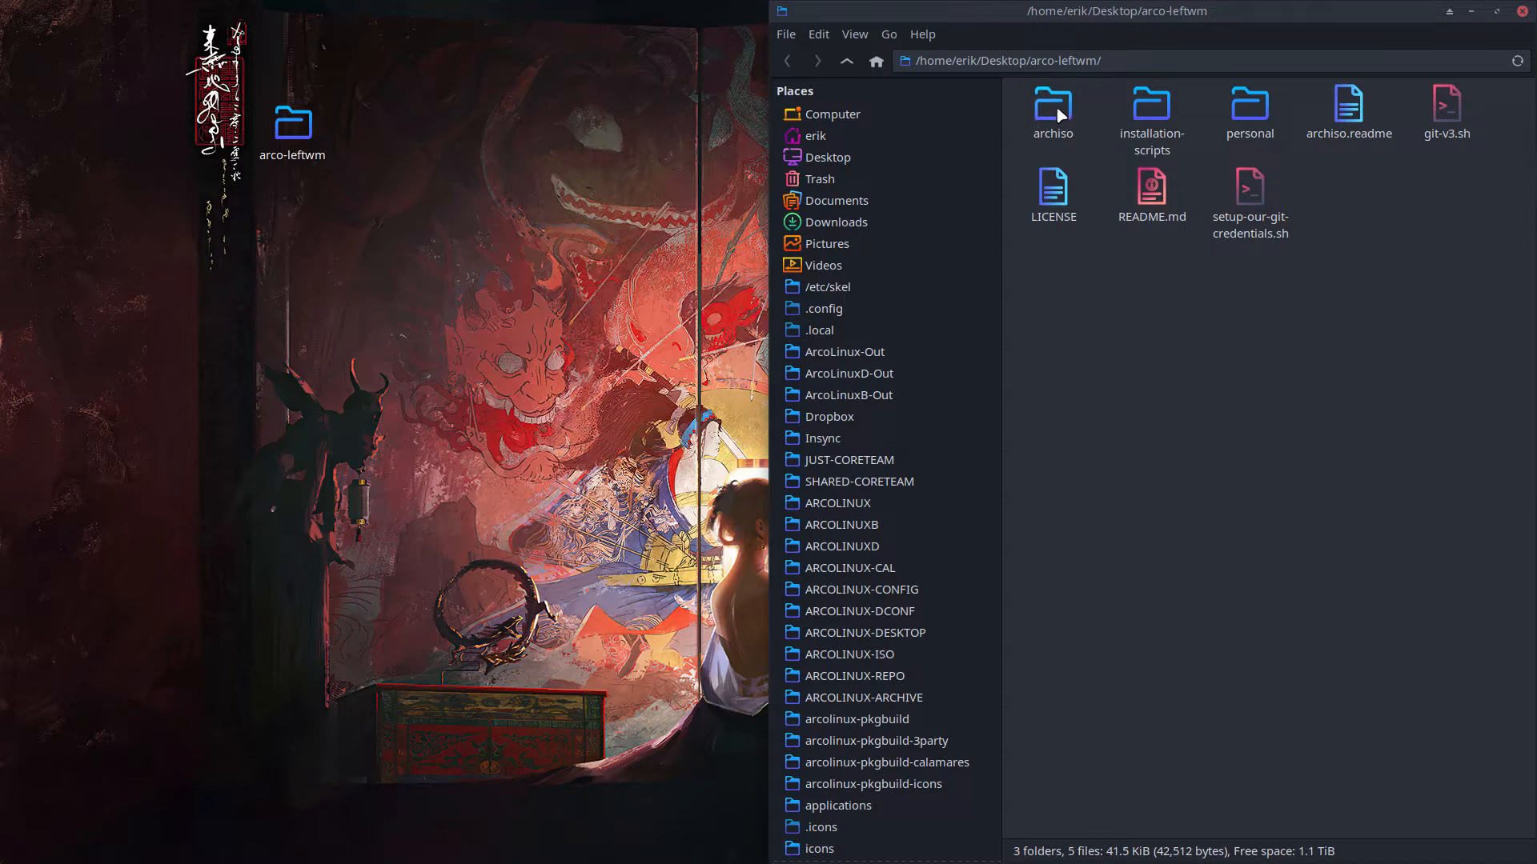
double_click(1052, 104)
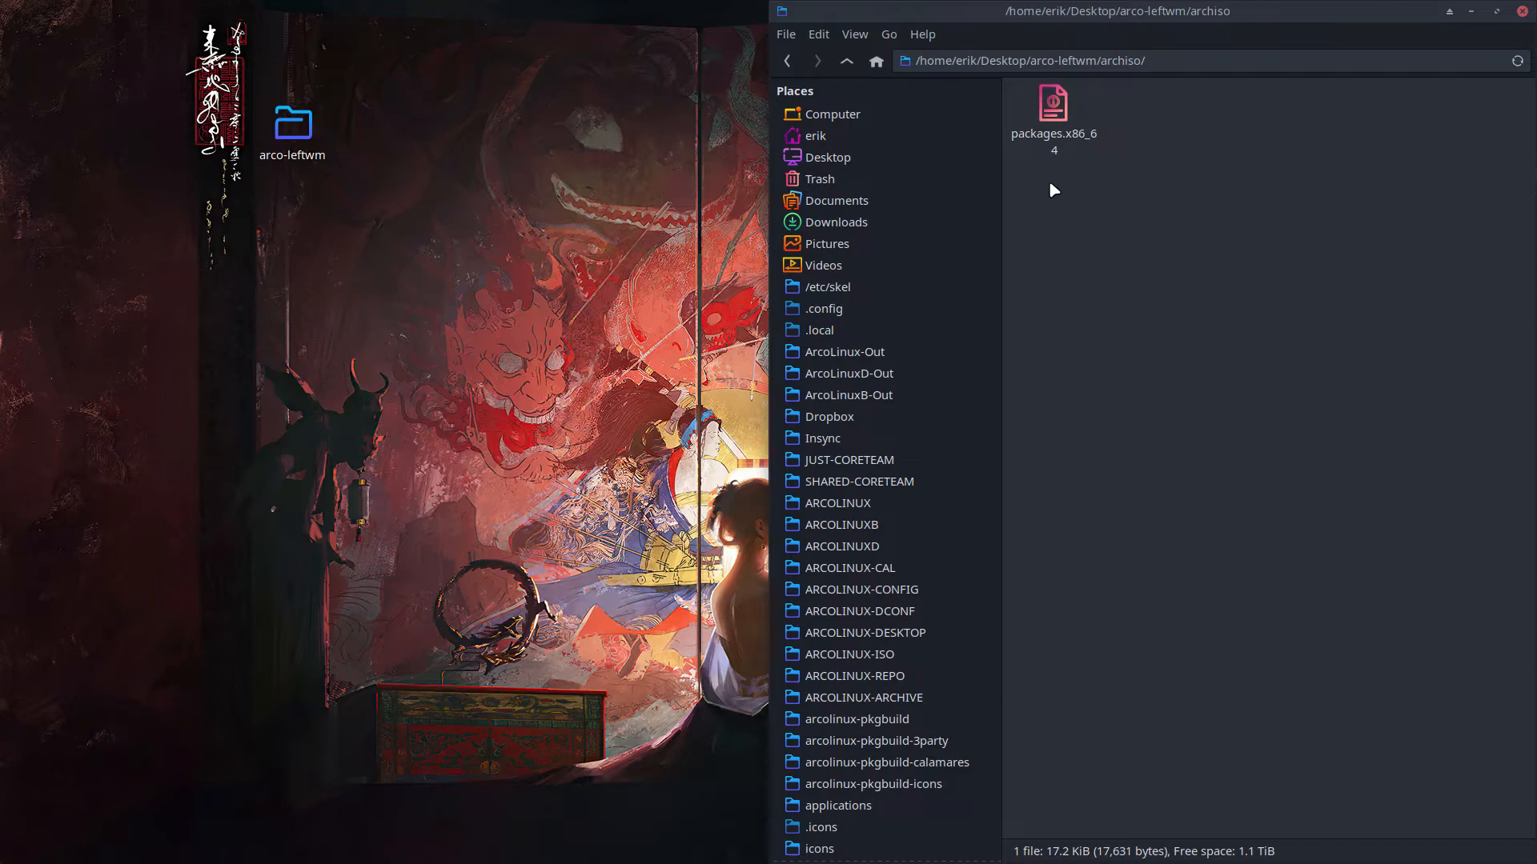
mouse_move(1052, 105)
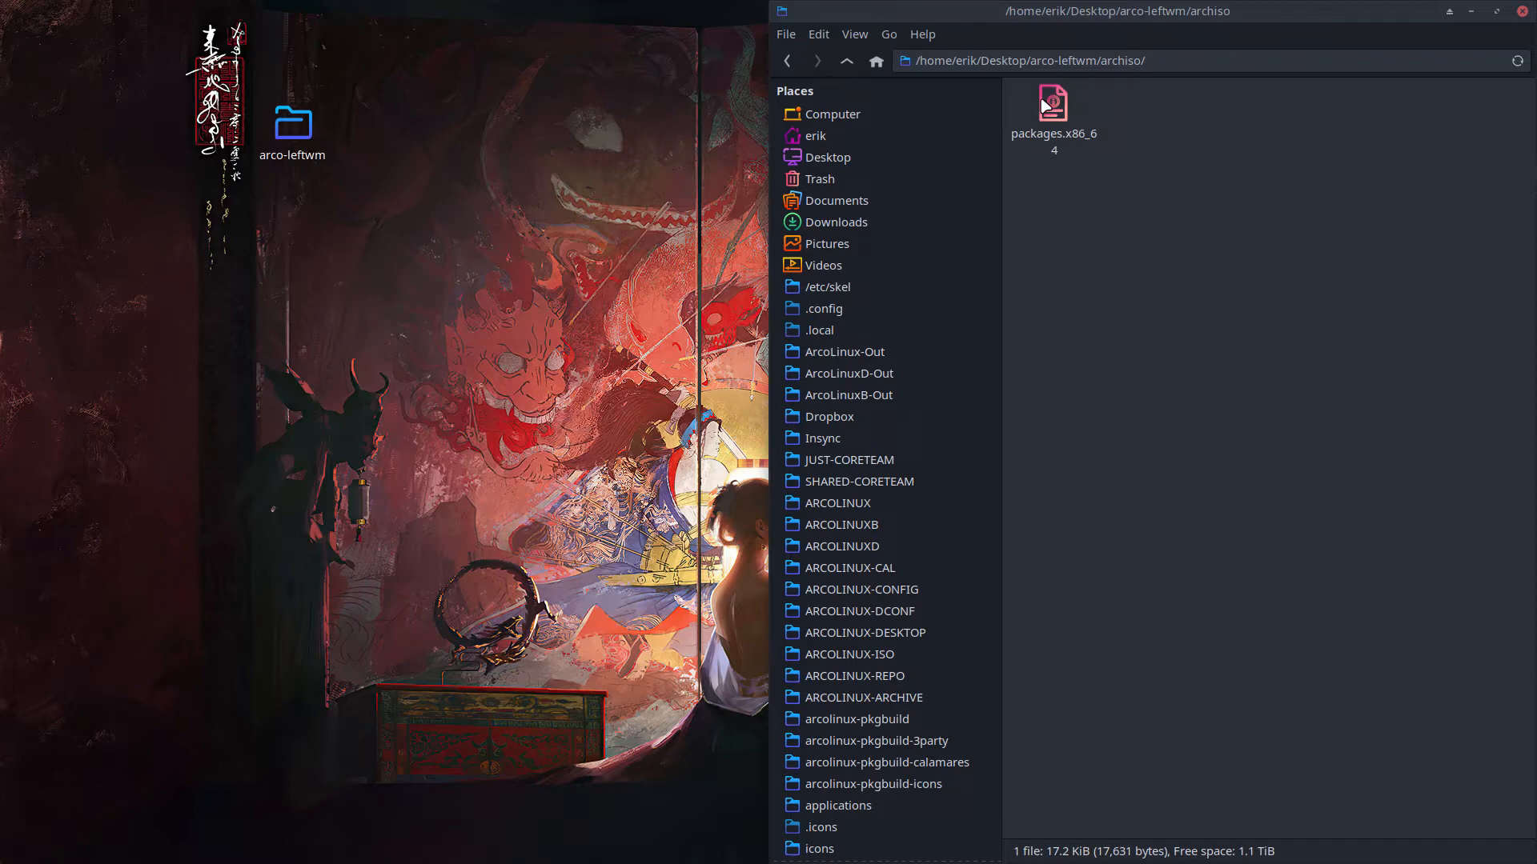
Step: Open packages.x86_64 in Sublime Text and locate the inkscape line among the applications
double_click(1051, 102)
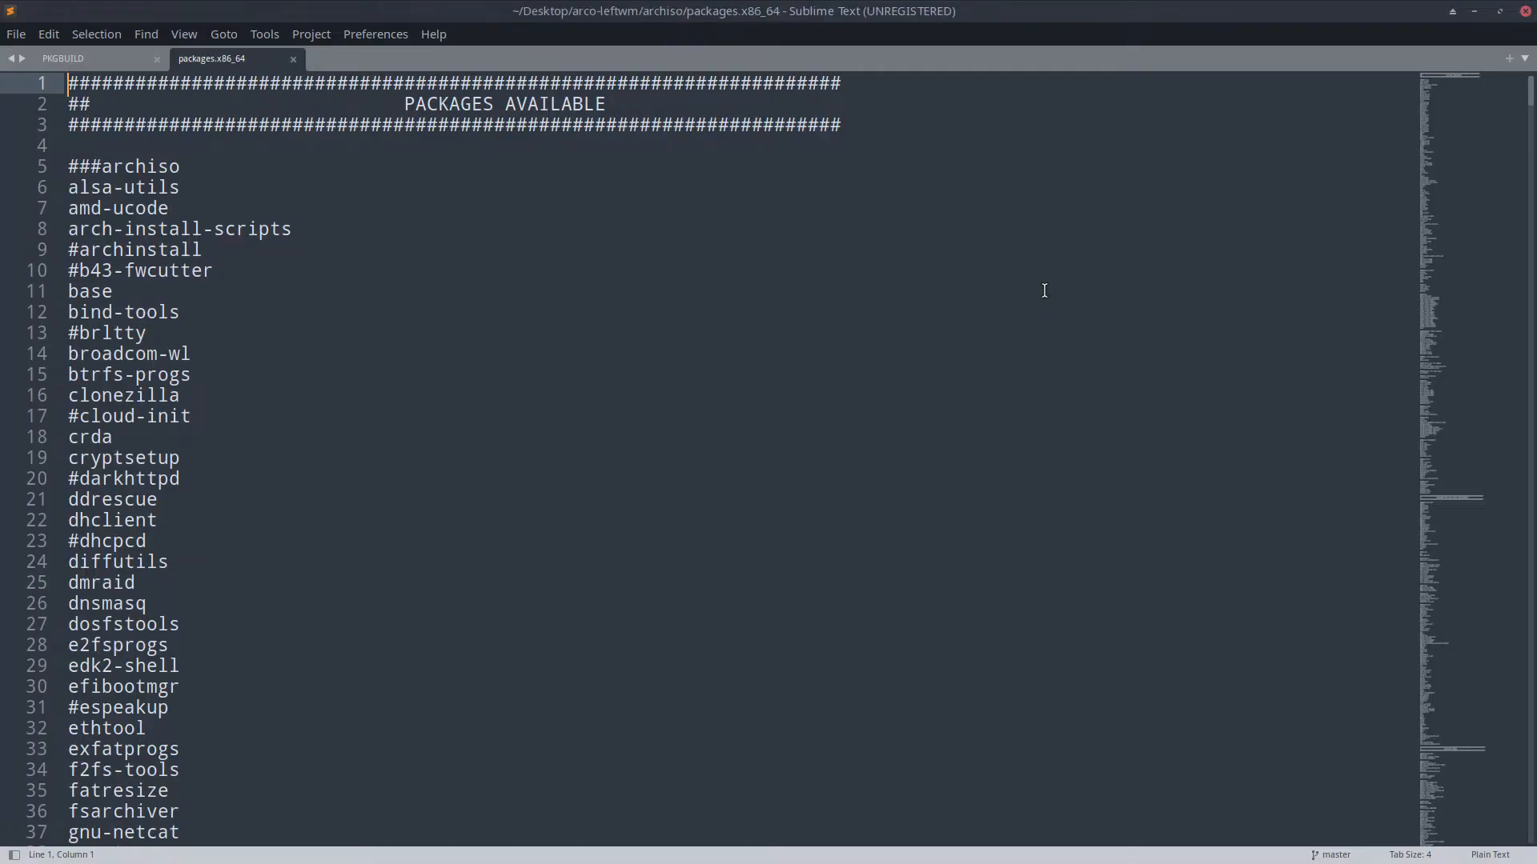
mouse_move(1044, 392)
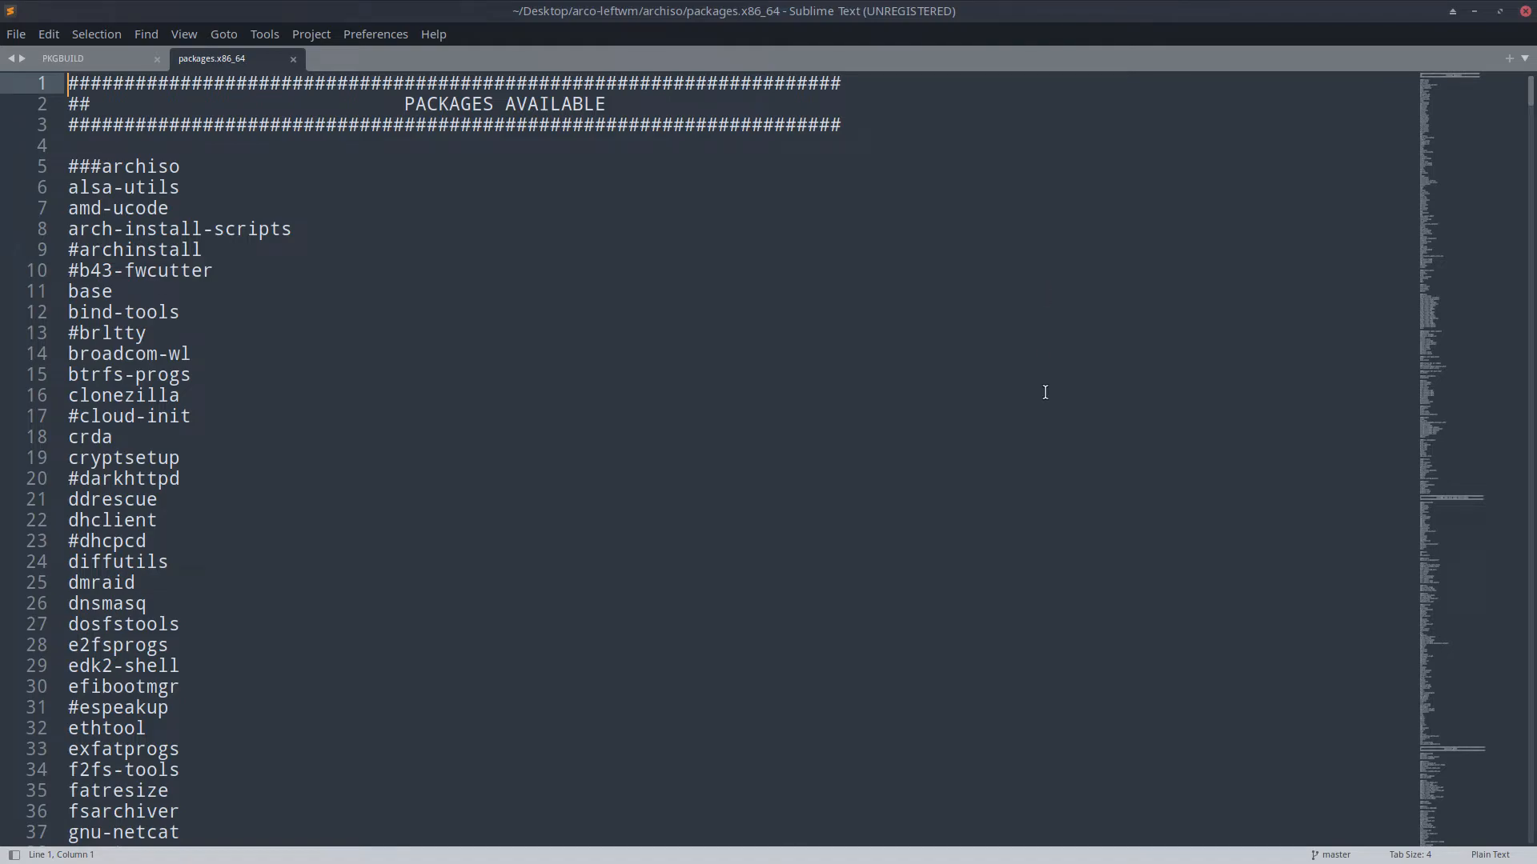
scroll("down", 3)
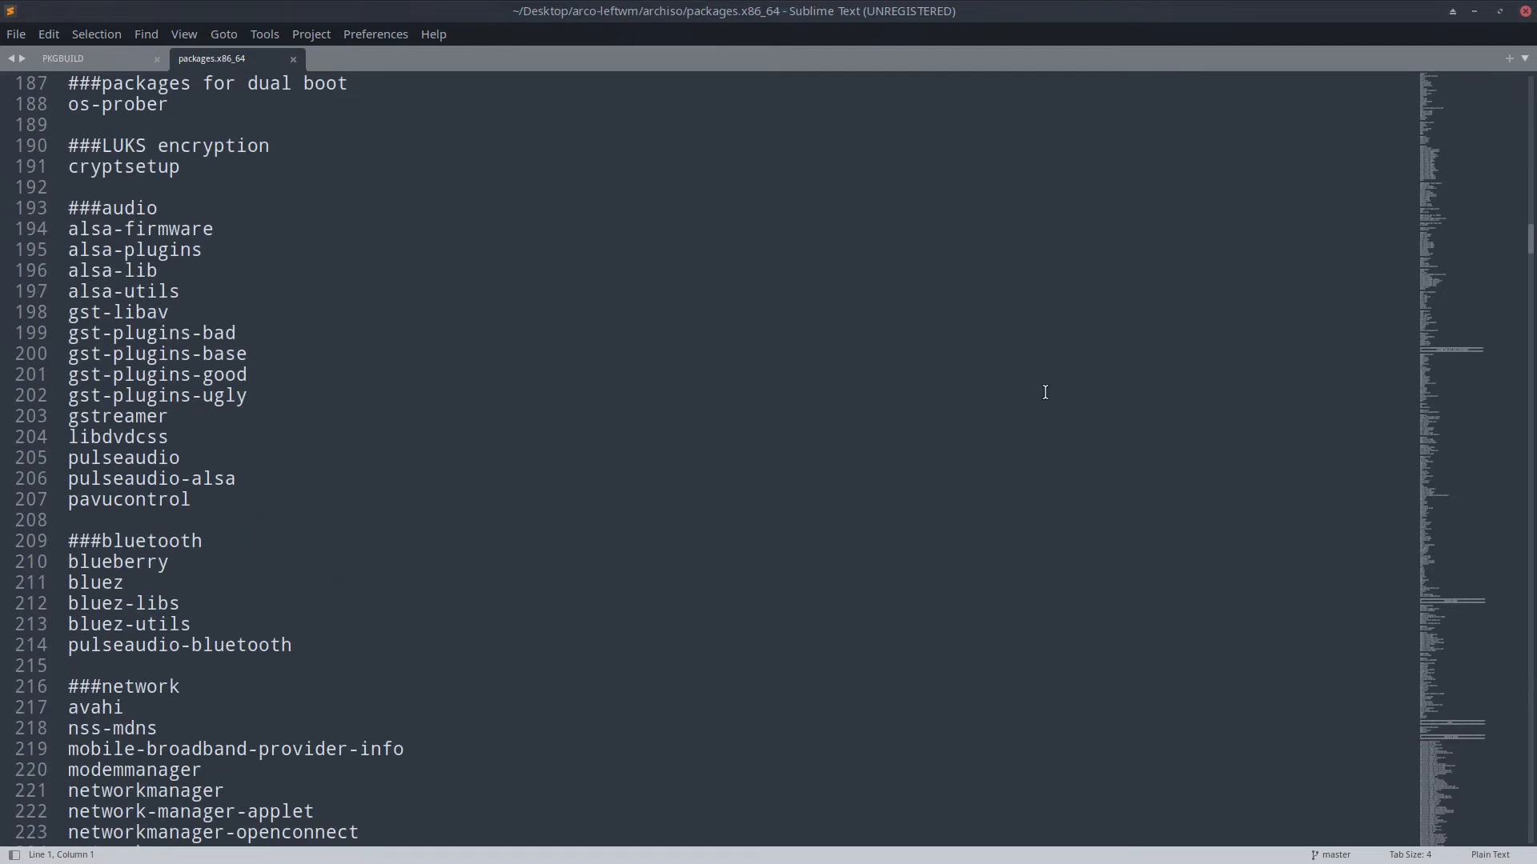
scroll("down", 3)
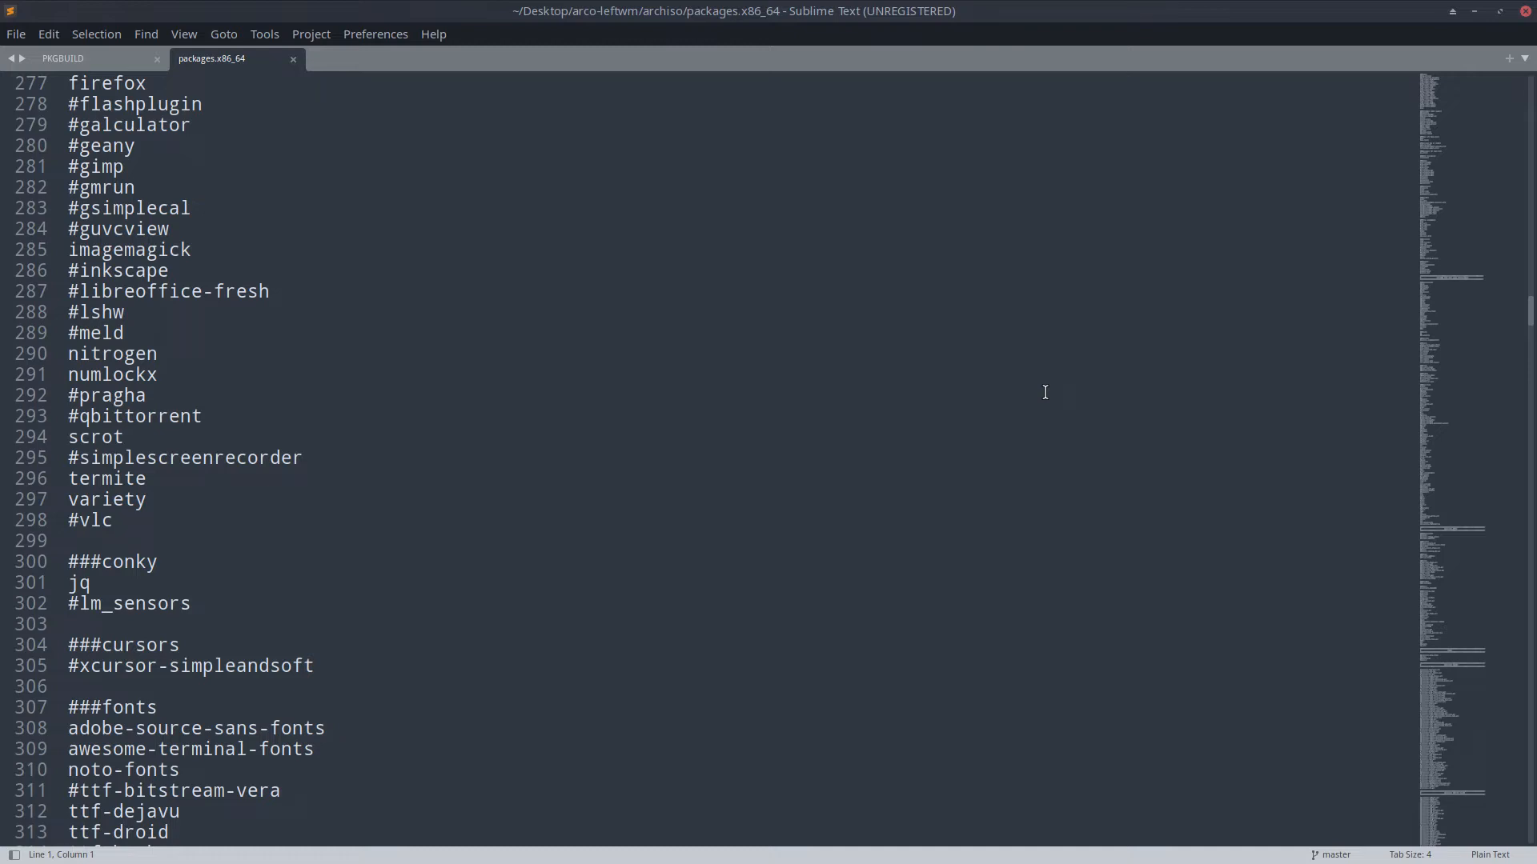
mouse_move(344, 488)
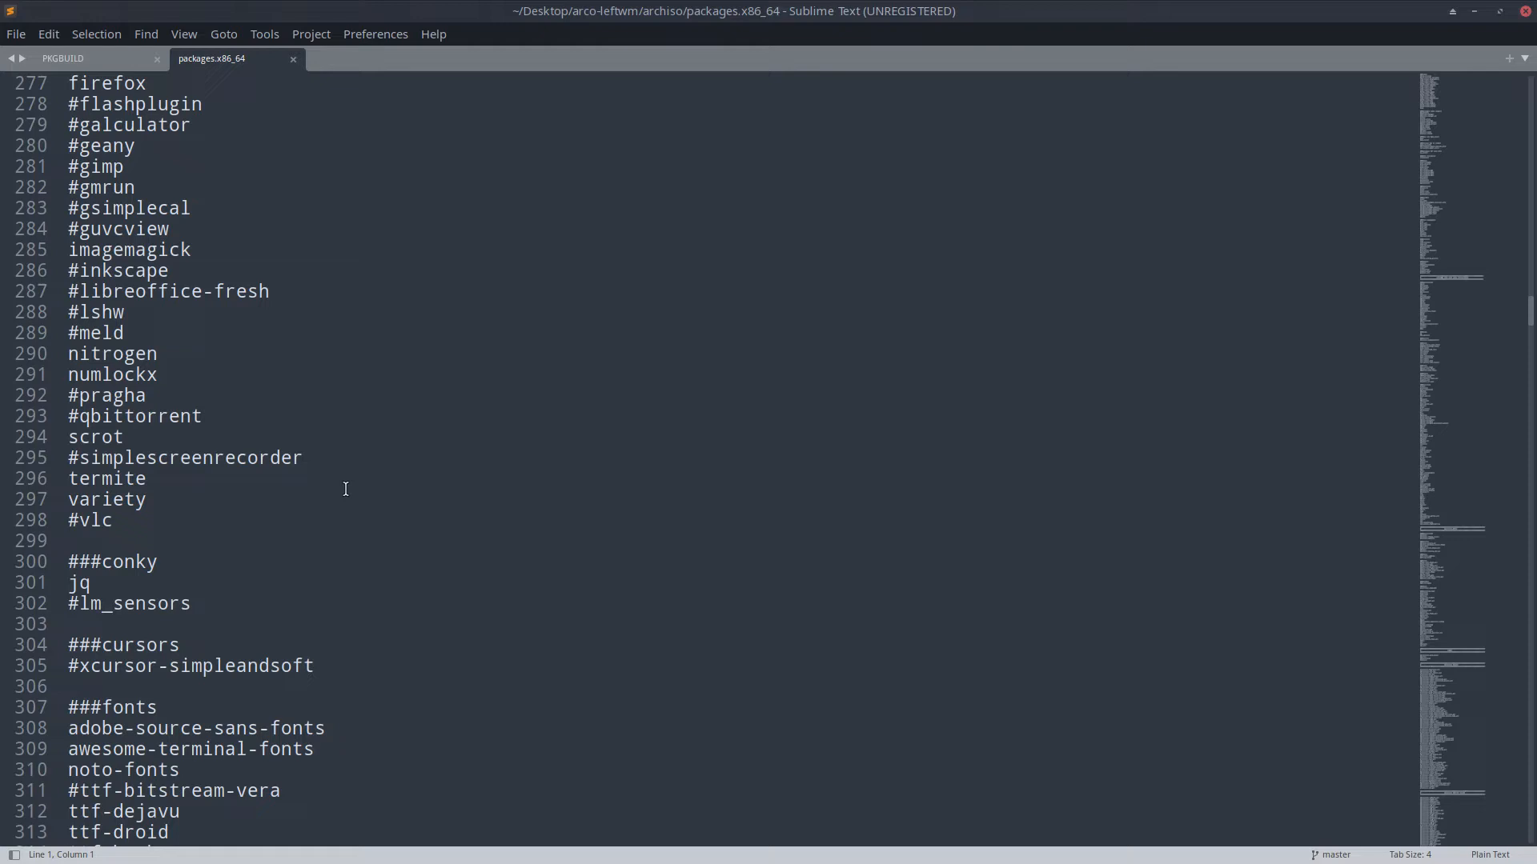
left_click(70, 499)
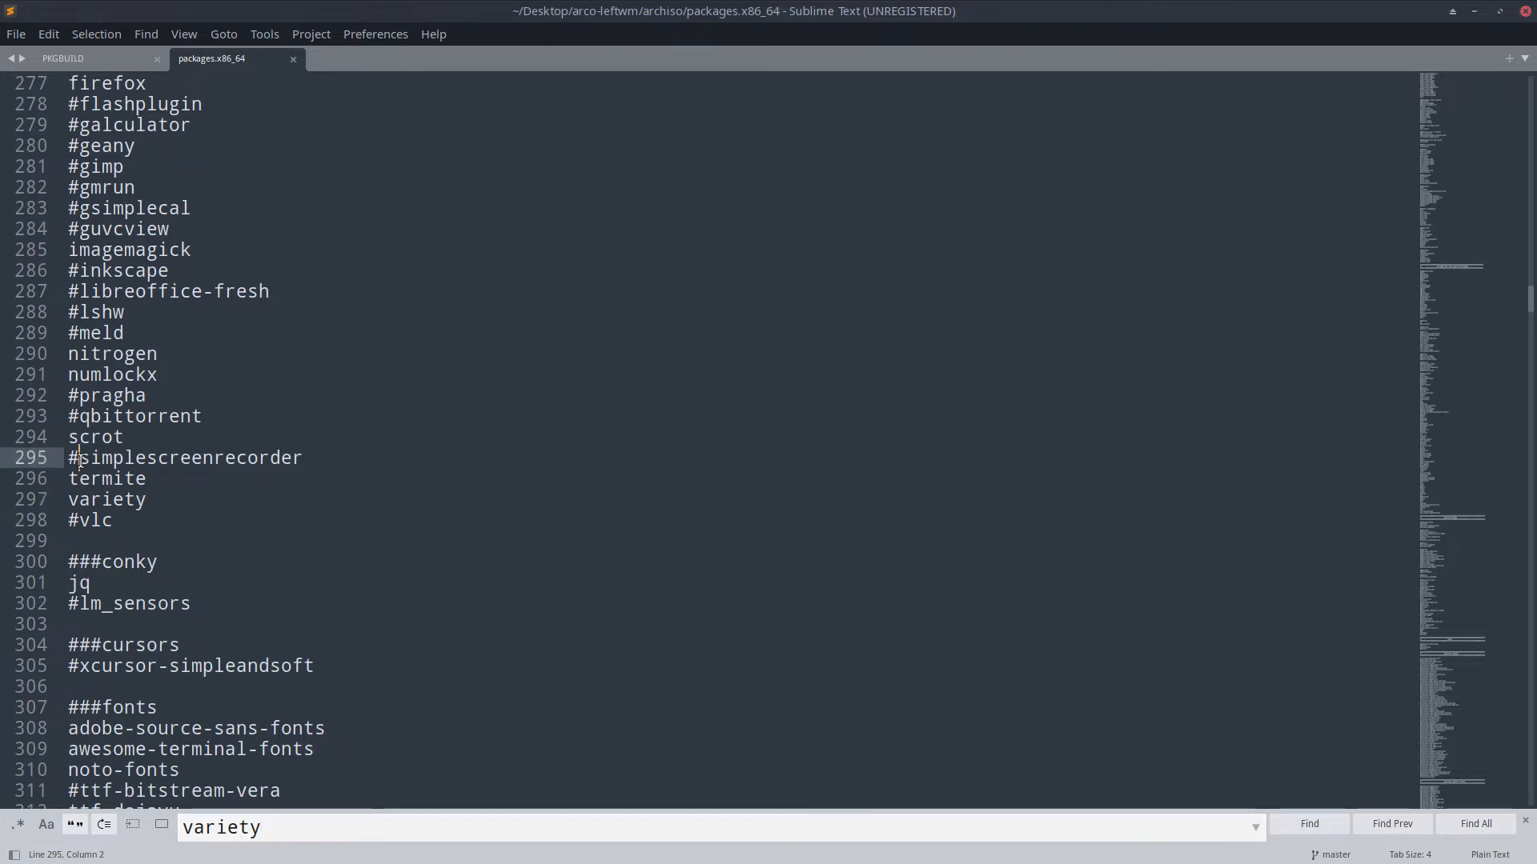
mouse_move(210, 644)
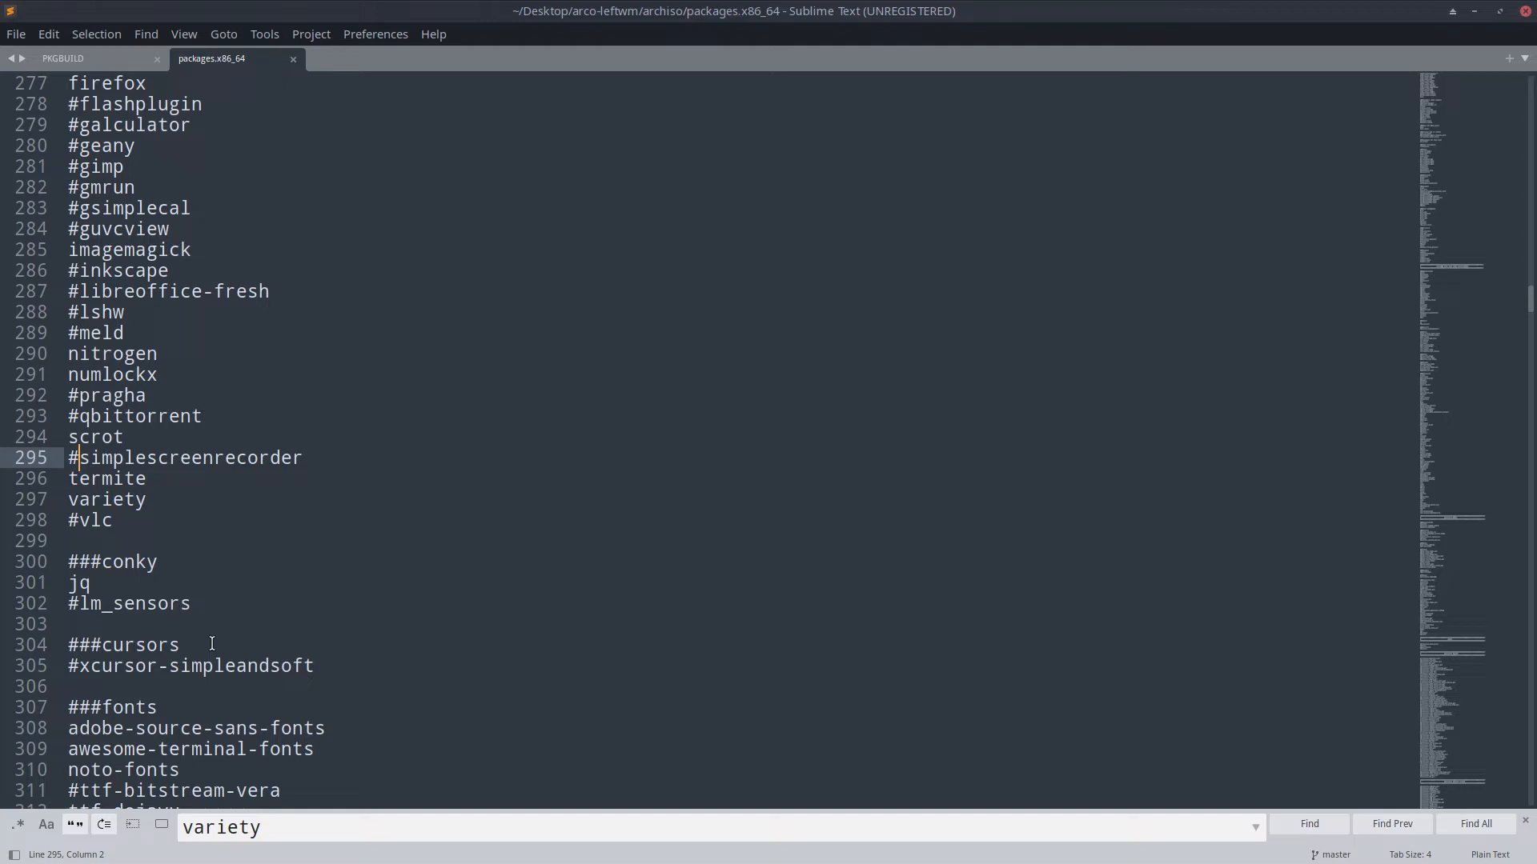
left_click(79, 291)
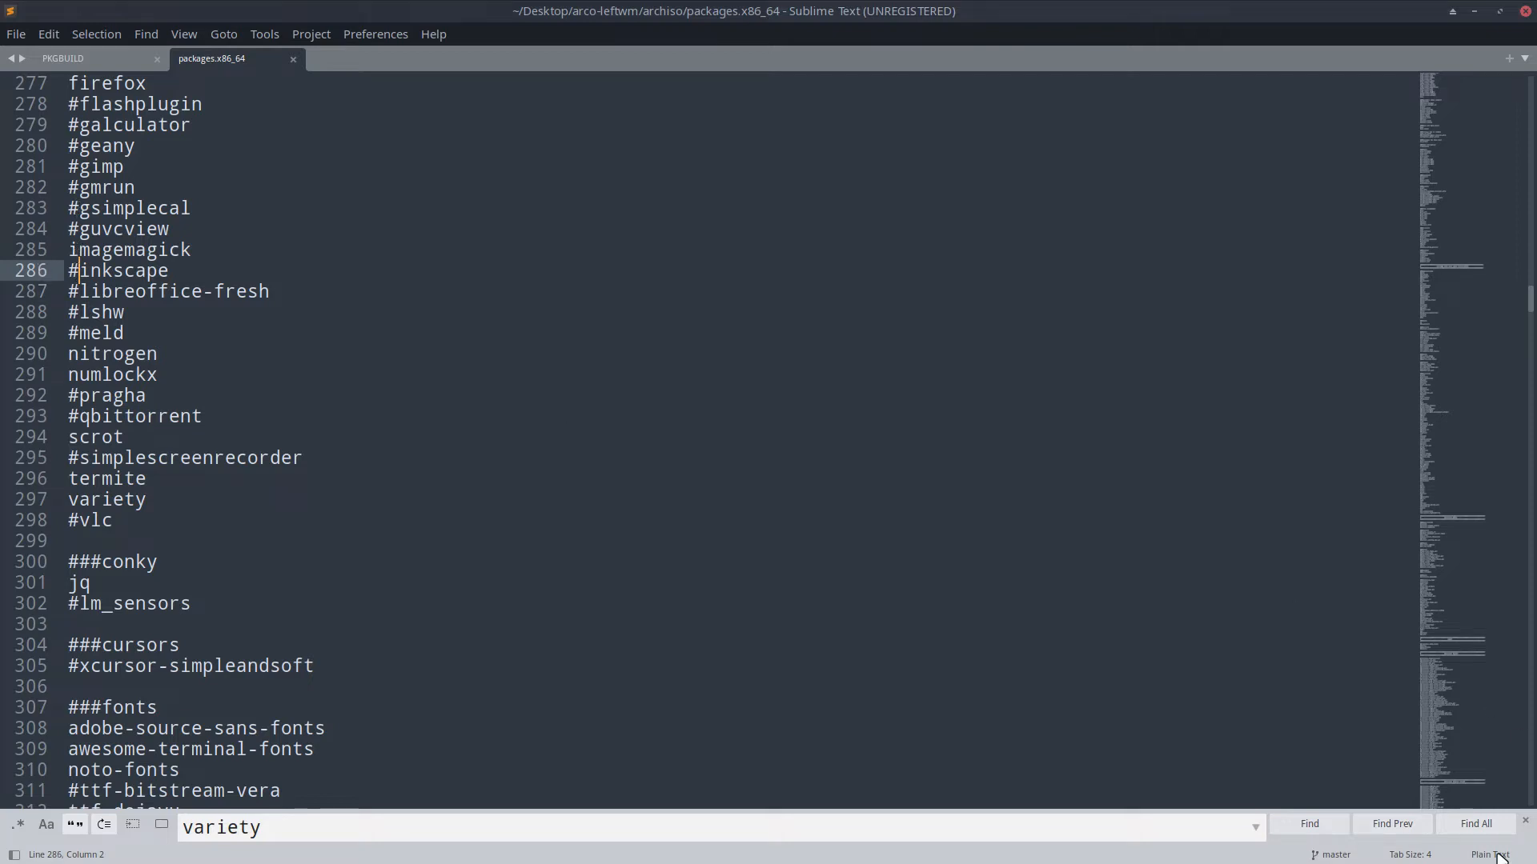
Step: Switch the file's syntax highlighting to Perl and uncomment the inkscape package
left_click(1489, 854)
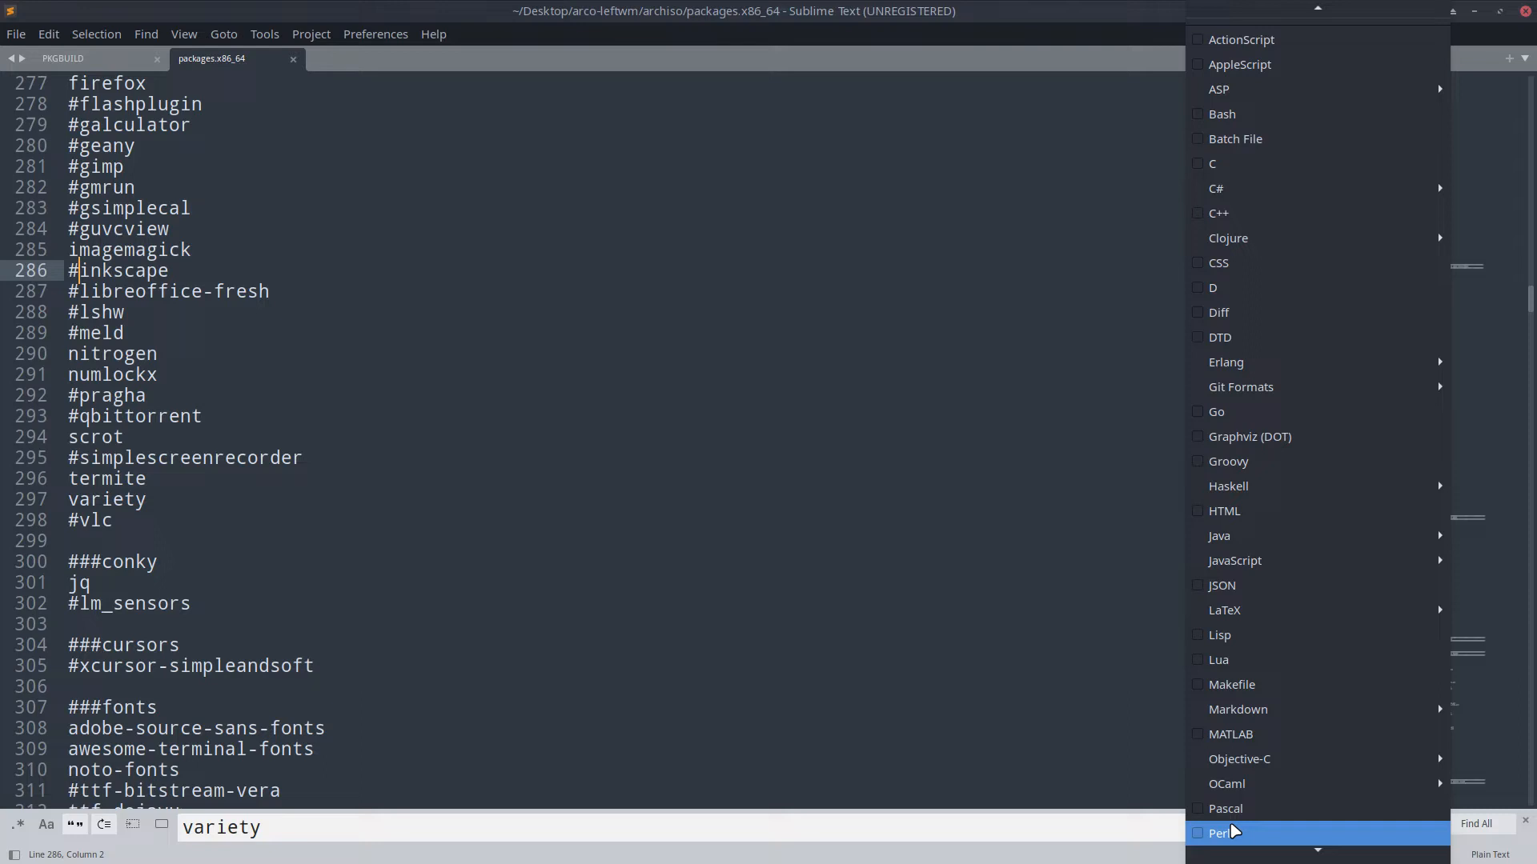
left_click(1219, 834)
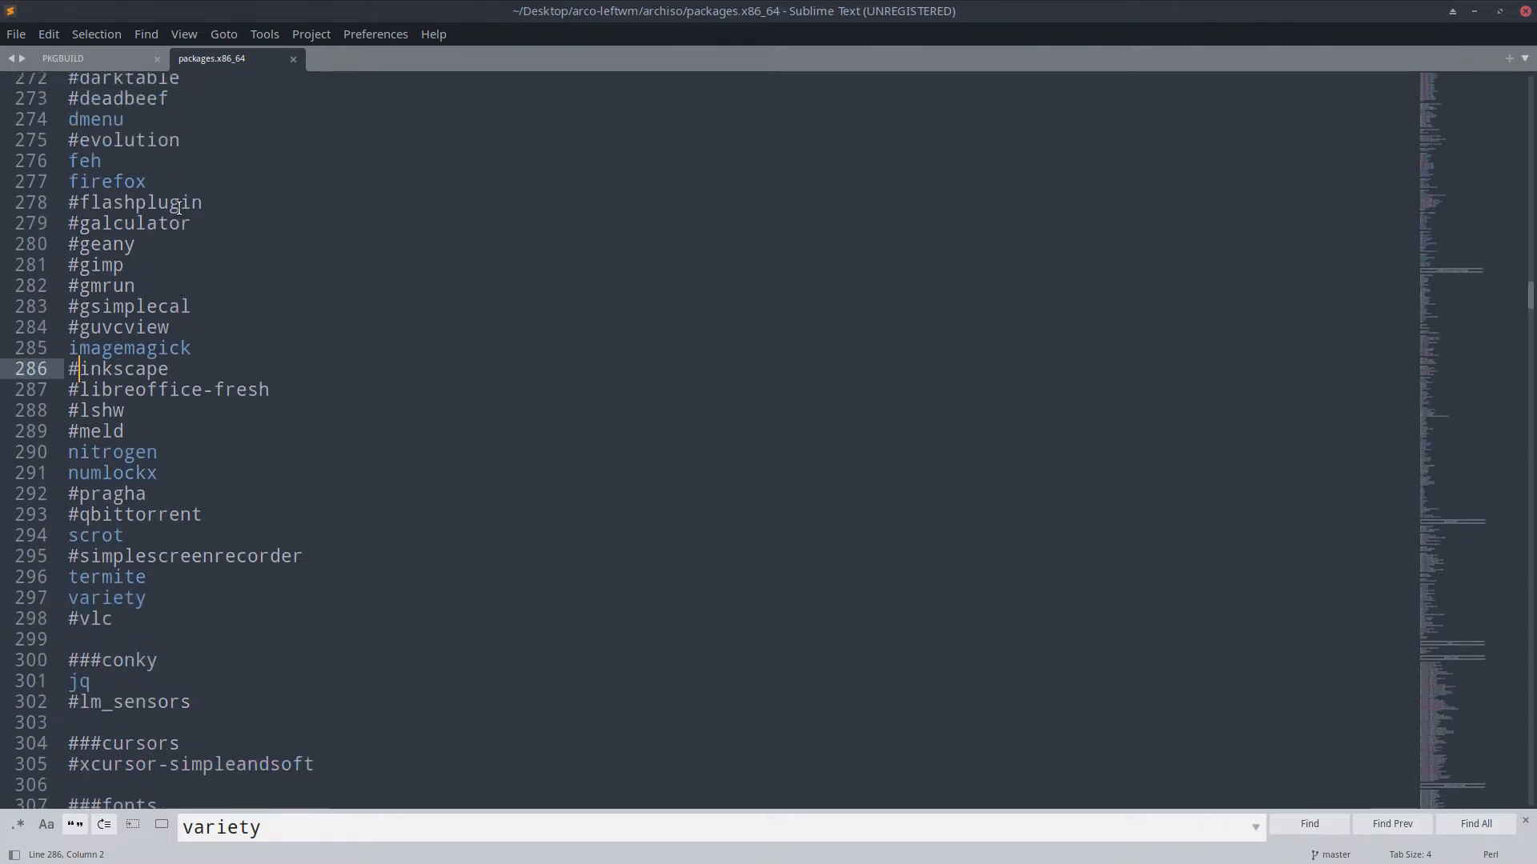
scroll("up", 3)
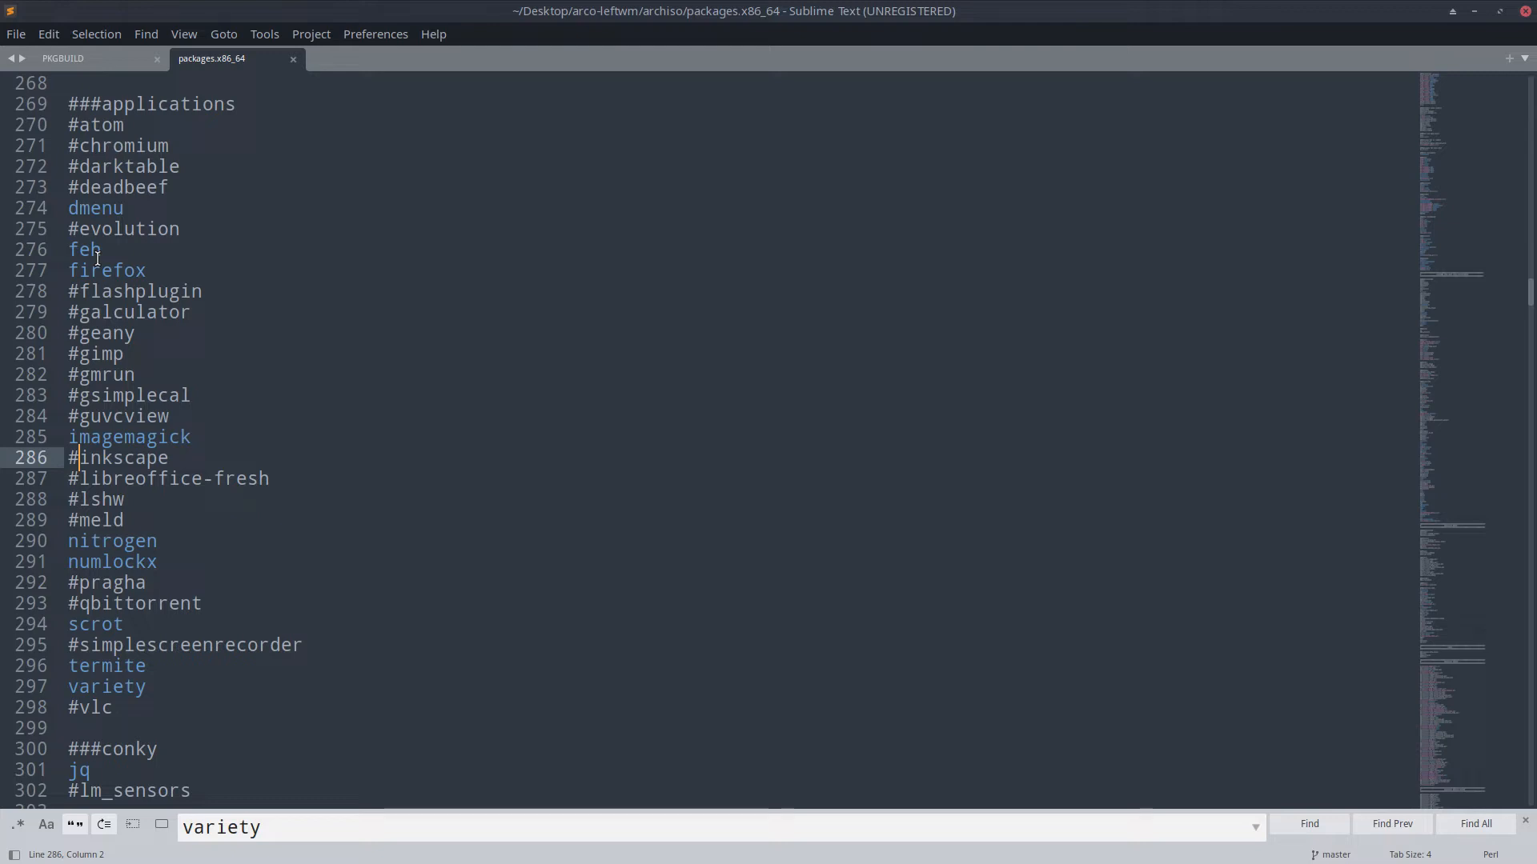
key("BackSpace")
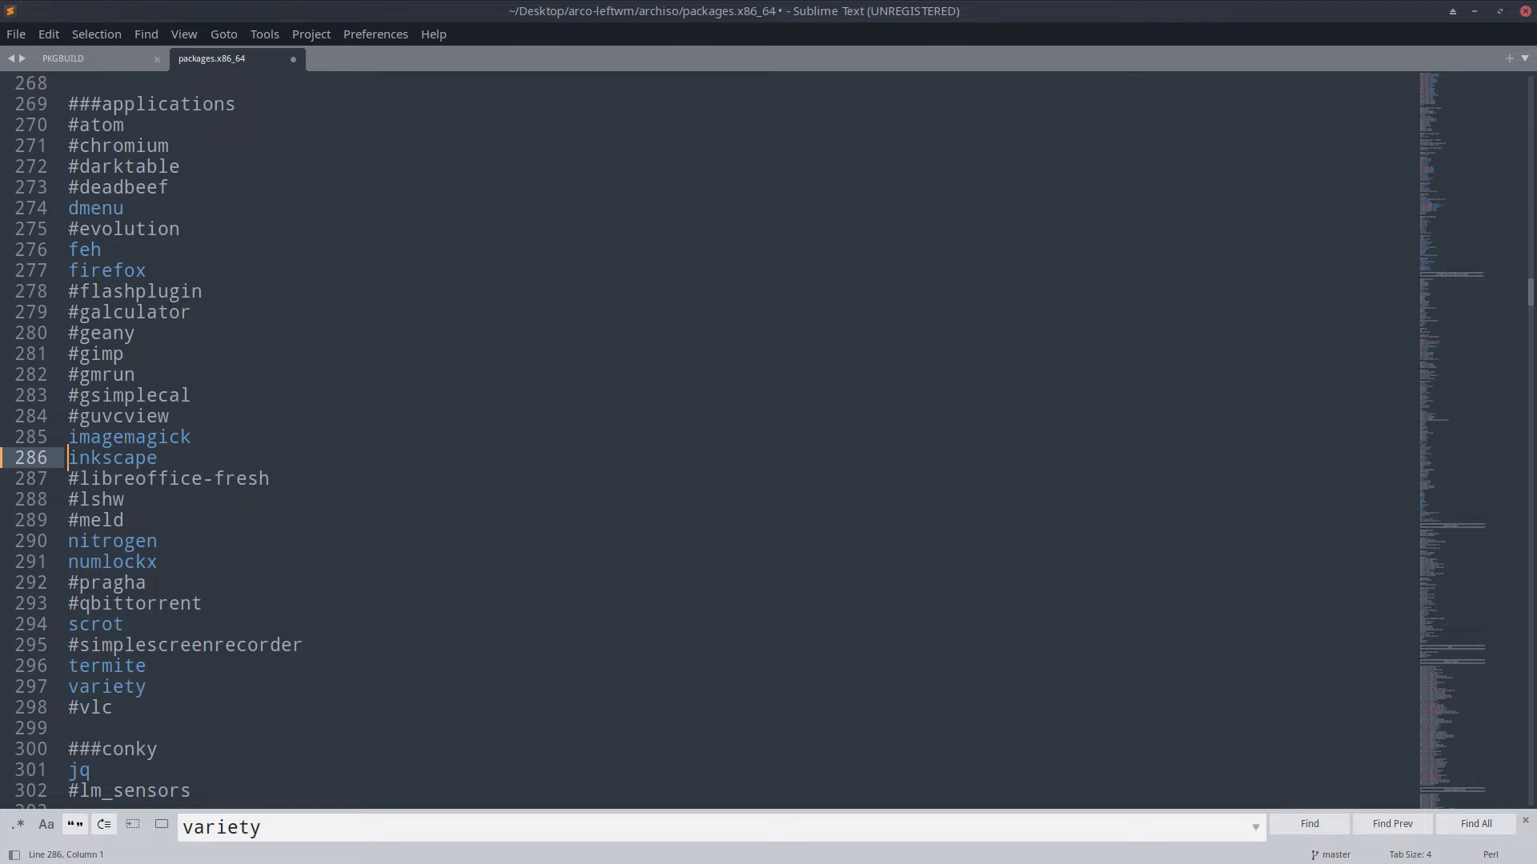
mouse_move(377, 458)
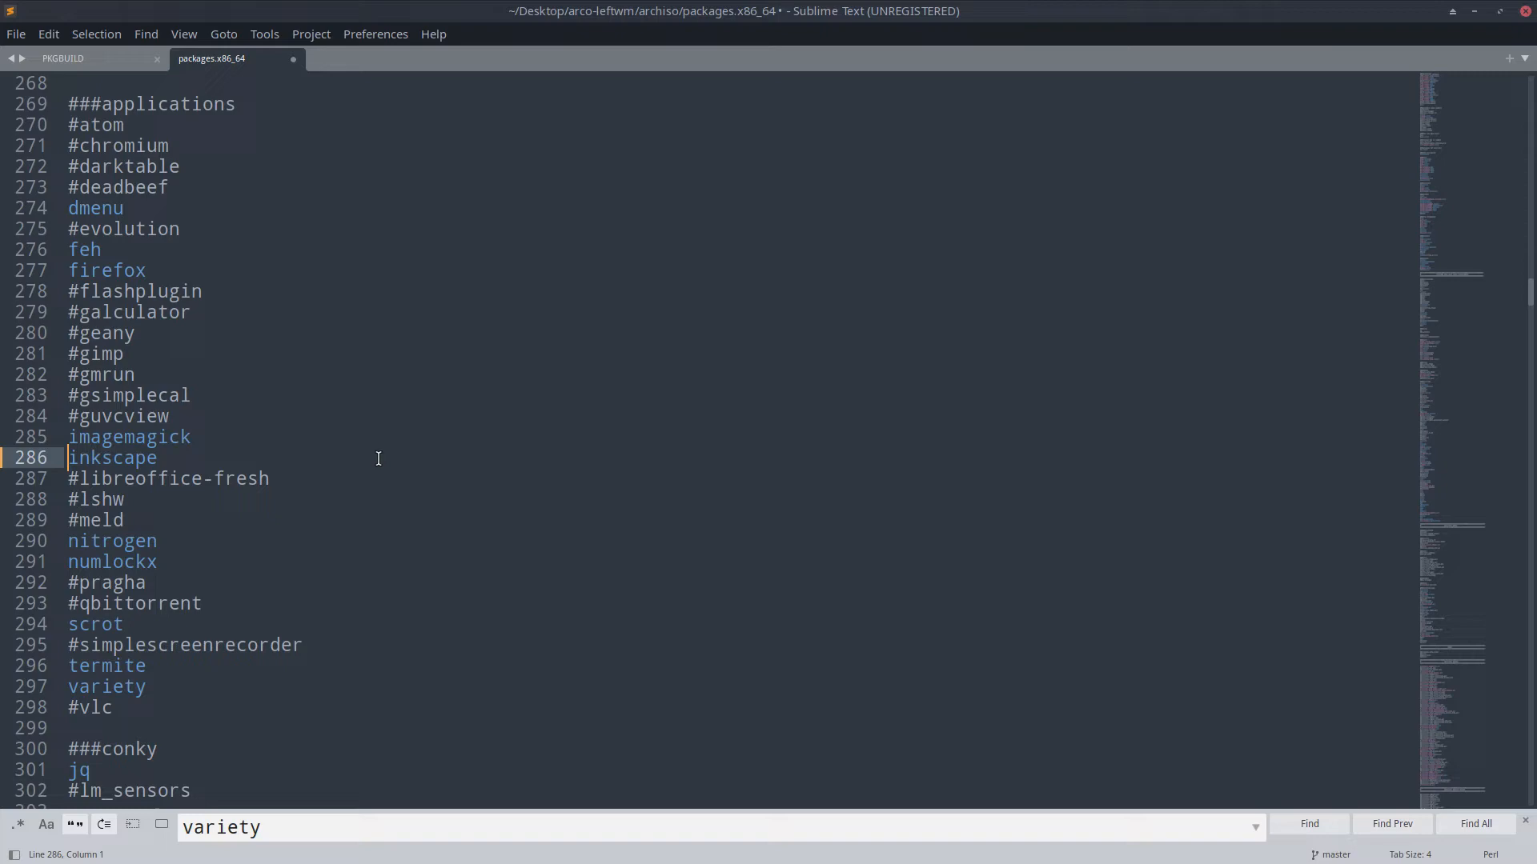
mouse_move(437, 383)
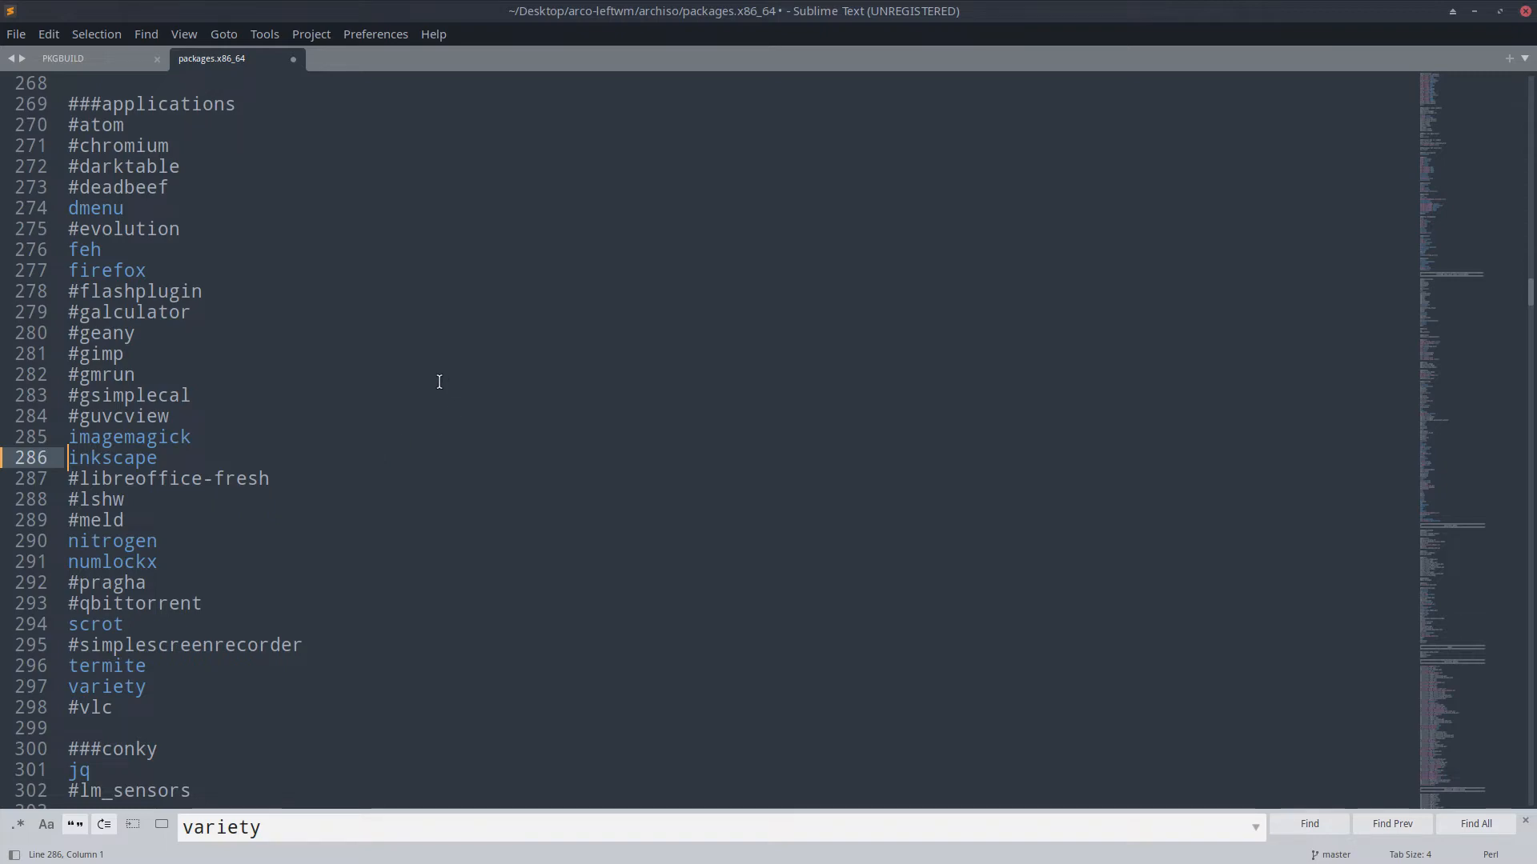
Step: Review the package list and save packages.x86_64
scroll("down", 3)
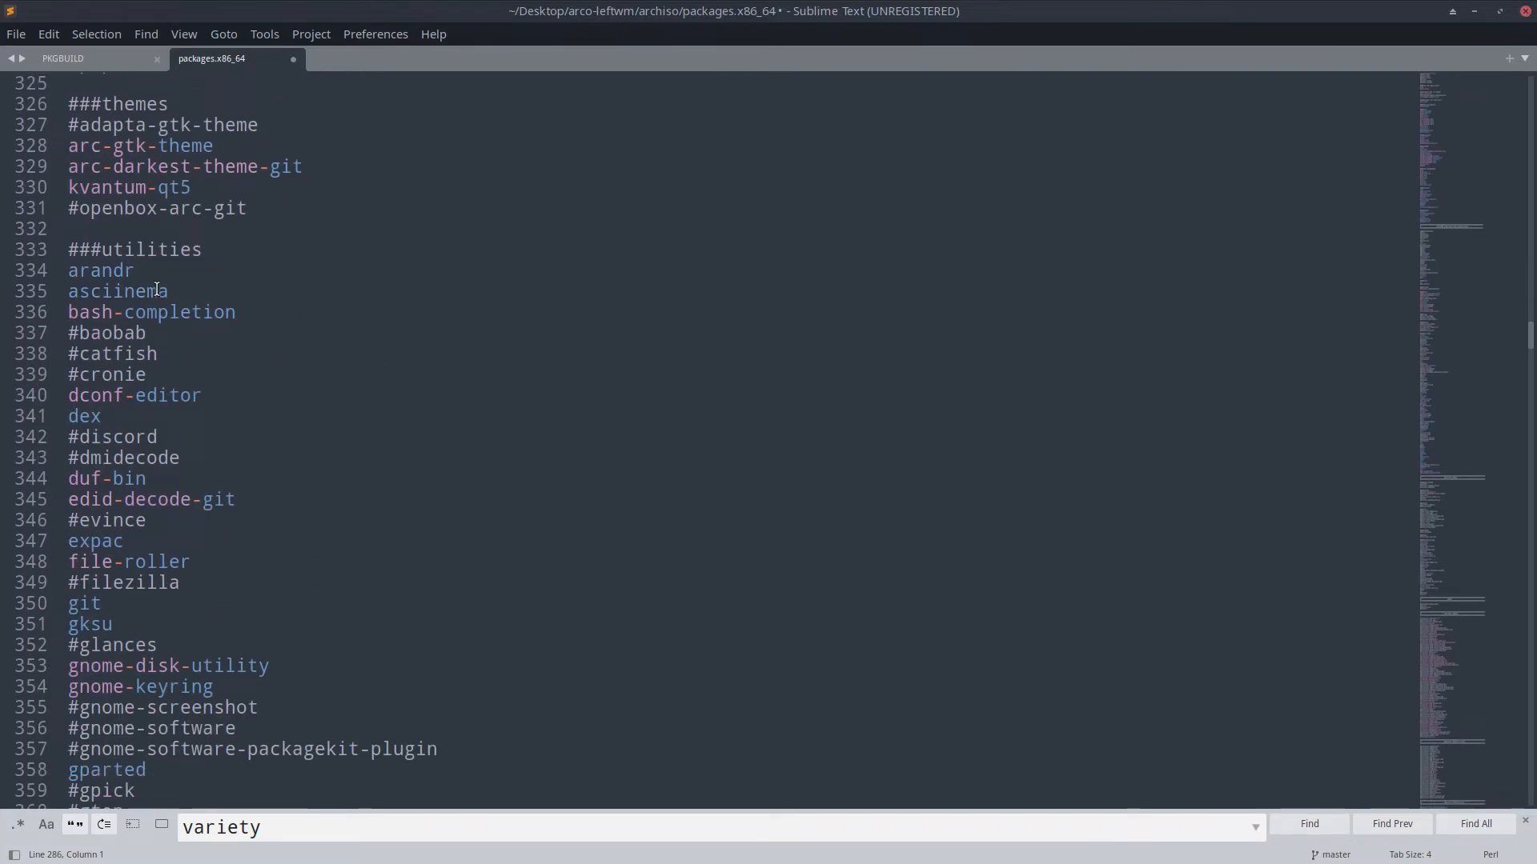
scroll("up", 3)
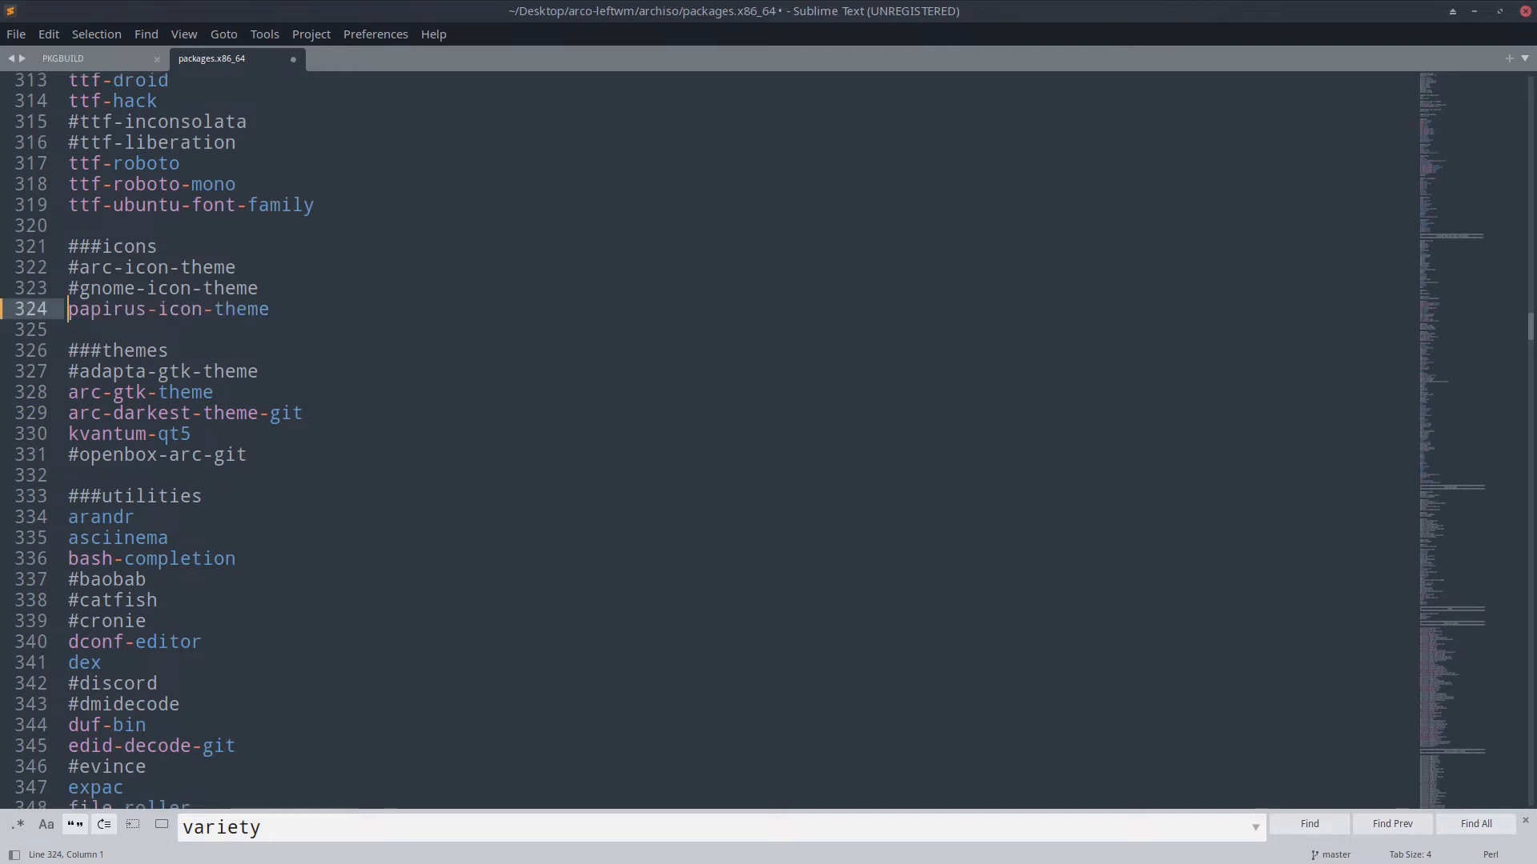
scroll("down", 3)
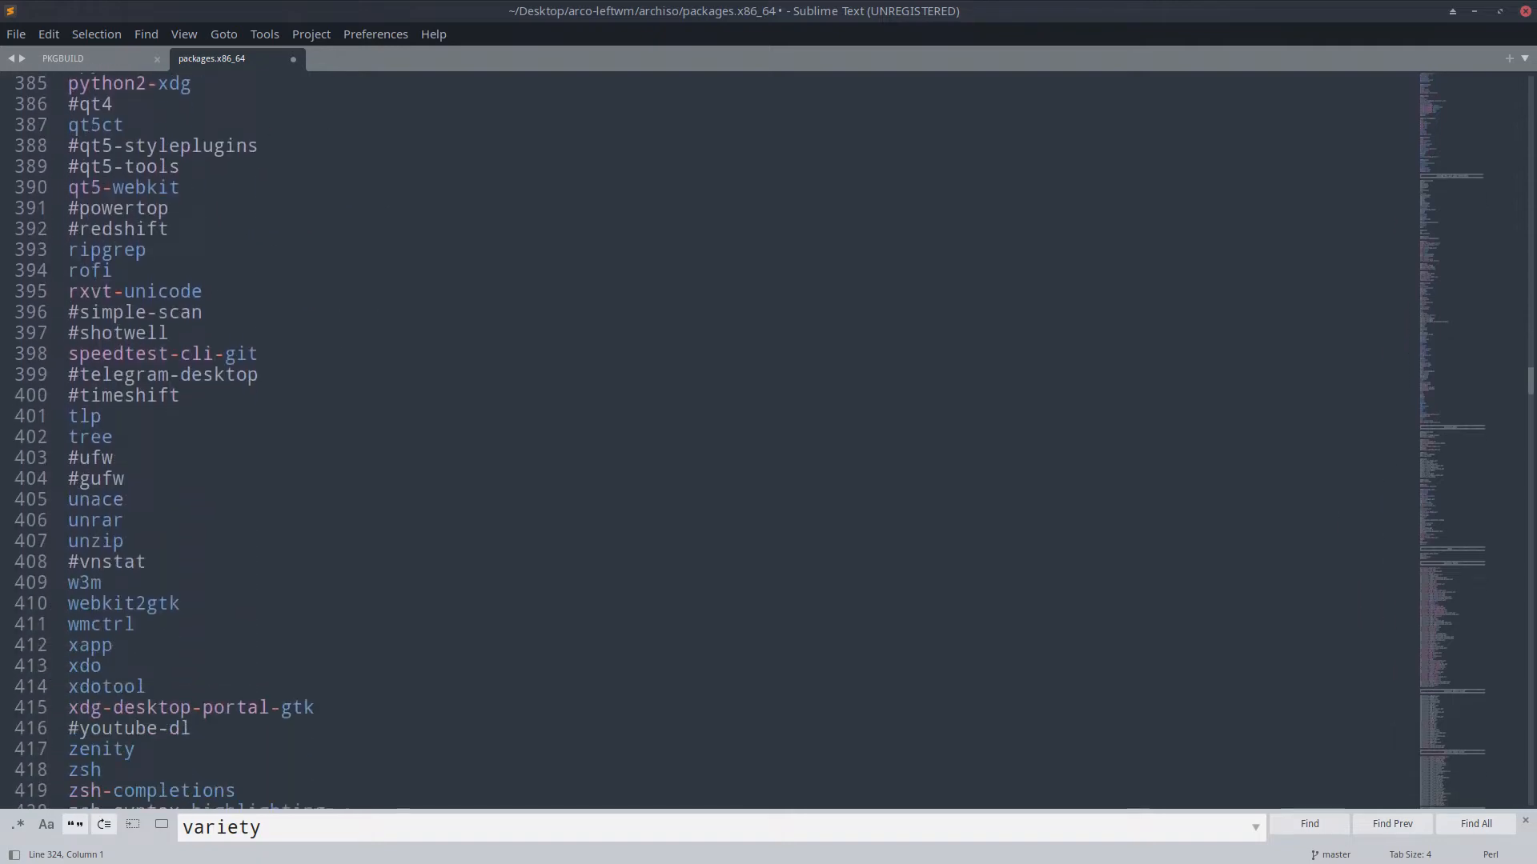
scroll("down", 3)
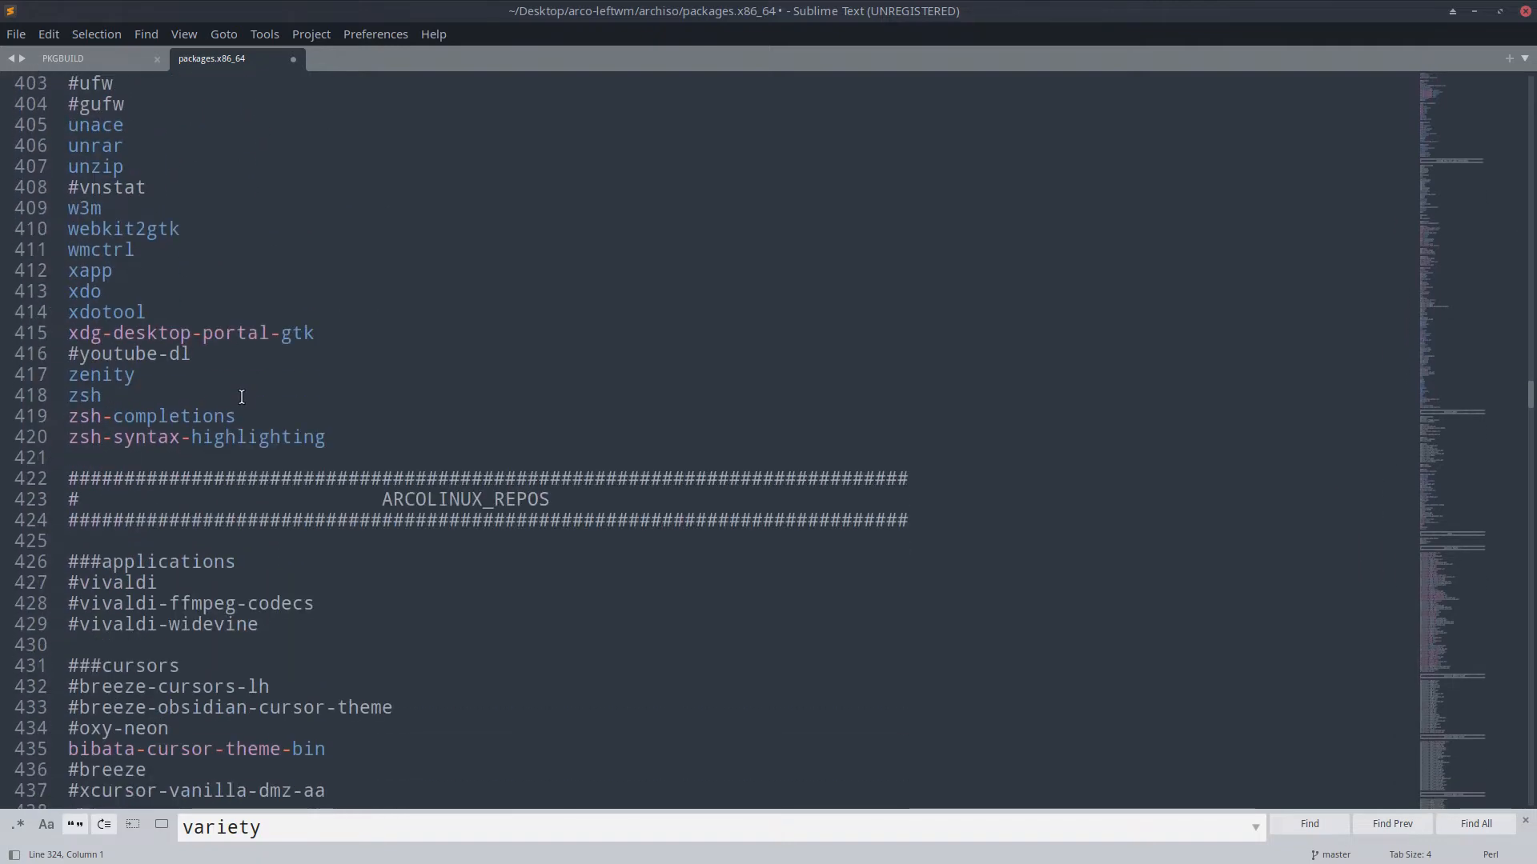
scroll("down", 3)
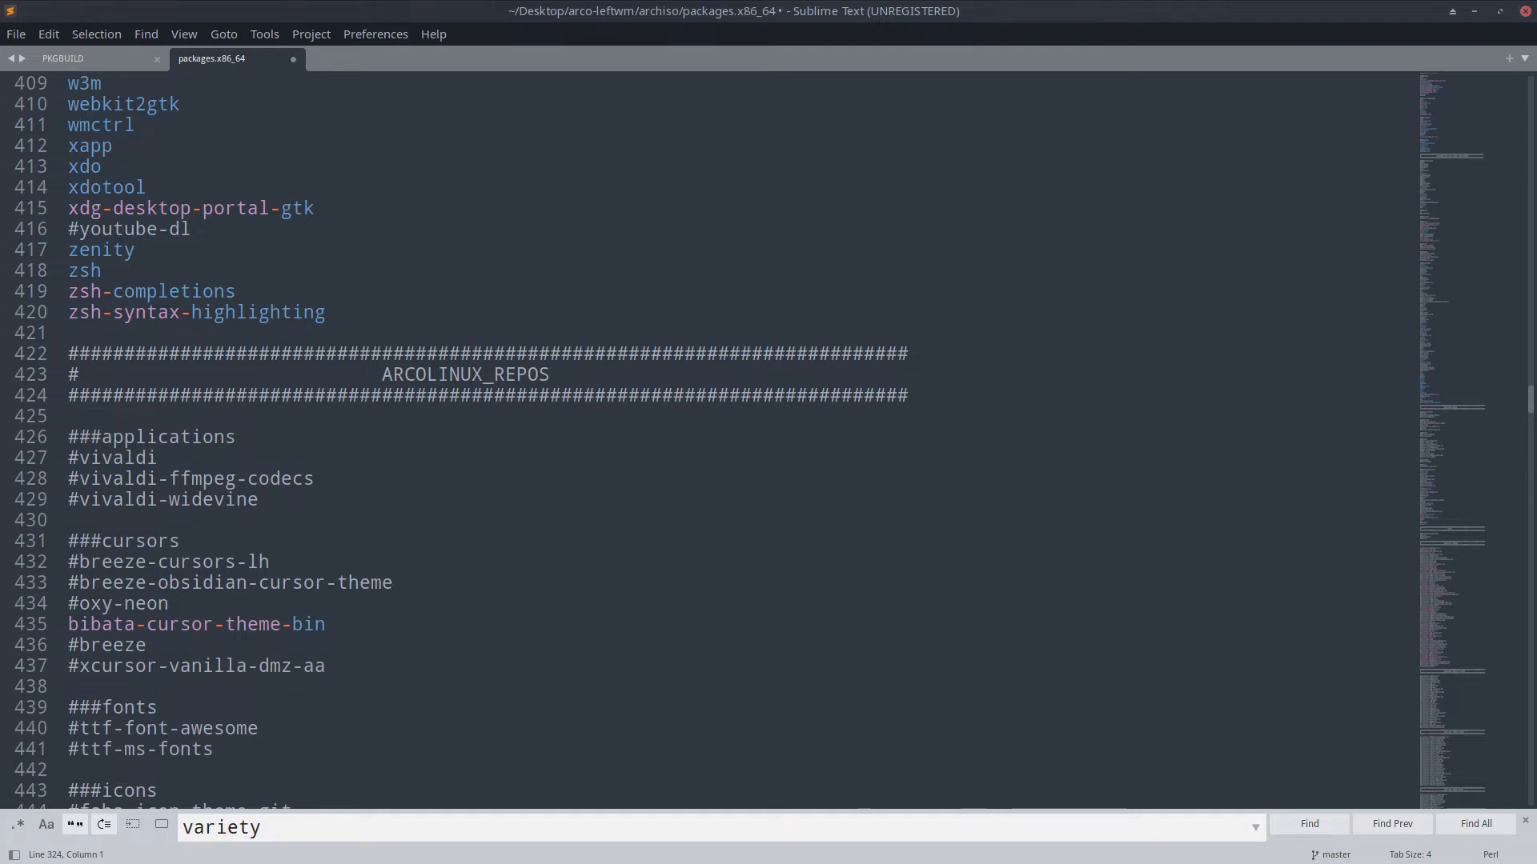
key("ctrl+s")
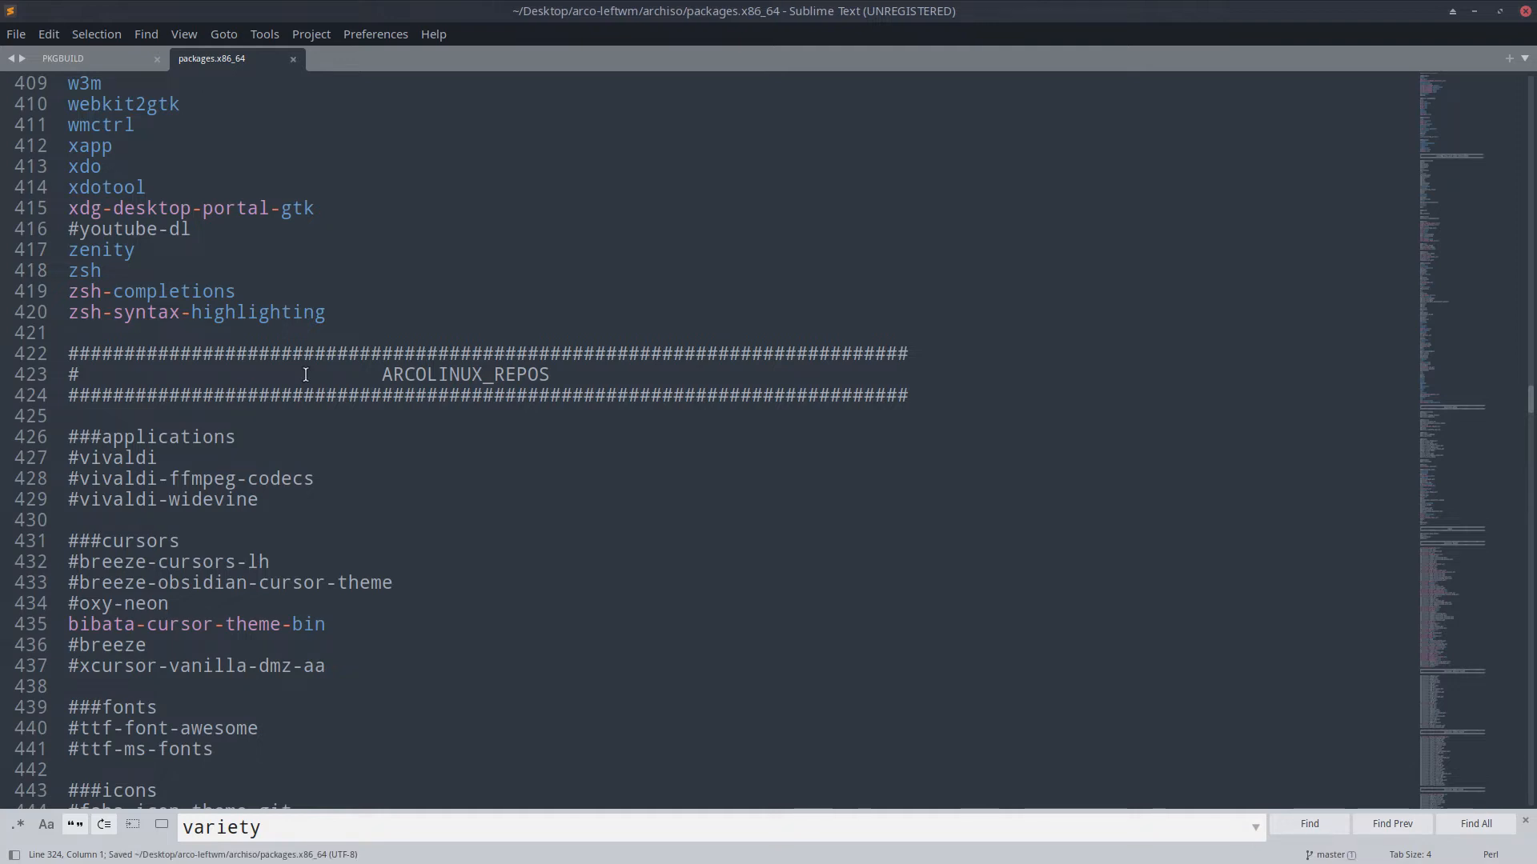
Step: Browse the remaining ArcoLinux package sections and close Sublime Text
left_click(234, 436)
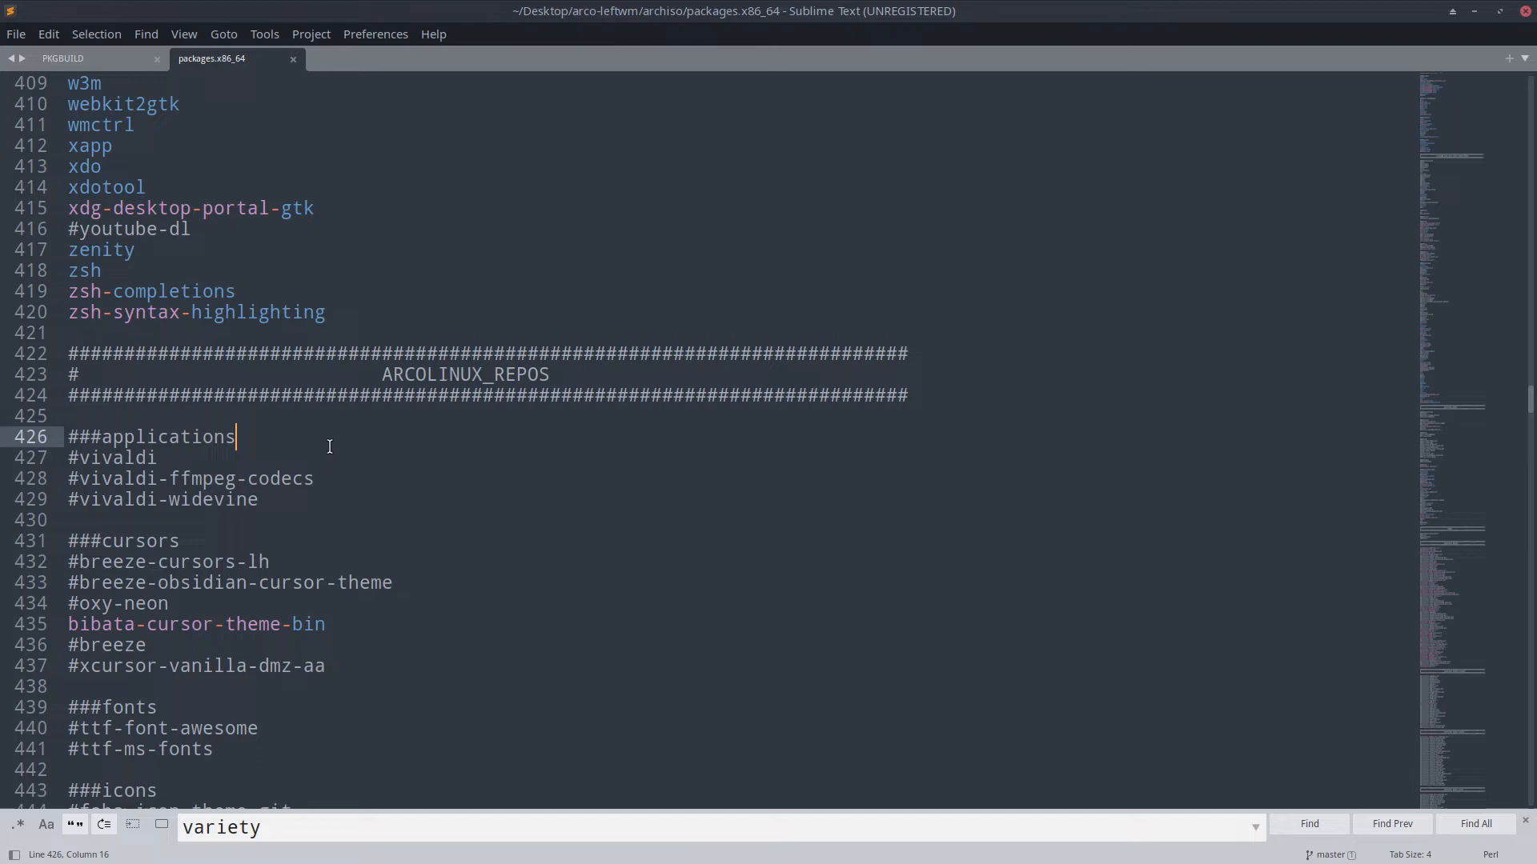
mouse_move(637, 527)
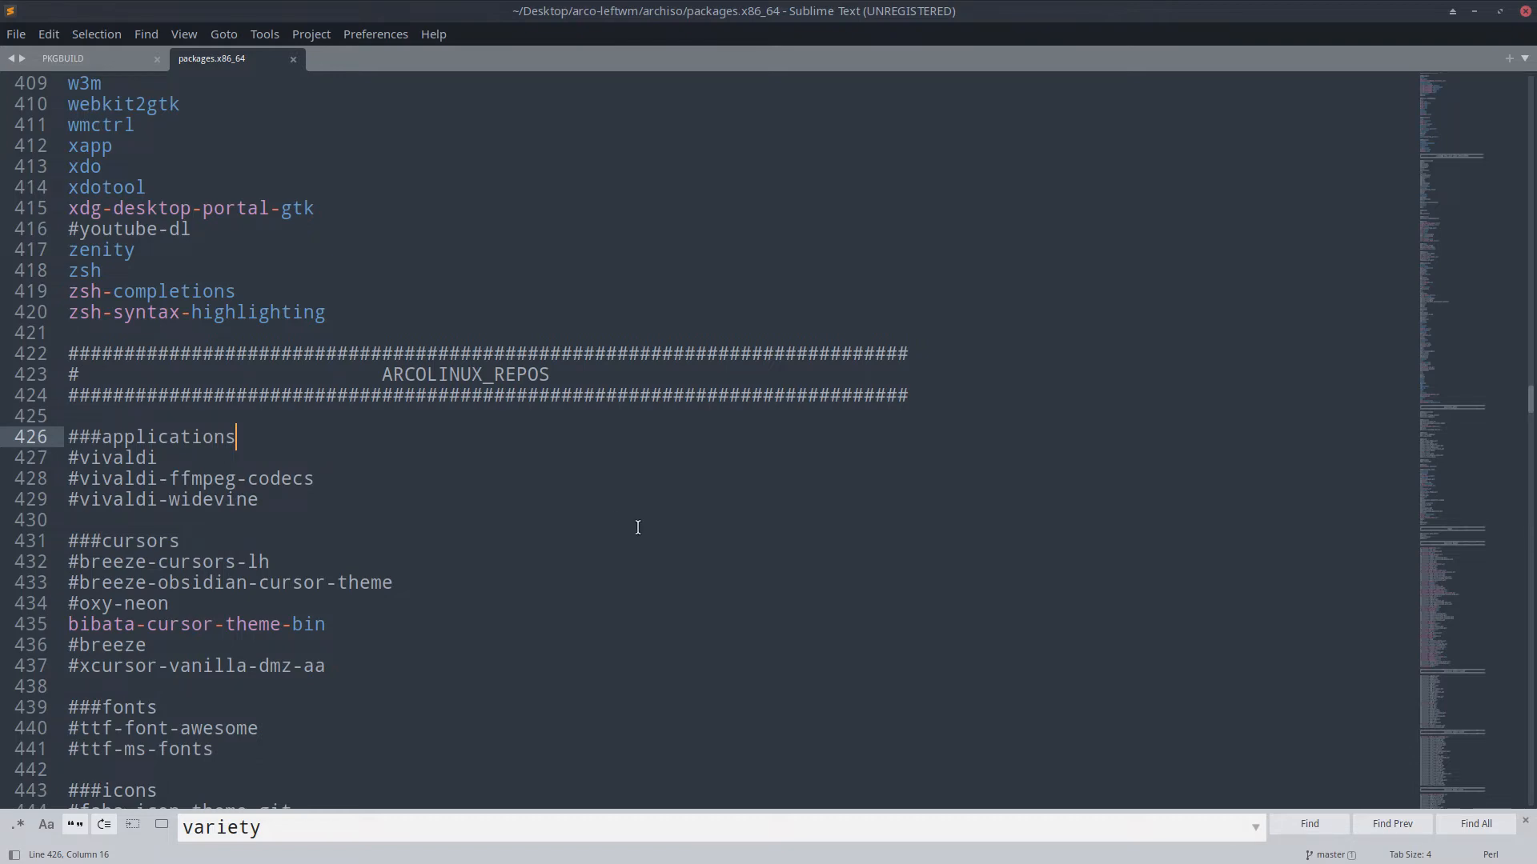
scroll("down", 3)
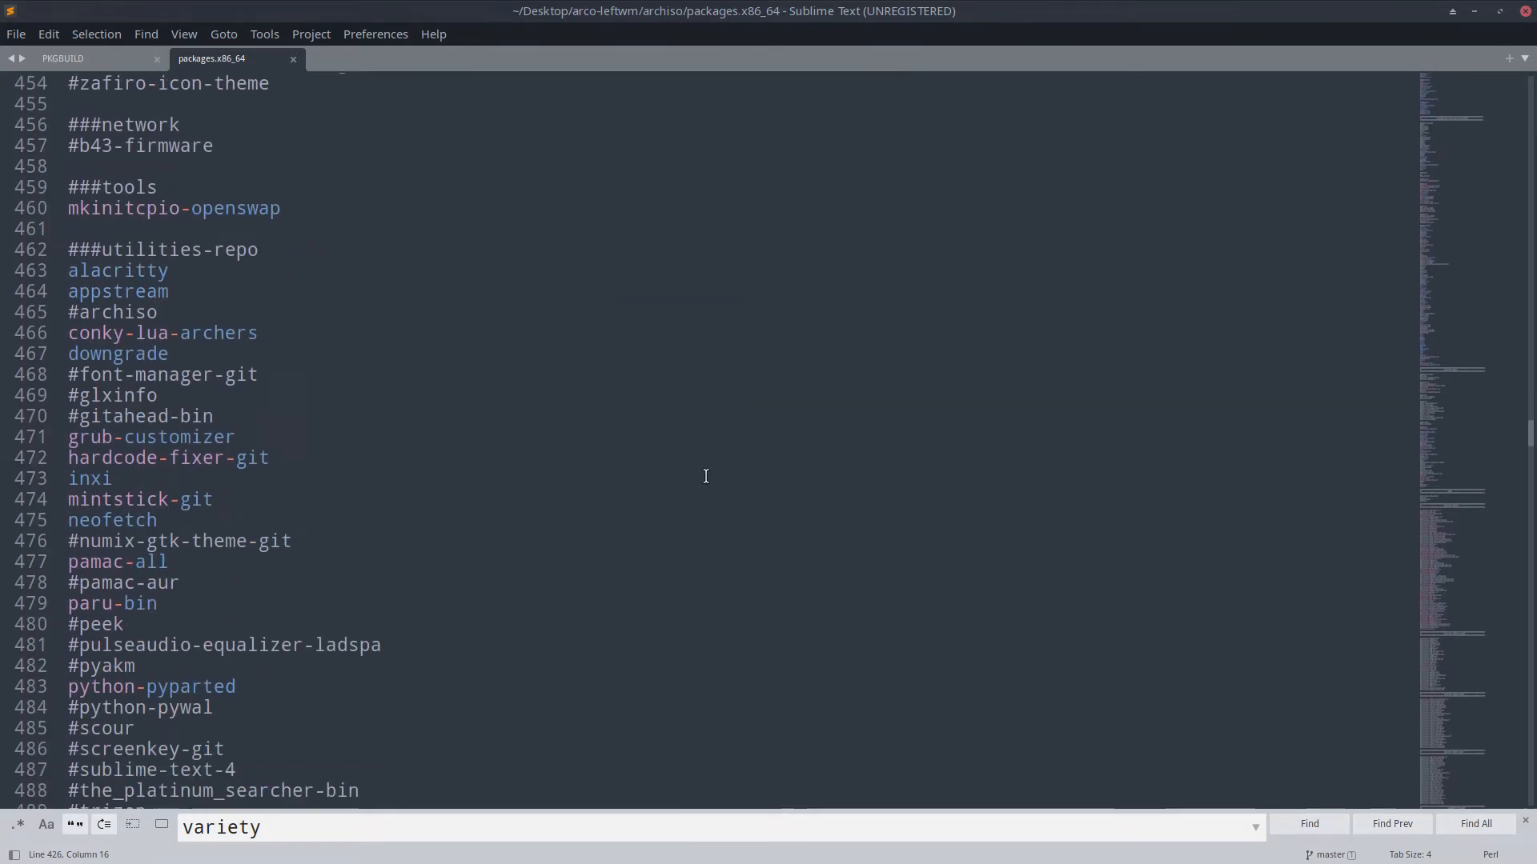
scroll("down", 3)
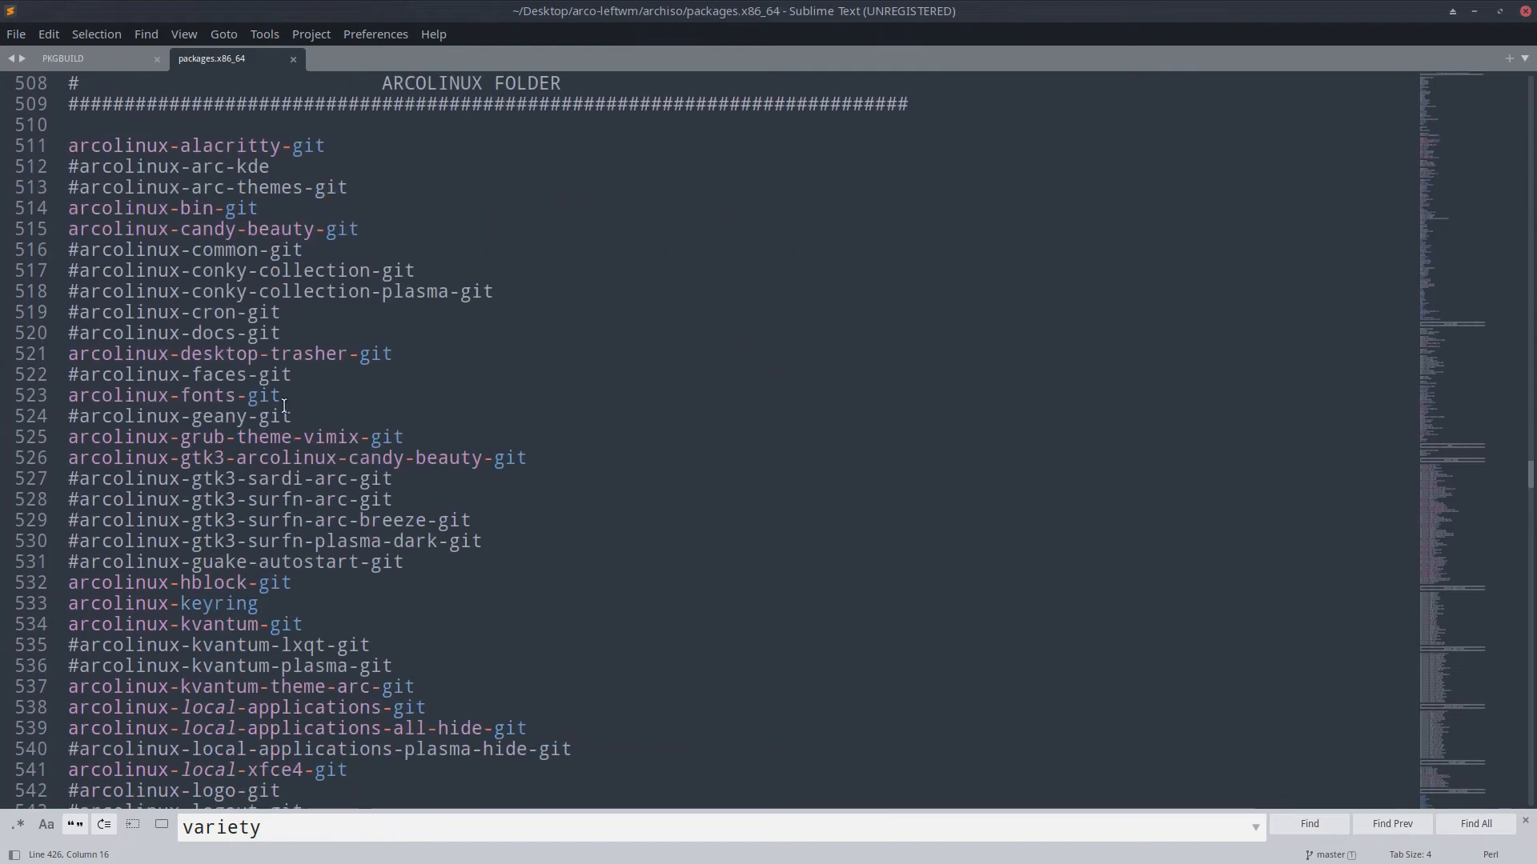
scroll("down", 3)
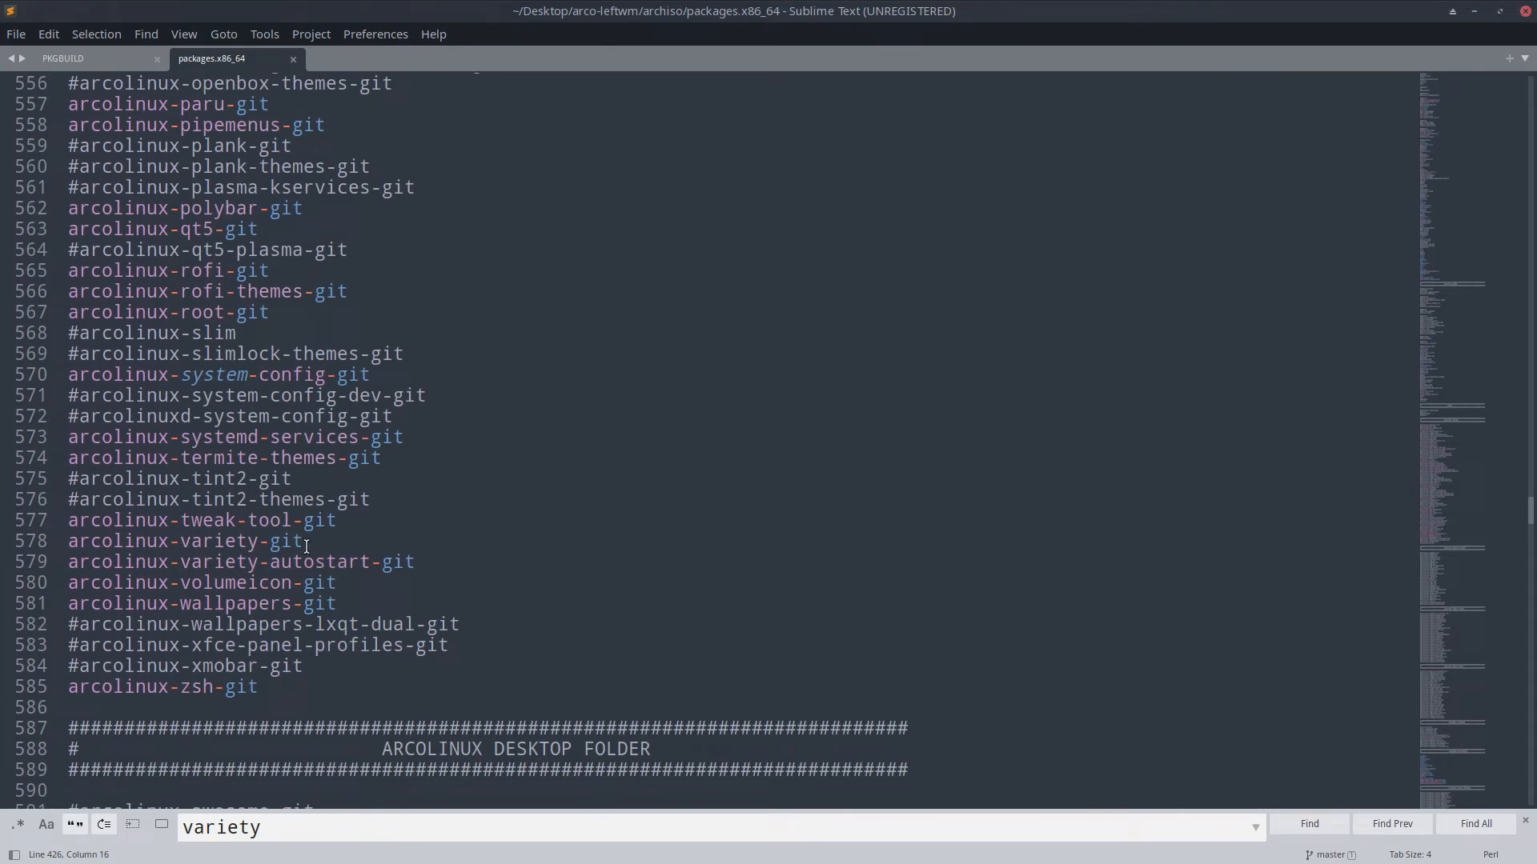
scroll("down", 3)
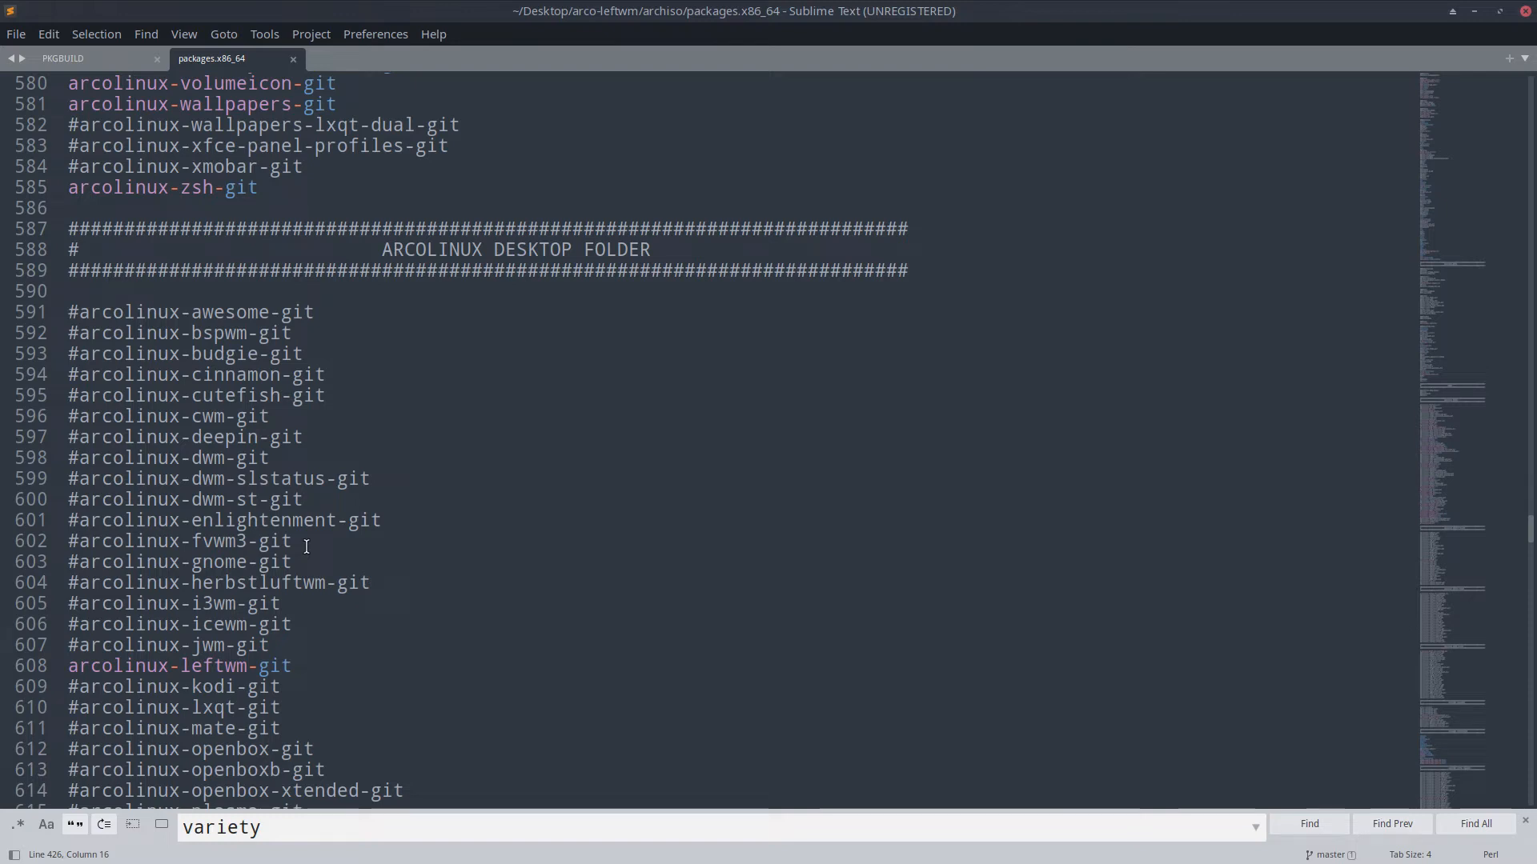
mouse_move(159, 187)
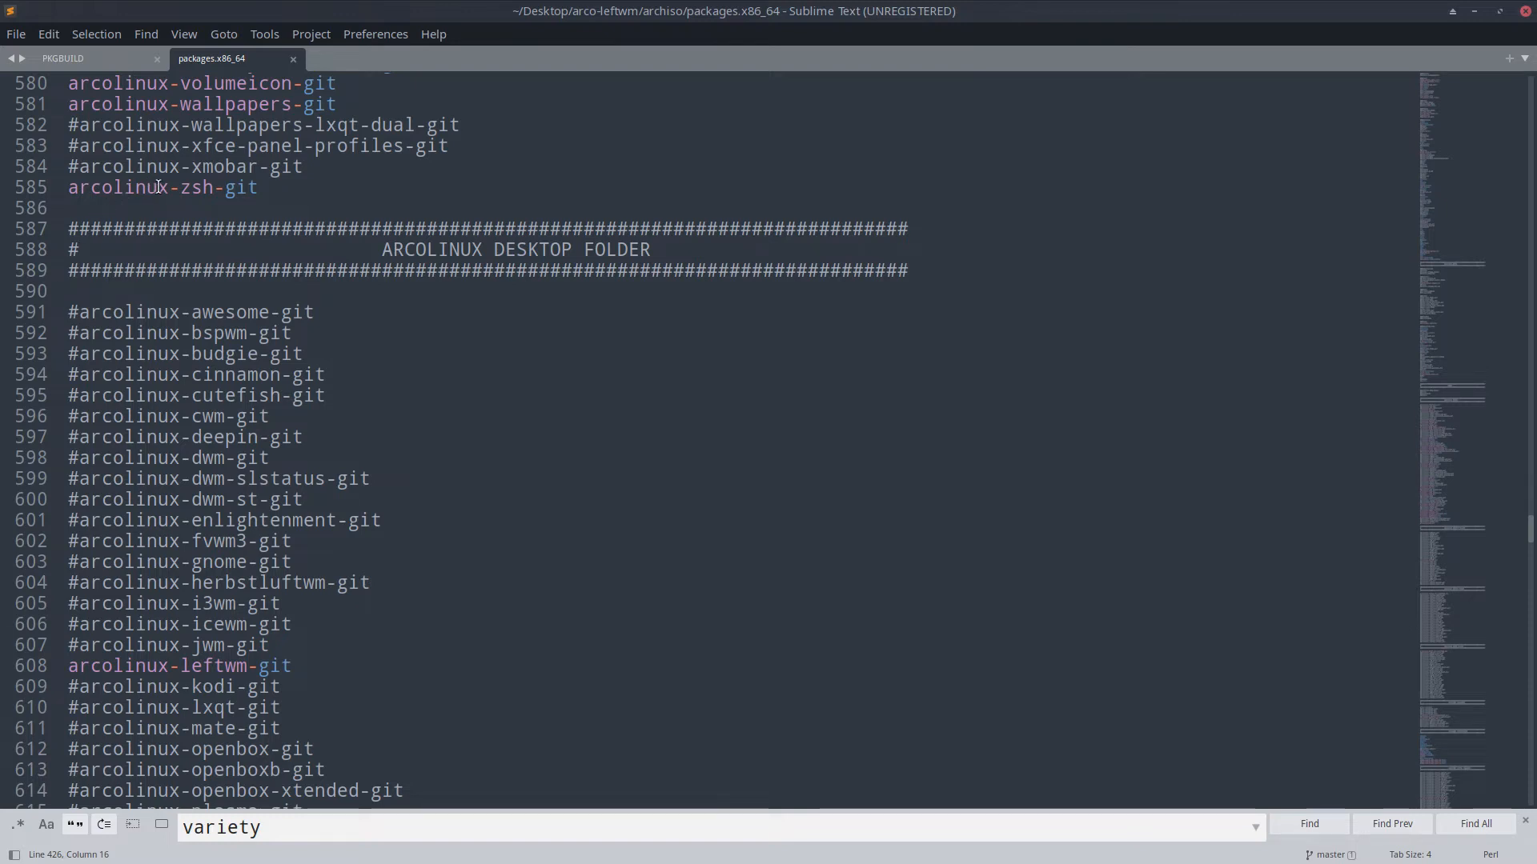
left_click(178, 187)
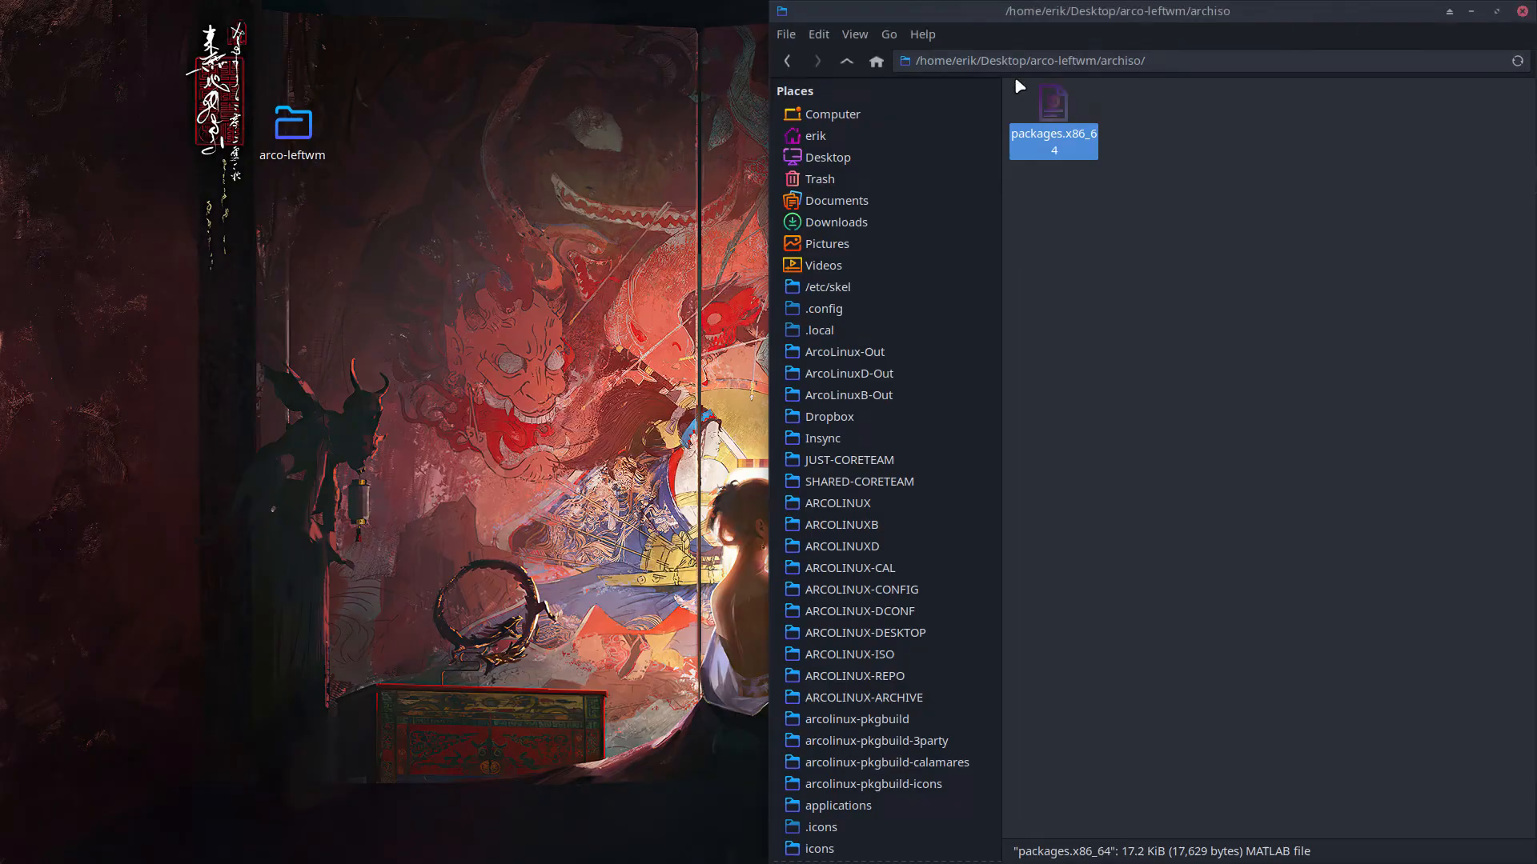
Step: Go up to arco-leftwm, enter installation-scripts, and open a terminal there
left_click(845, 61)
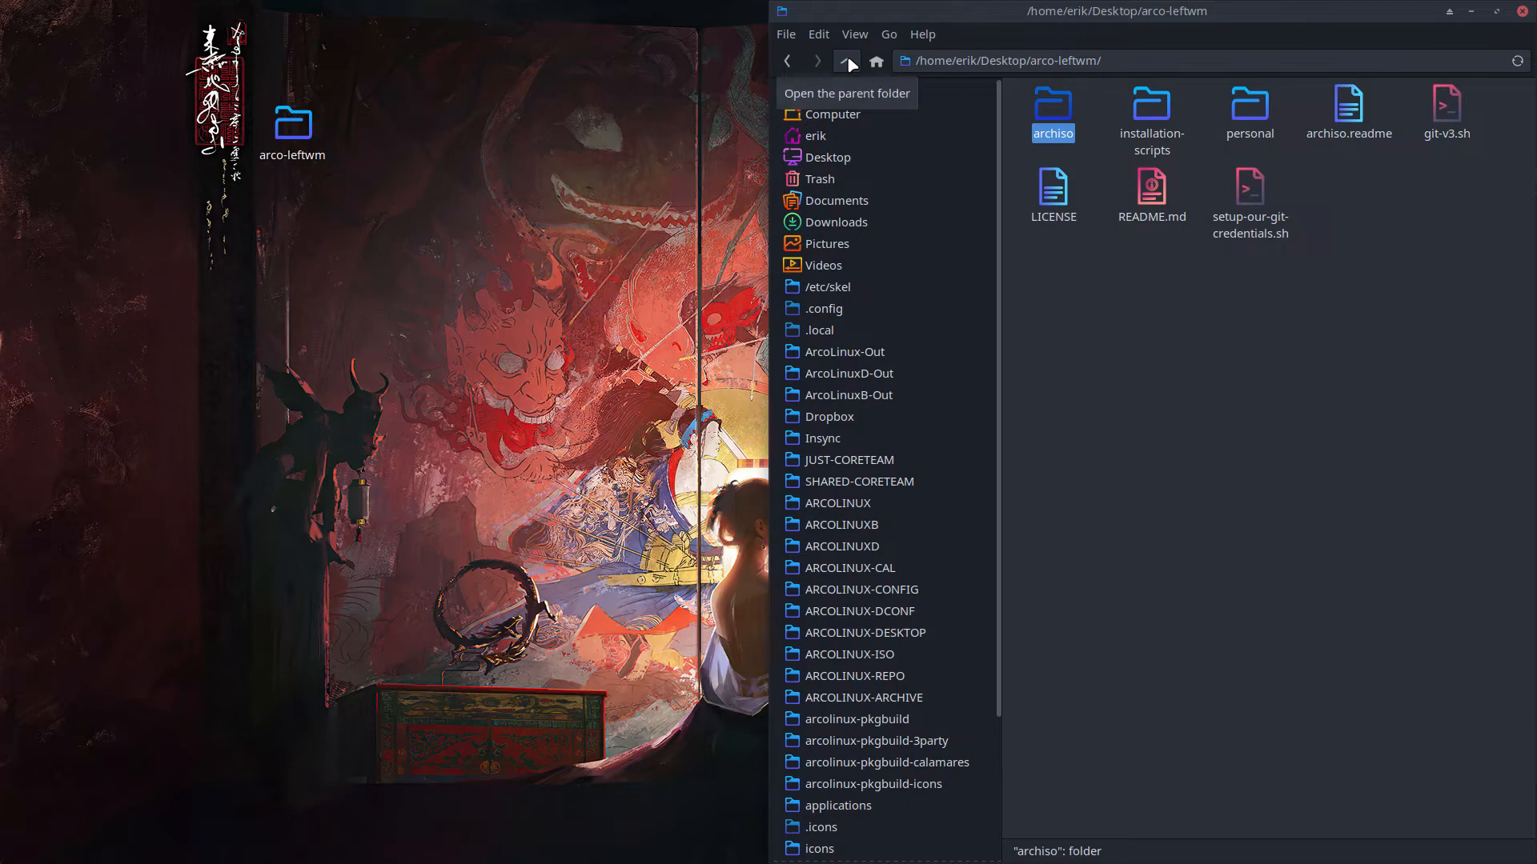
double_click(1151, 109)
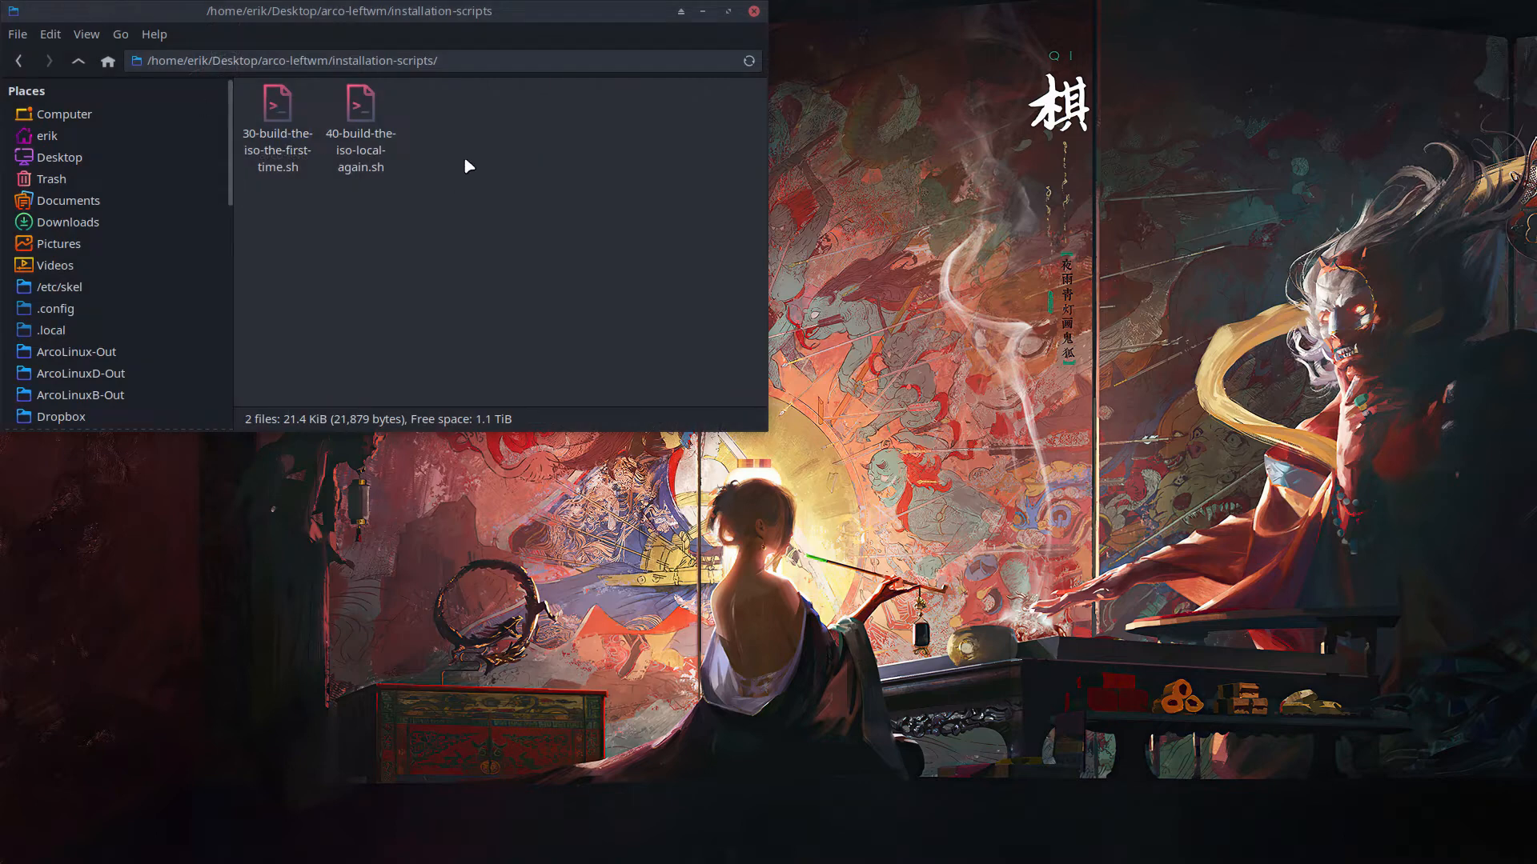
right_click(468, 165)
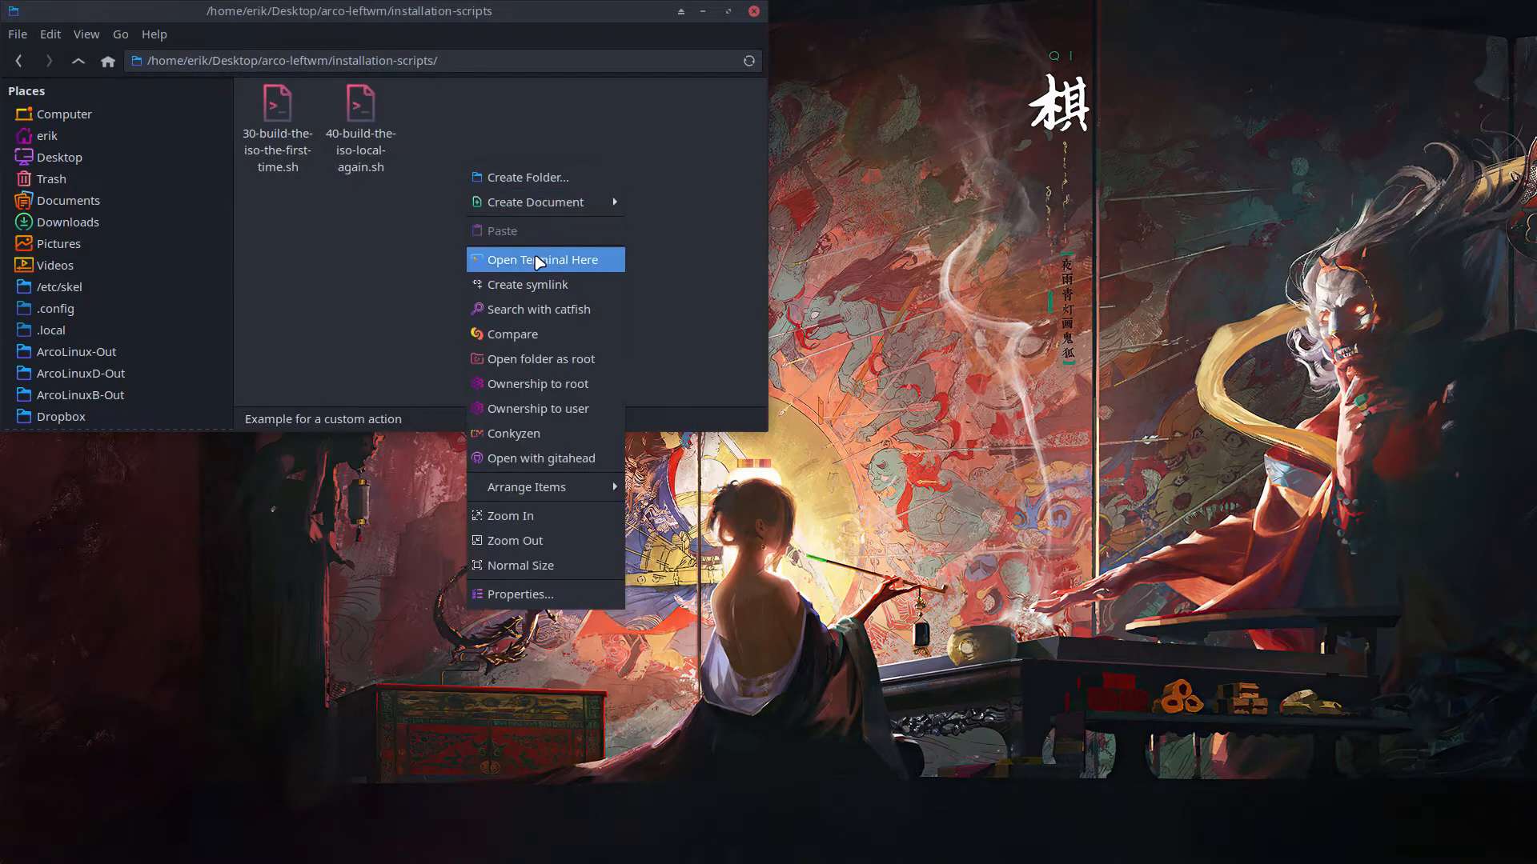
left_click(547, 258)
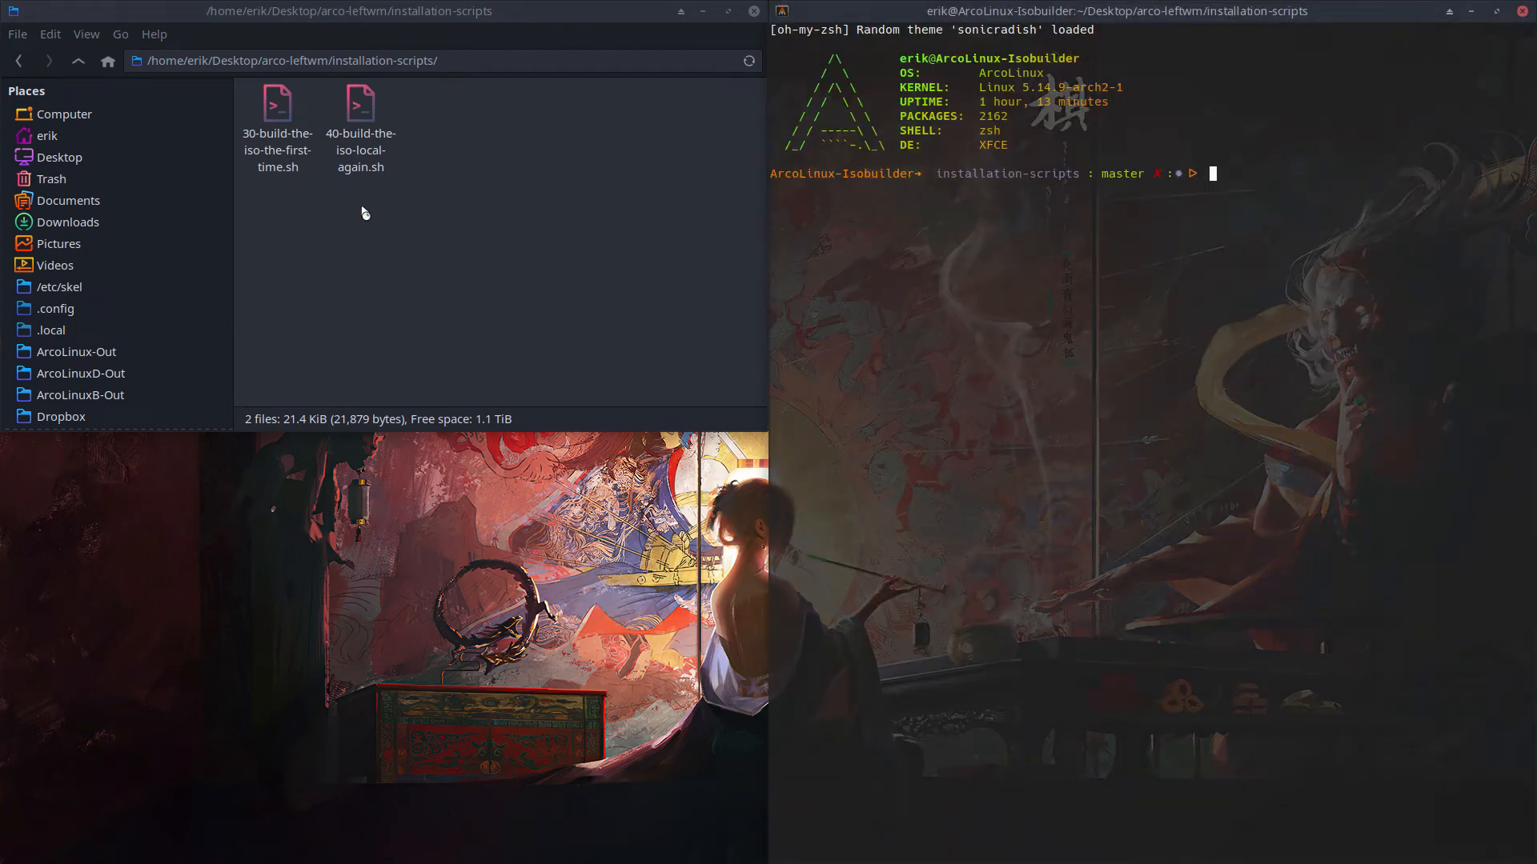
Step: Navigate a second Thunar window from the filesystem root into /var/cache/pacman/pkg
left_click(422, 60)
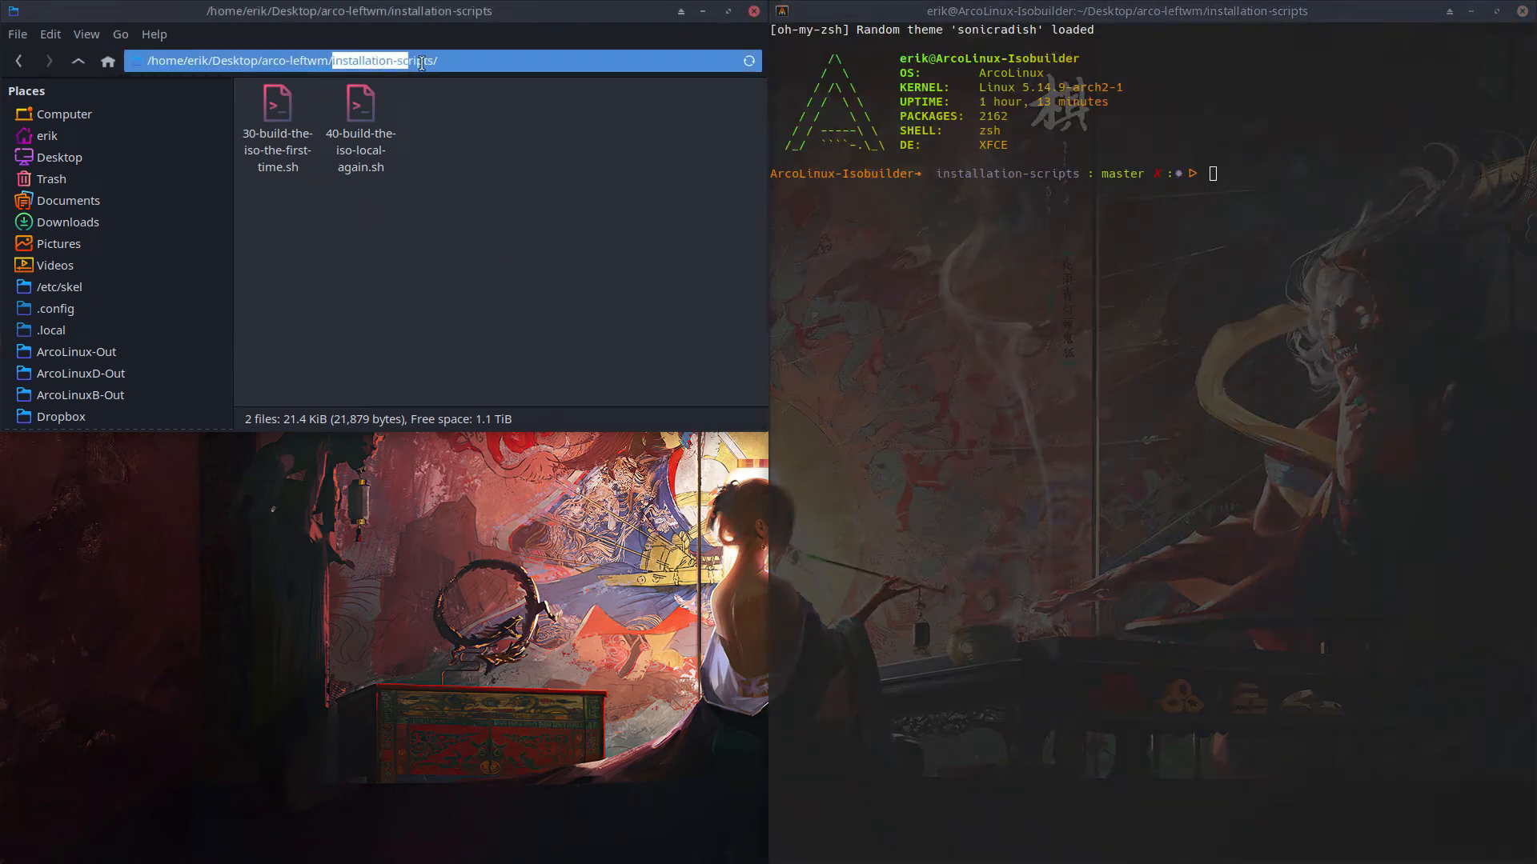
left_click(278, 104)
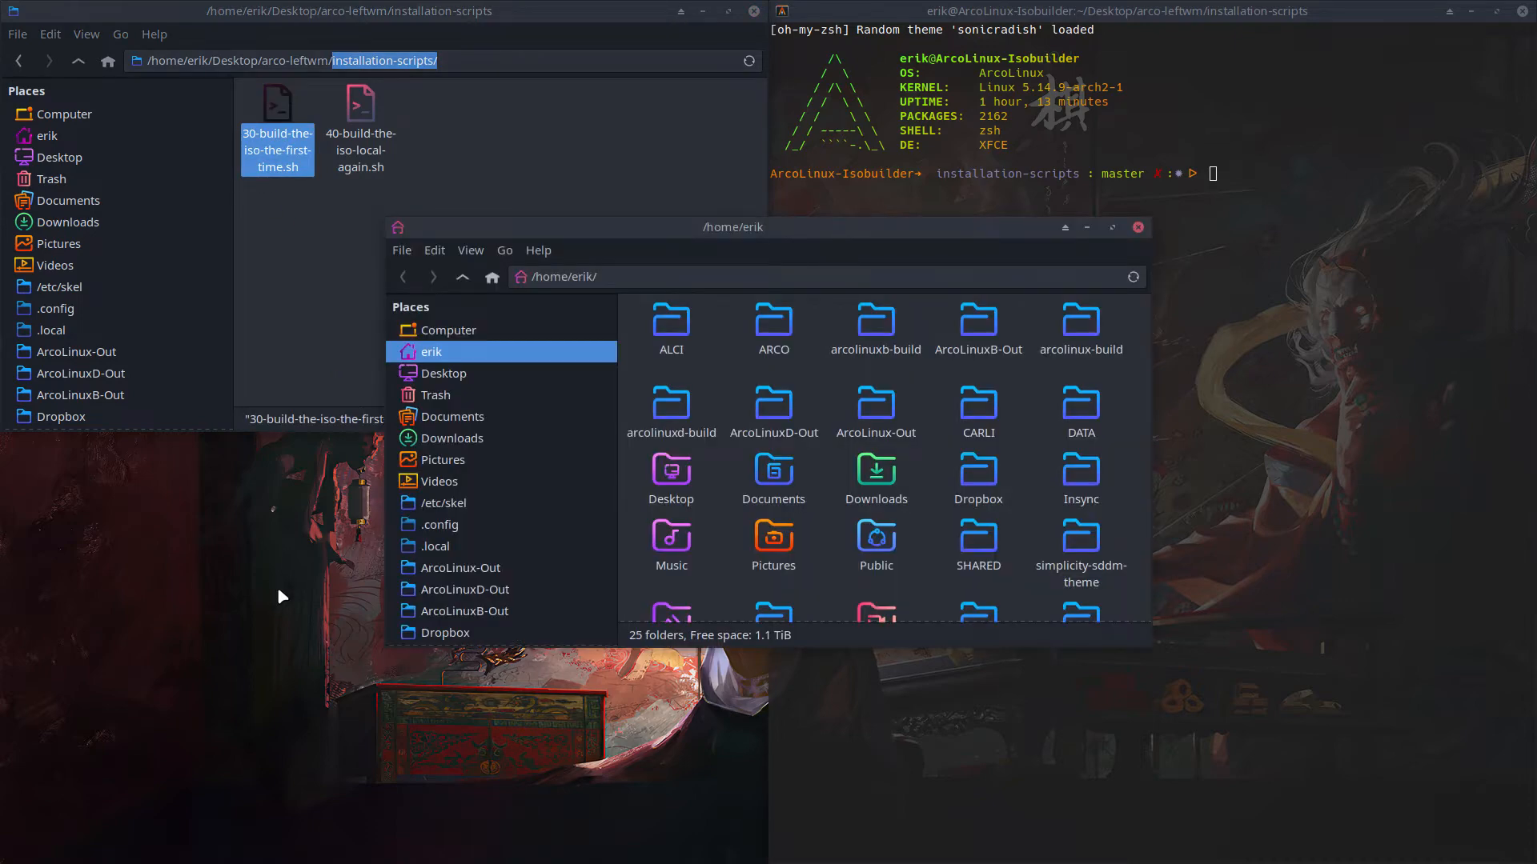
left_click(448, 329)
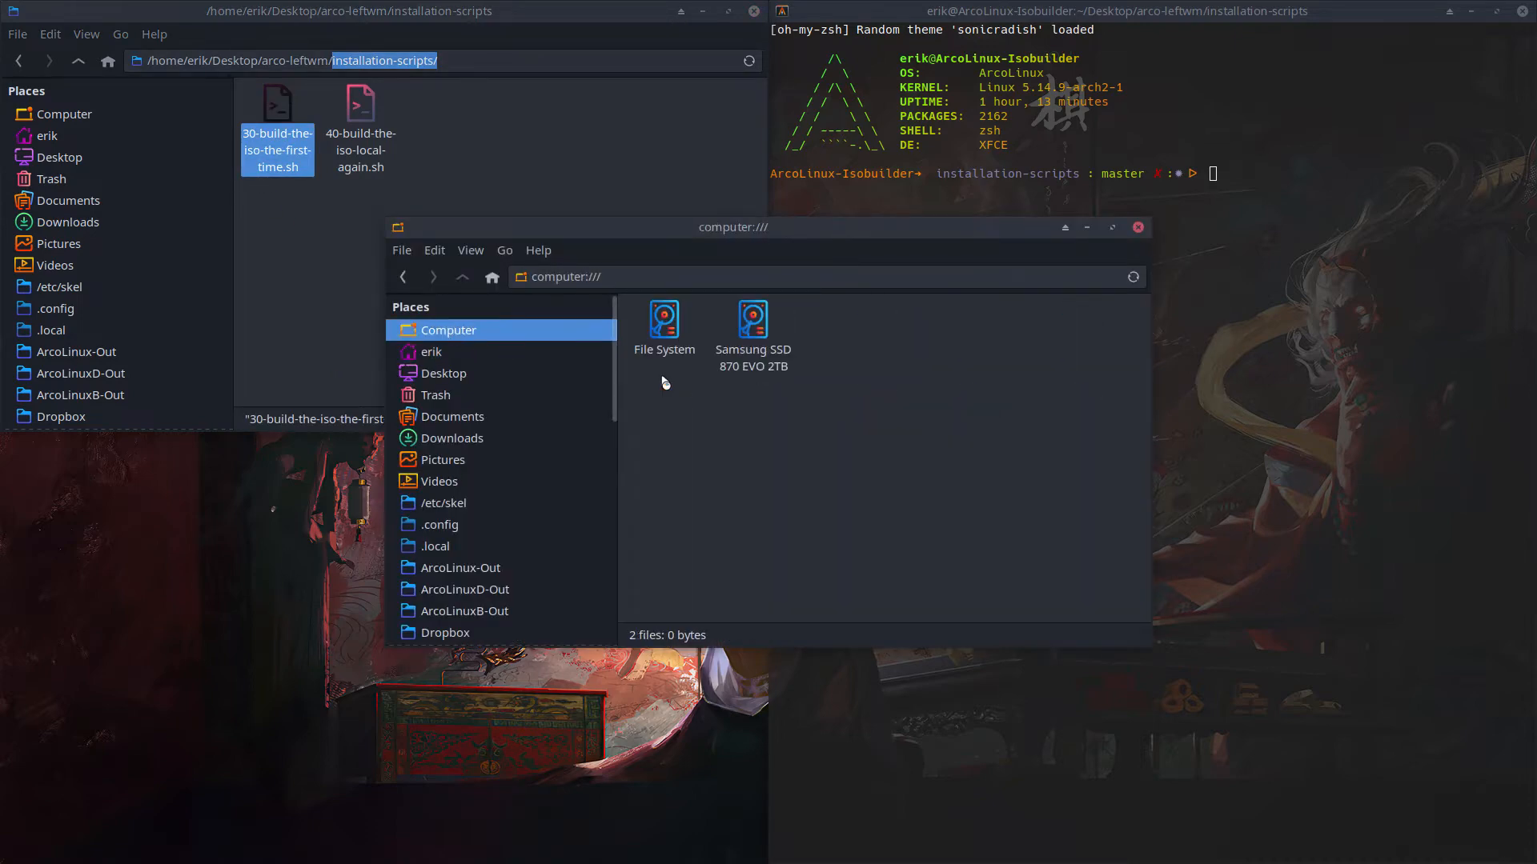
double_click(664, 316)
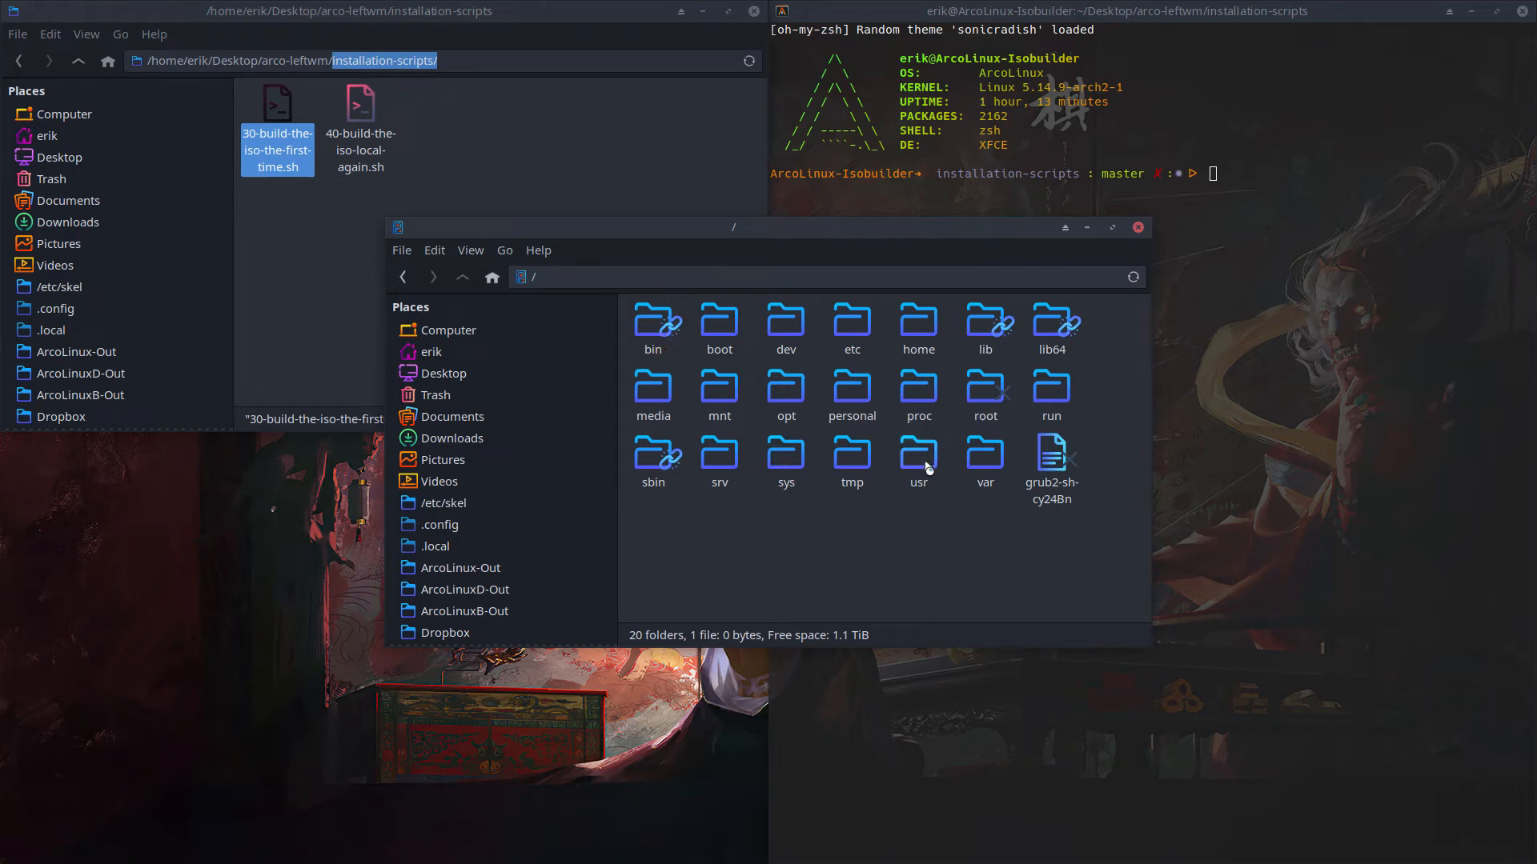
double_click(984, 458)
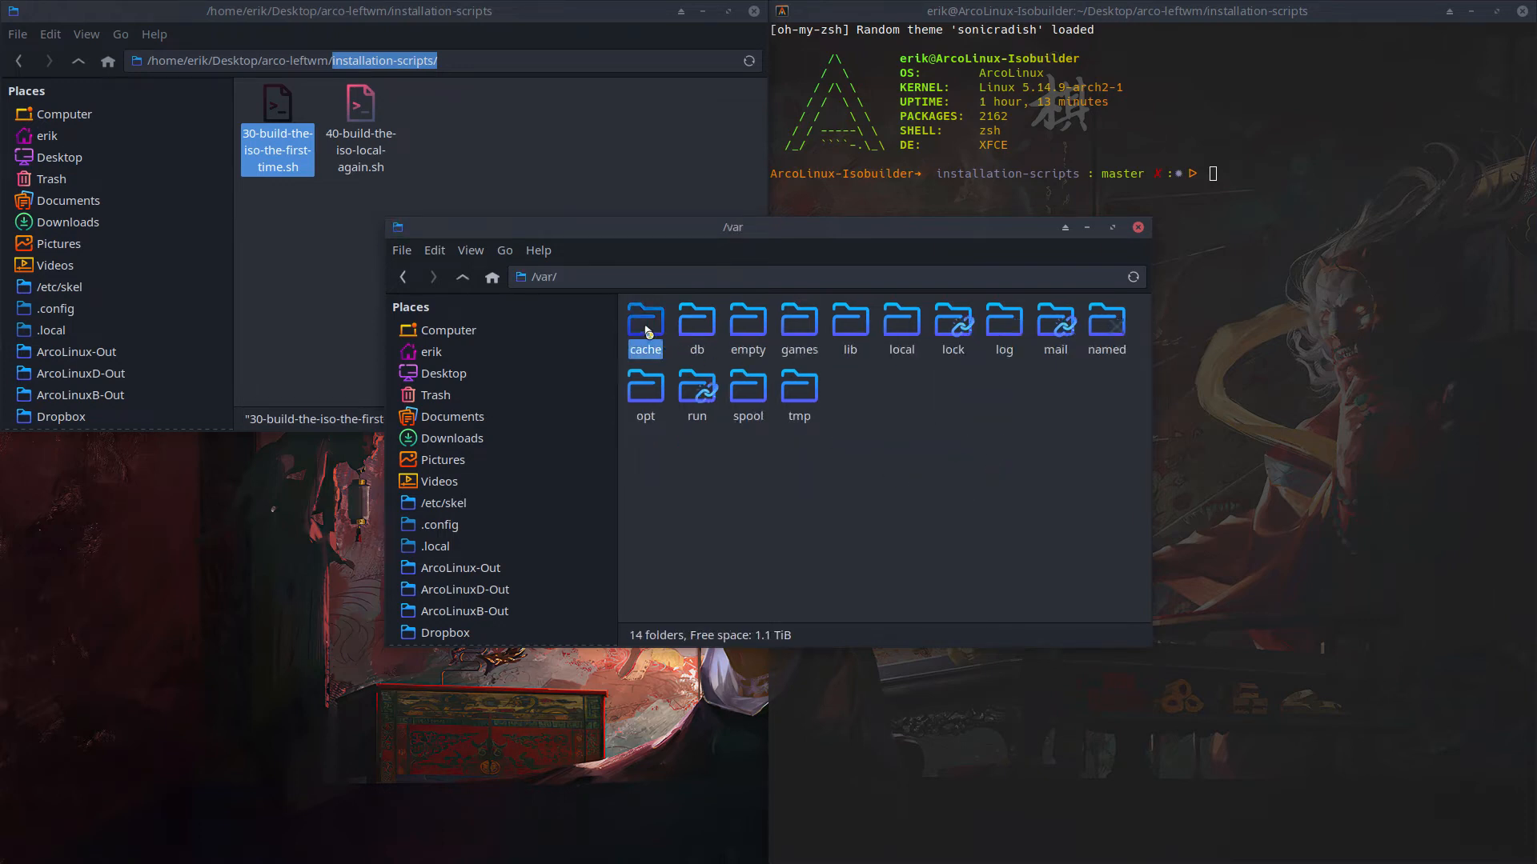
double_click(645, 320)
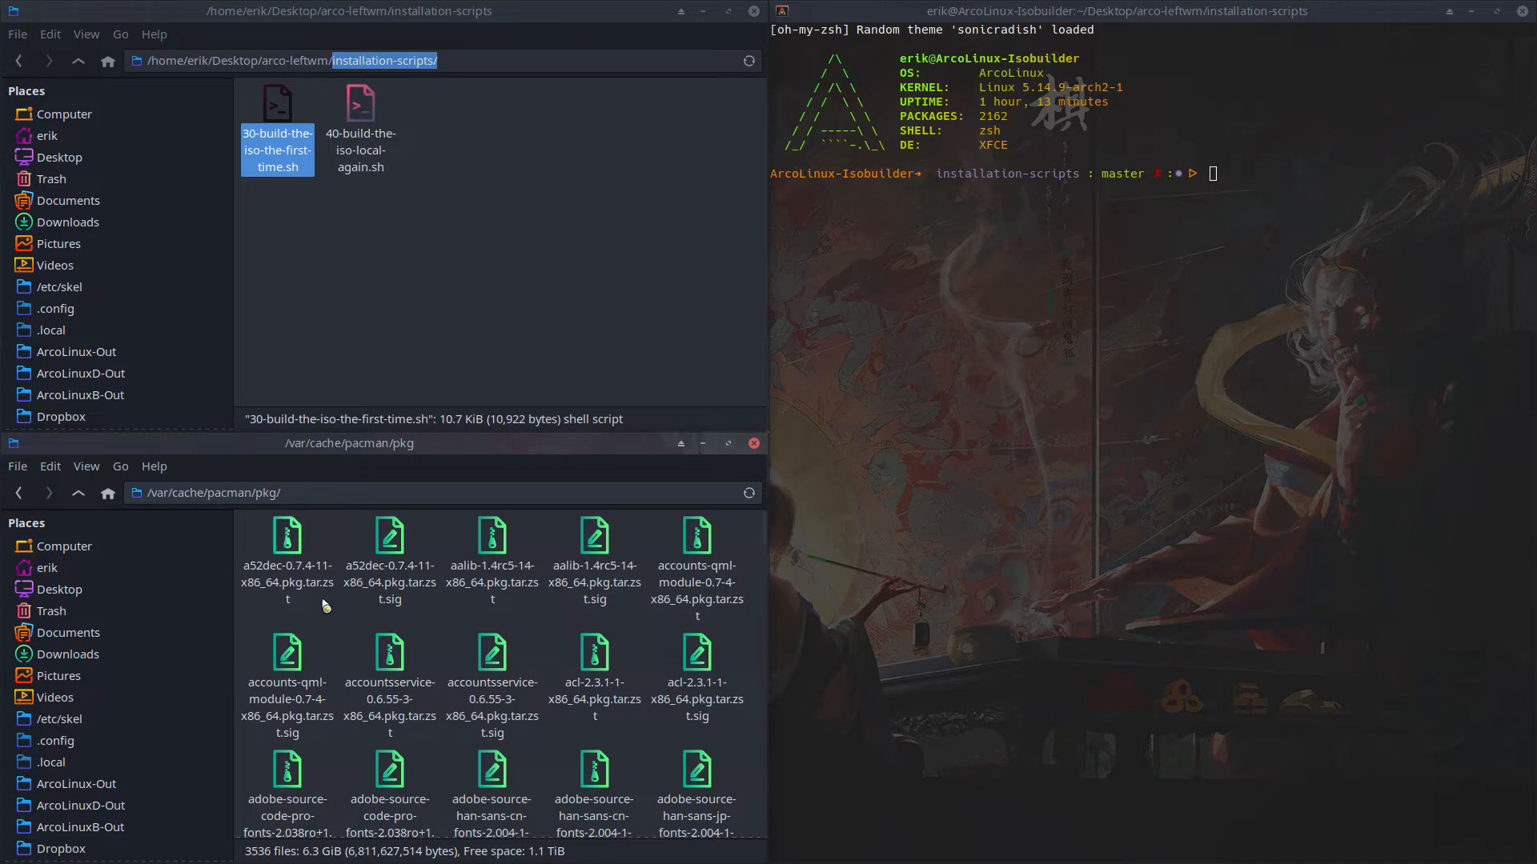
mouse_move(568, 629)
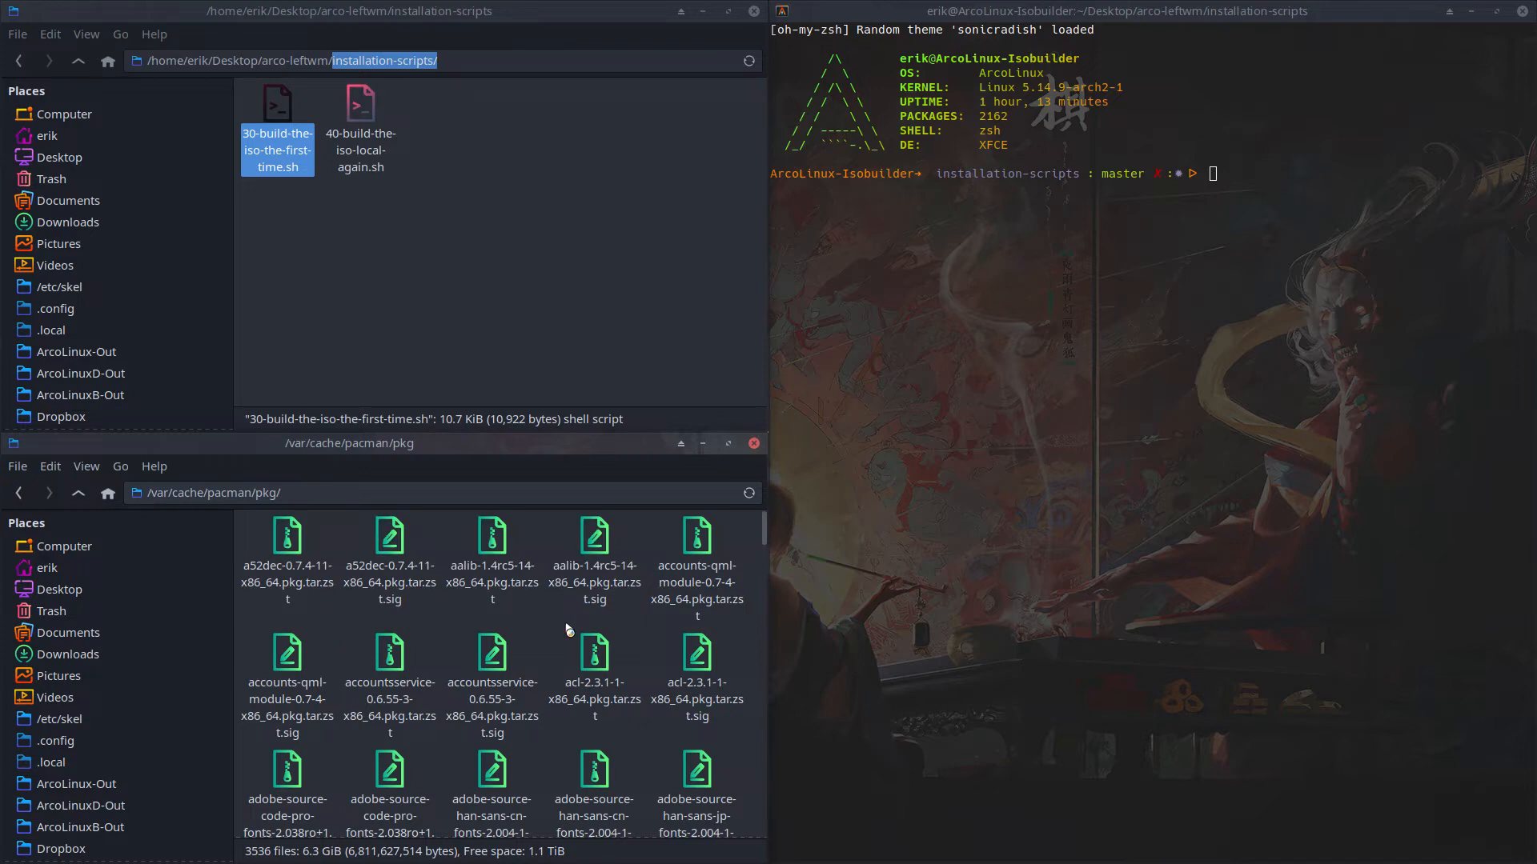
scroll("down", 3)
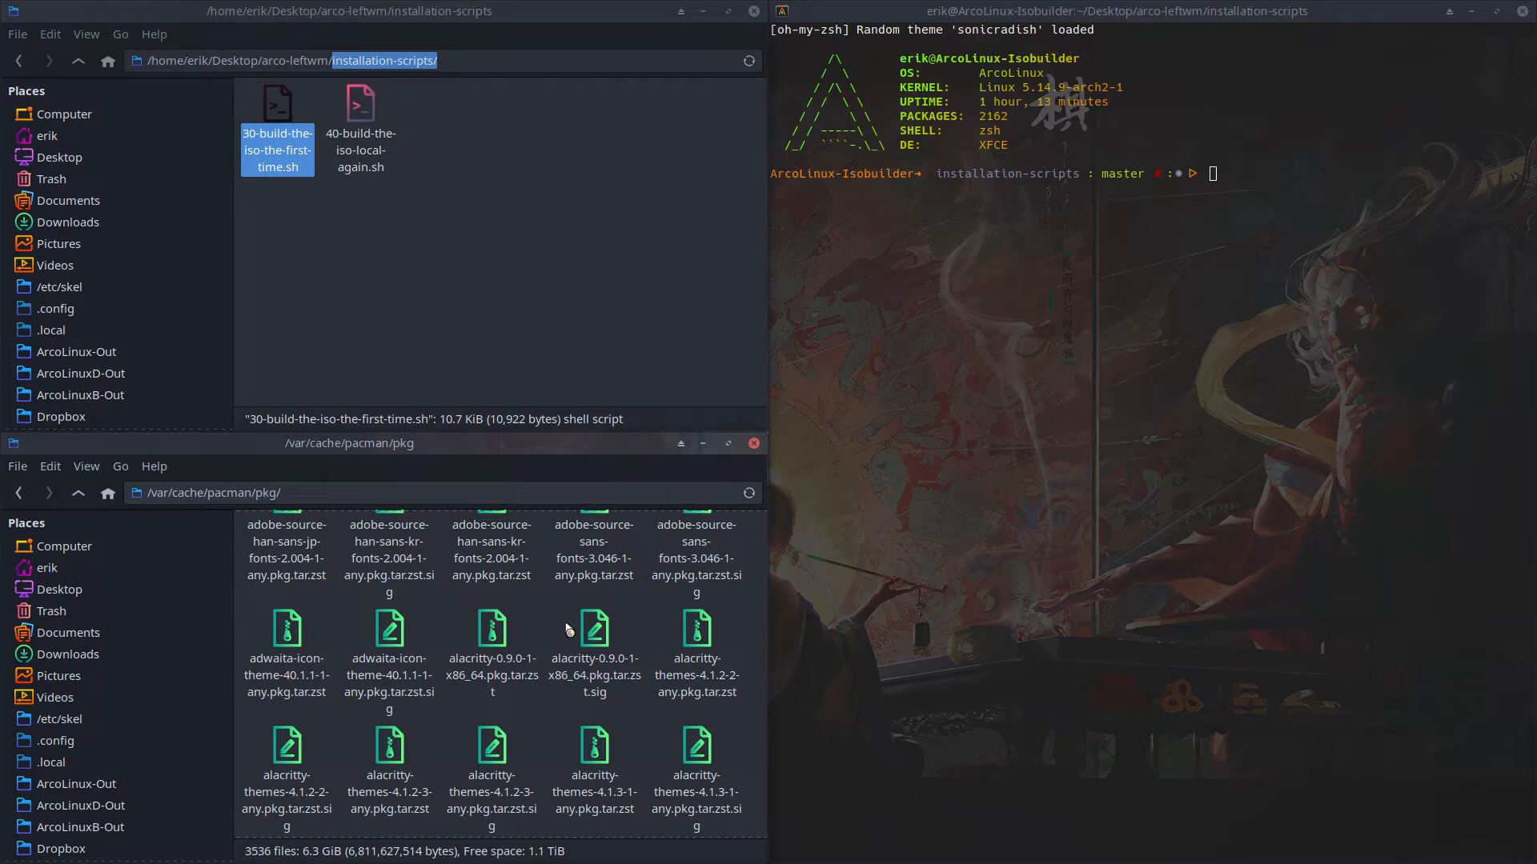
Step: Select the 40-build-the-iso-local-again.sh script in the installation-scripts window
left_click(413, 249)
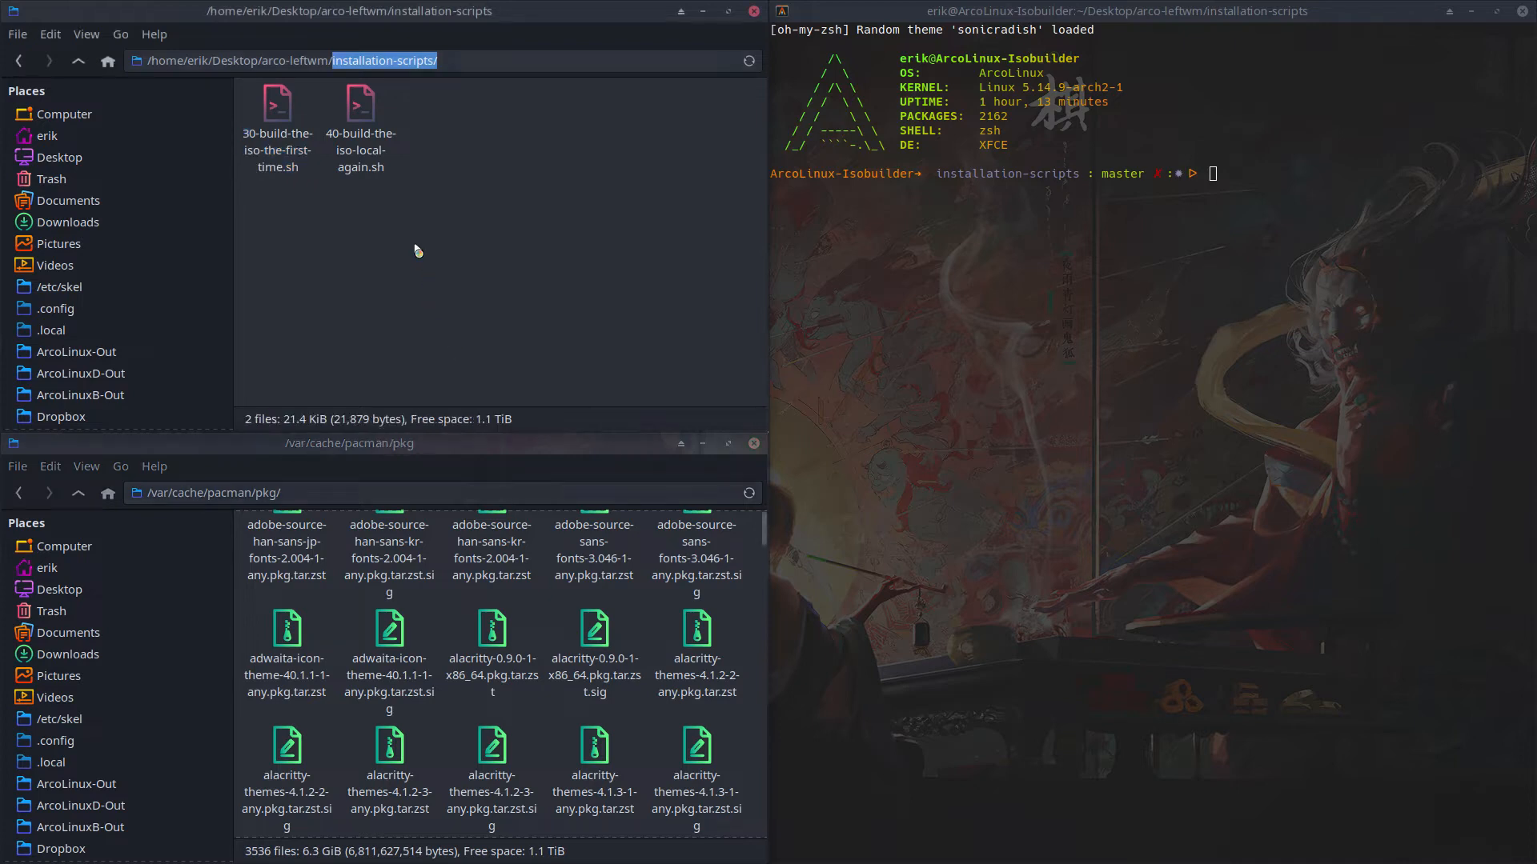
left_click(277, 105)
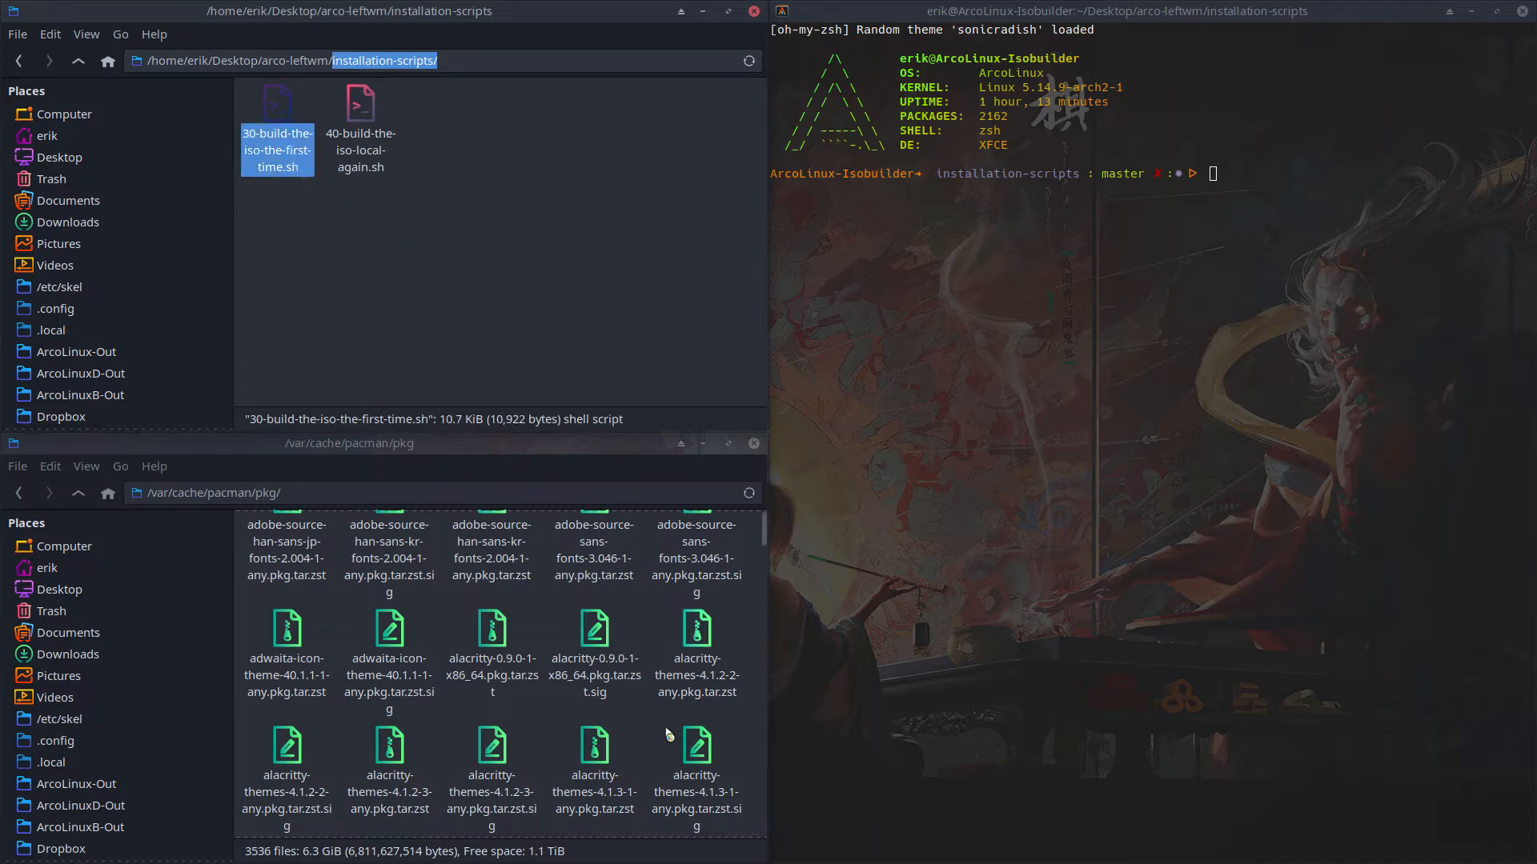
mouse_move(429, 782)
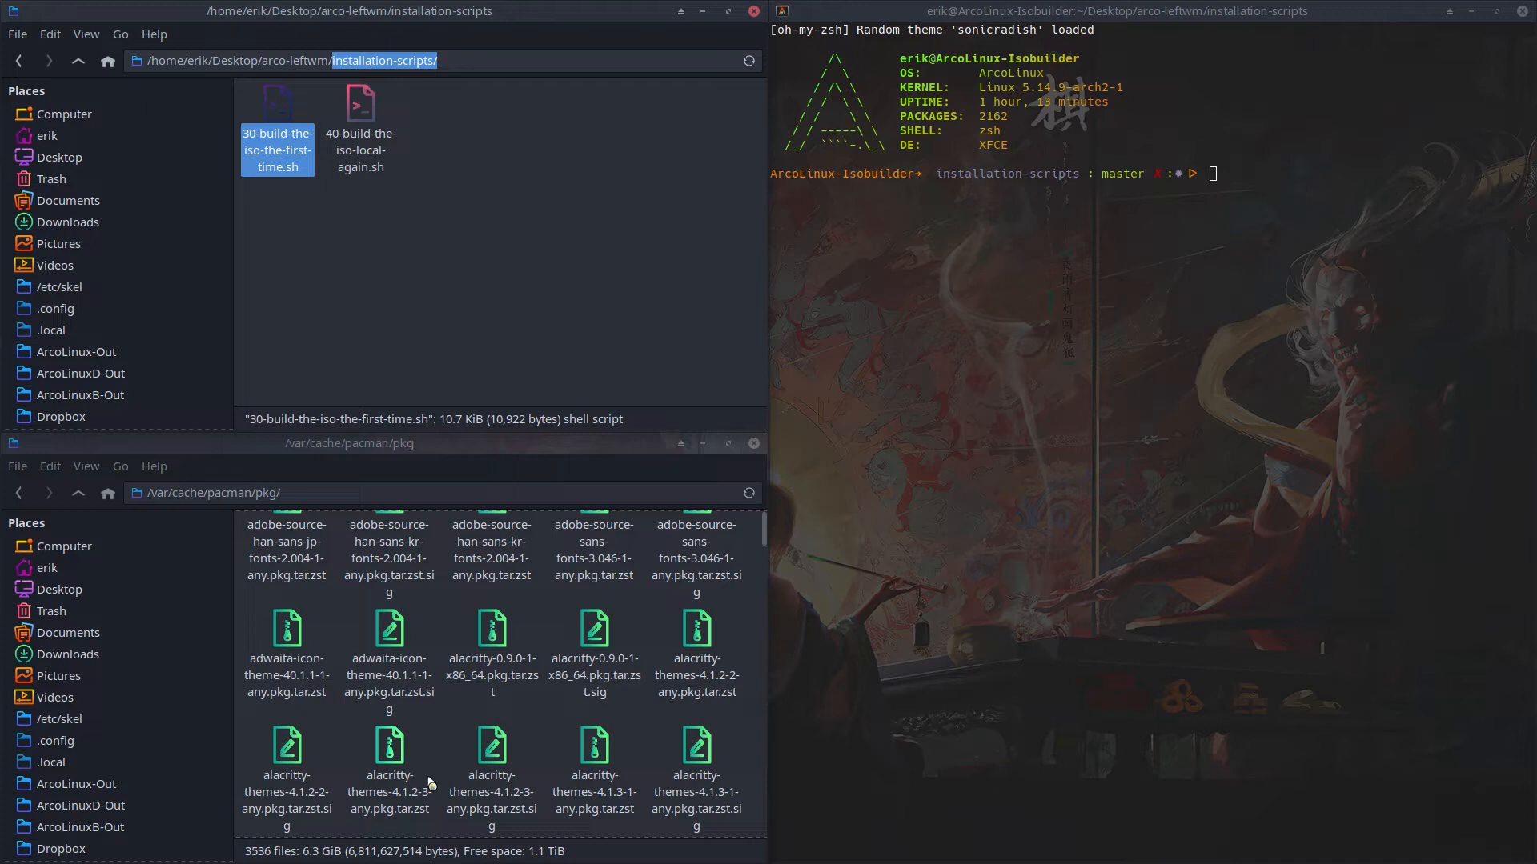
left_click(359, 127)
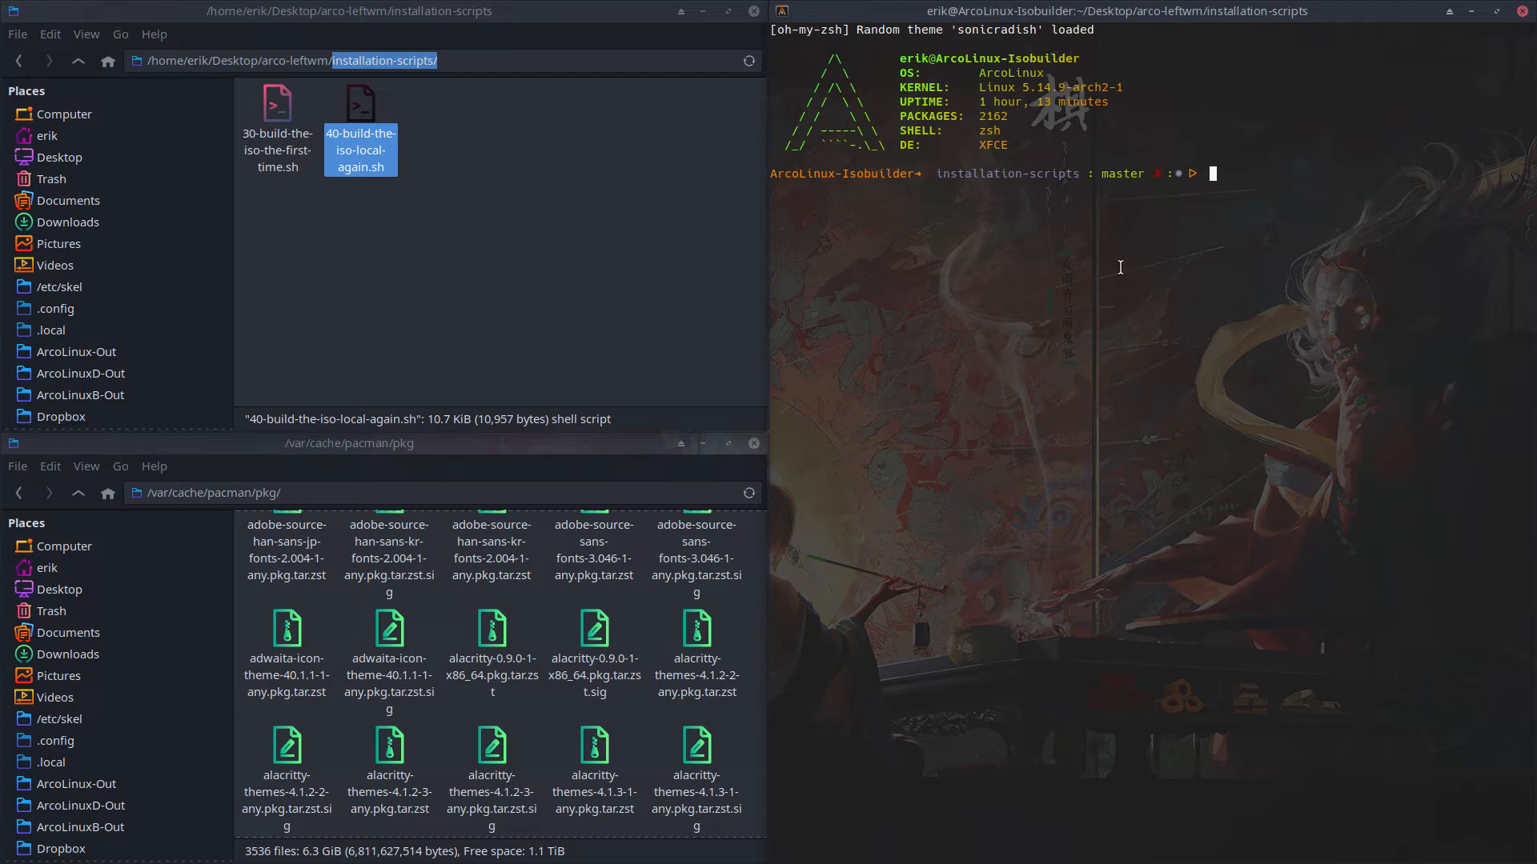
Step: Run ./40-build-the-iso-local-again.sh in Alacritty and scroll through the build output
type("./40-build-the-iso-local-again.sh")
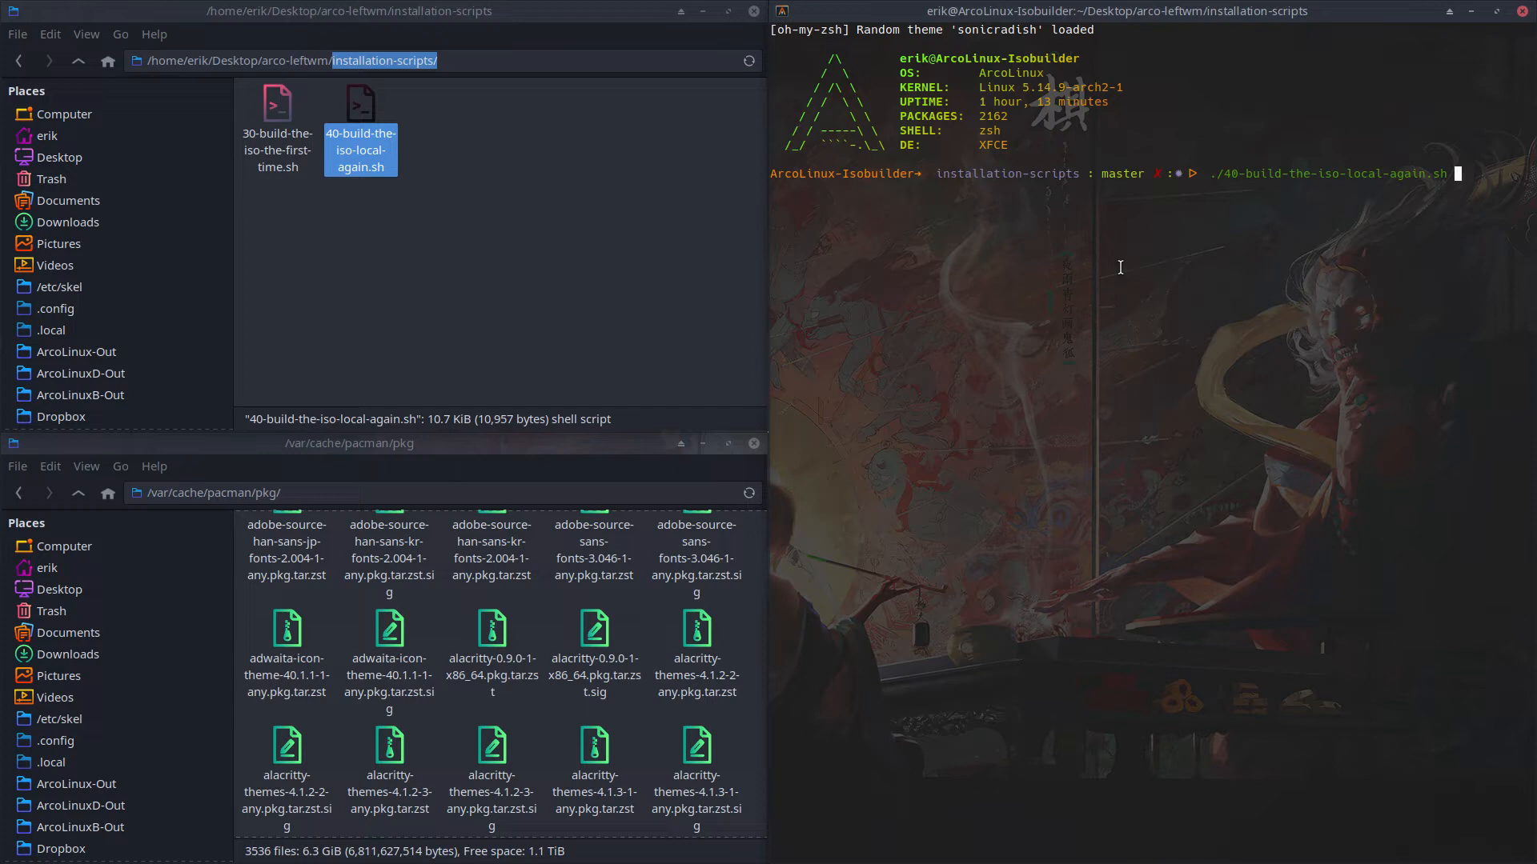
key("Return")
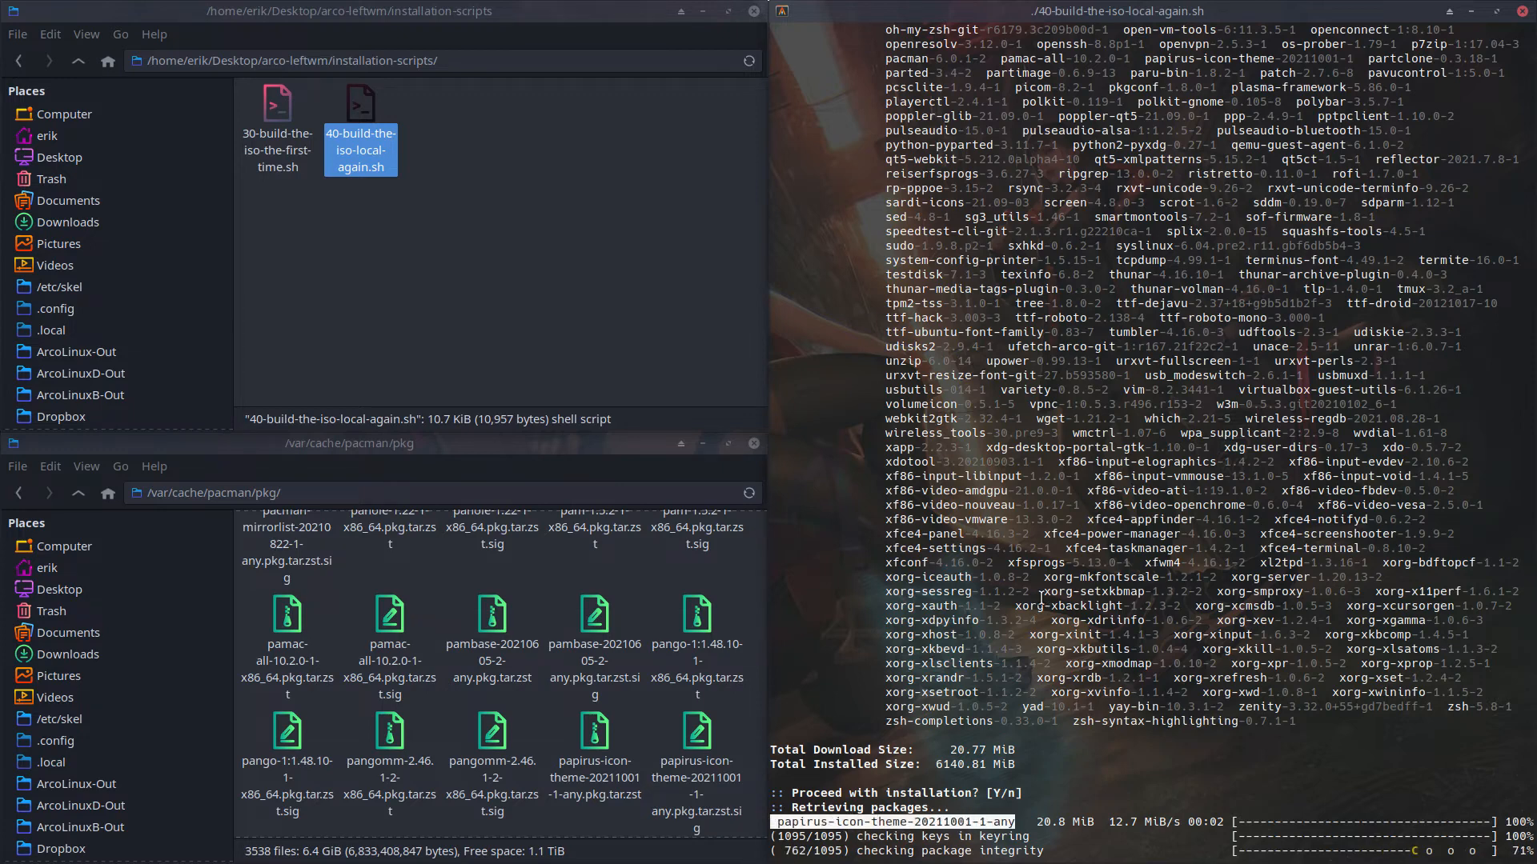
scroll("up", 3)
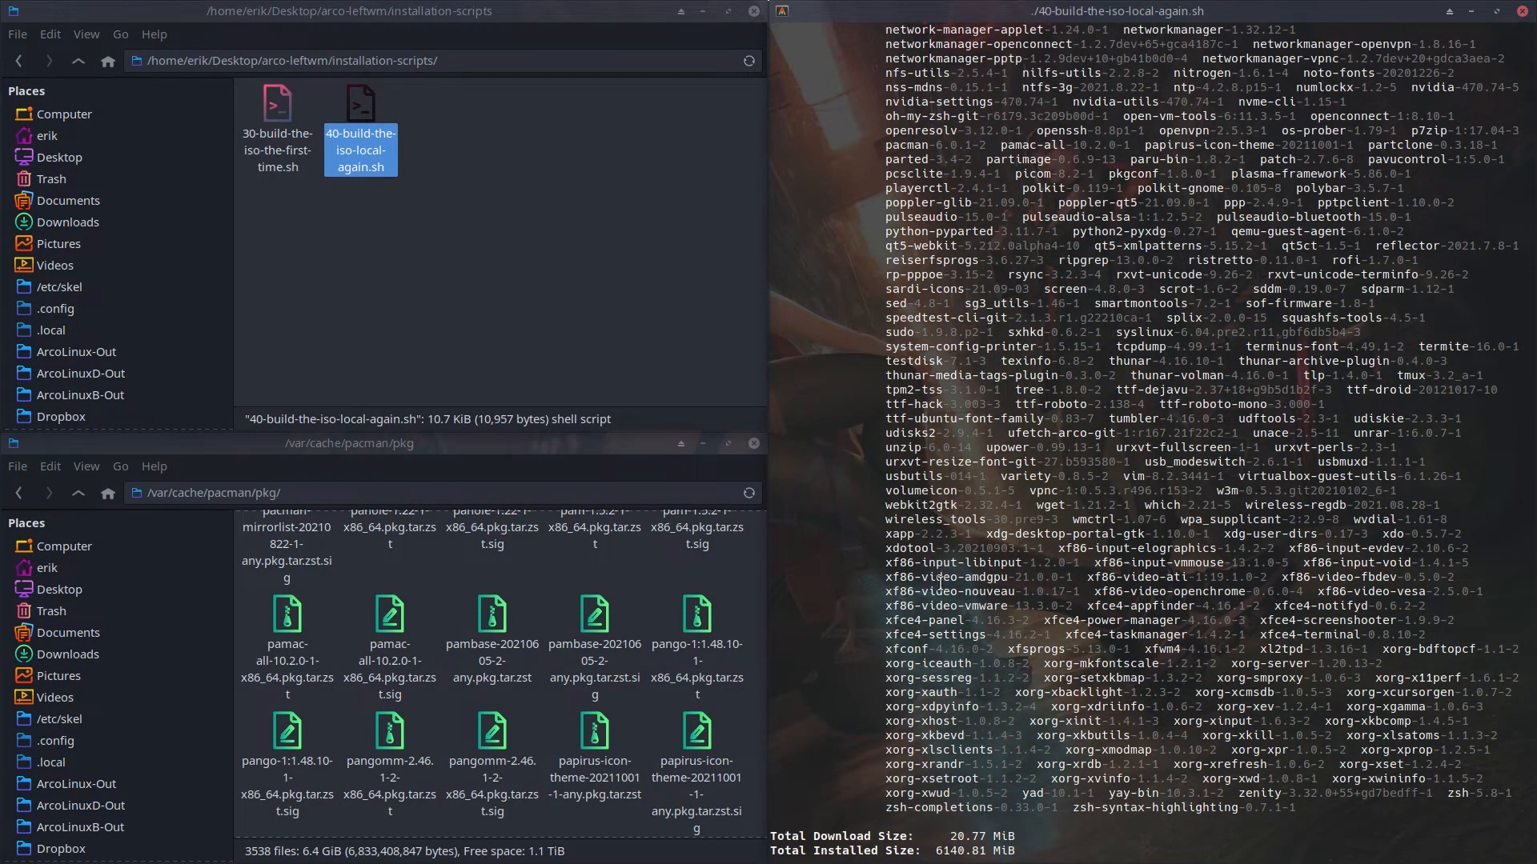
scroll("up", 3)
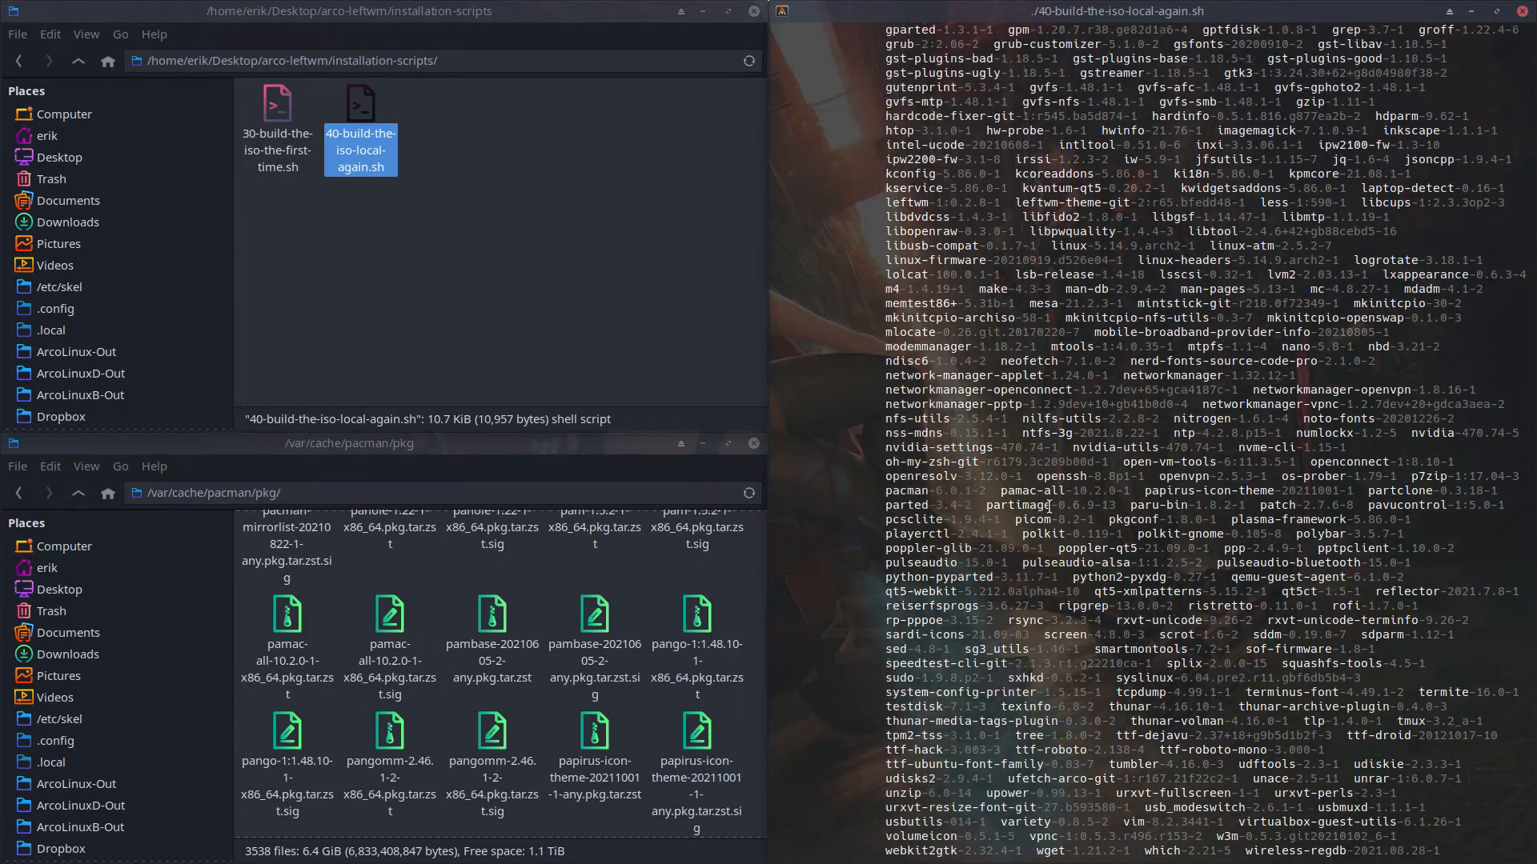
scroll("down", 3)
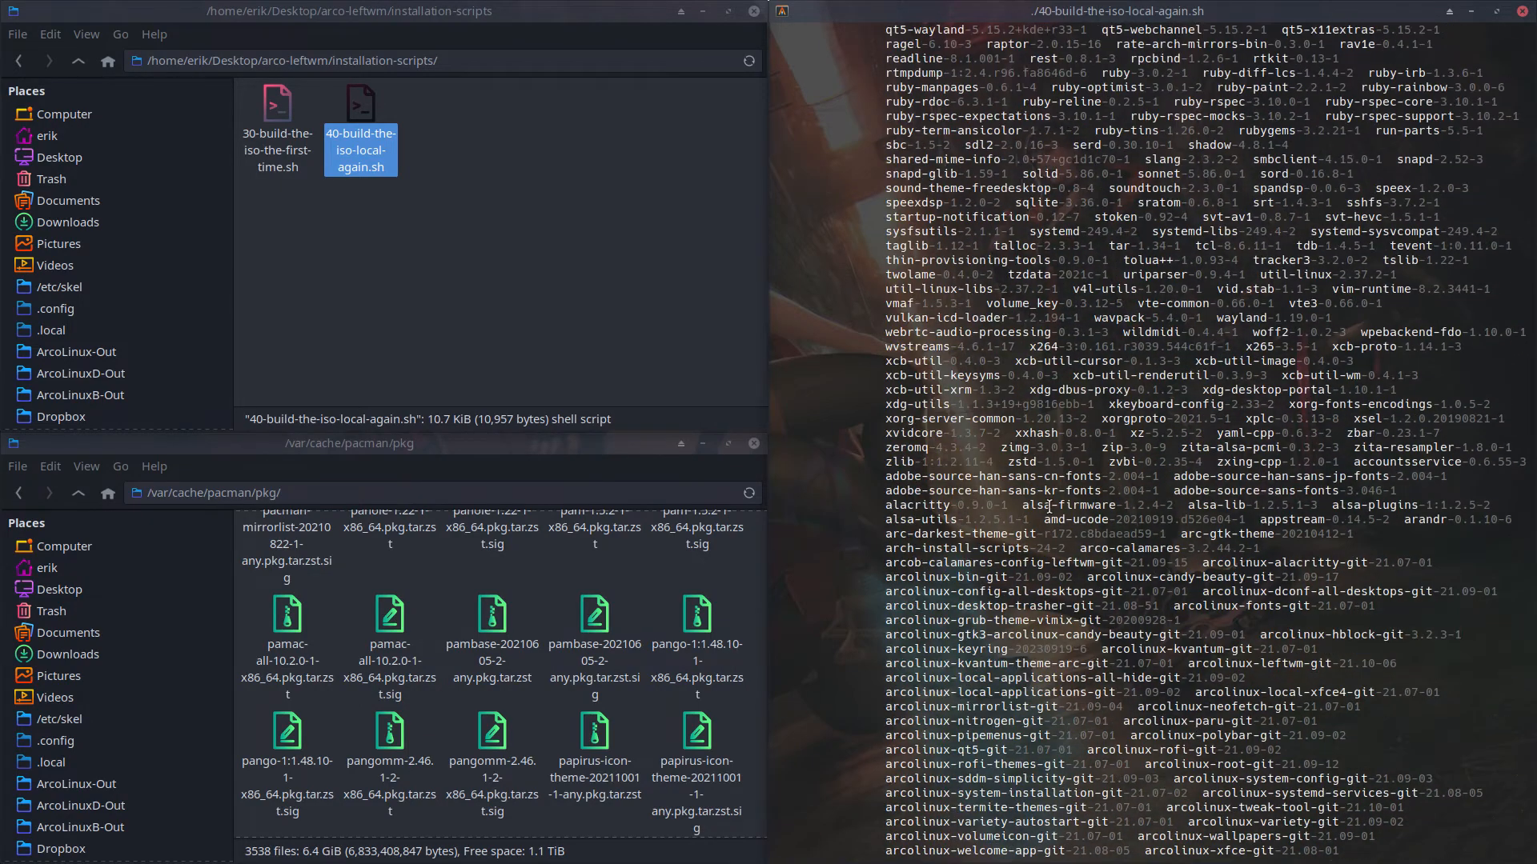
scroll("down", 3)
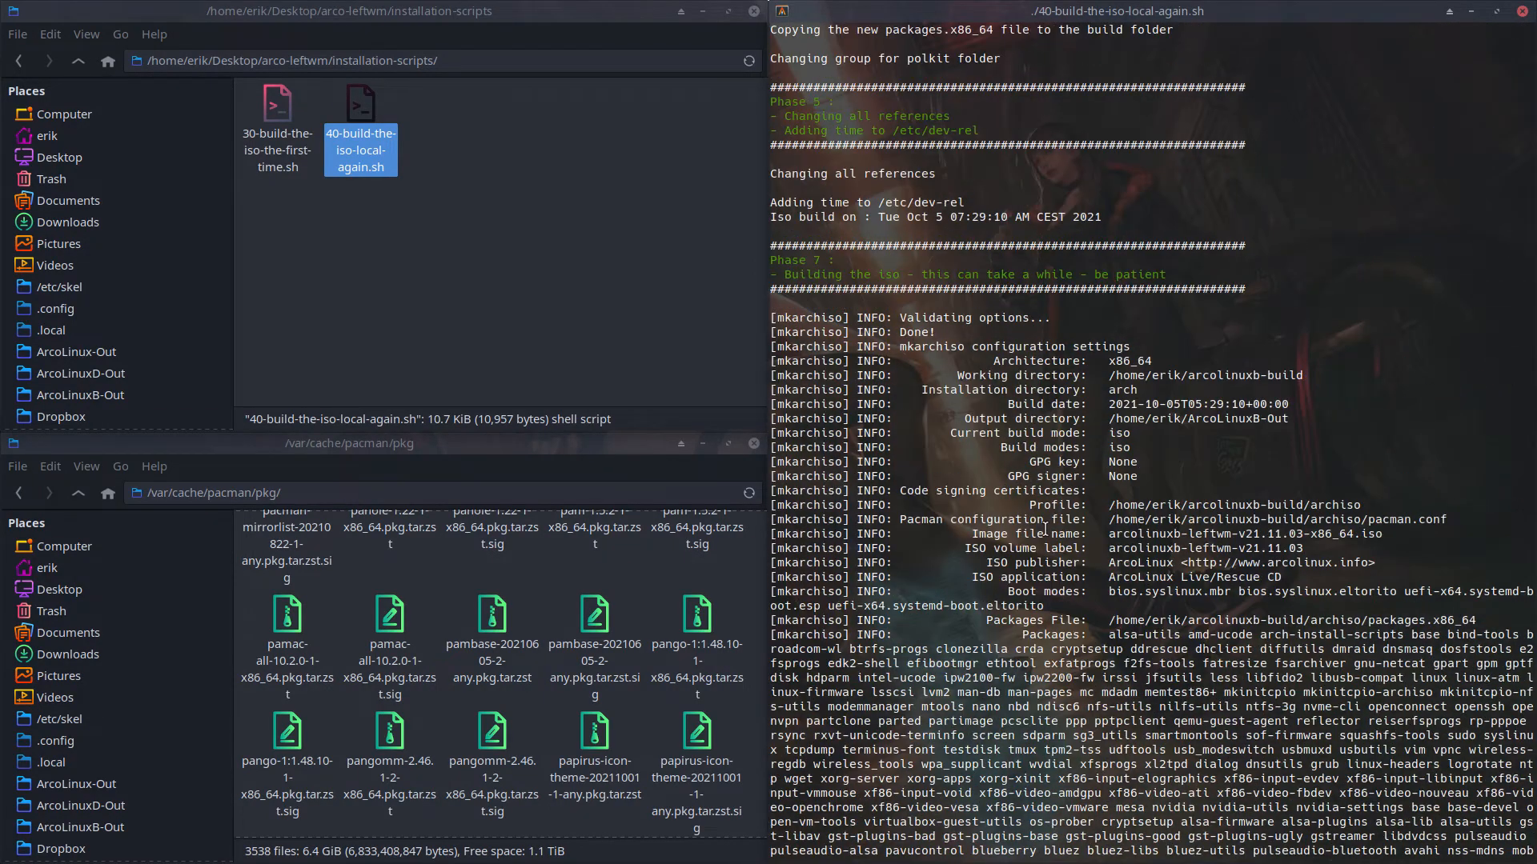
scroll("up", 3)
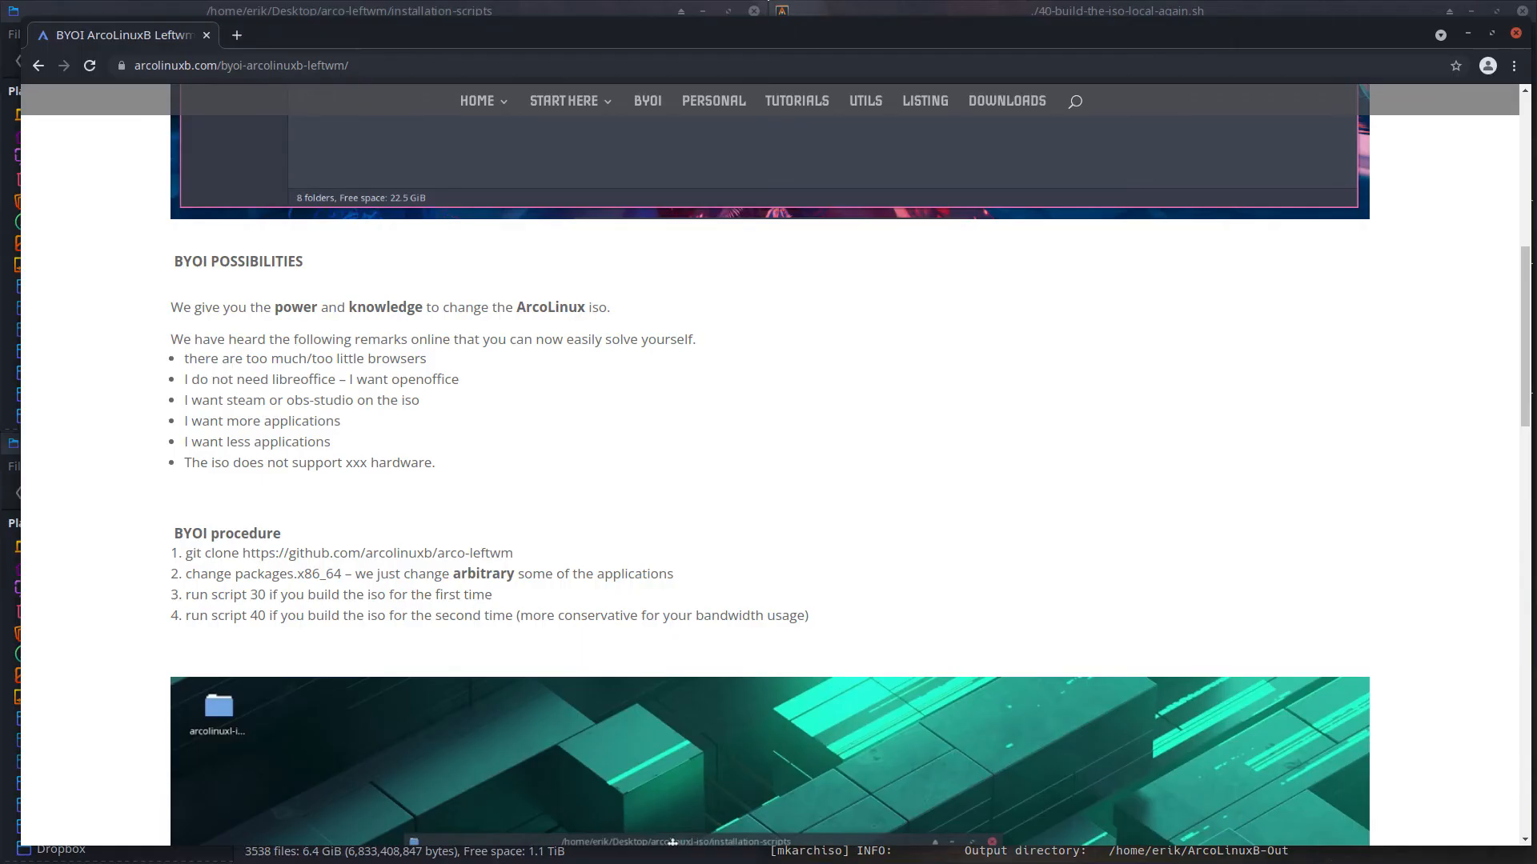
mouse_move(742, 418)
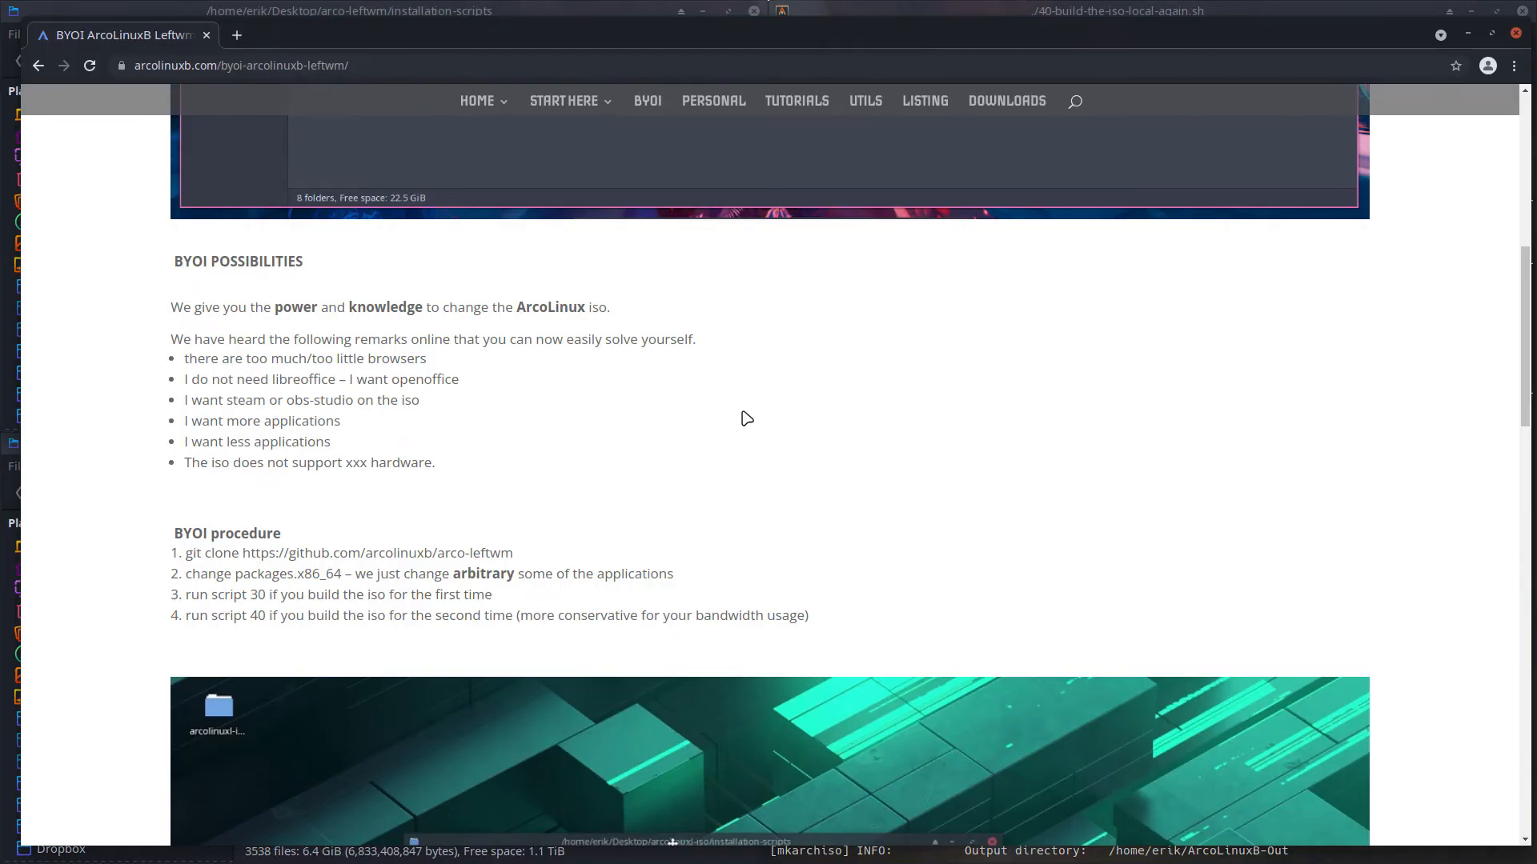
Step: Visit the ArcoLinuxB site's Personal page
scroll("up", 3)
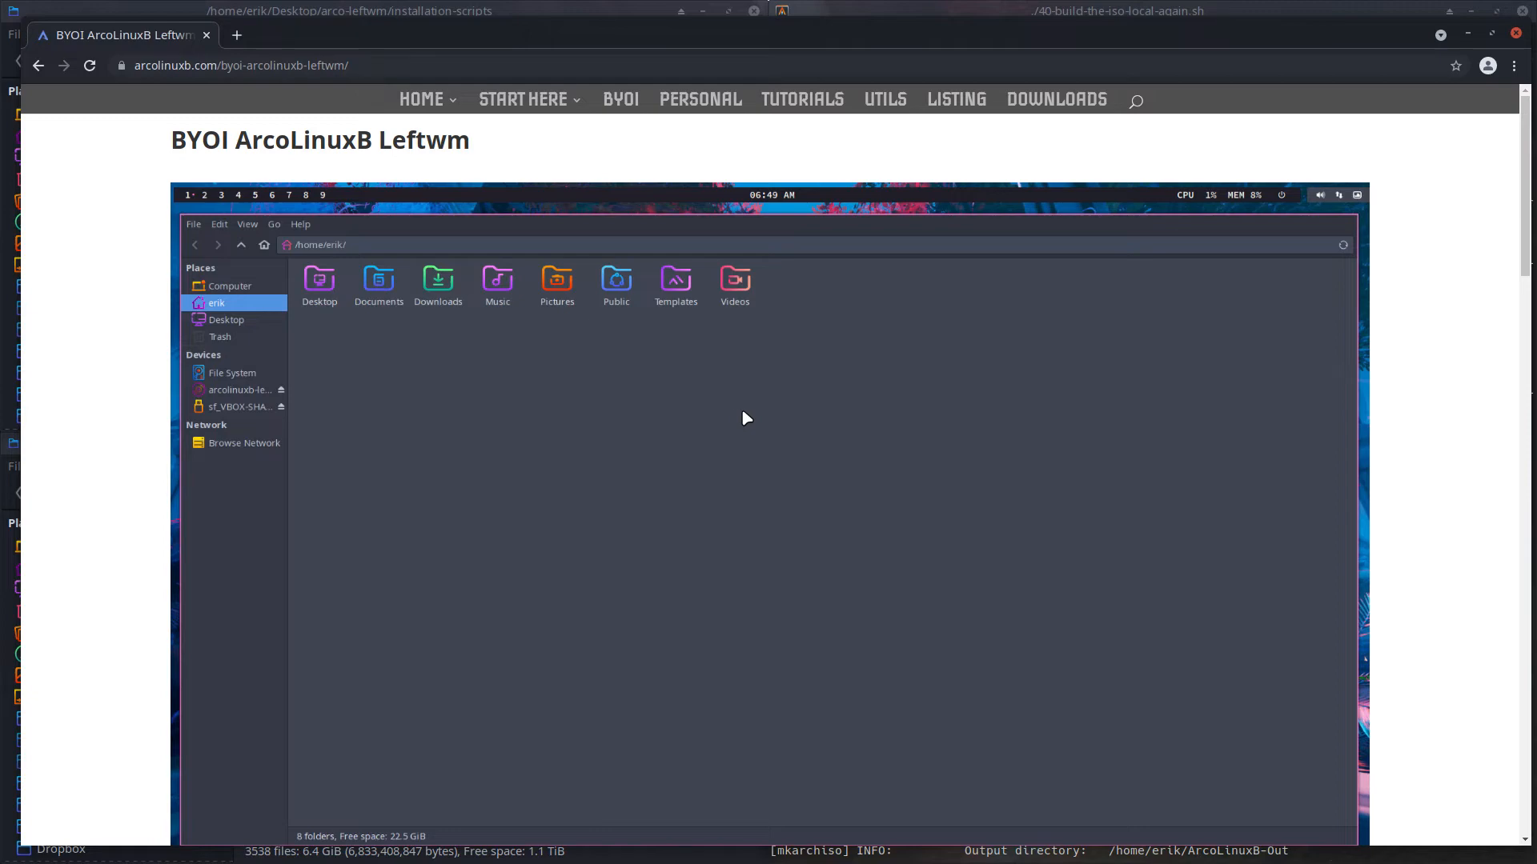
mouse_move(699, 99)
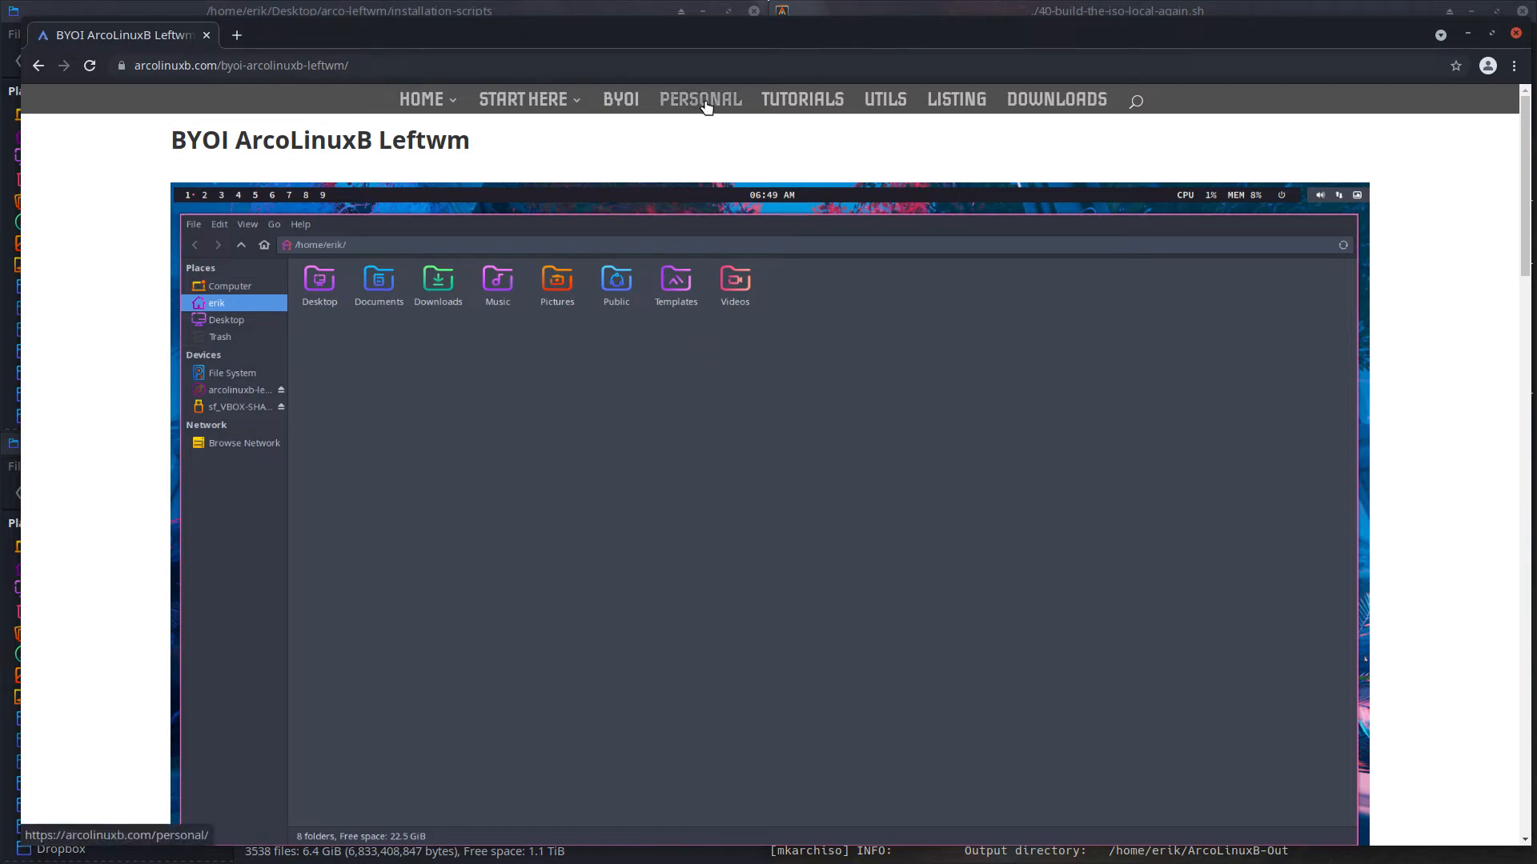
left_click(699, 100)
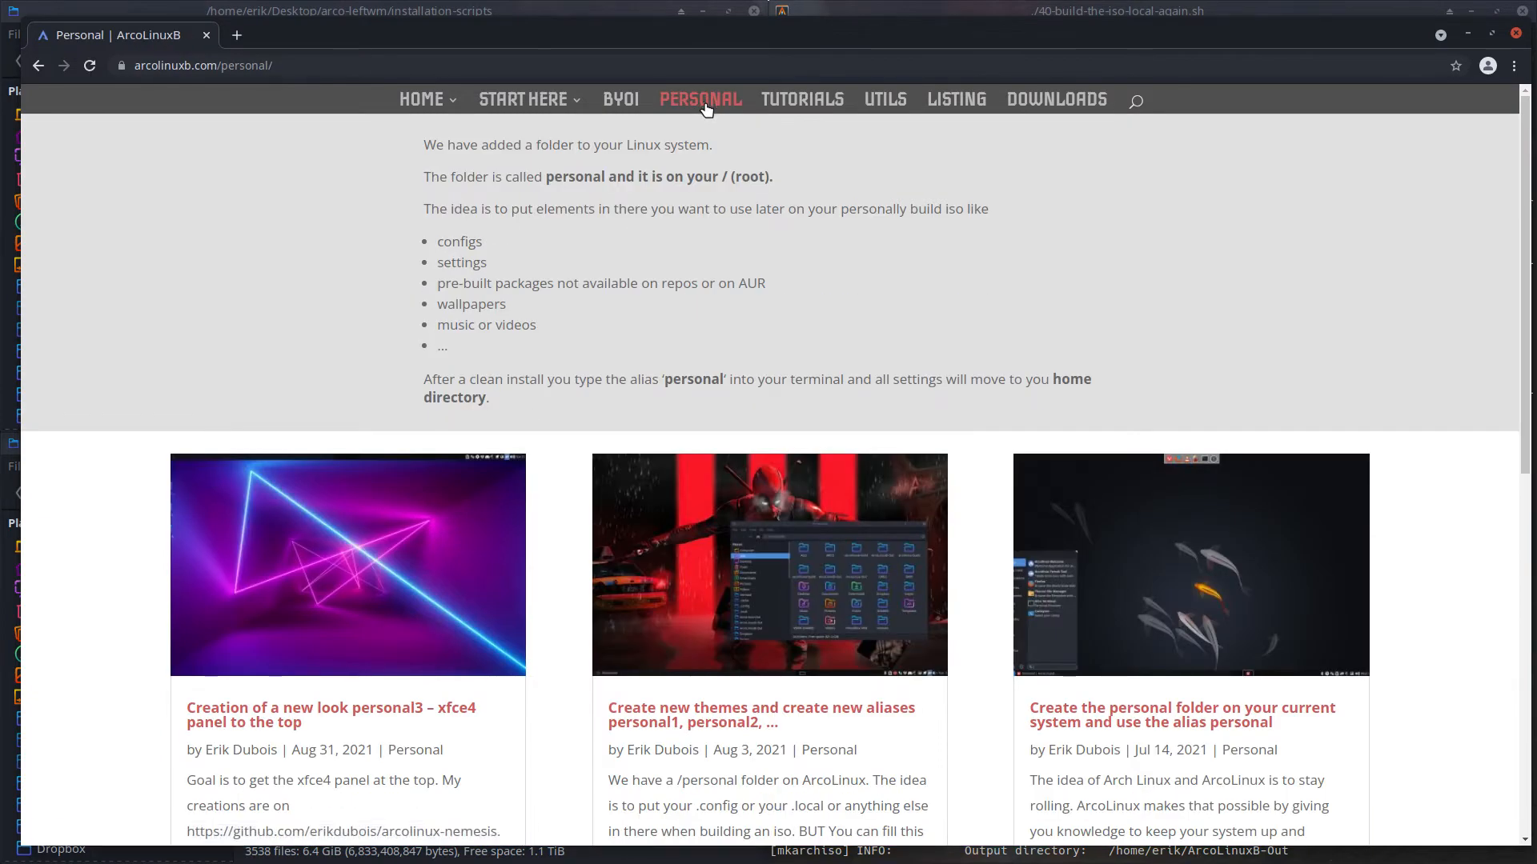
scroll("down", 3)
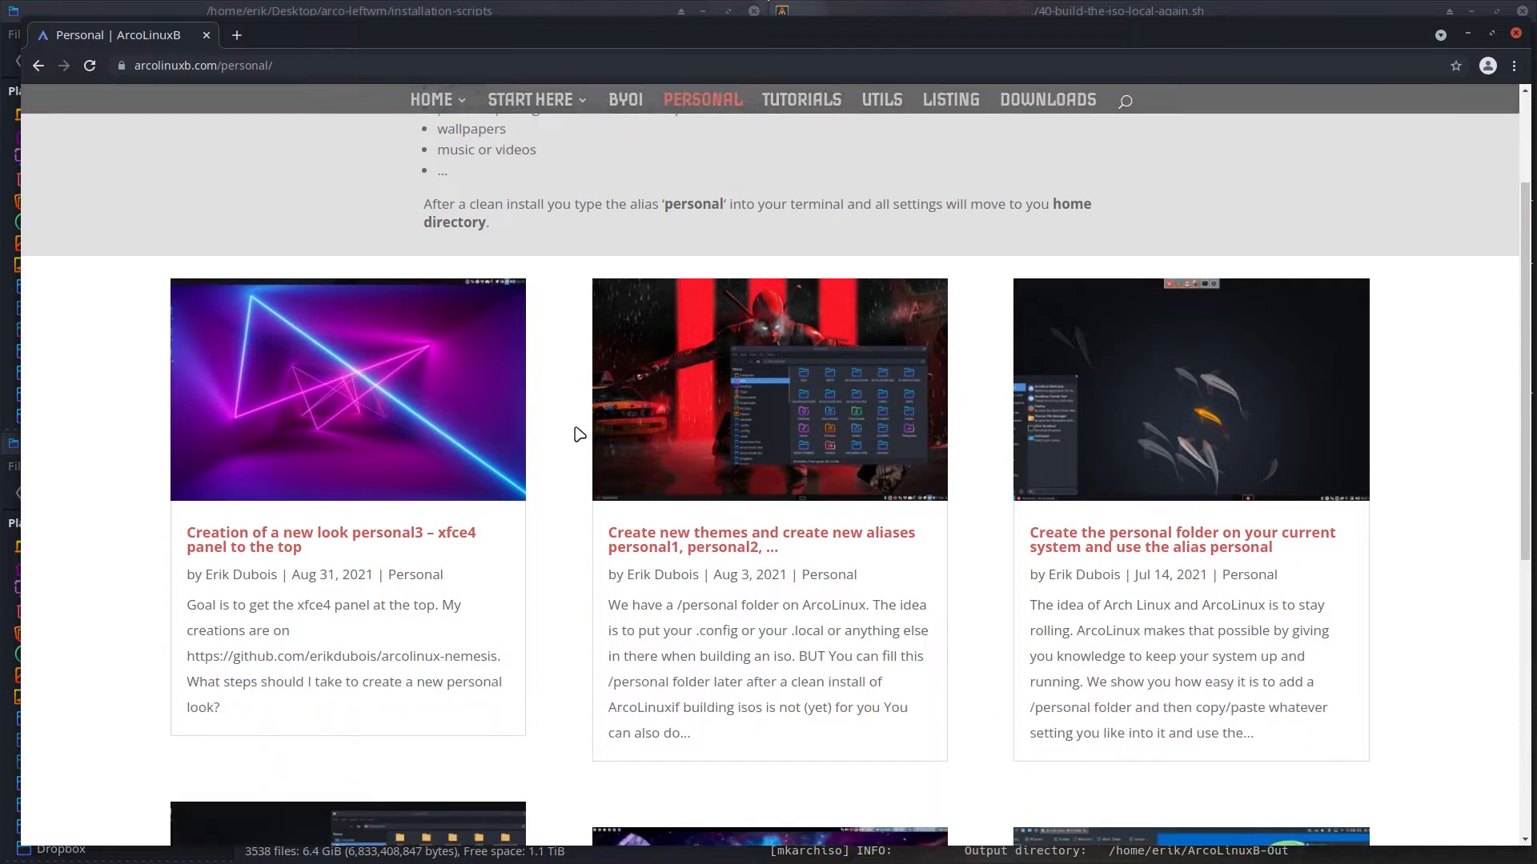
scroll("up", 3)
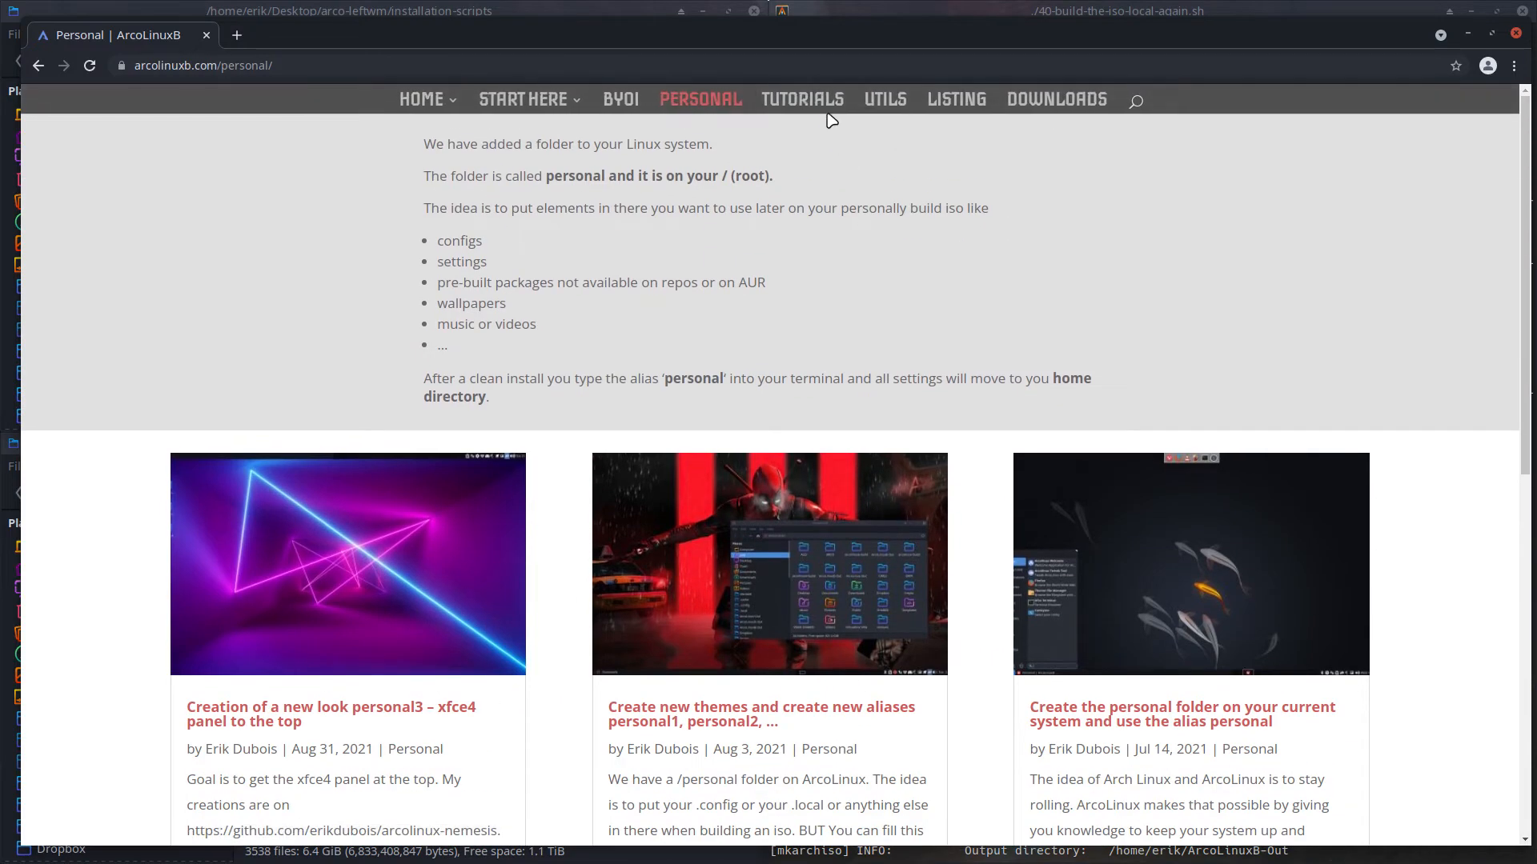
Step: Scroll the Tutorials page's ISO guides, including blend, gaming ISO and Minimal workflow
left_click(802, 99)
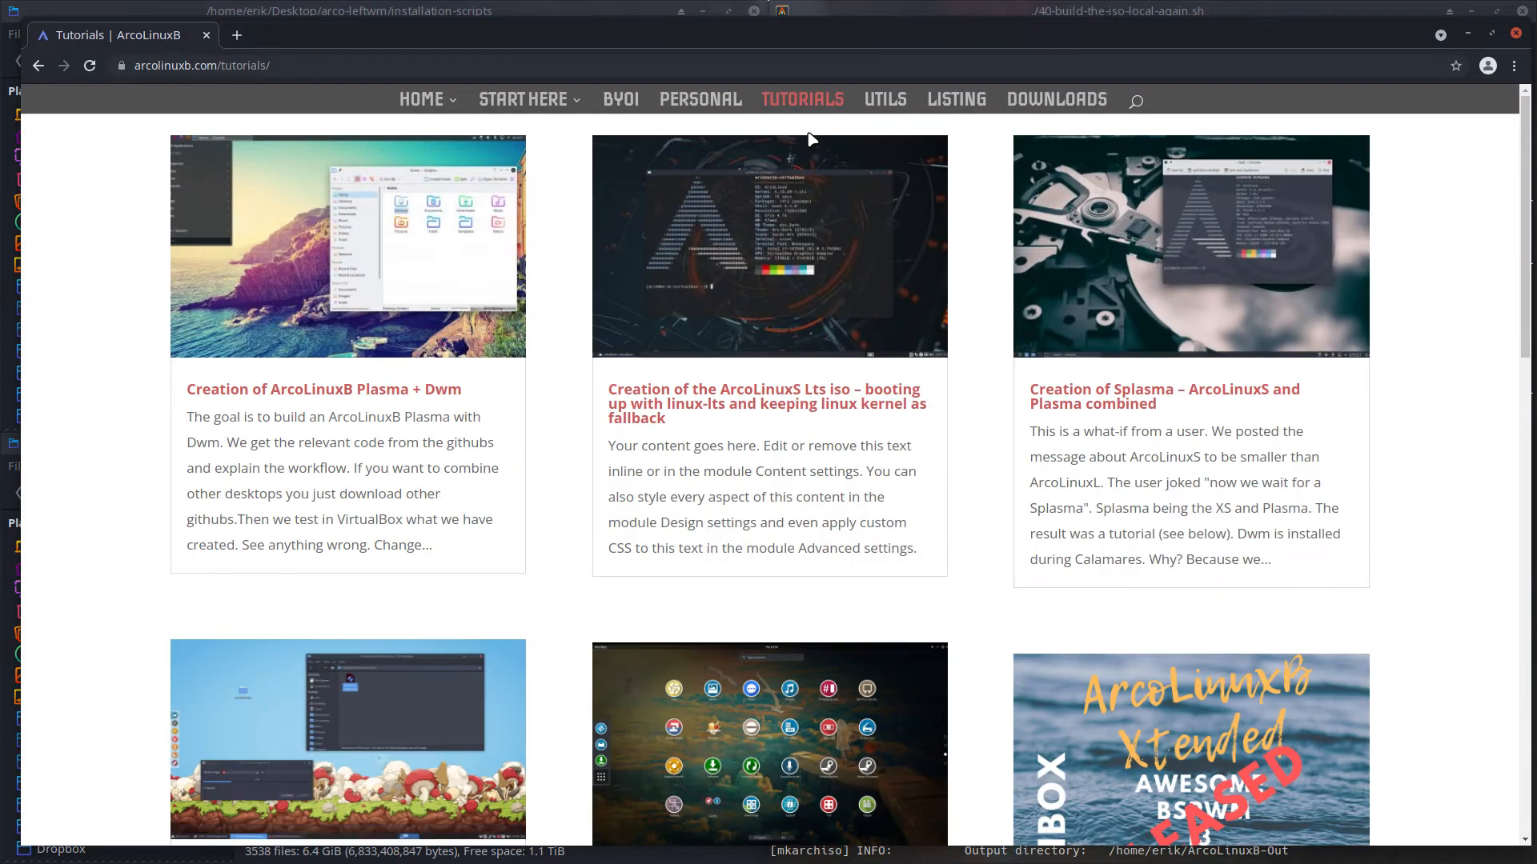
mouse_move(951, 353)
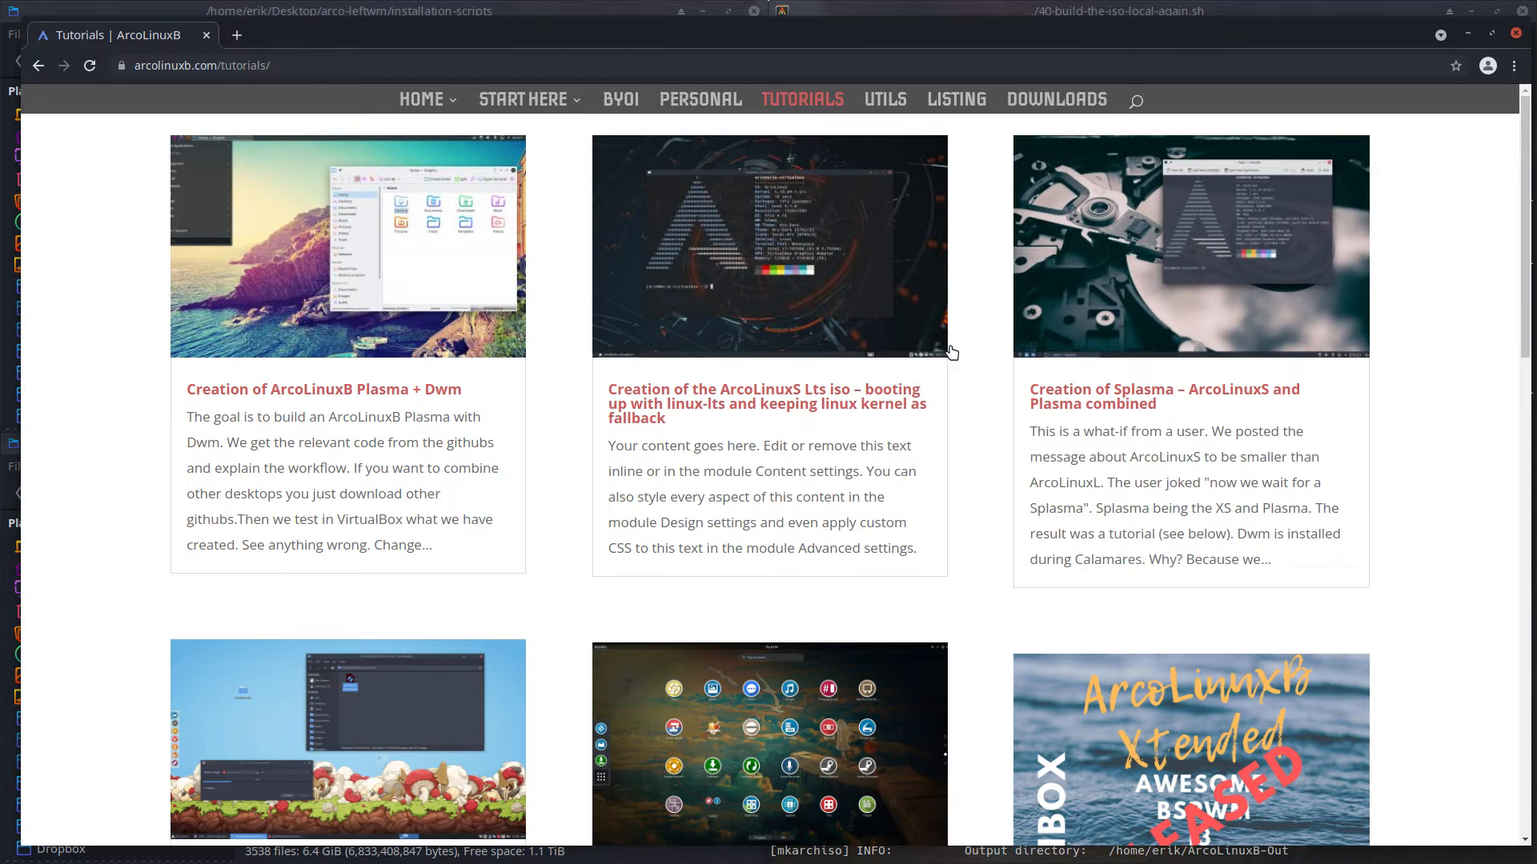
scroll("down", 3)
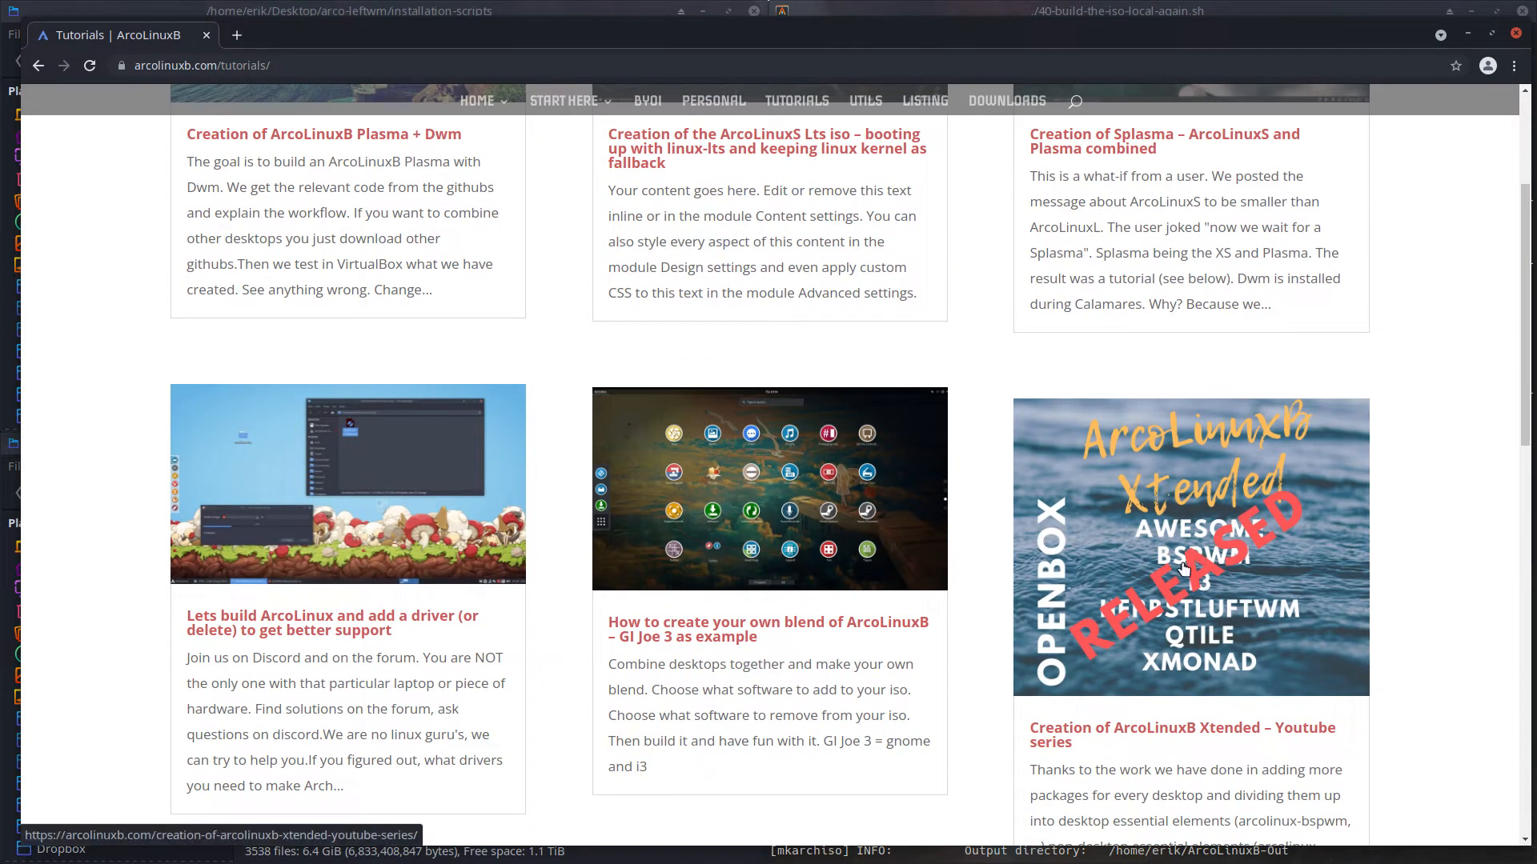
mouse_move(1254, 544)
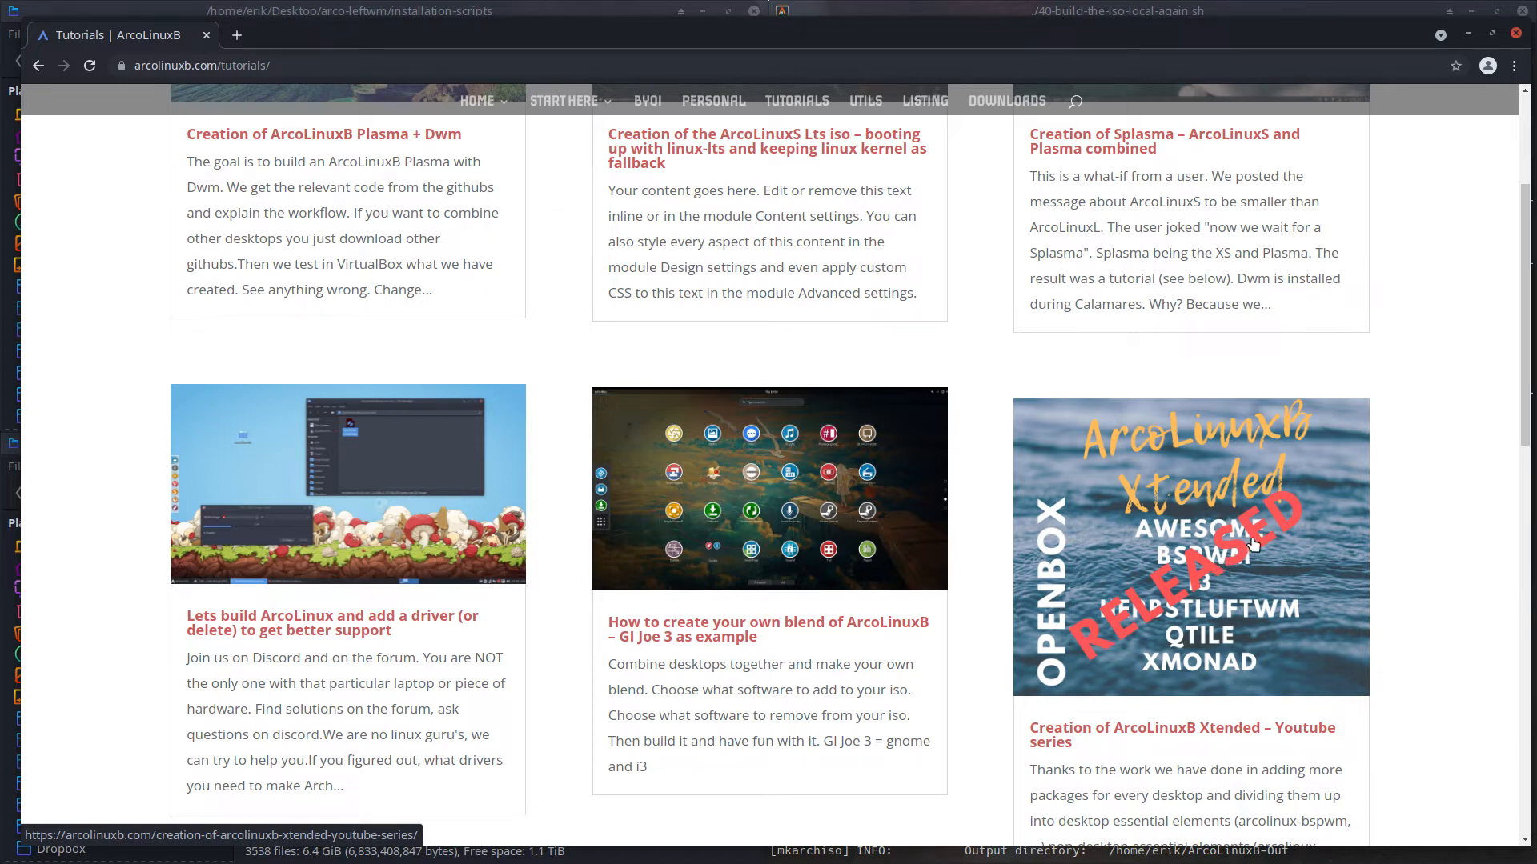
mouse_move(1262, 538)
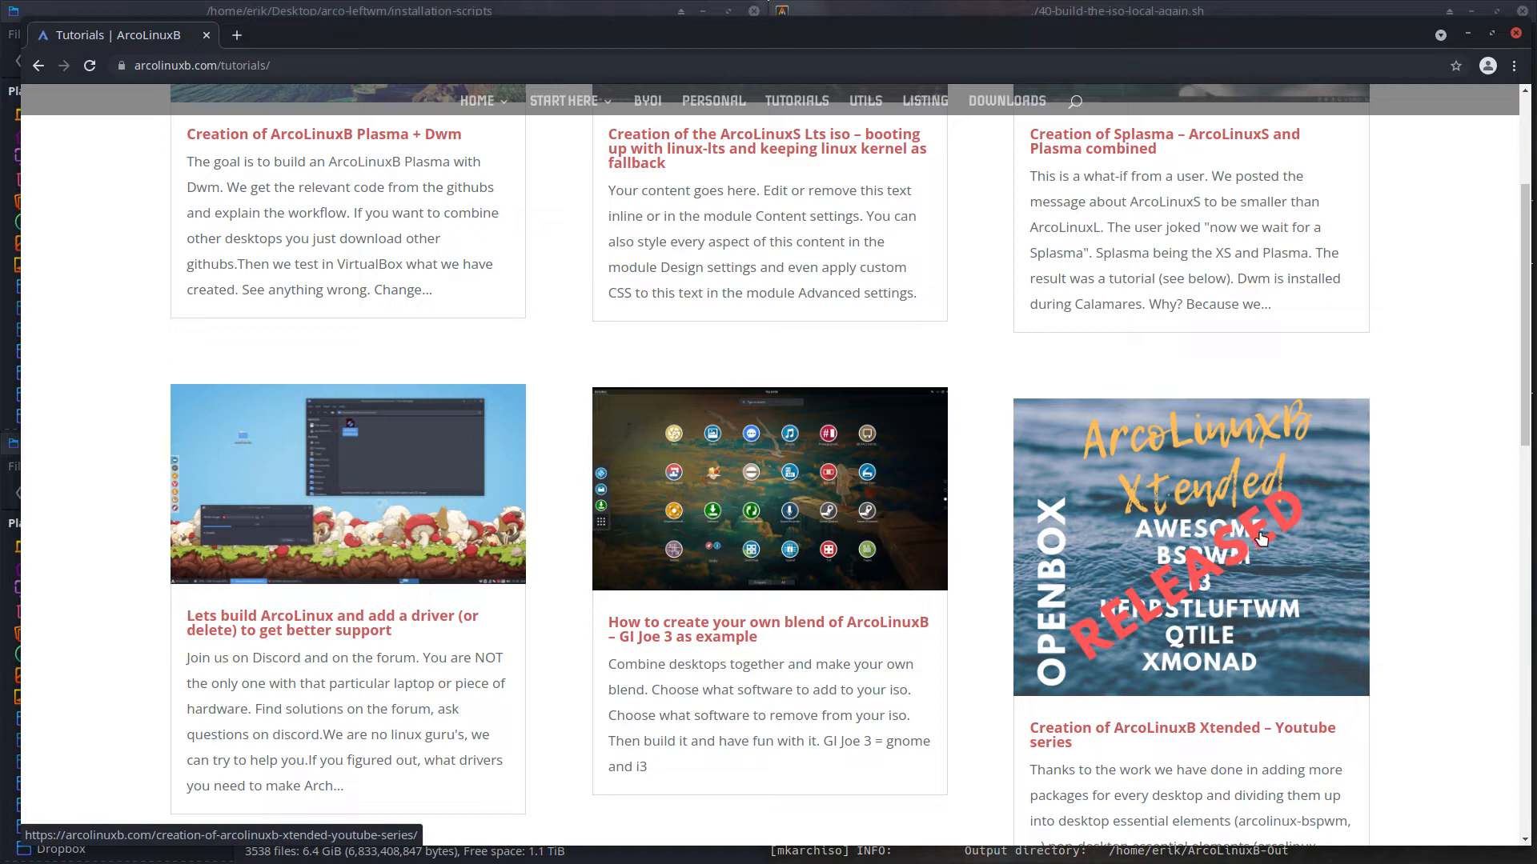
mouse_move(1159, 519)
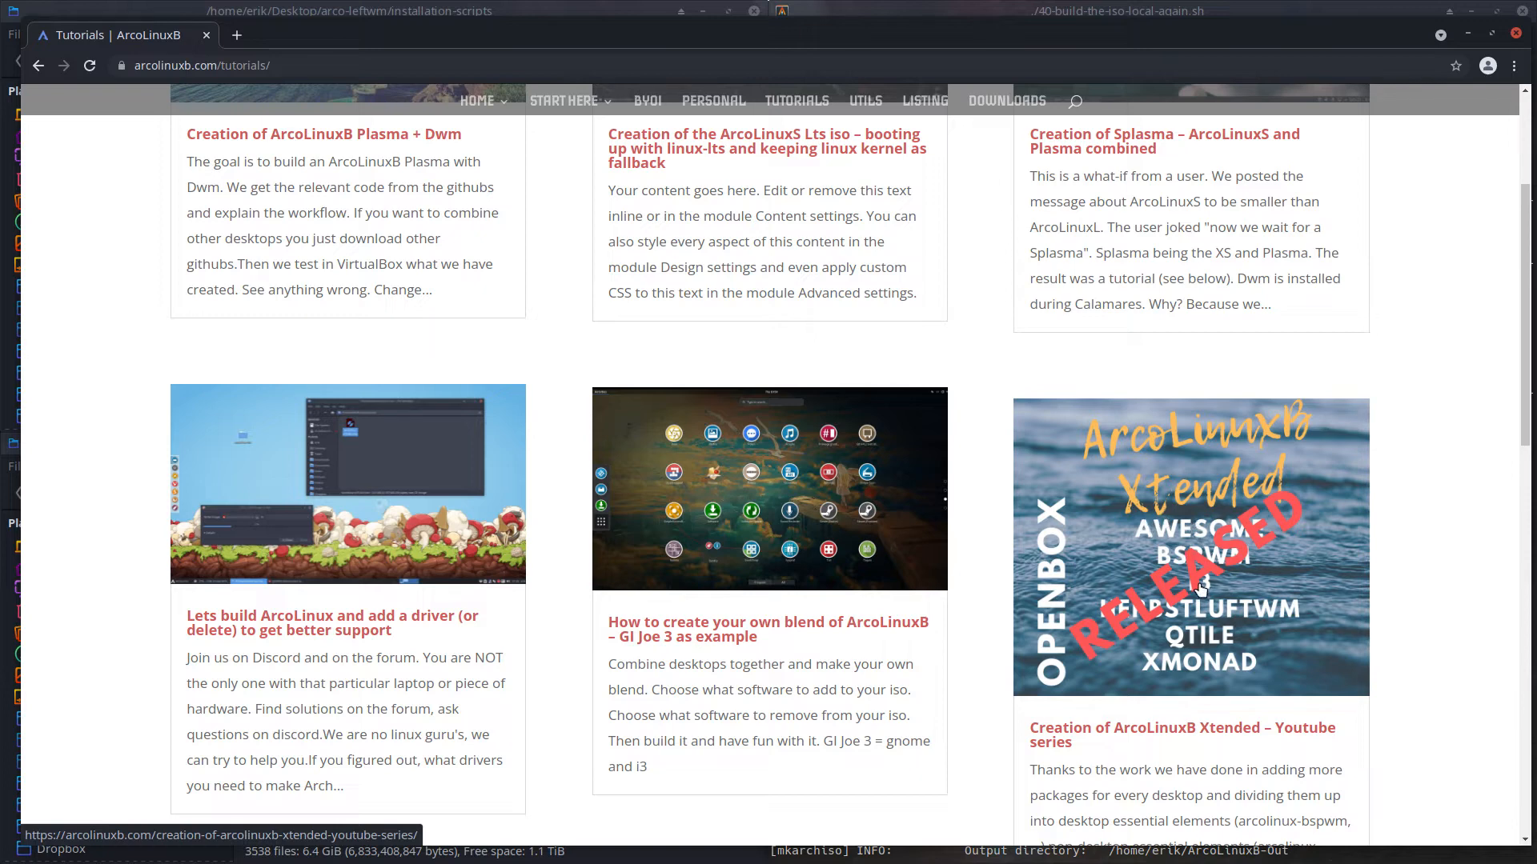
mouse_move(1205, 683)
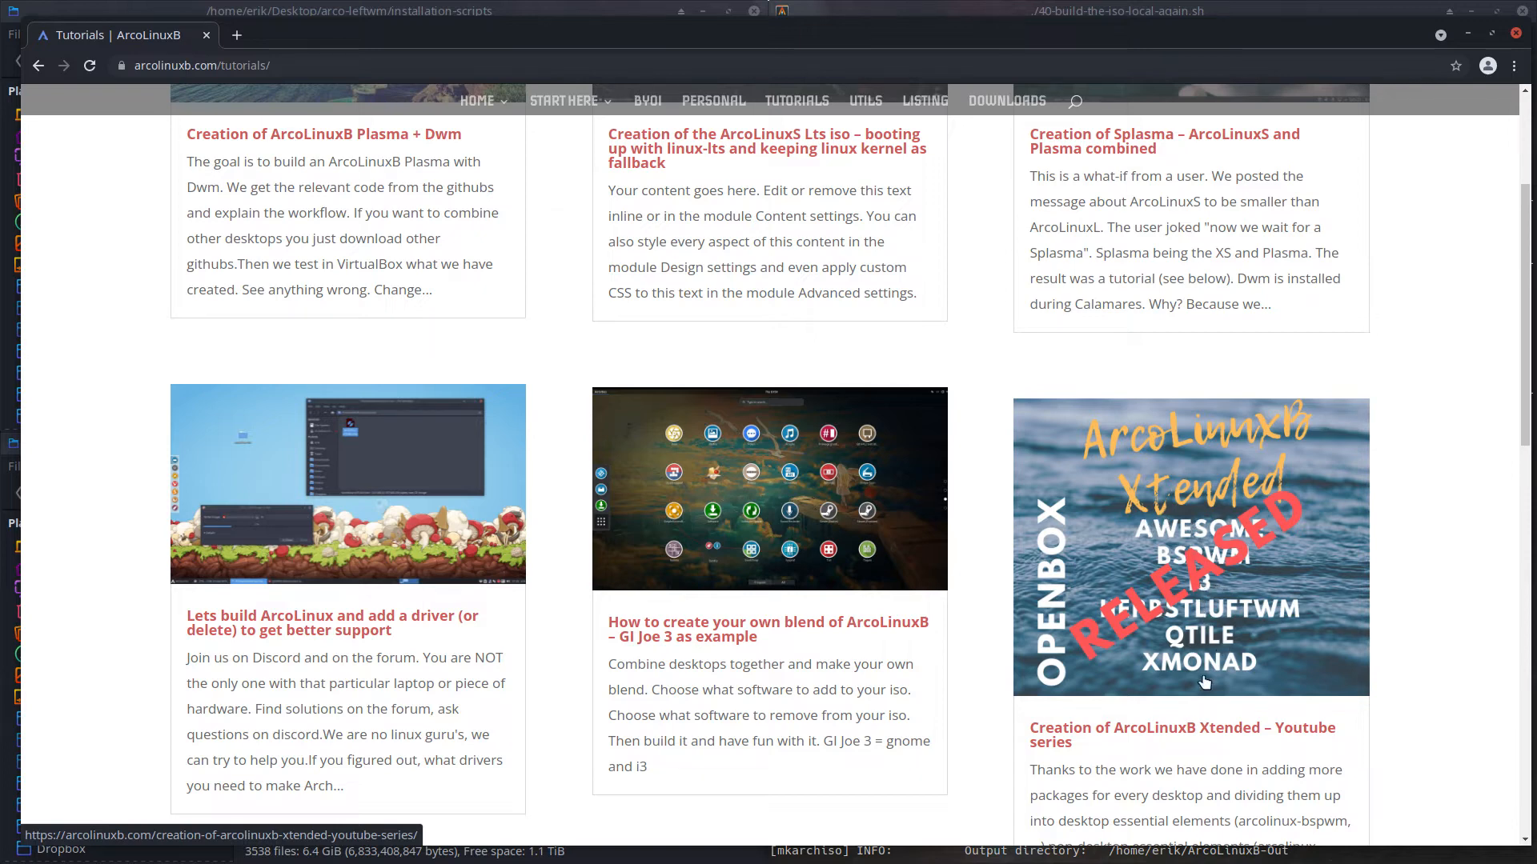
mouse_move(1193, 662)
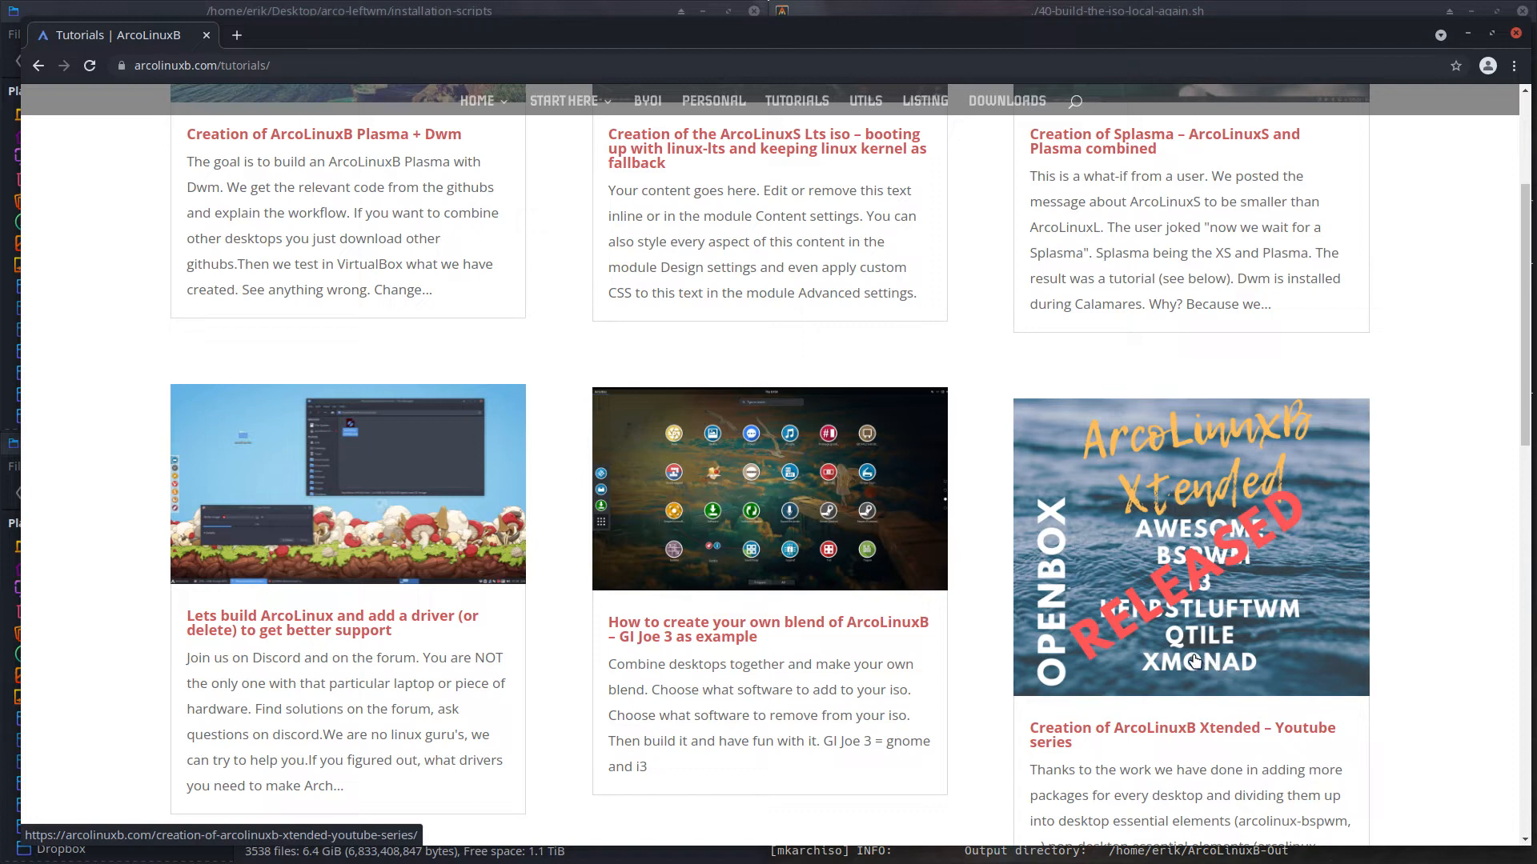
mouse_move(1234, 760)
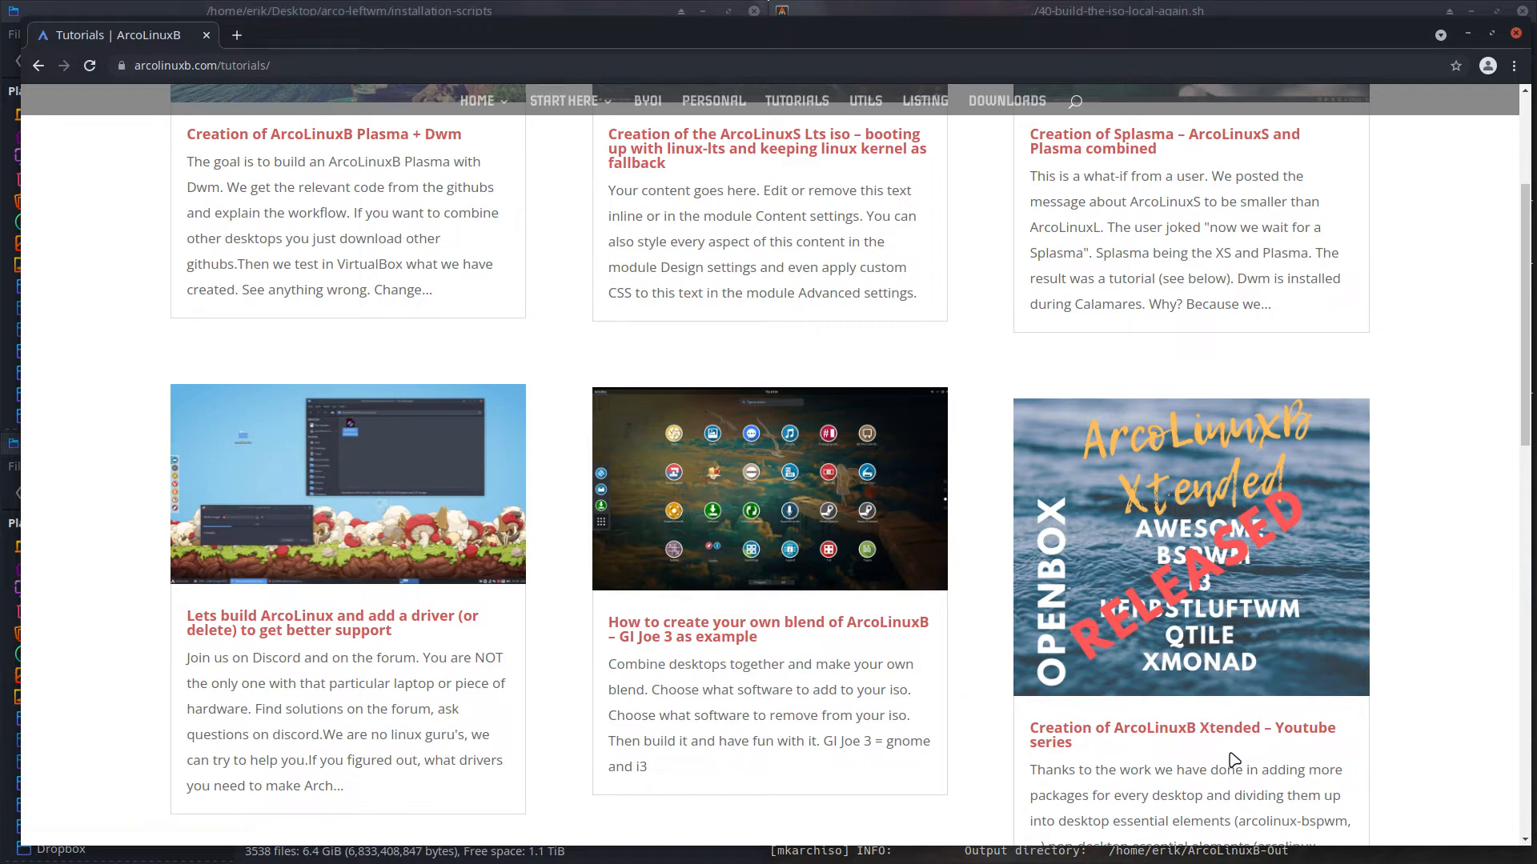
mouse_move(1192, 663)
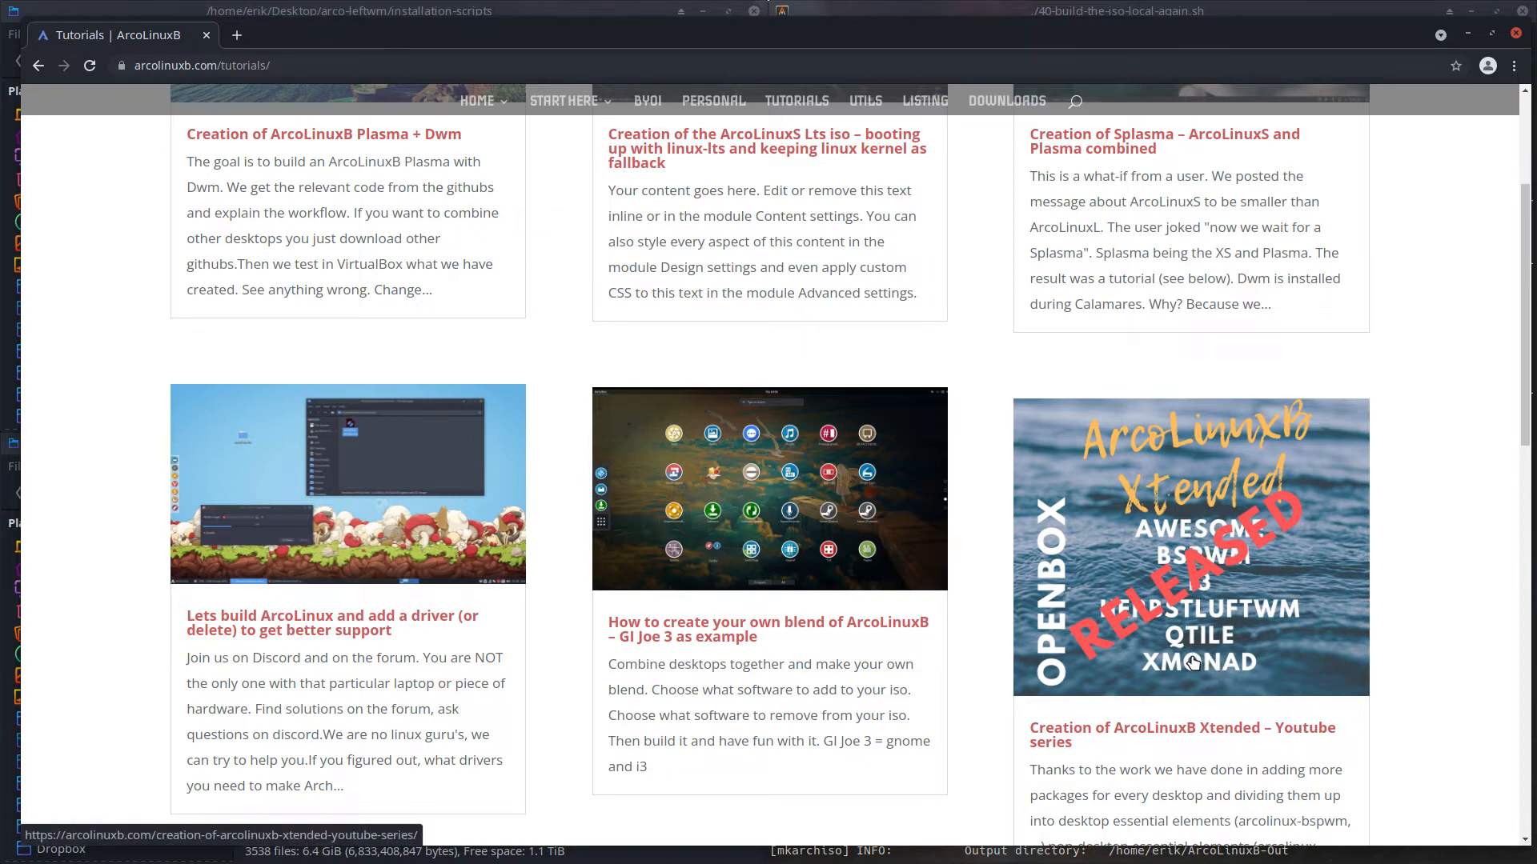
scroll("down", 3)
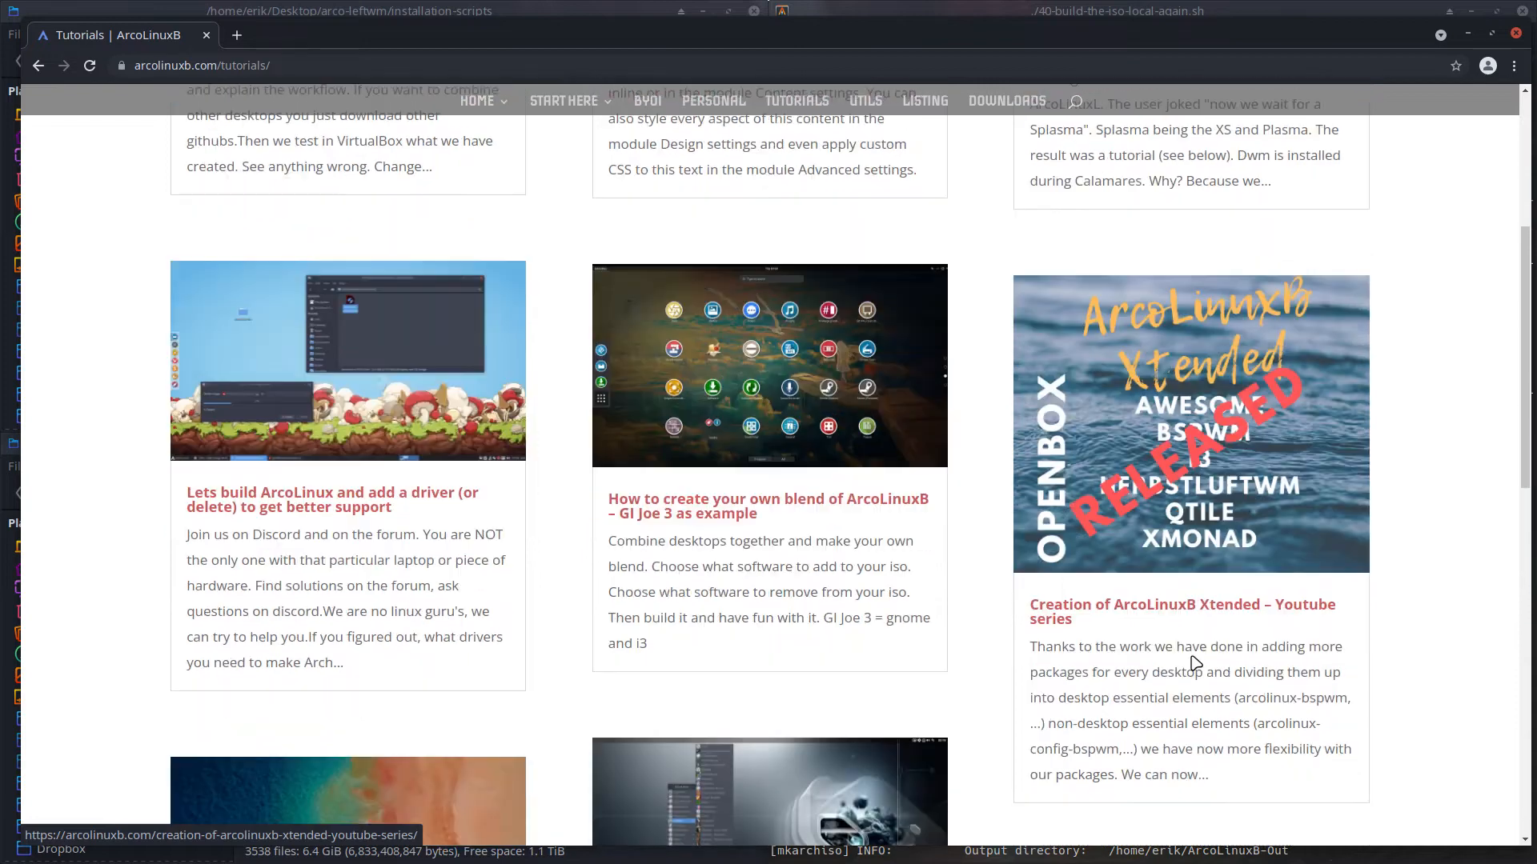
scroll("down", 3)
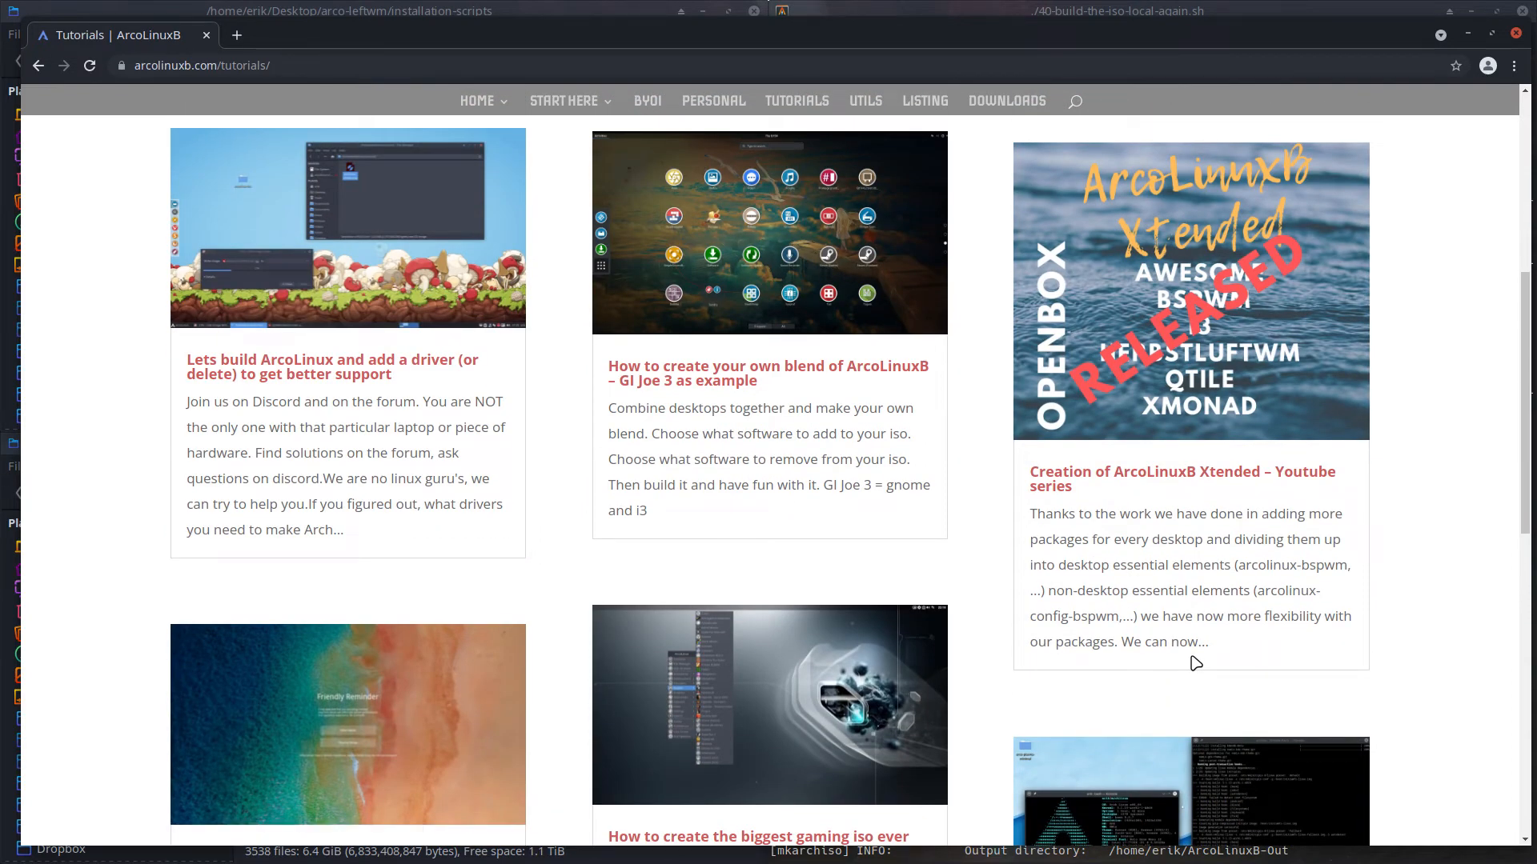
scroll("down", 3)
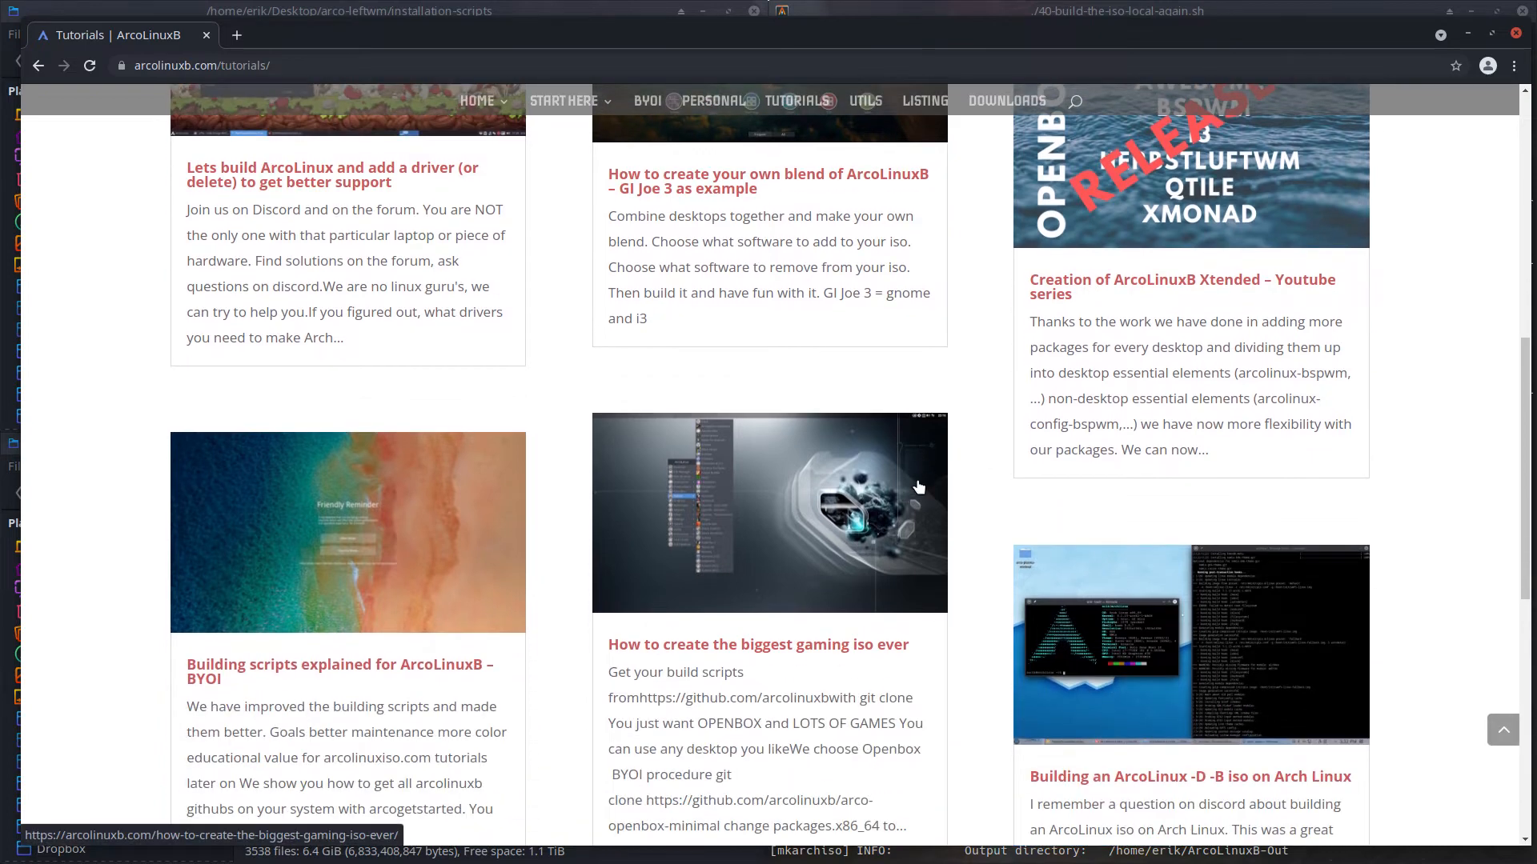
mouse_move(650, 196)
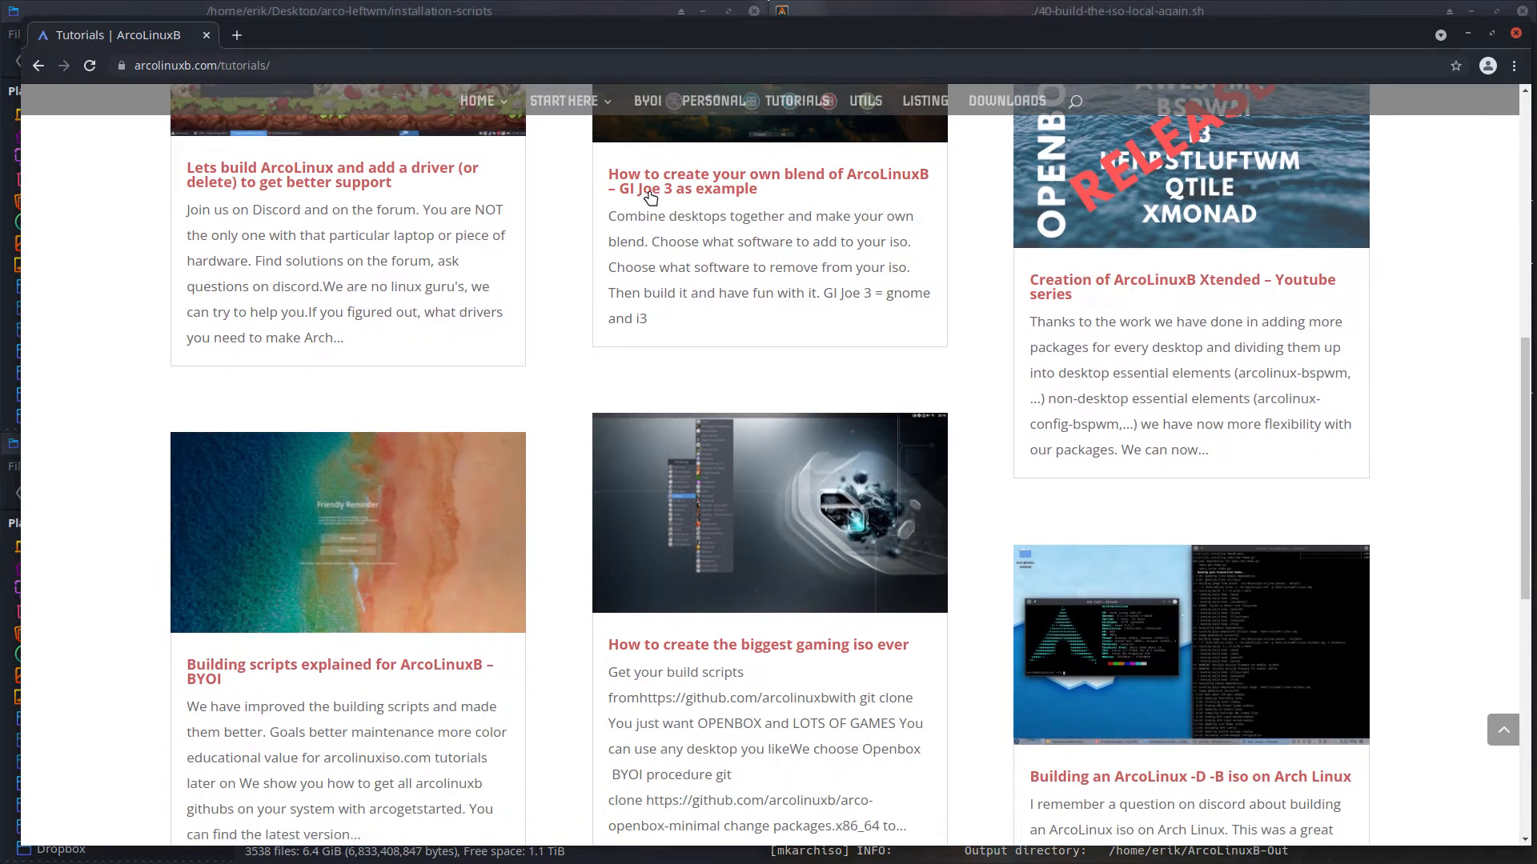
mouse_move(650, 182)
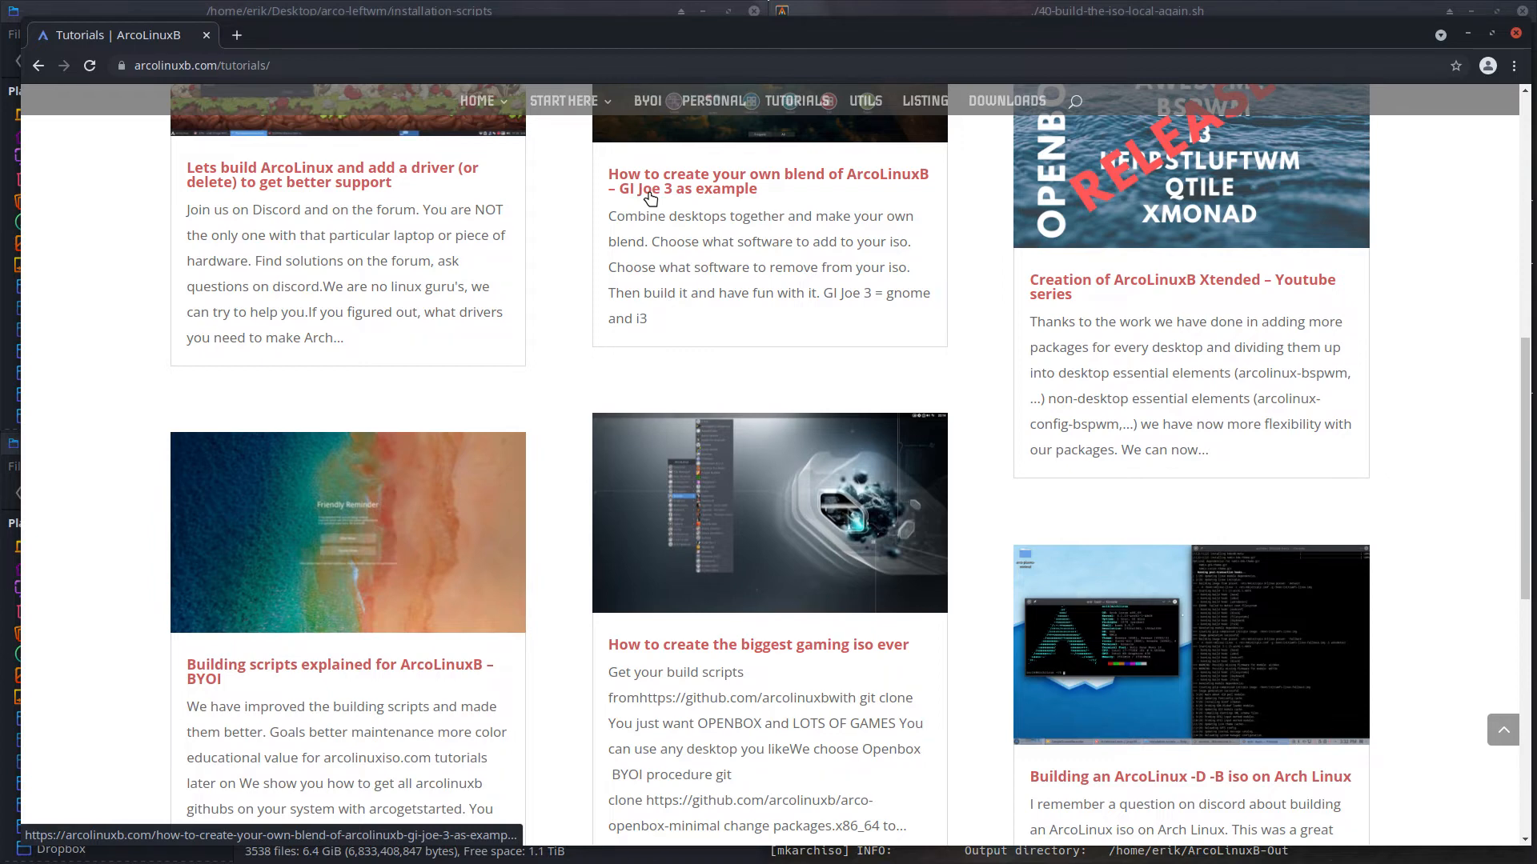
scroll("down", 3)
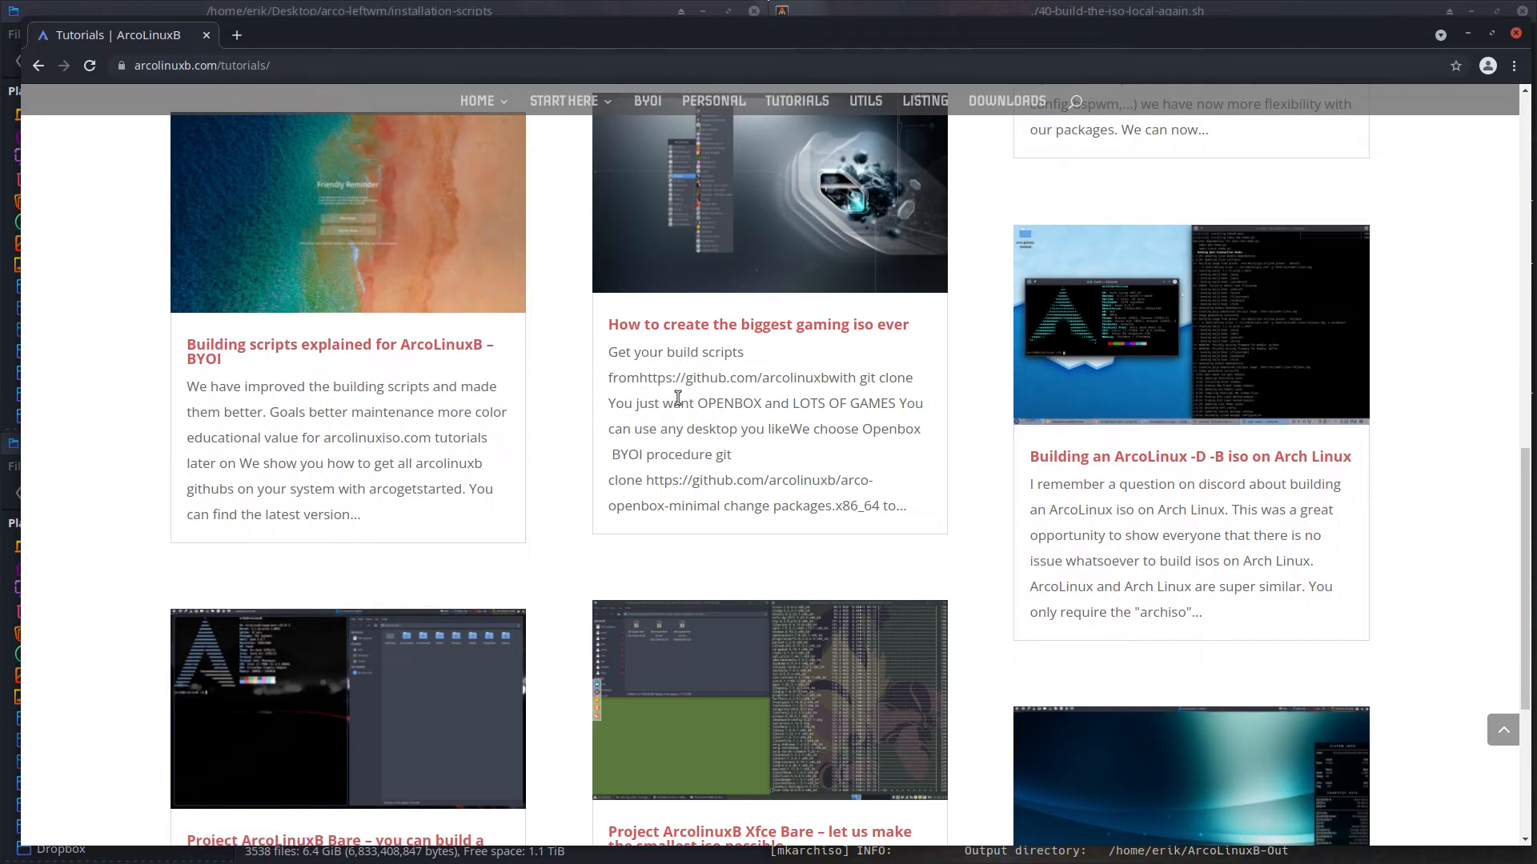
scroll("down", 3)
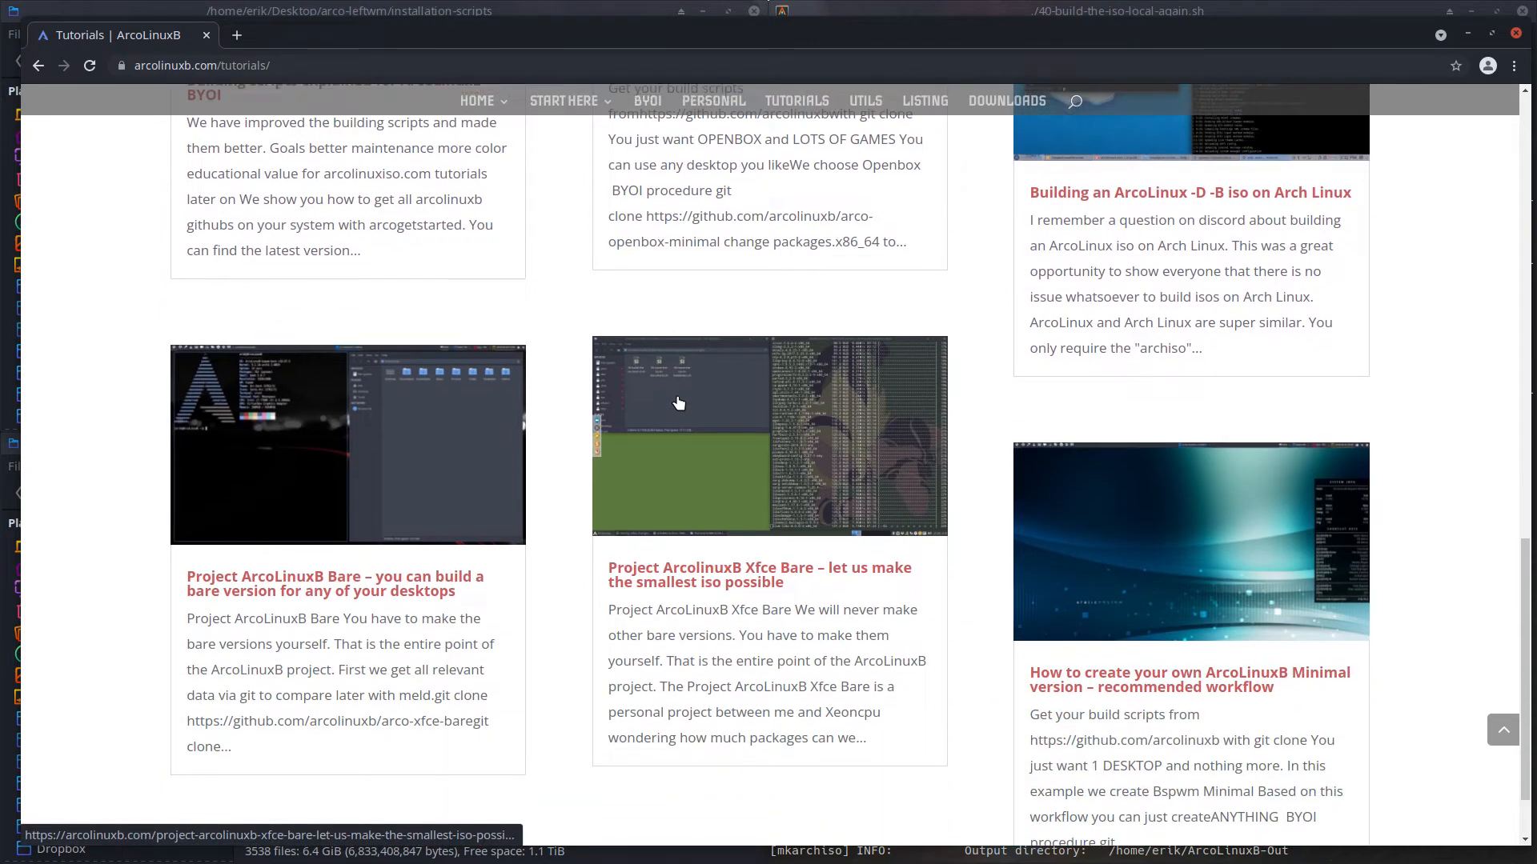
scroll("down", 3)
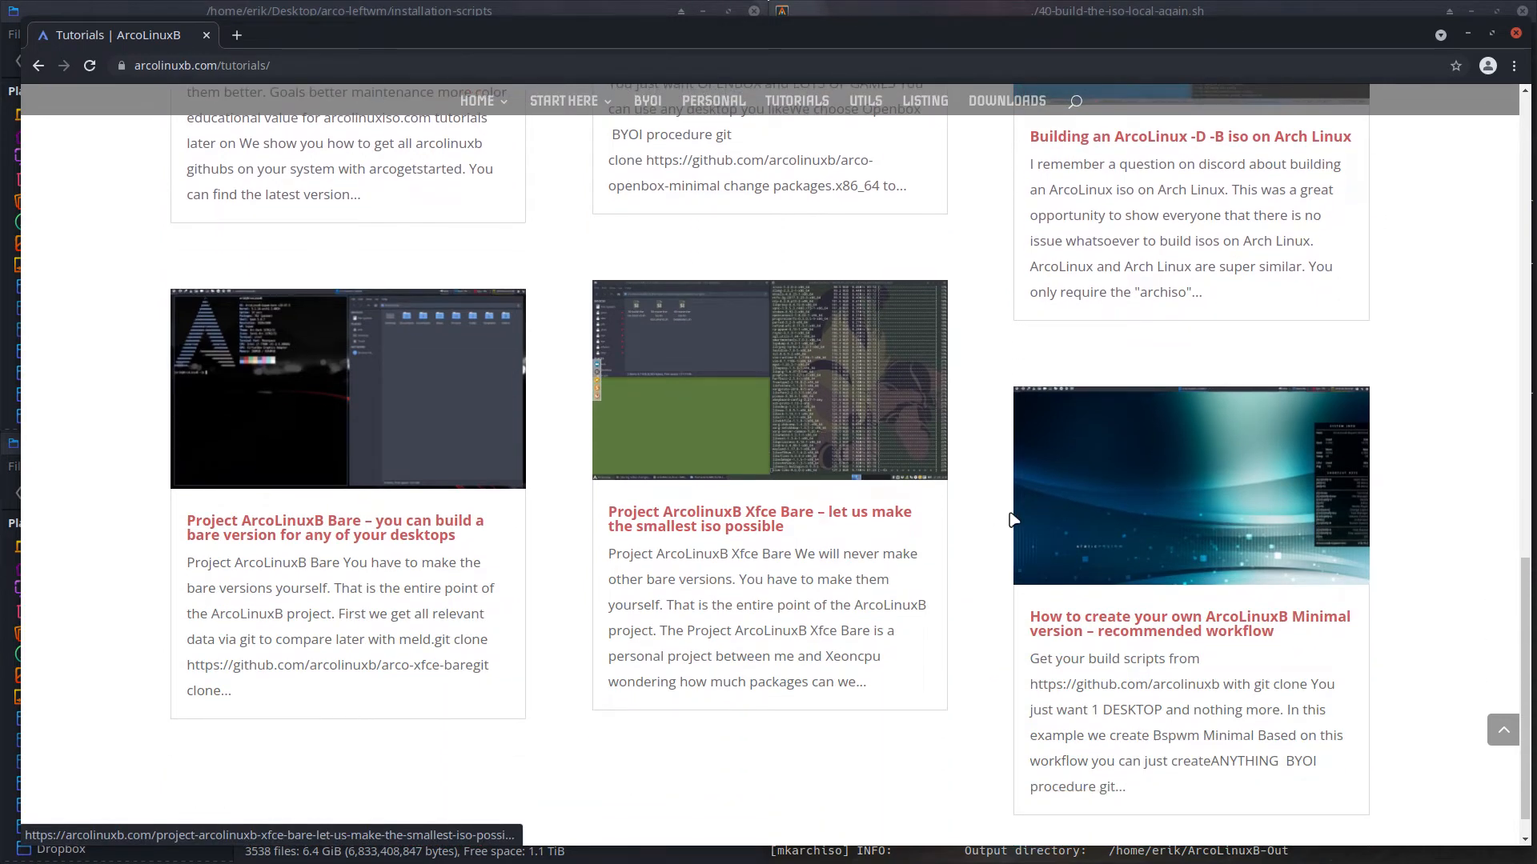
scroll("up", 3)
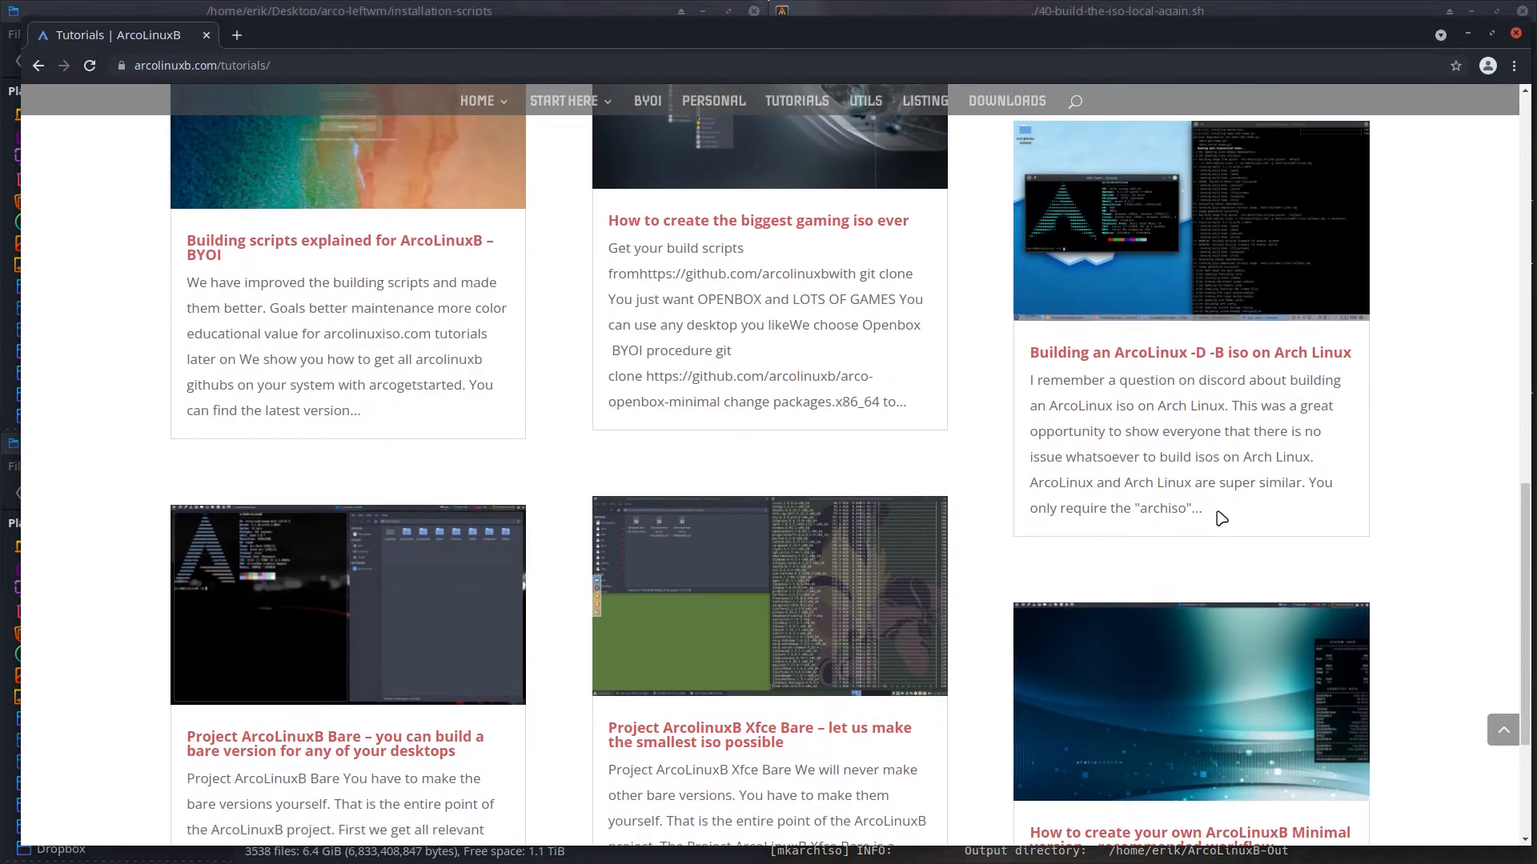
scroll("up", 3)
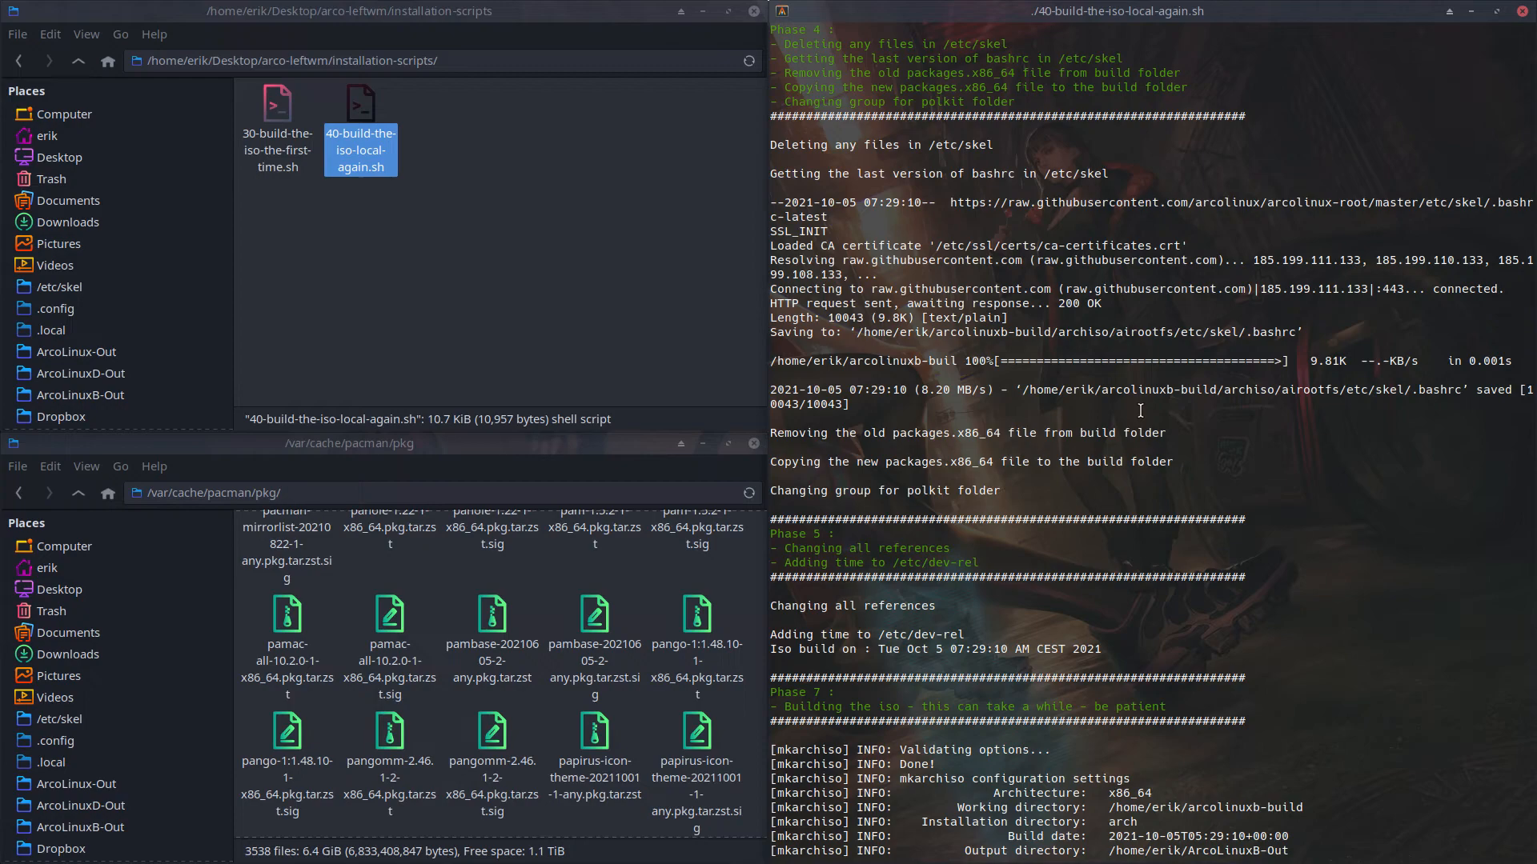
mouse_move(1065, 332)
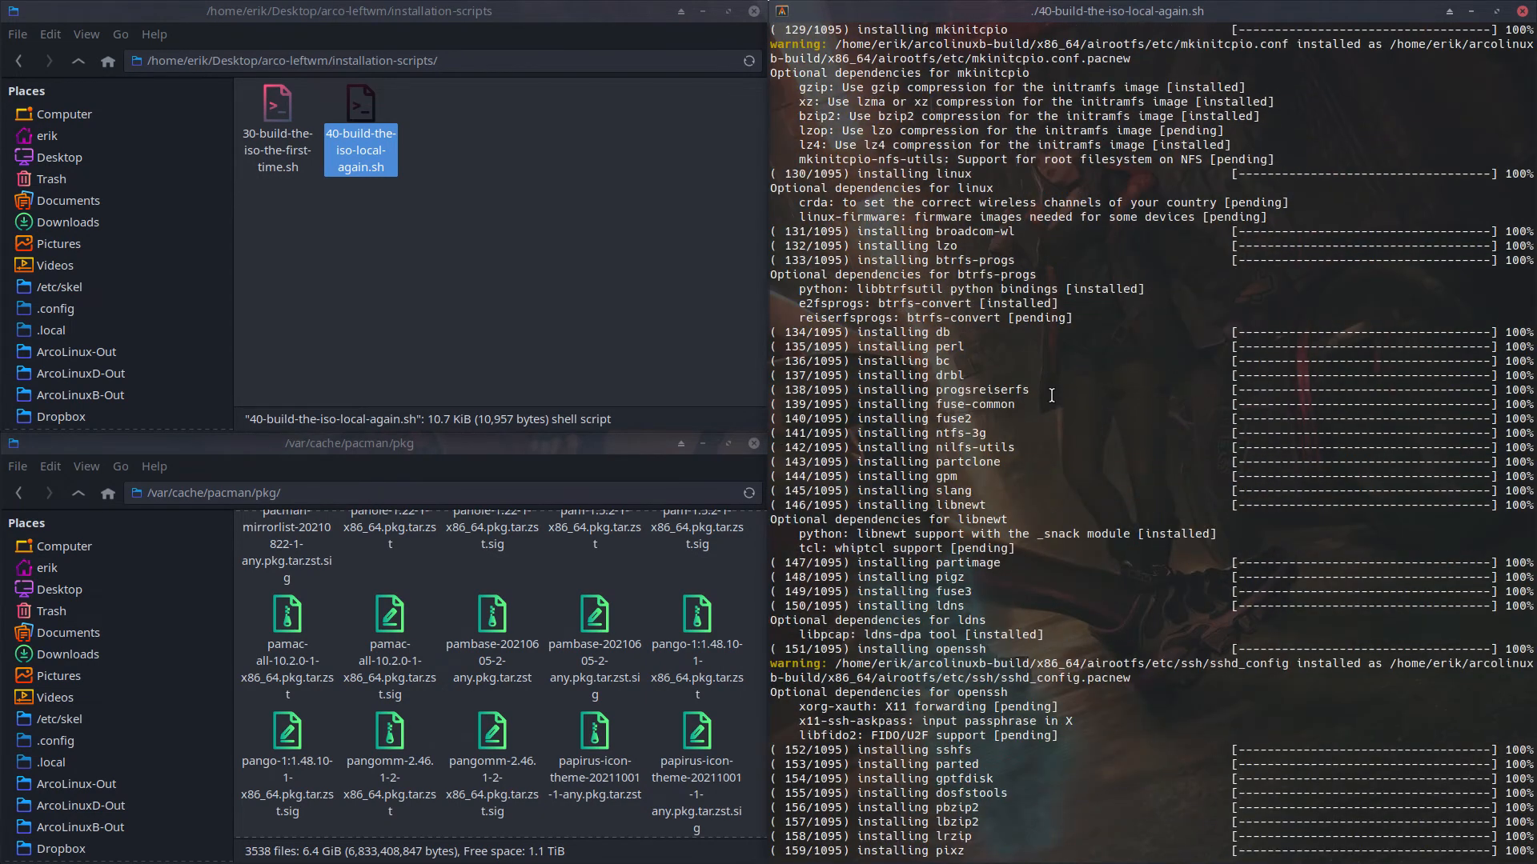
Step: Scroll the mkarchiso output as it installs live-filesystem packages, past 160 of 1095
scroll("down", 3)
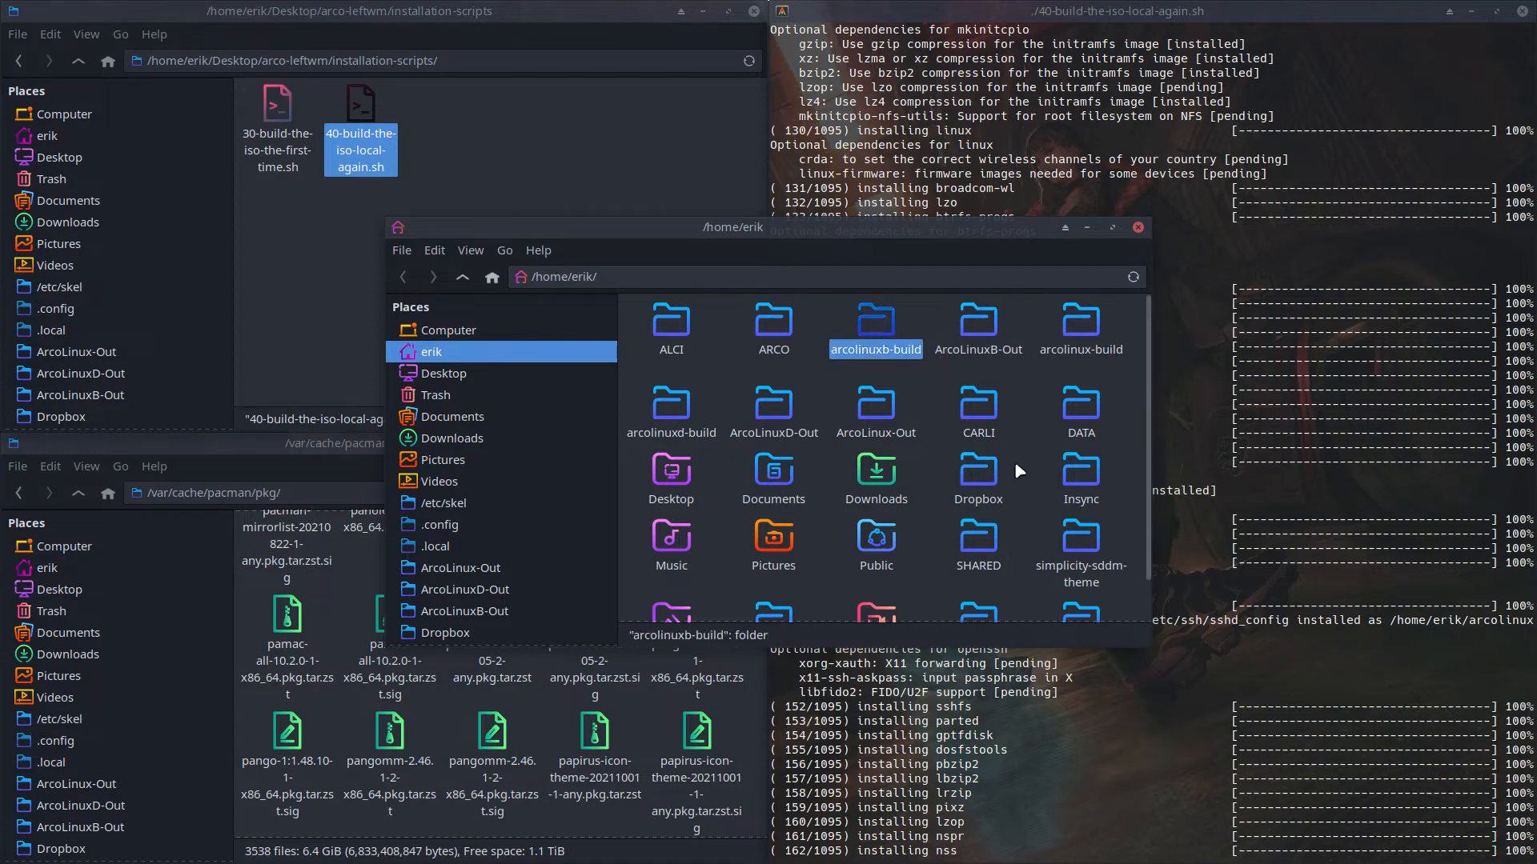
Step: Browse into arcolinuxb-build/x86_64/airootfs in Thunar to view the live system folders
double_click(873, 320)
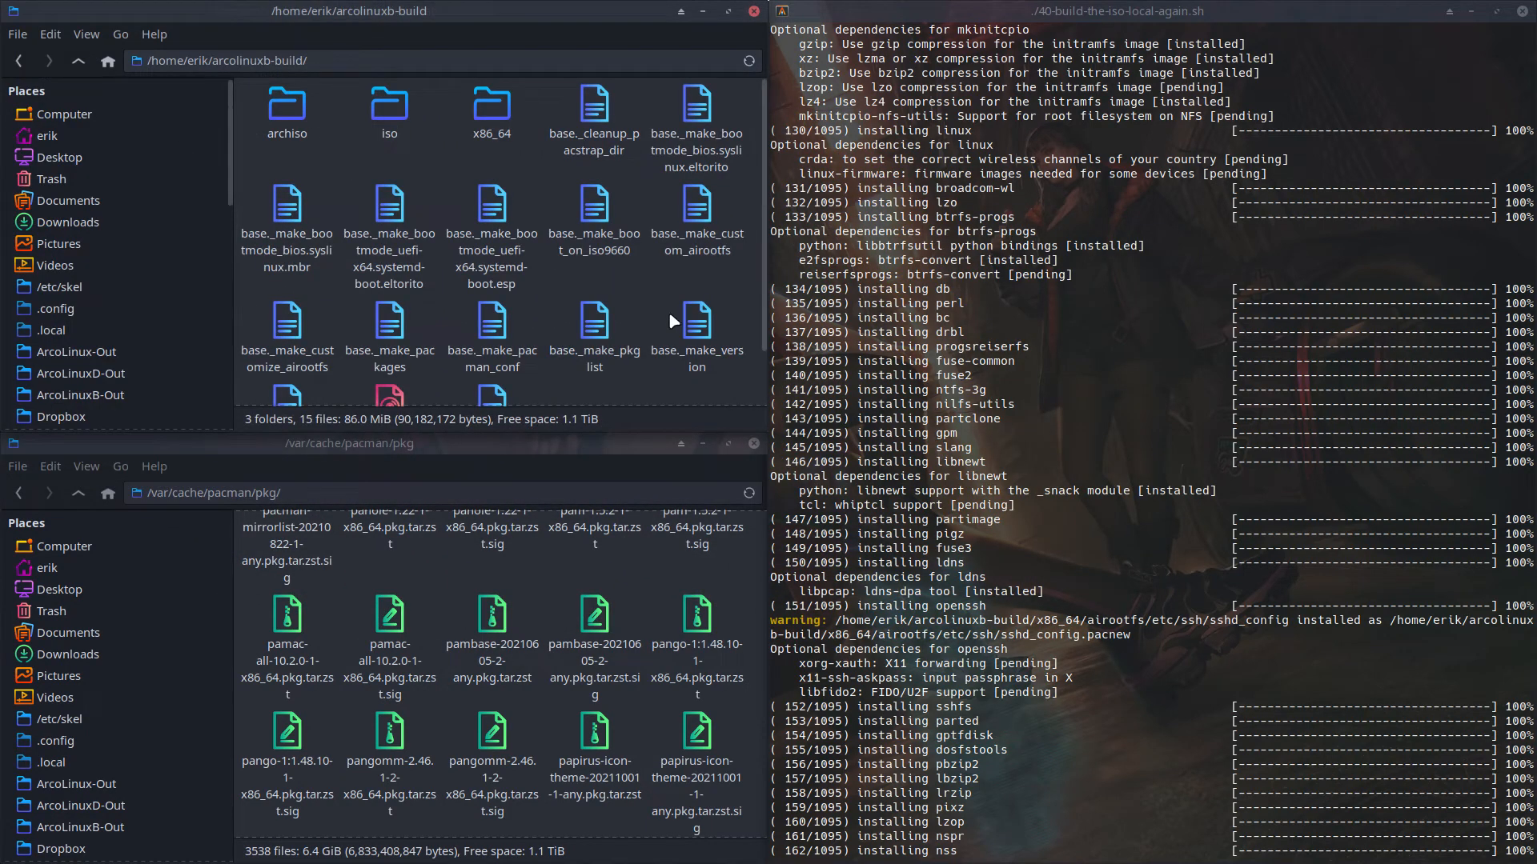
mouse_move(600, 343)
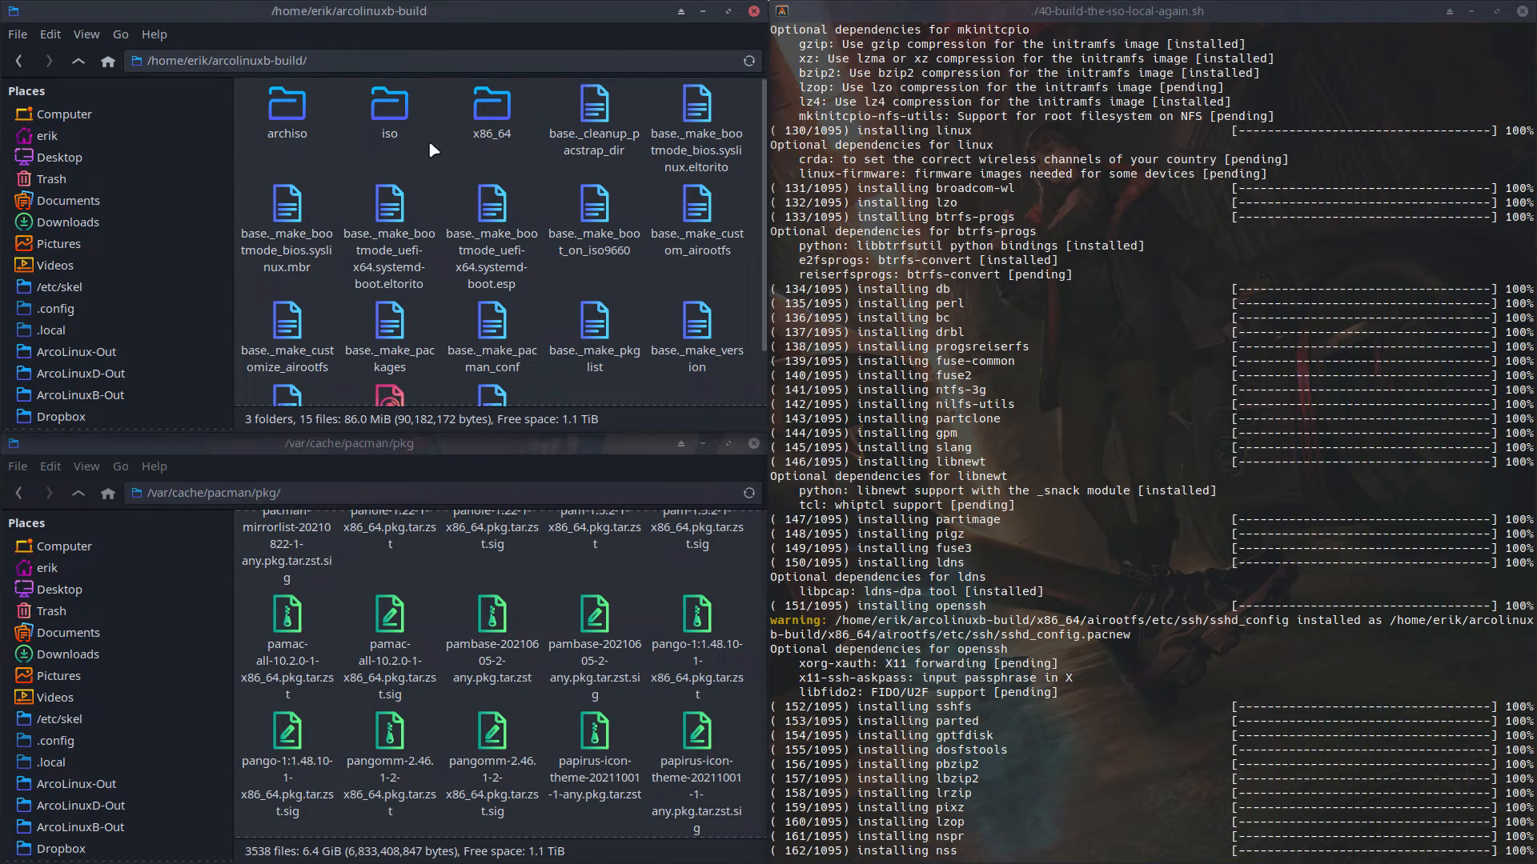
double_click(490, 104)
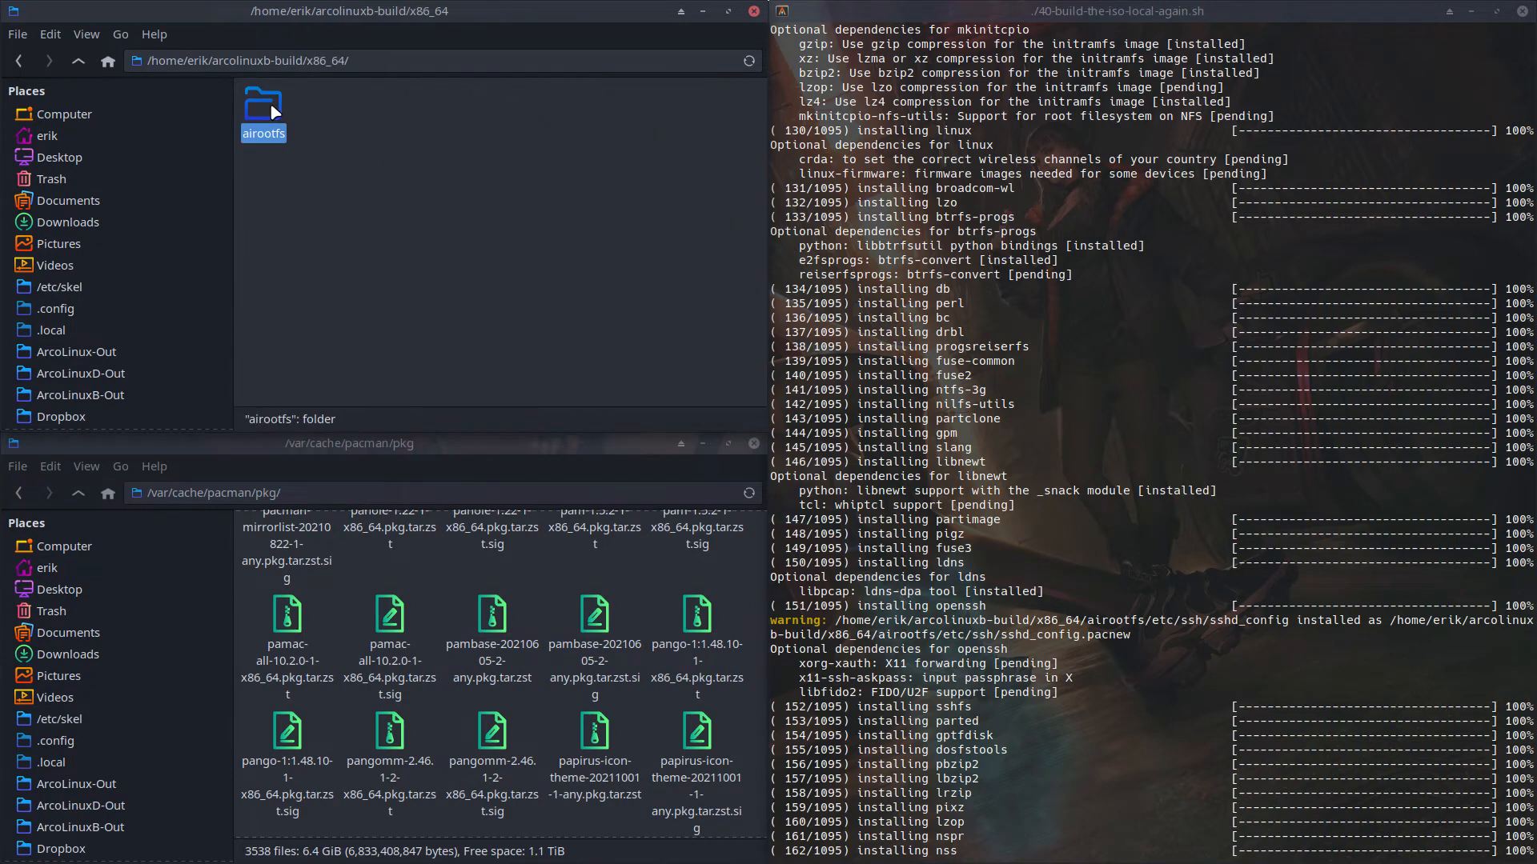
double_click(262, 108)
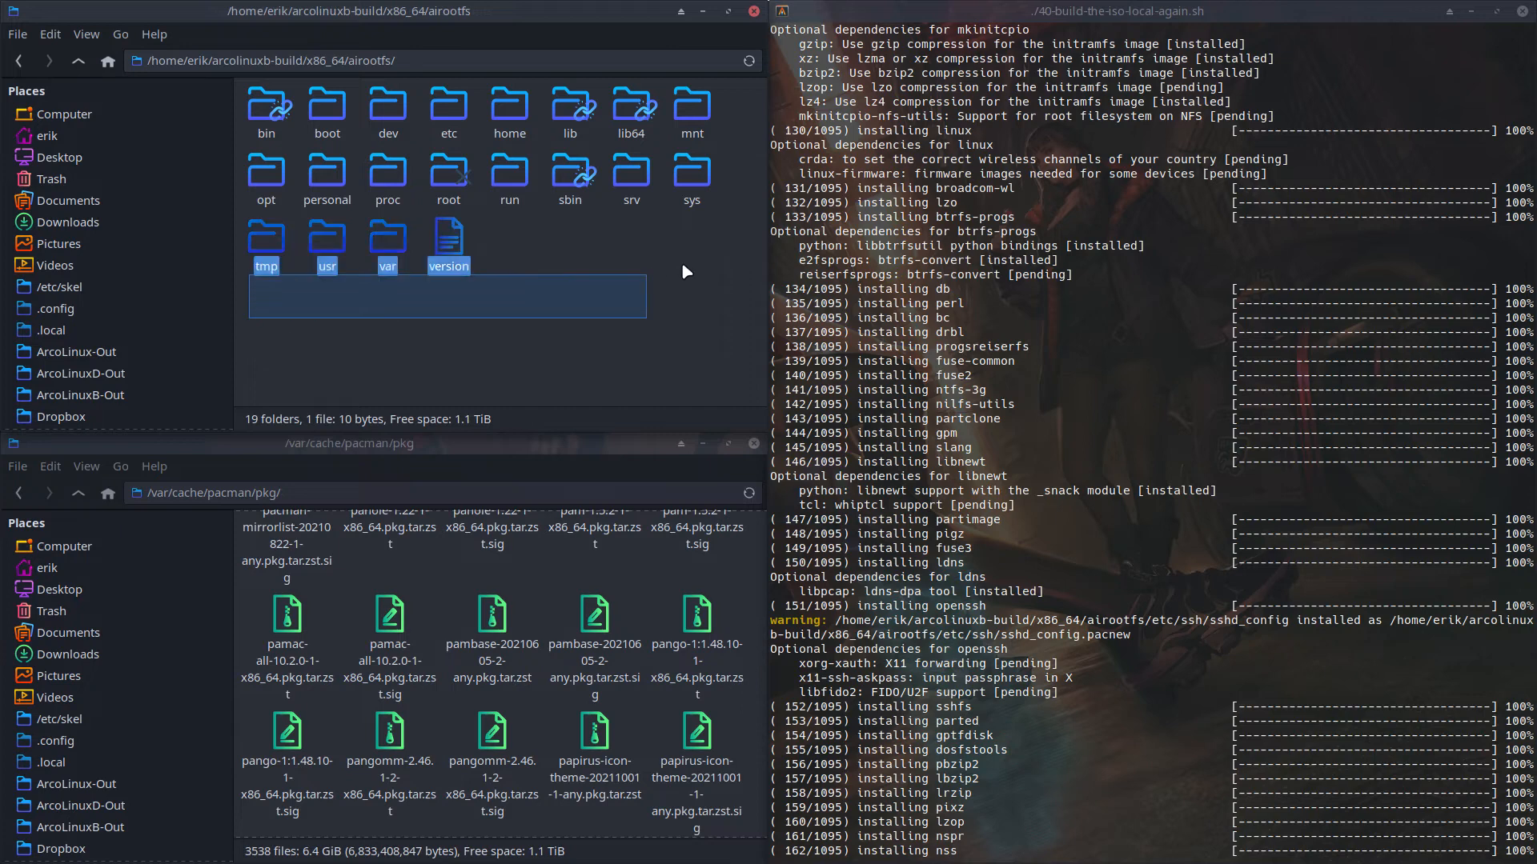
key("ctrl+a")
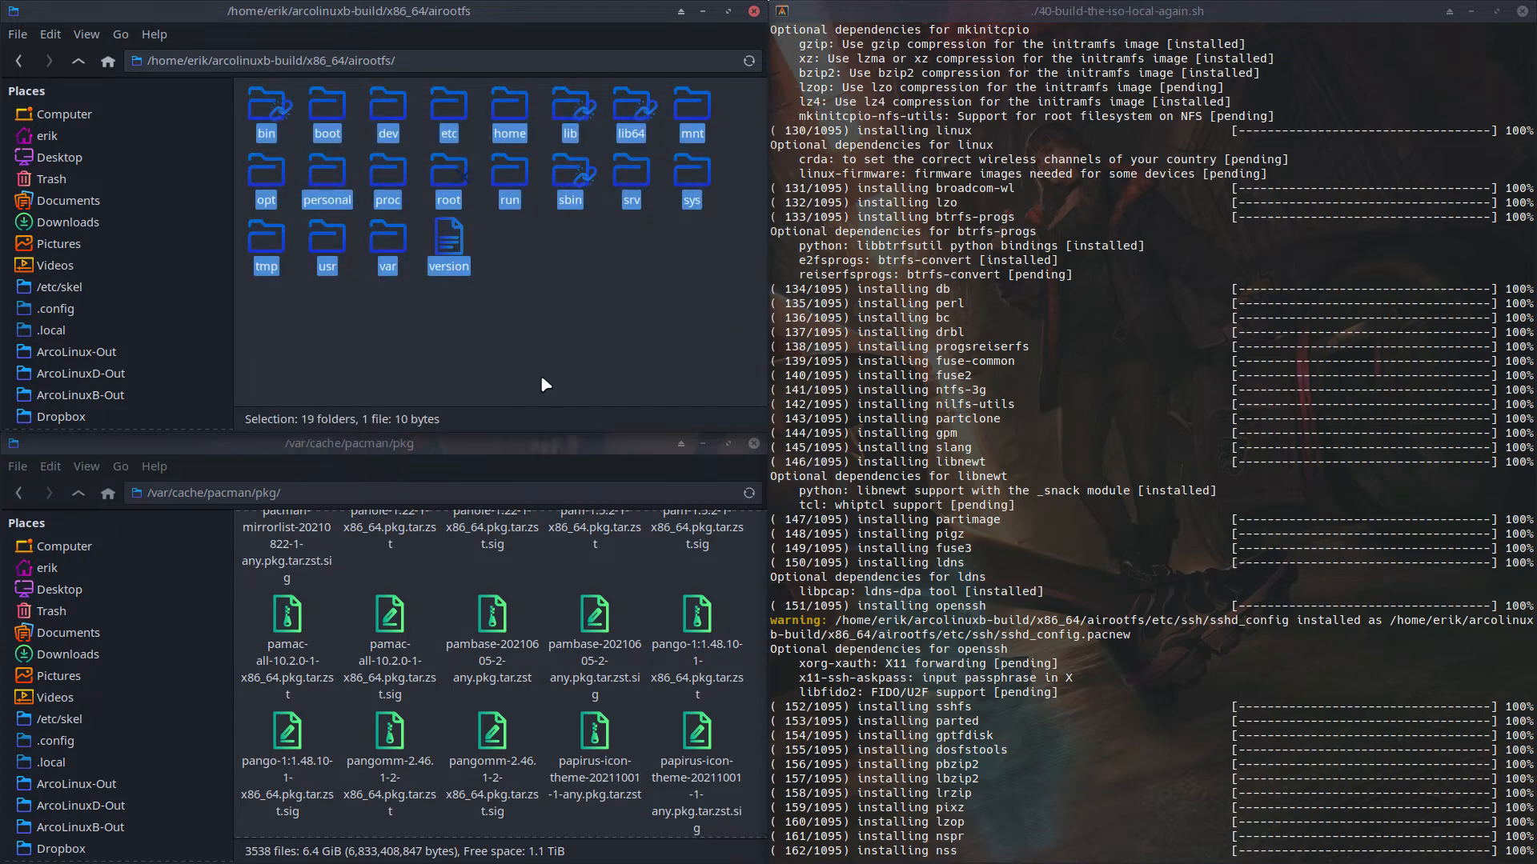
left_click(544, 382)
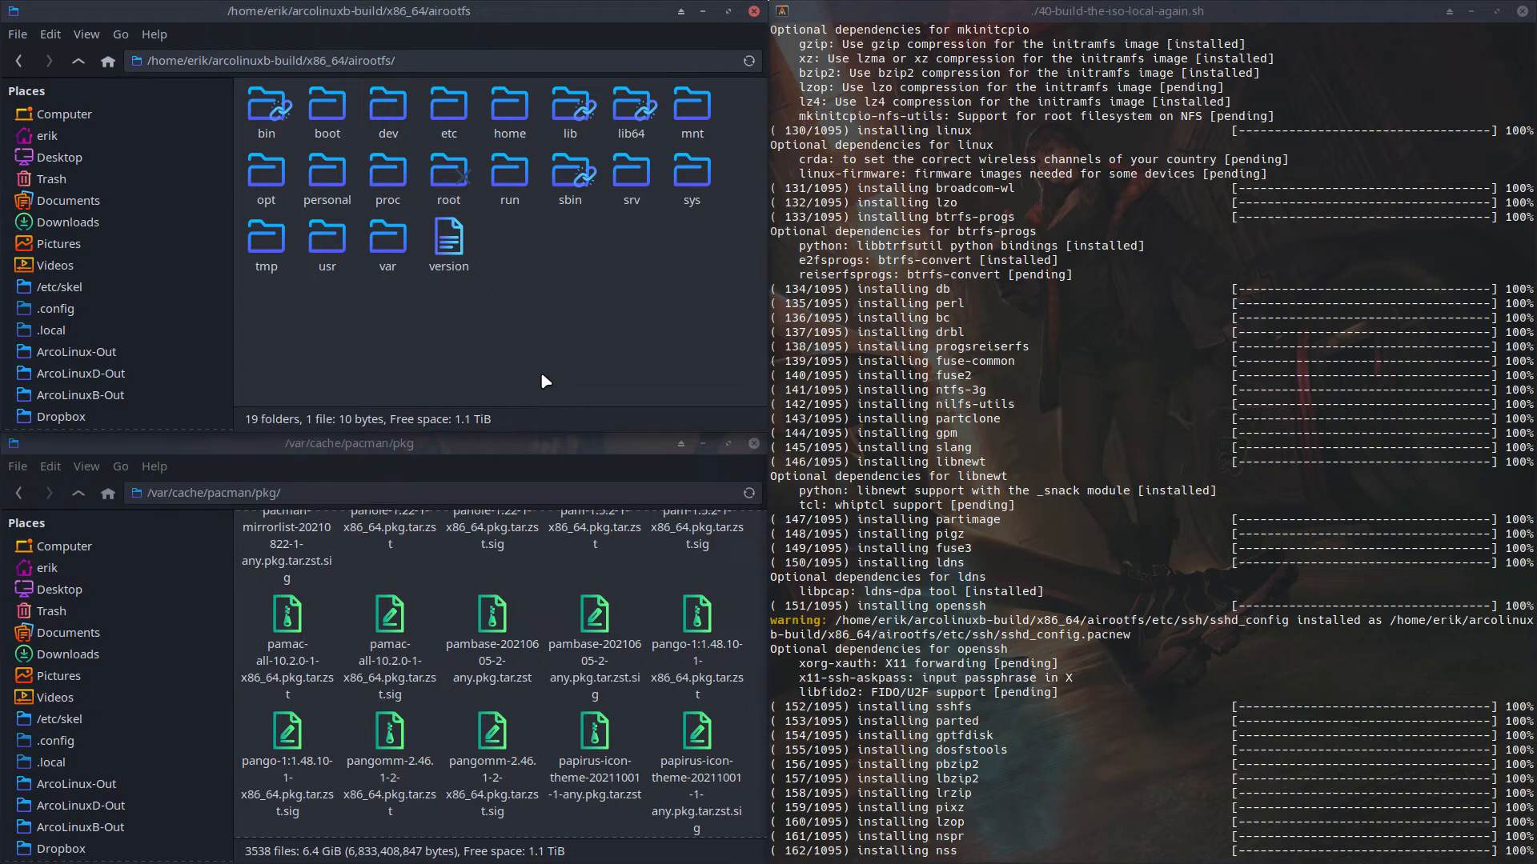
mouse_move(1180, 573)
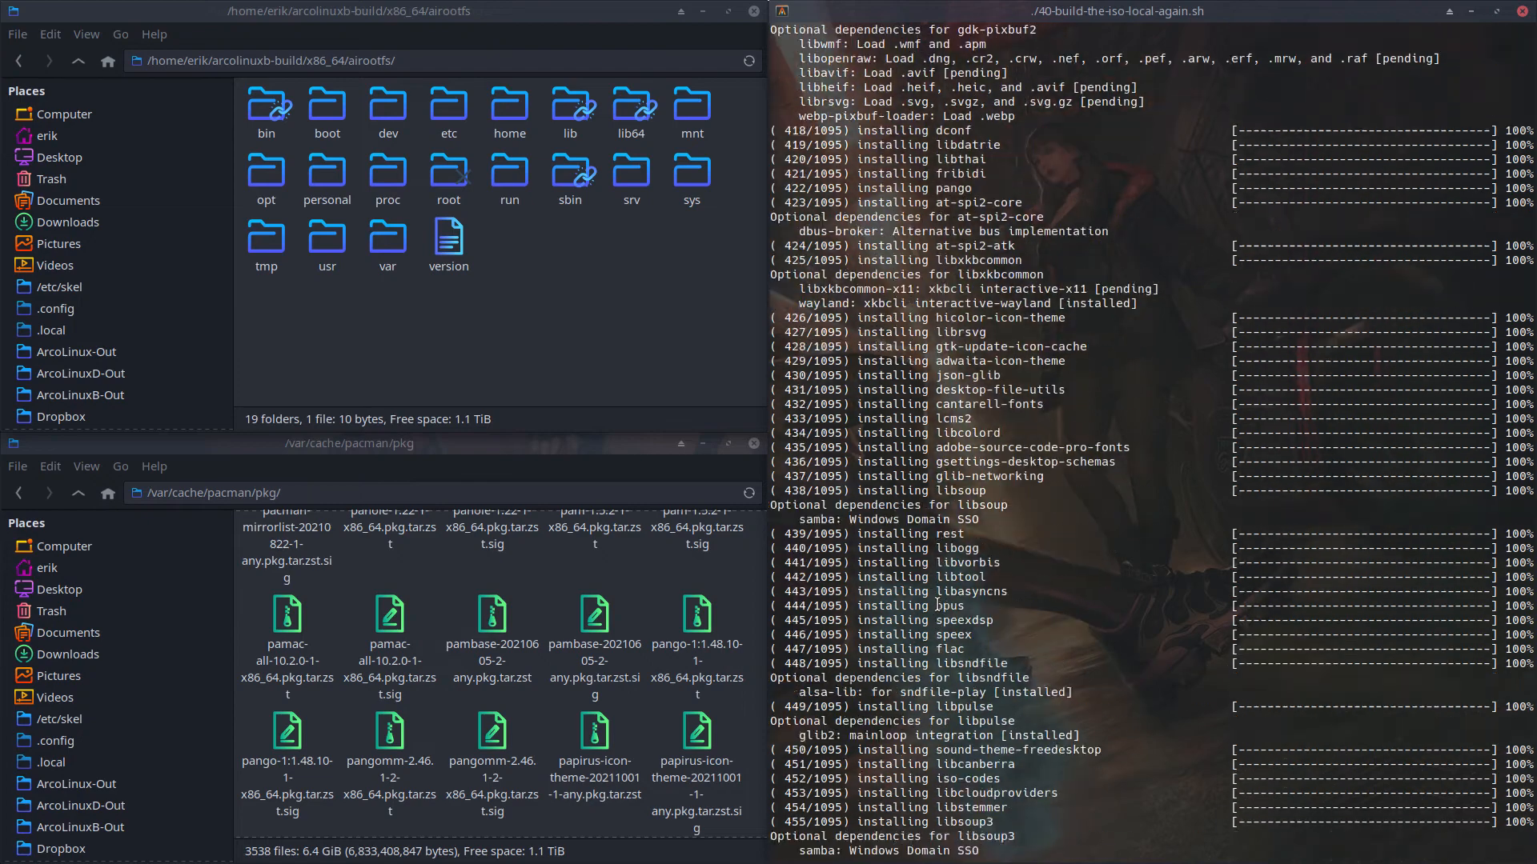
Step: Follow the terminal output as 1095 packages finish installing and SquashFS creation begins
scroll("down", 3)
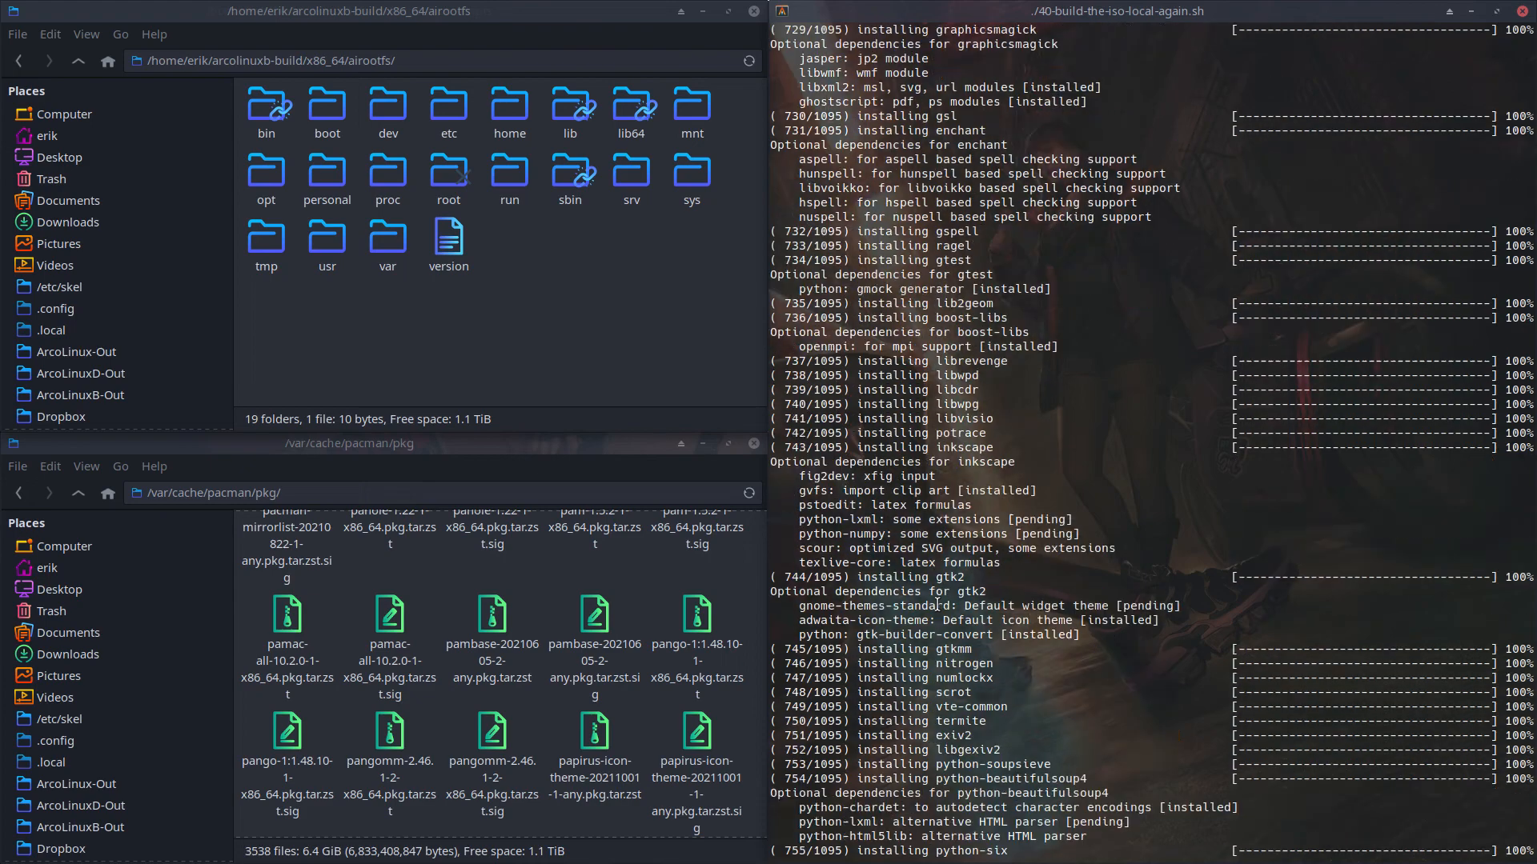
scroll("down", 3)
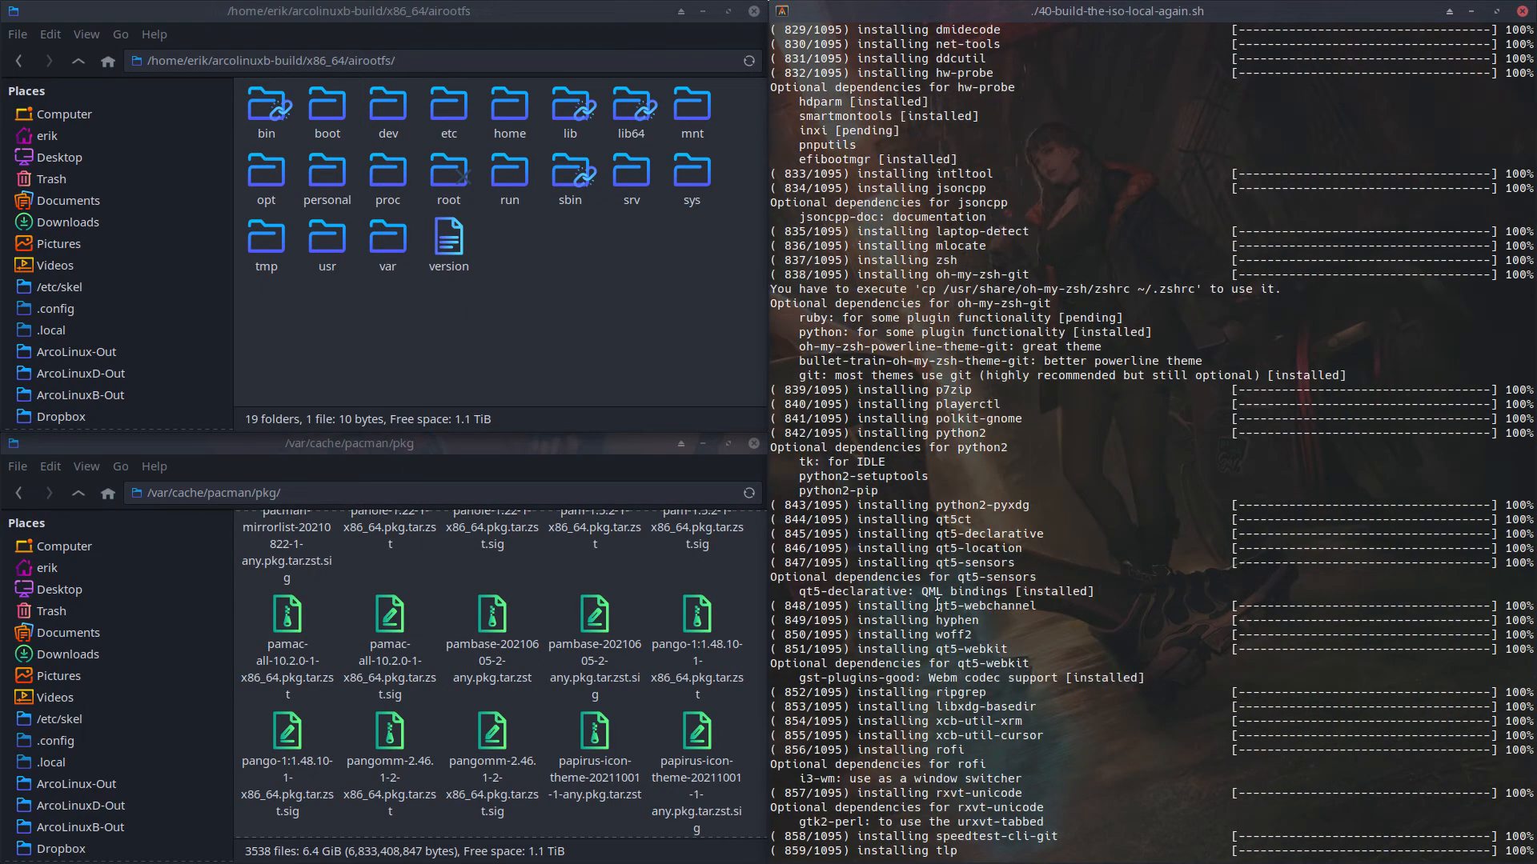
scroll("down", 3)
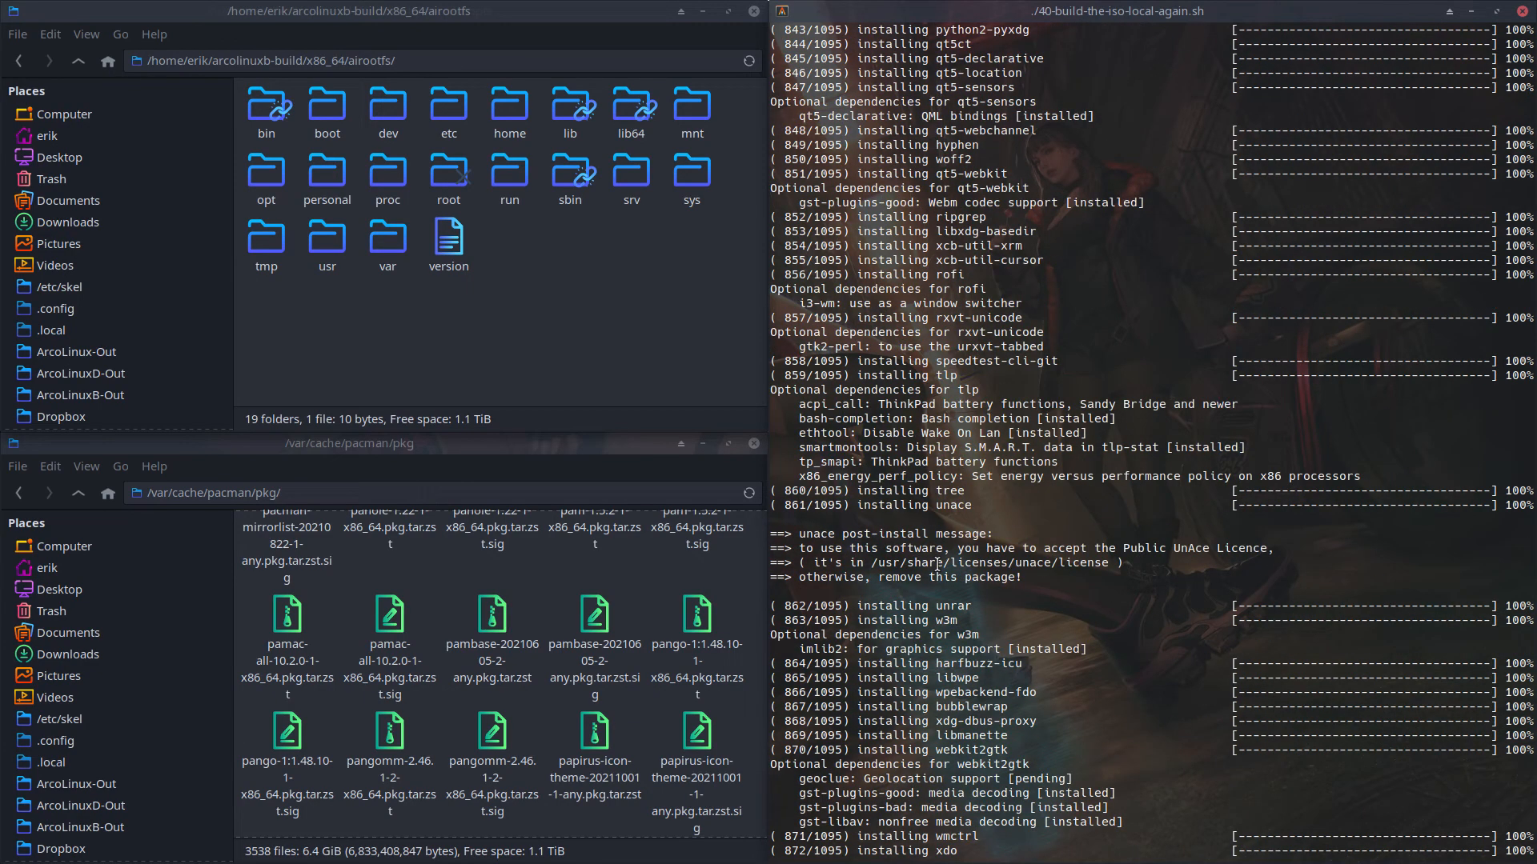
scroll("down", 3)
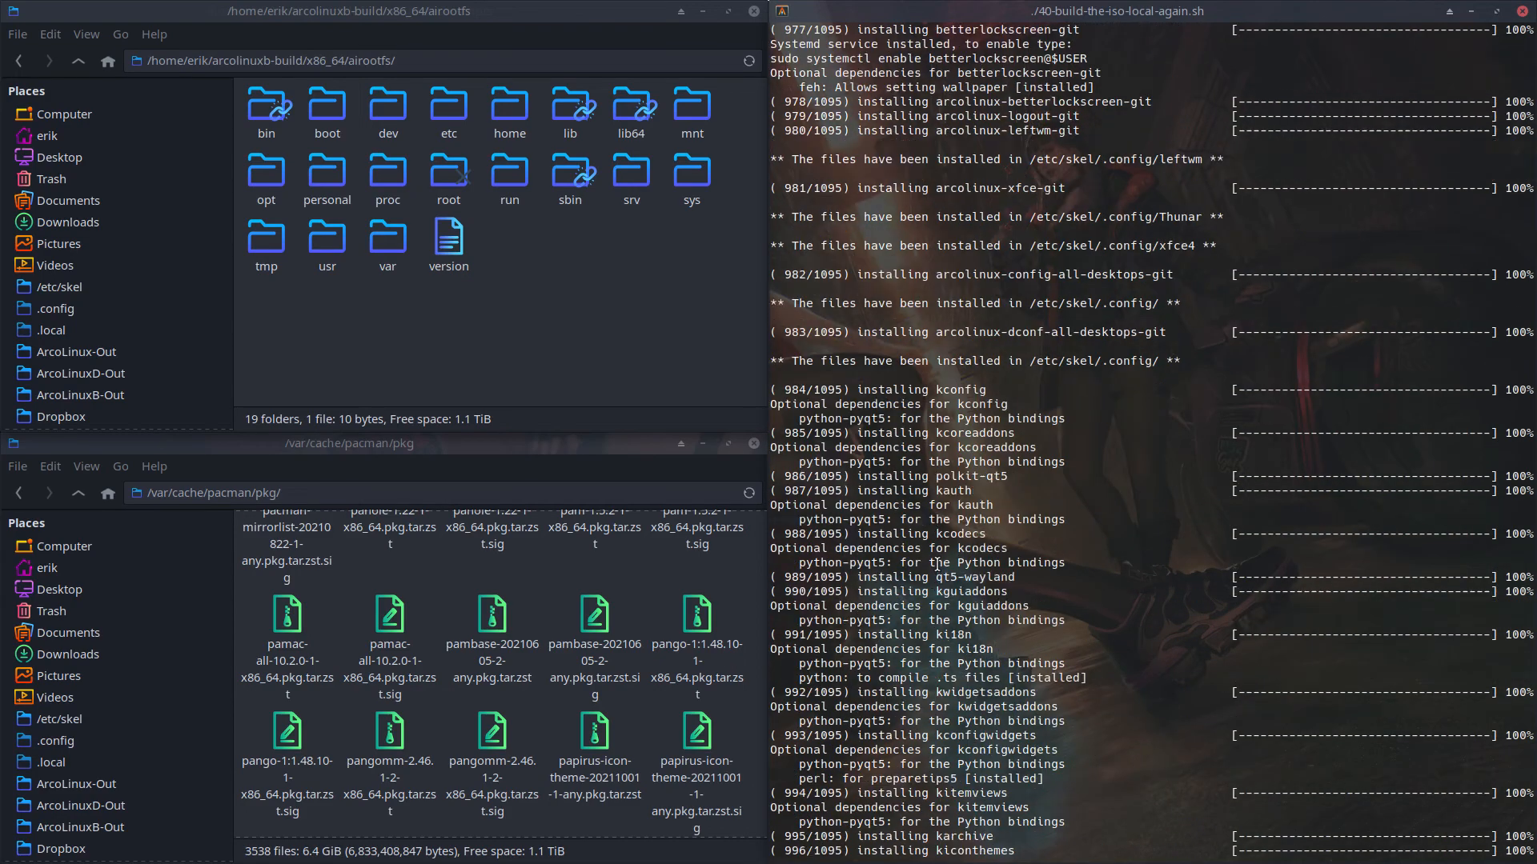
scroll("down", 3)
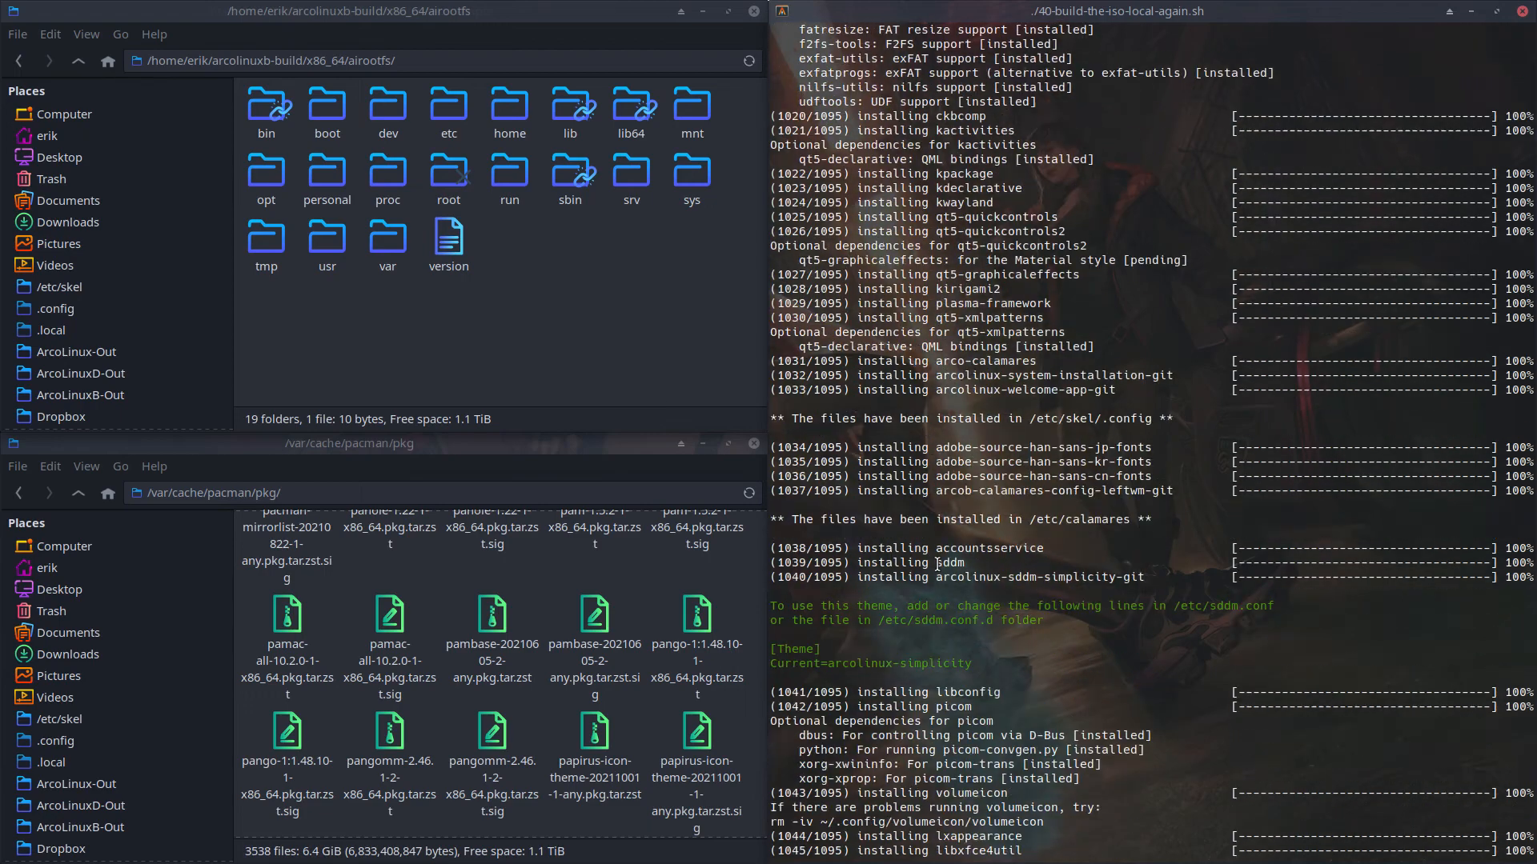
scroll("down", 3)
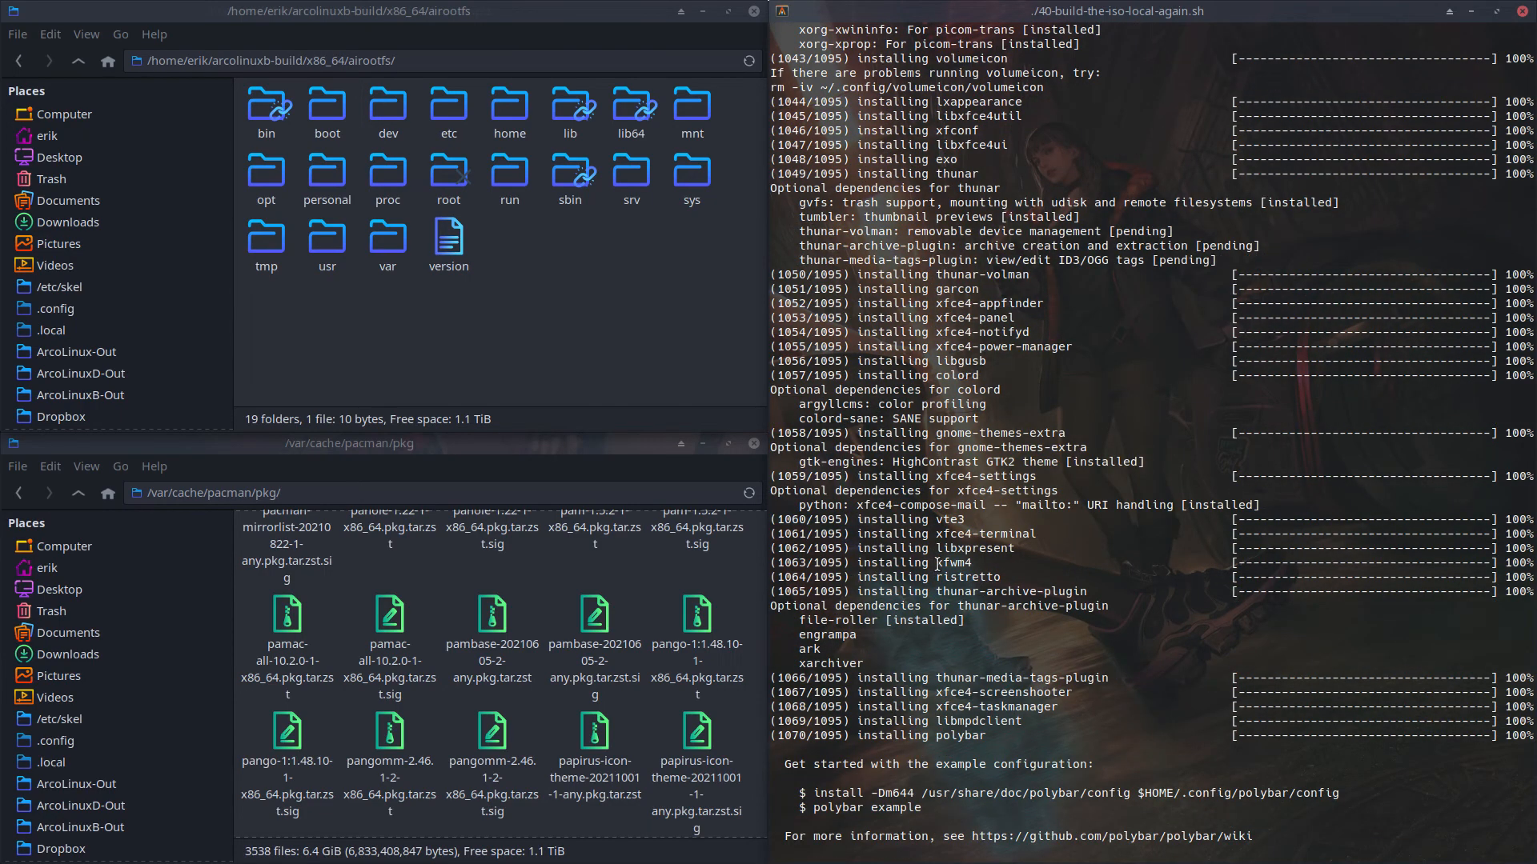
scroll("down", 3)
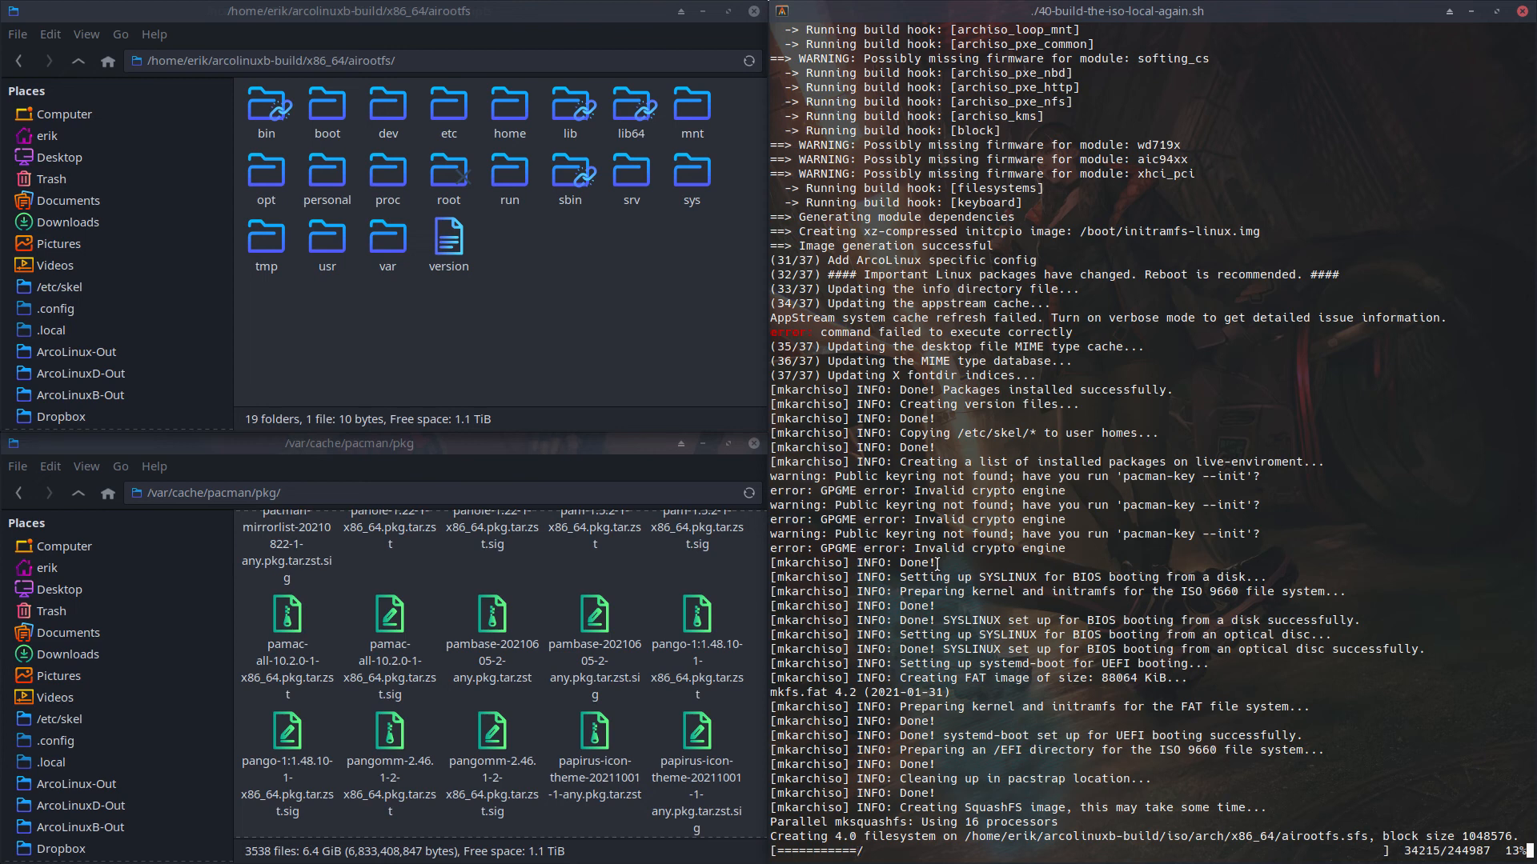
mouse_move(1193, 564)
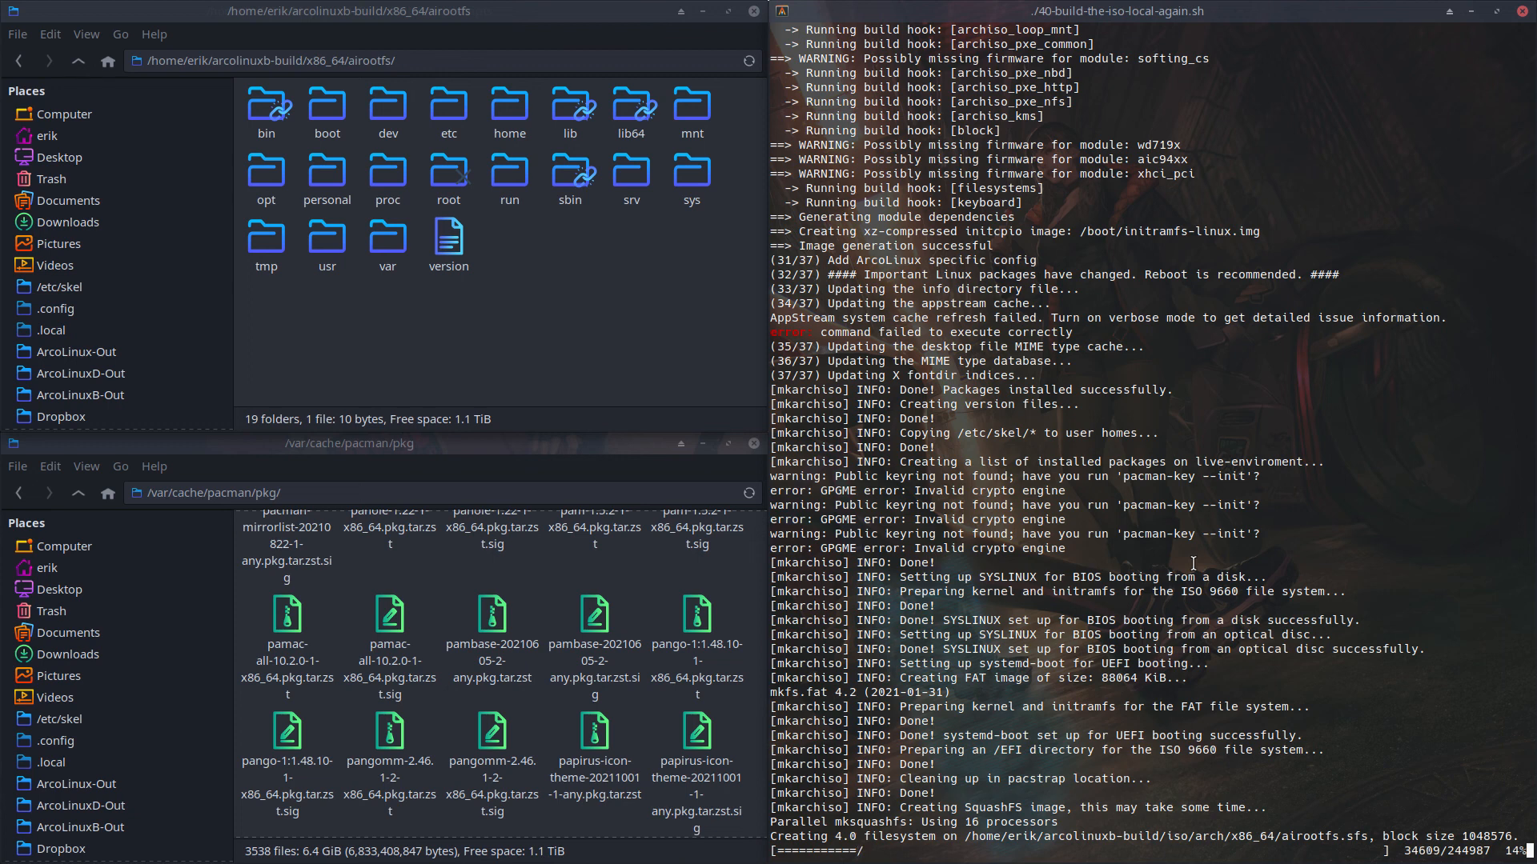
mouse_move(109, 157)
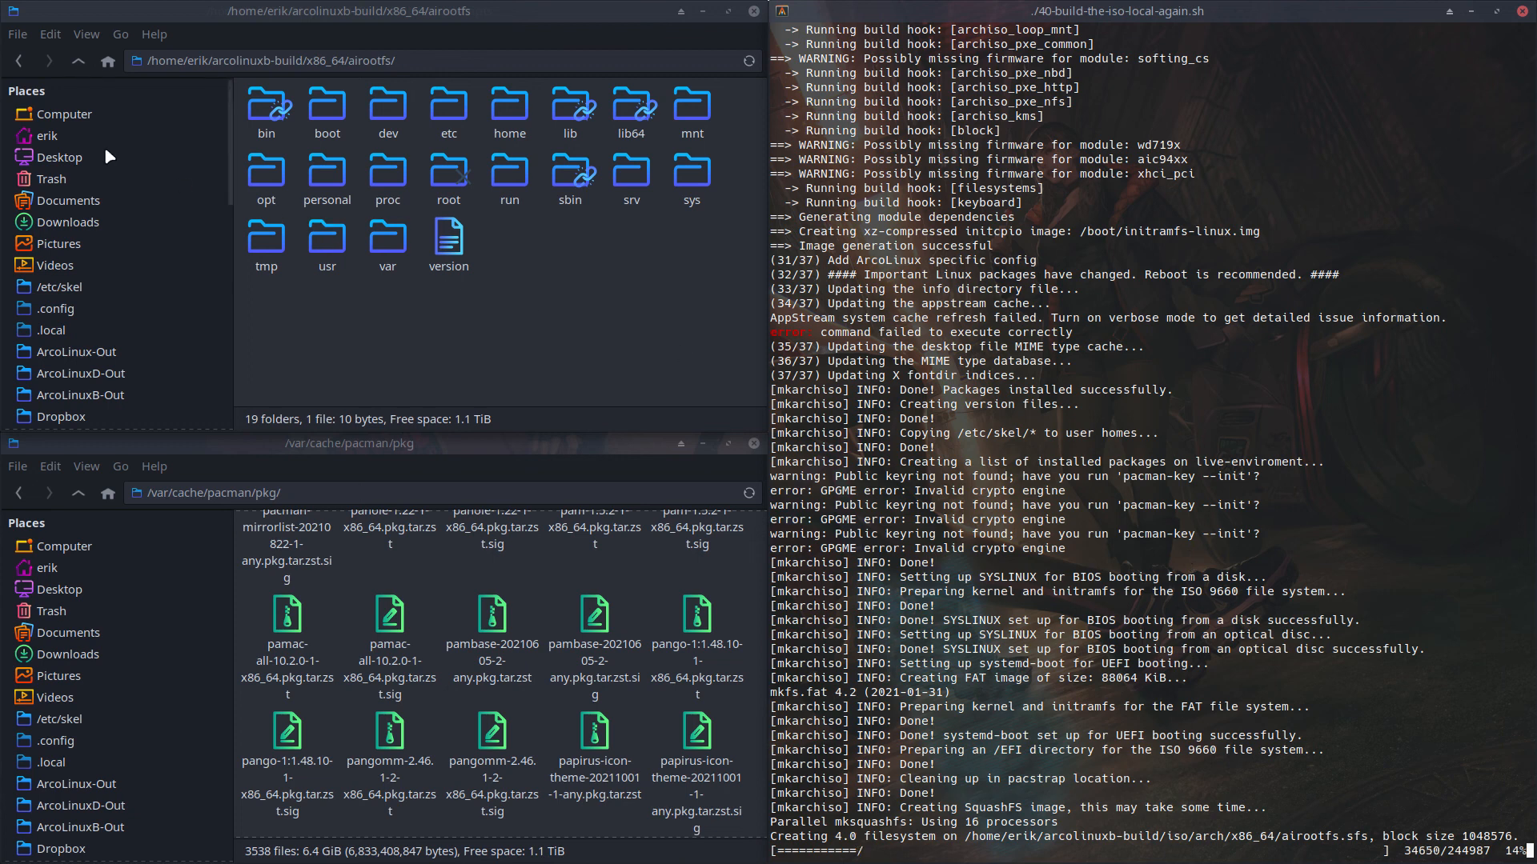
Step: Switch Thunar to the erik home folder containing ArcoLinuxB-Out
left_click(46, 136)
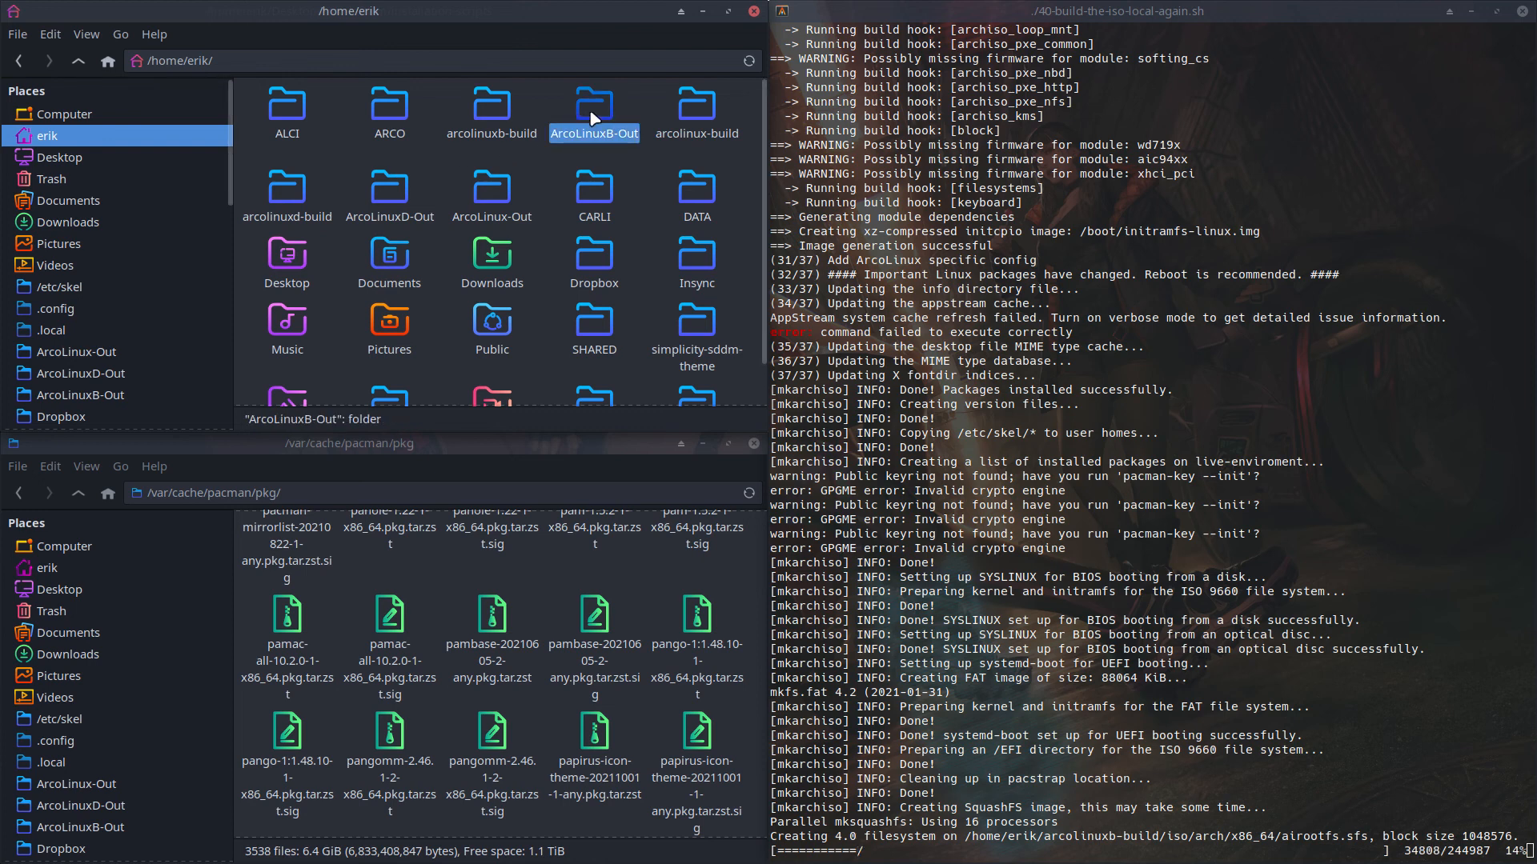
mouse_move(595, 134)
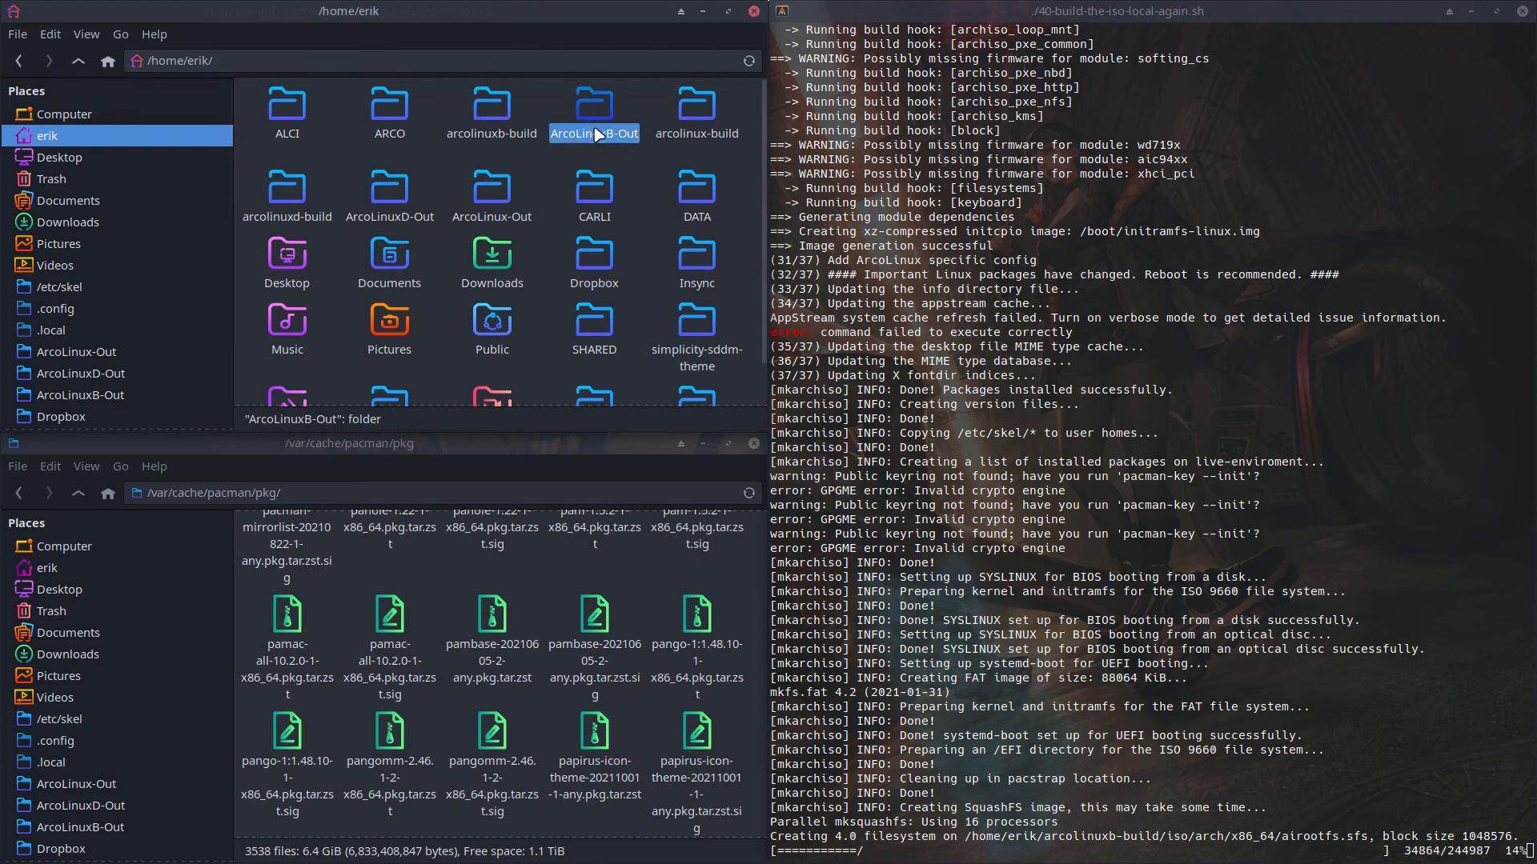